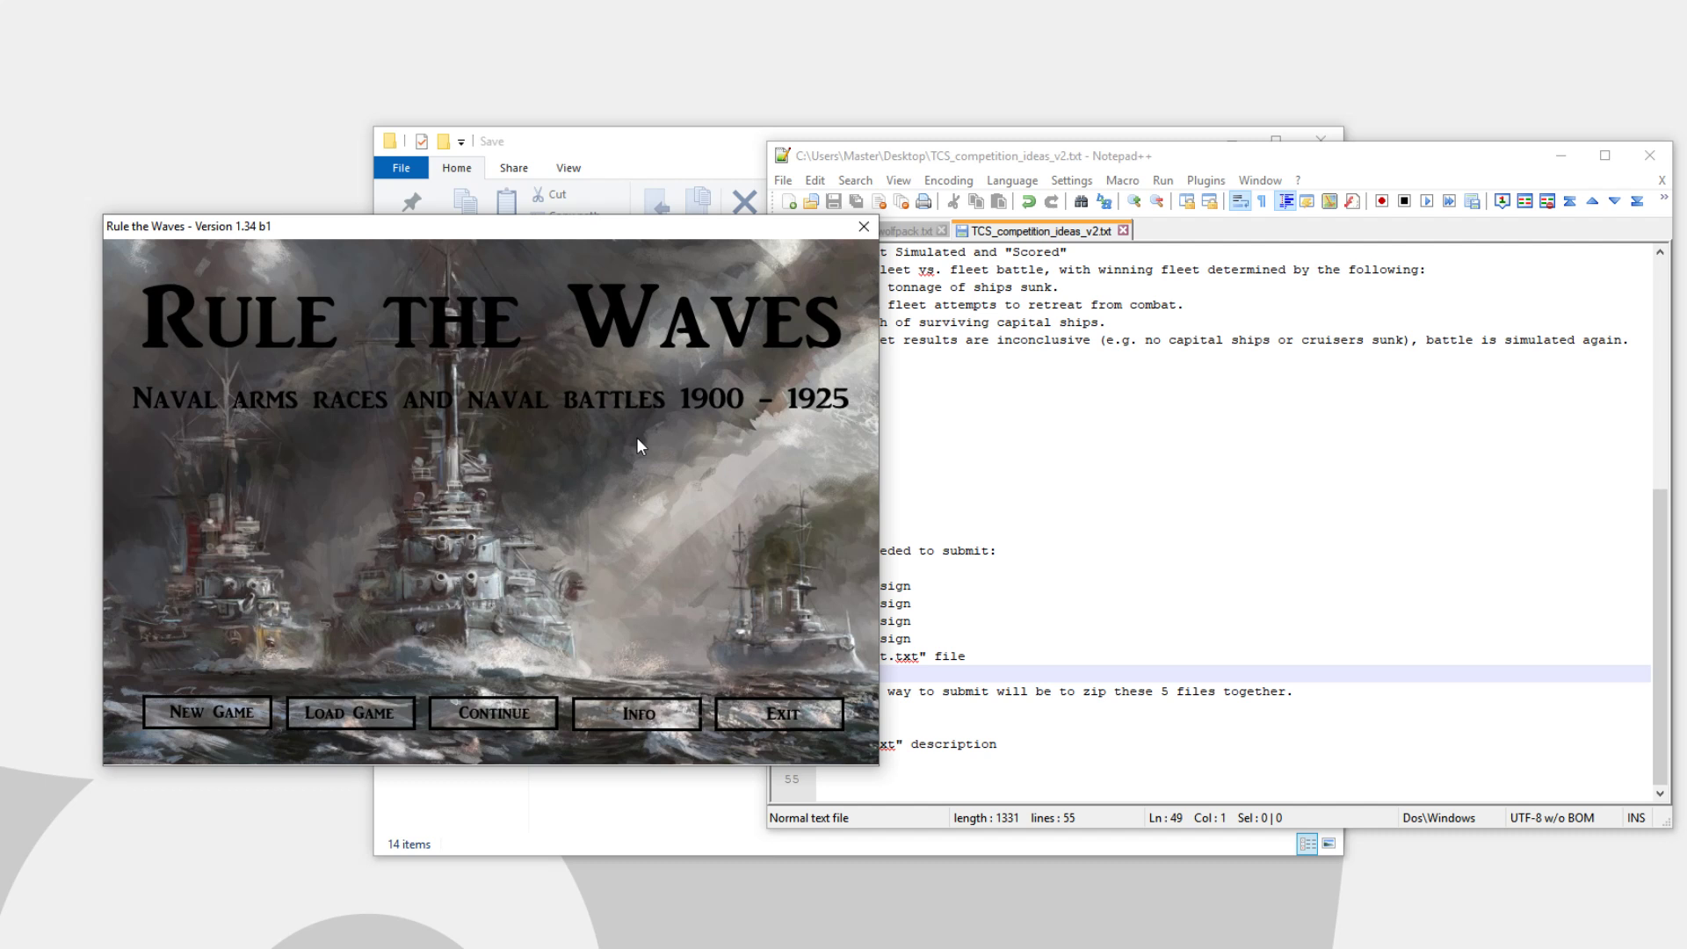
{"action": "mouse_move", "coordinate": [581, 441]}
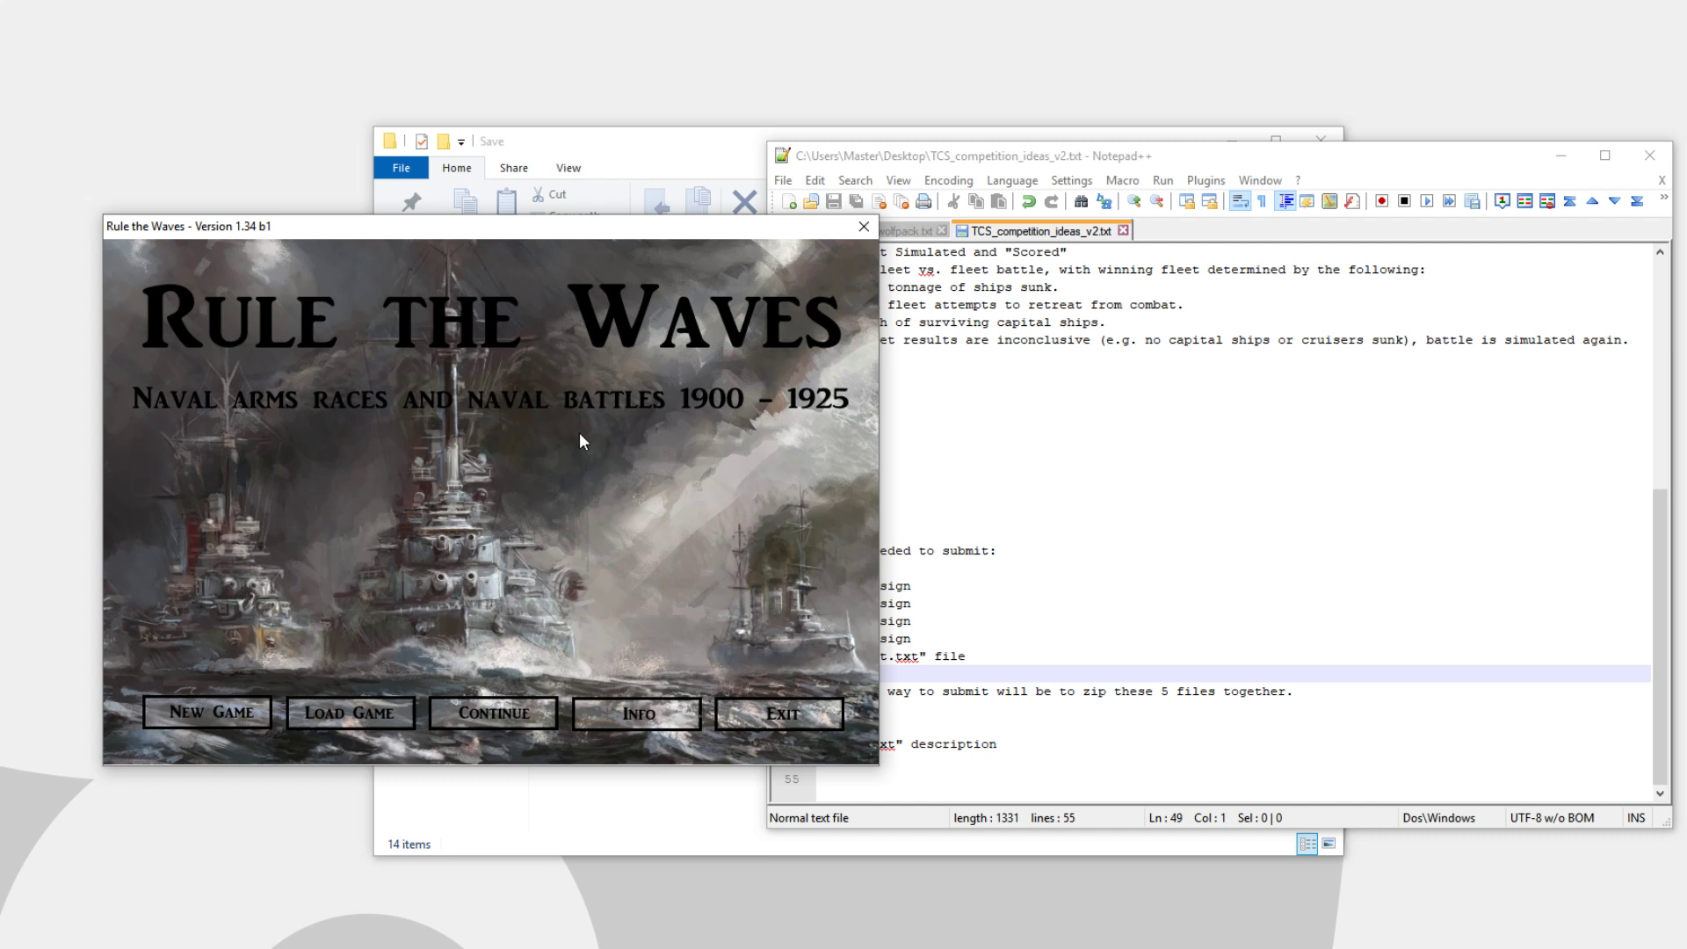
{"action": "mouse_move", "coordinate": [559, 463]}
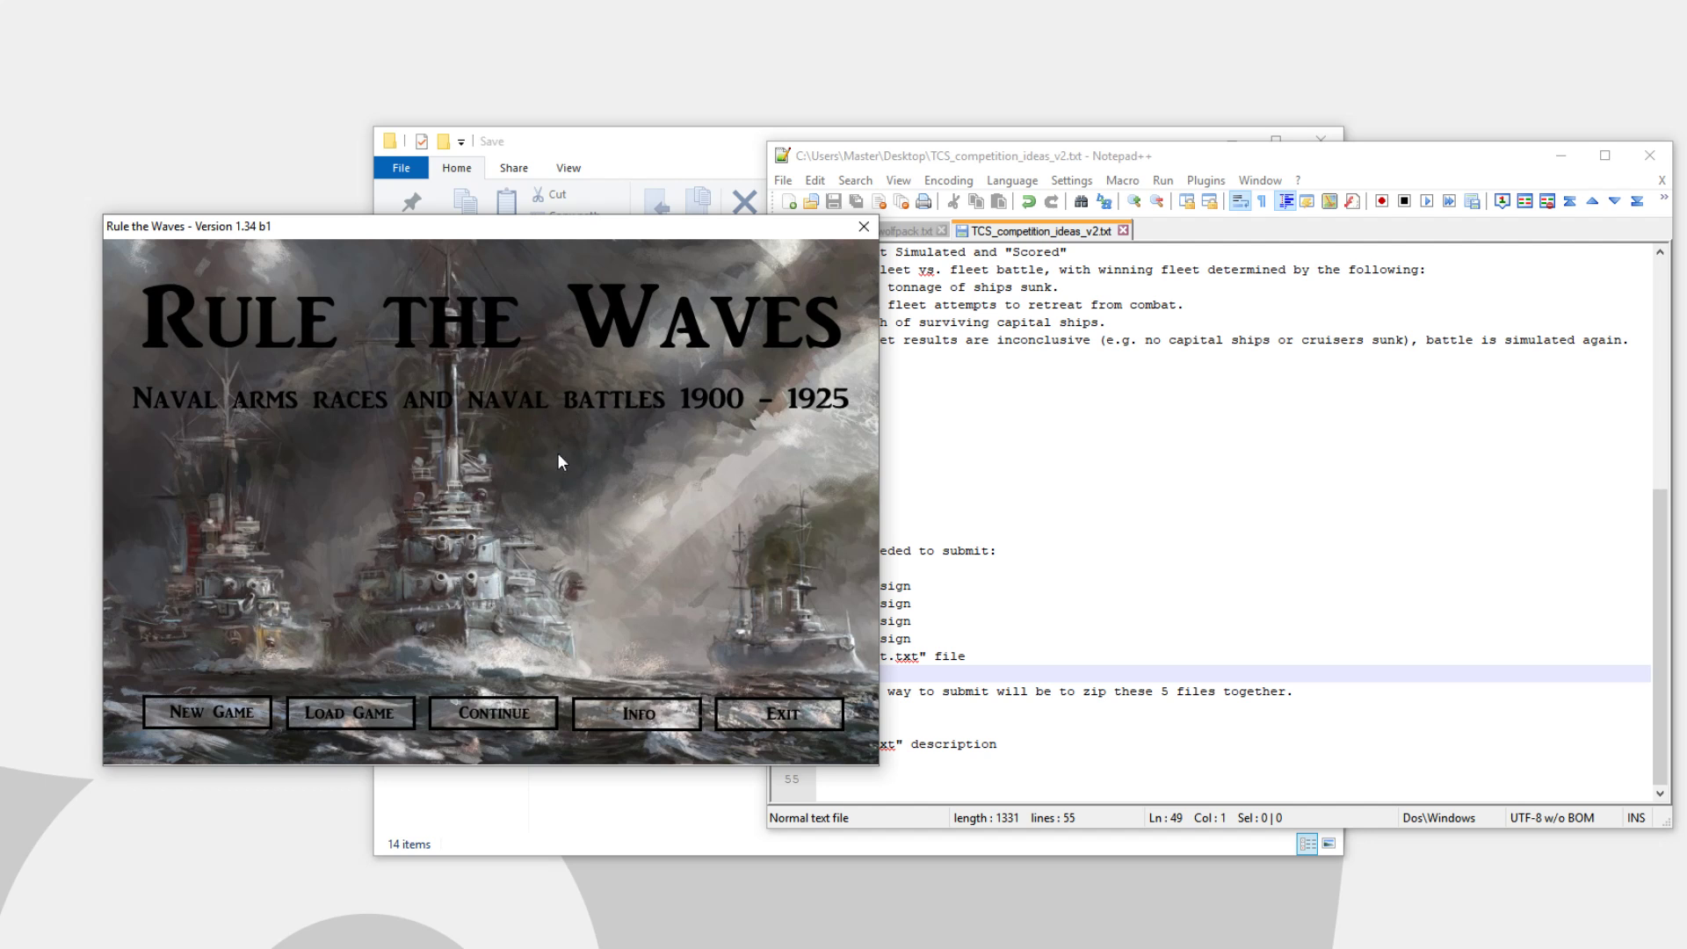
{"action": "mouse_move", "coordinate": [805, 439]}
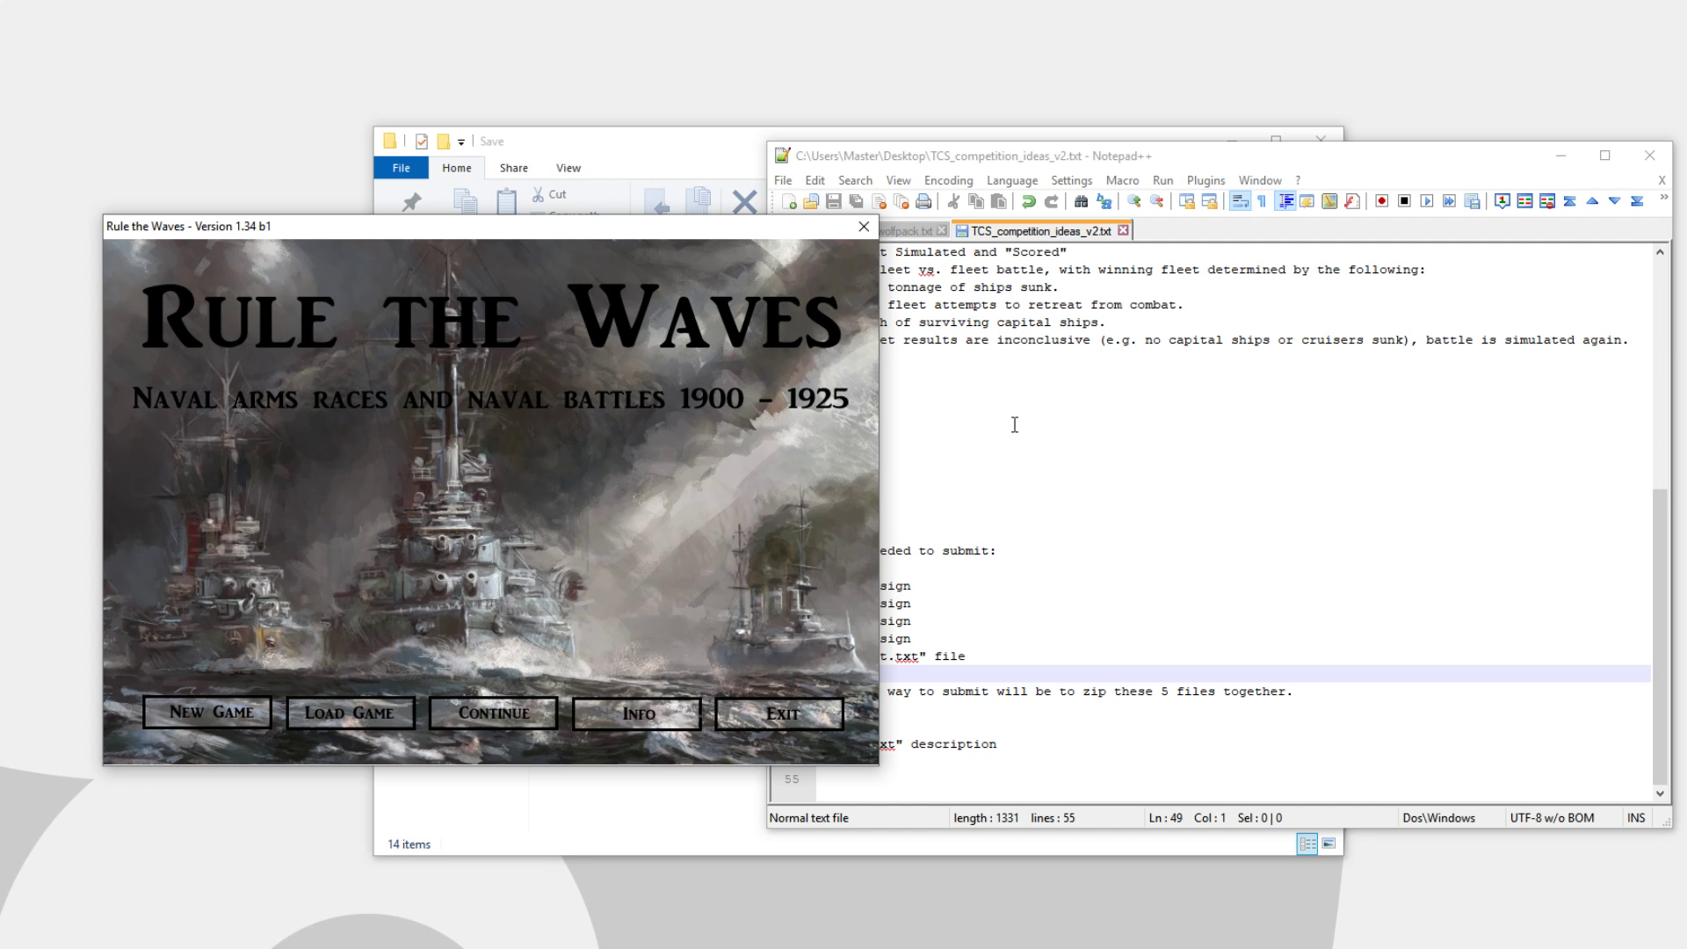
{"action": "mouse_move", "coordinate": [1084, 428]}
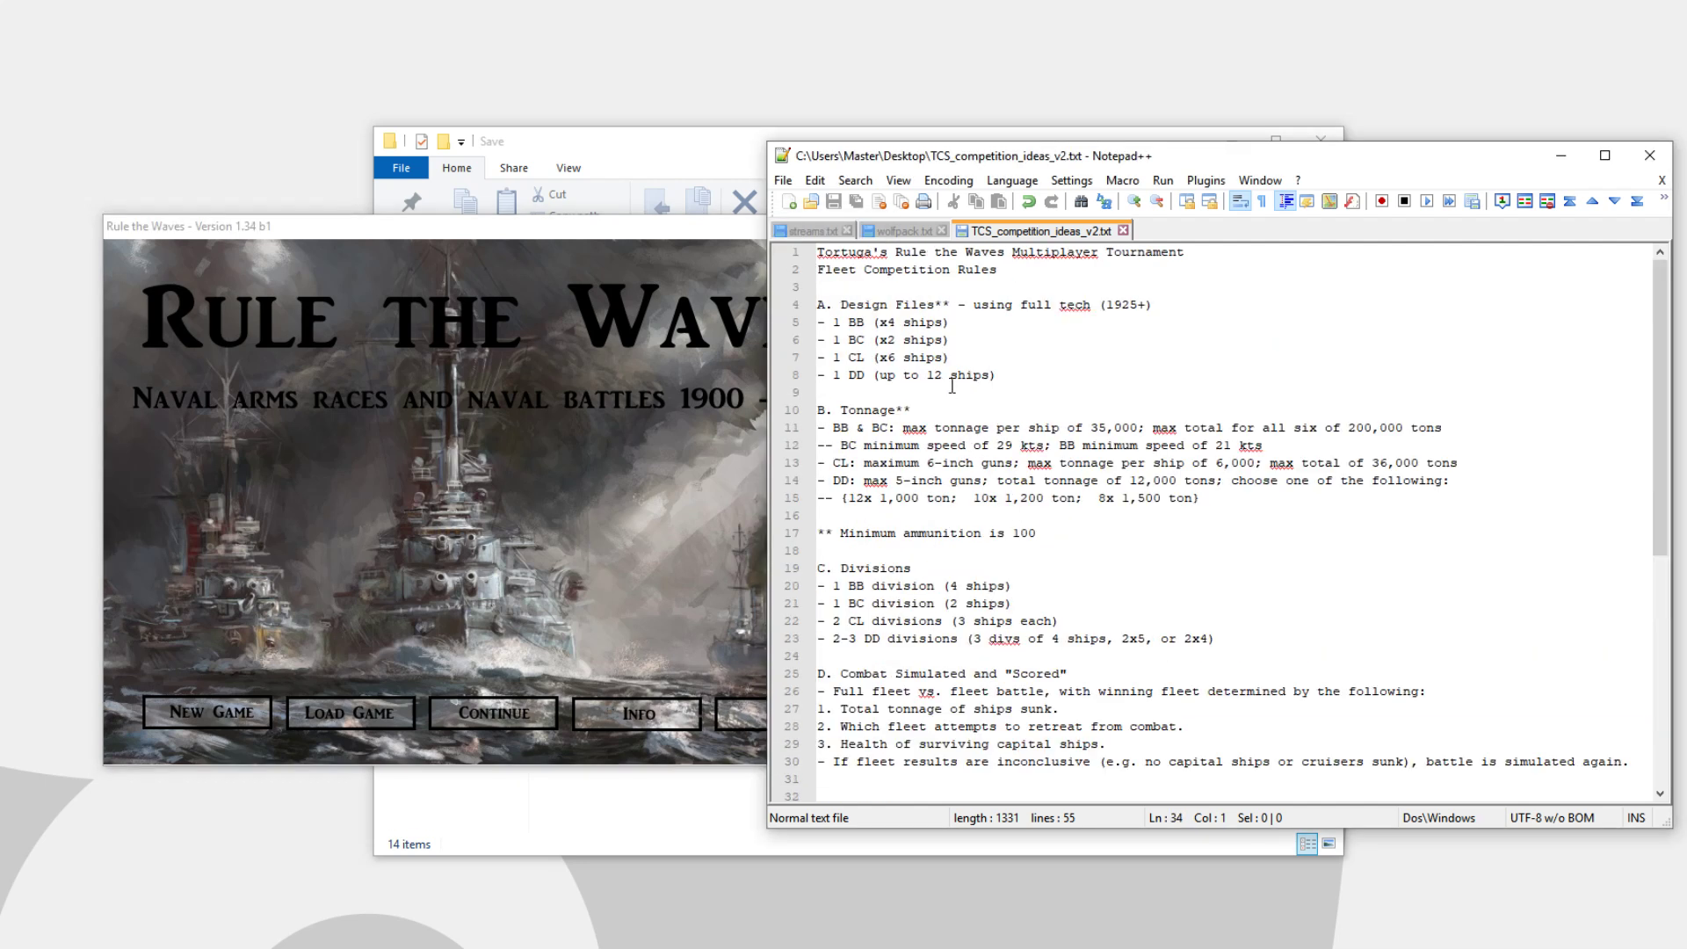
{"action": "mouse_move", "coordinate": [935, 536]}
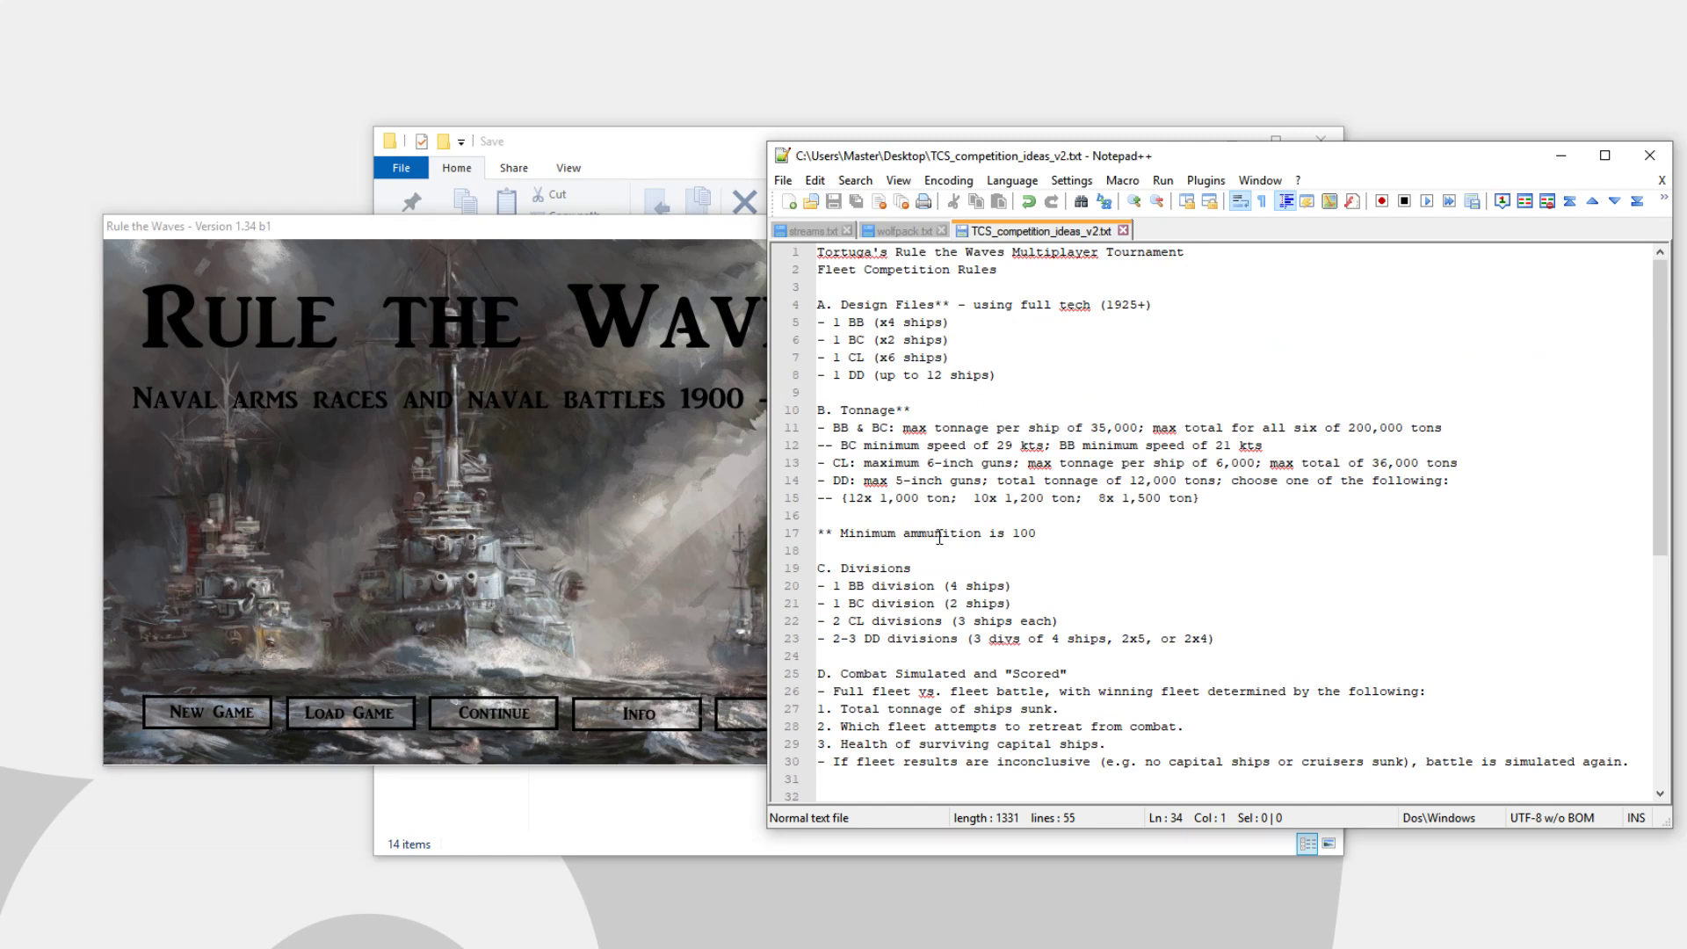
{"action": "mouse_move", "coordinate": [1020, 507]}
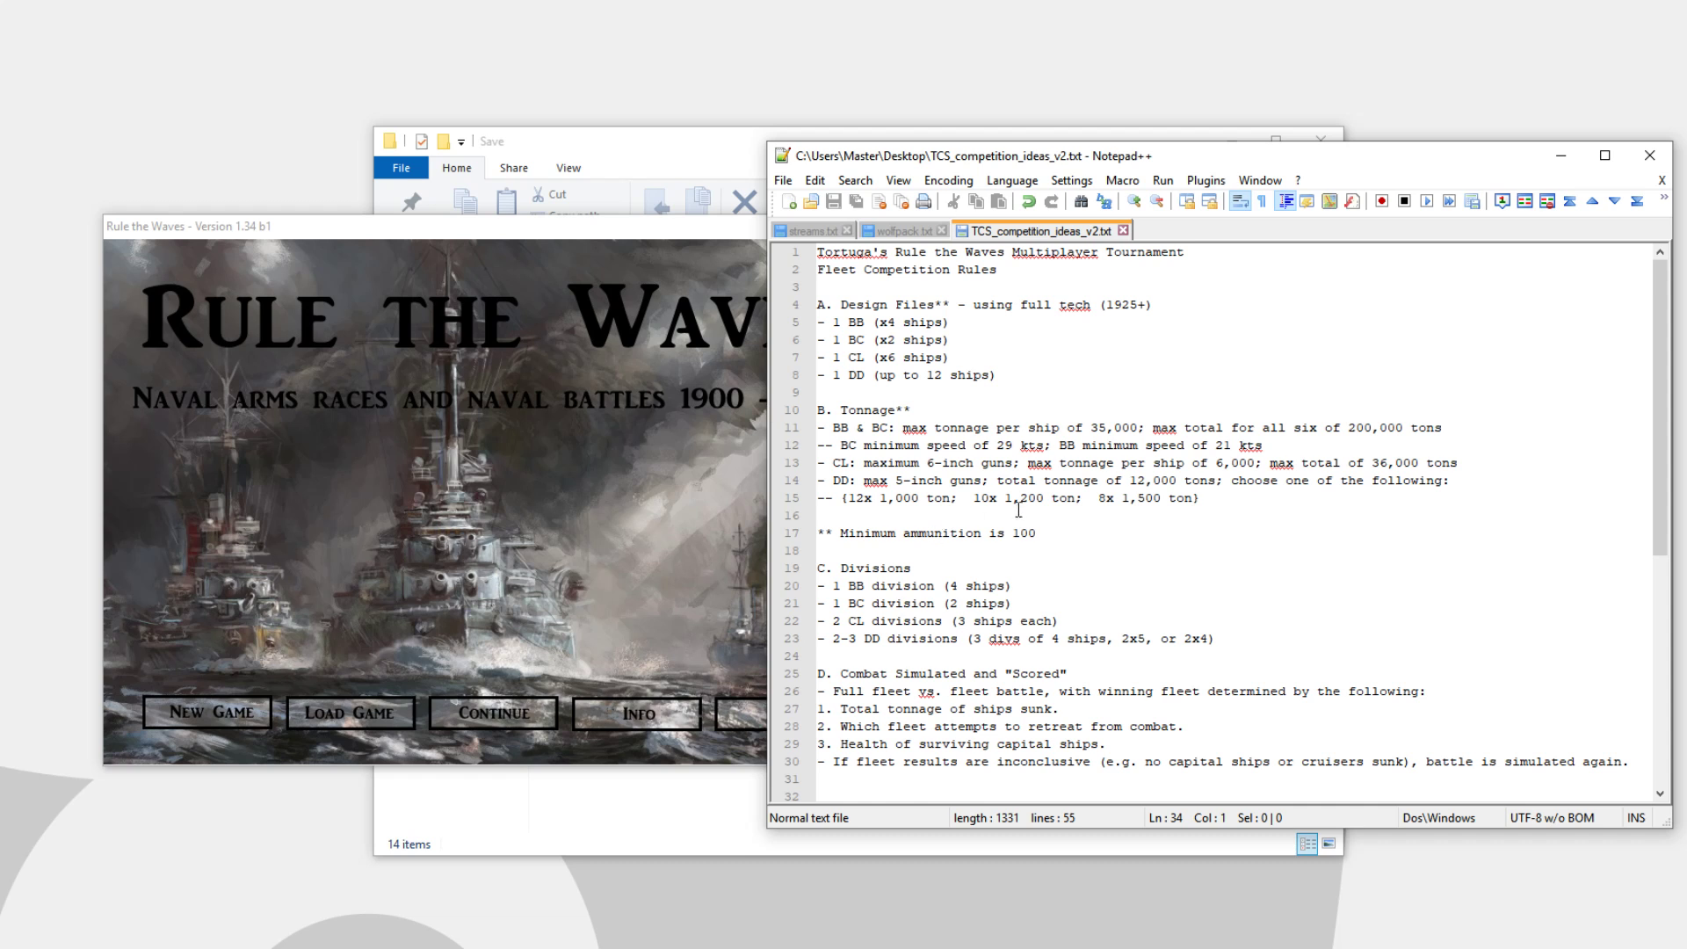
Highlight the four design-file requirements (one BB, BC, CL, DD), then clear the highlight
{"action": "left_click_drag", "start_coordinate": [972, 305], "coordinate": [1151, 305]}
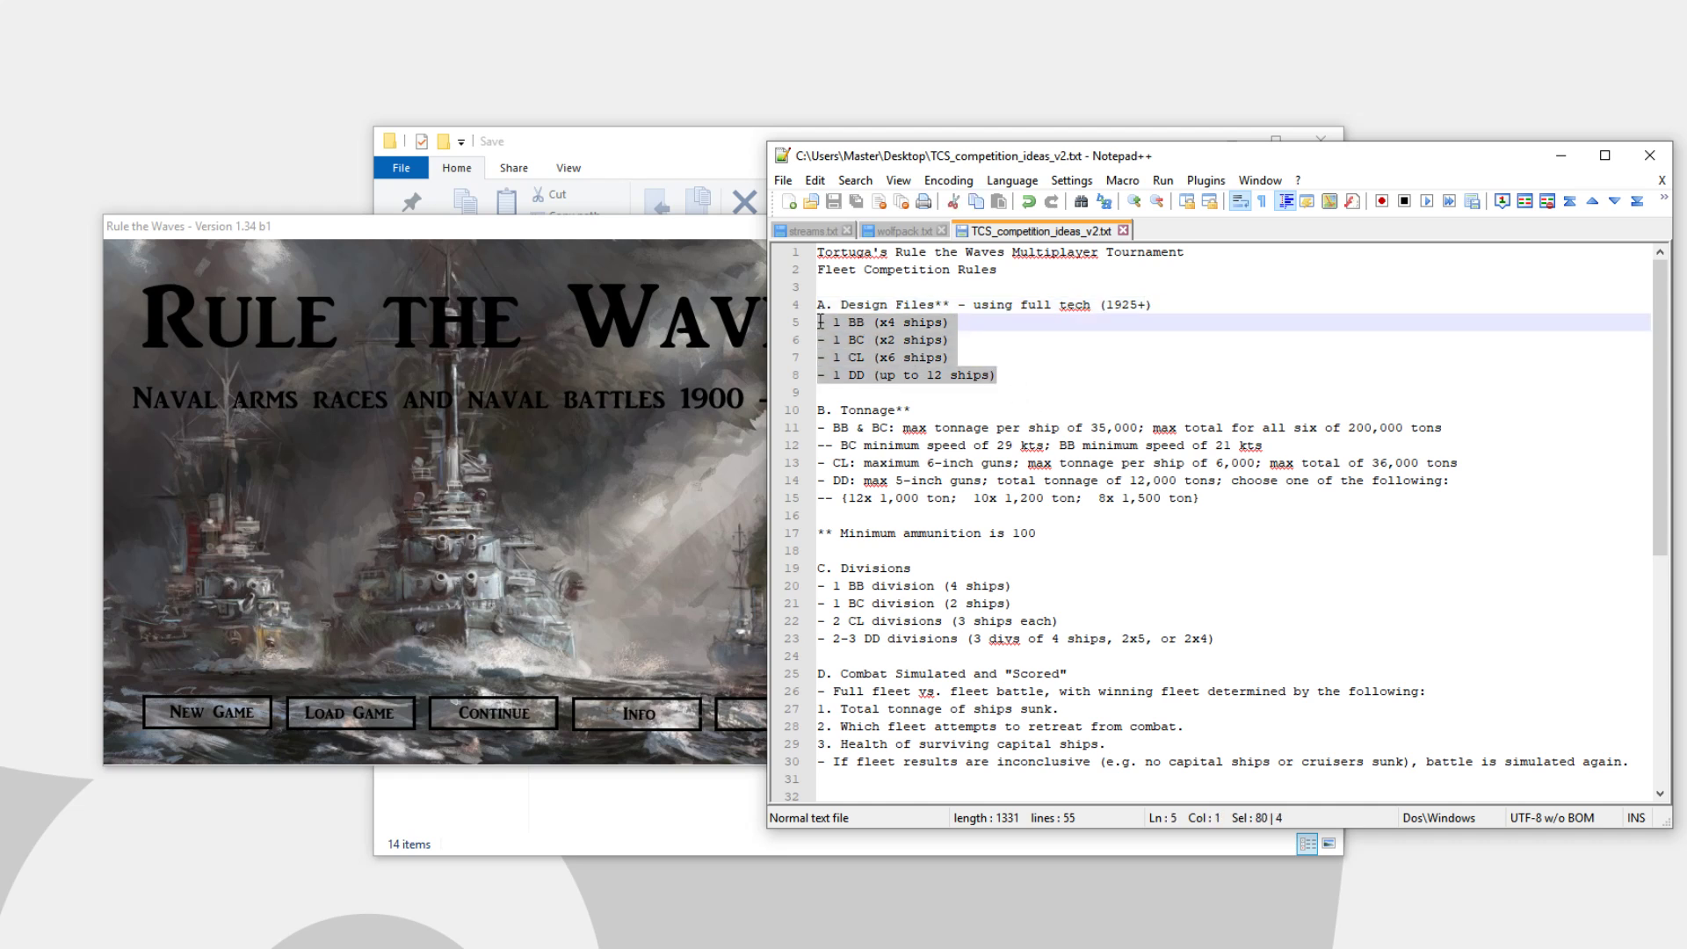
{"action": "left_click", "coordinate": [948, 358]}
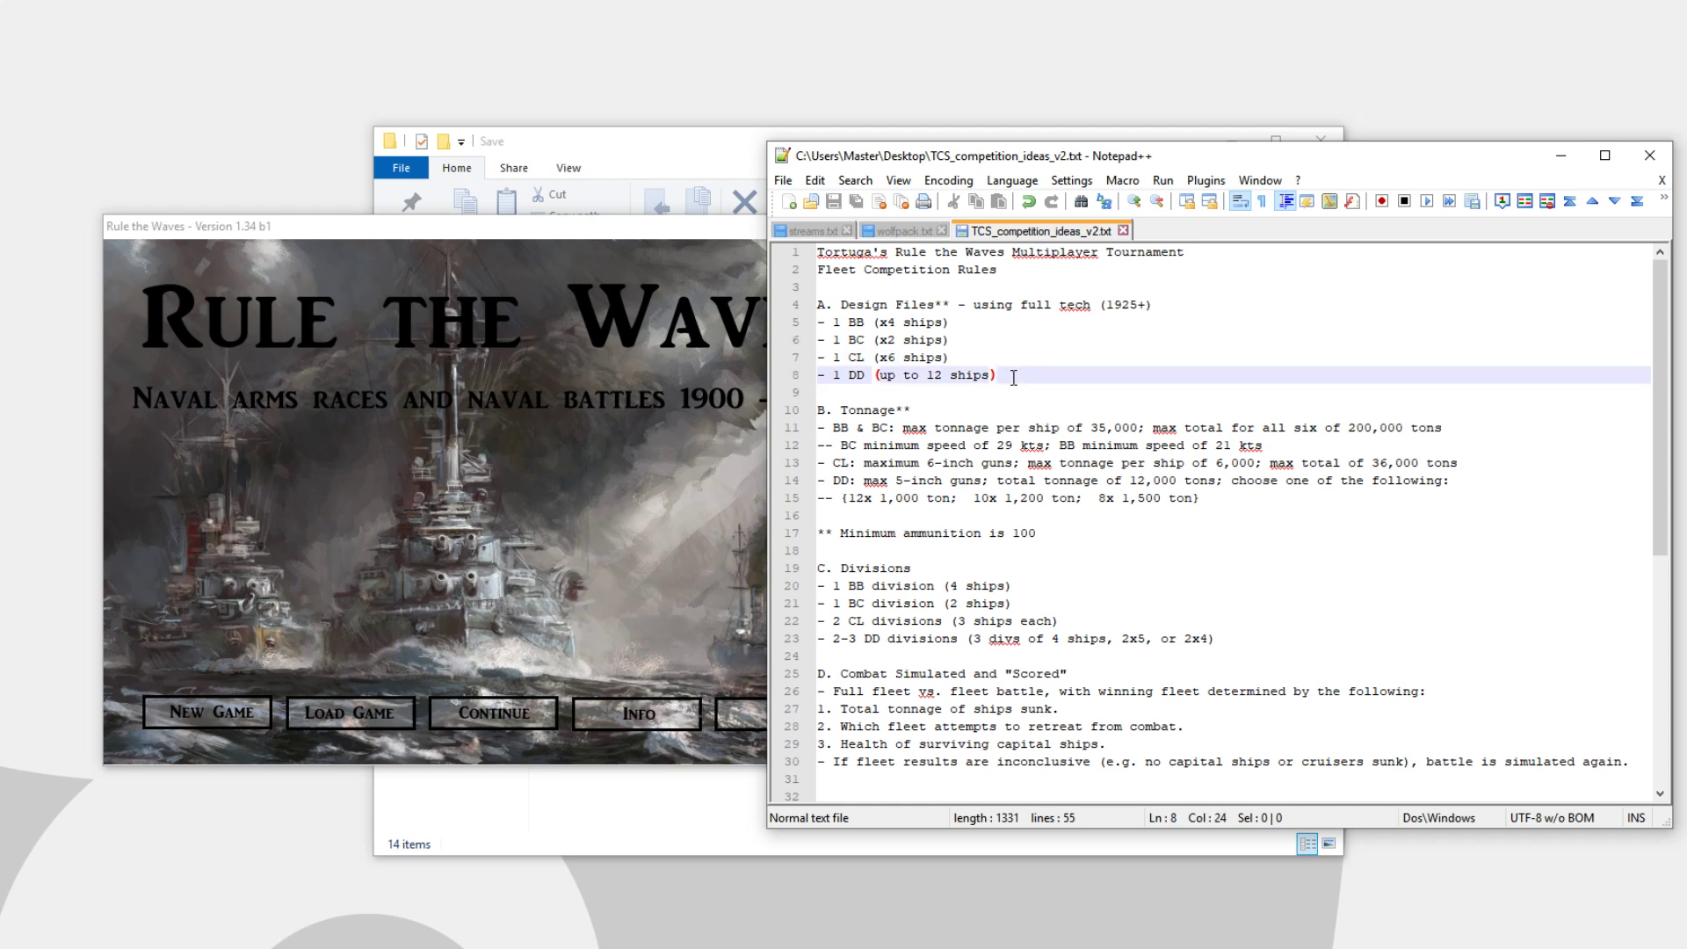
{"action": "mouse_move", "coordinate": [1001, 331]}
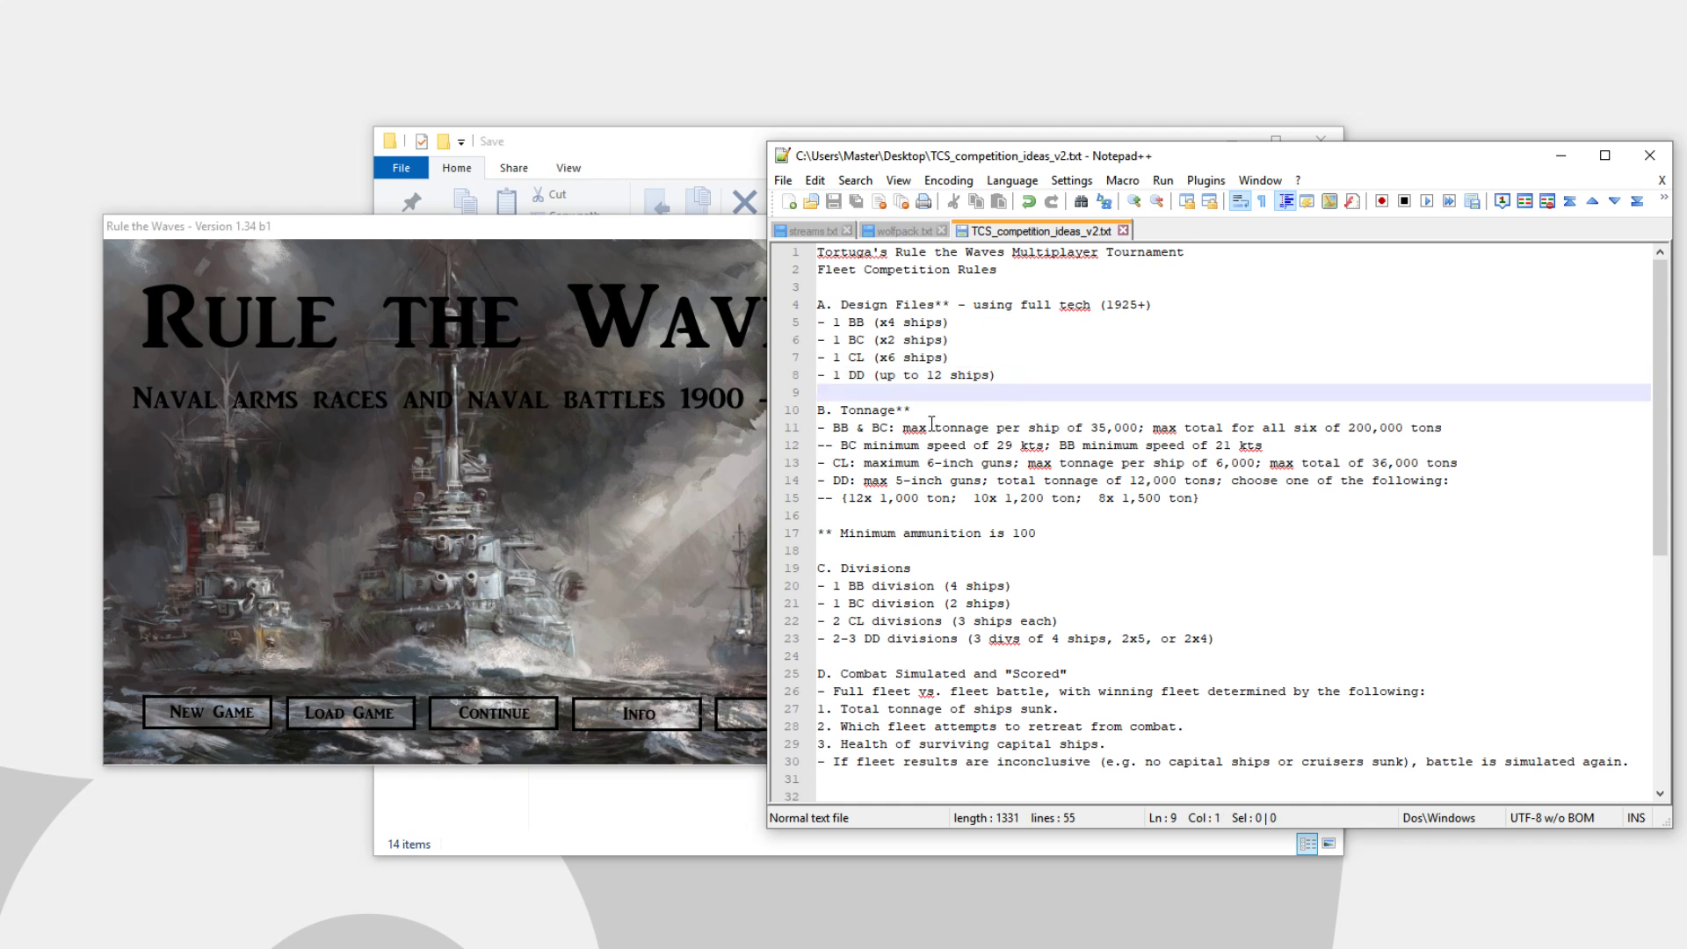
{"action": "left_click", "coordinate": [945, 321]}
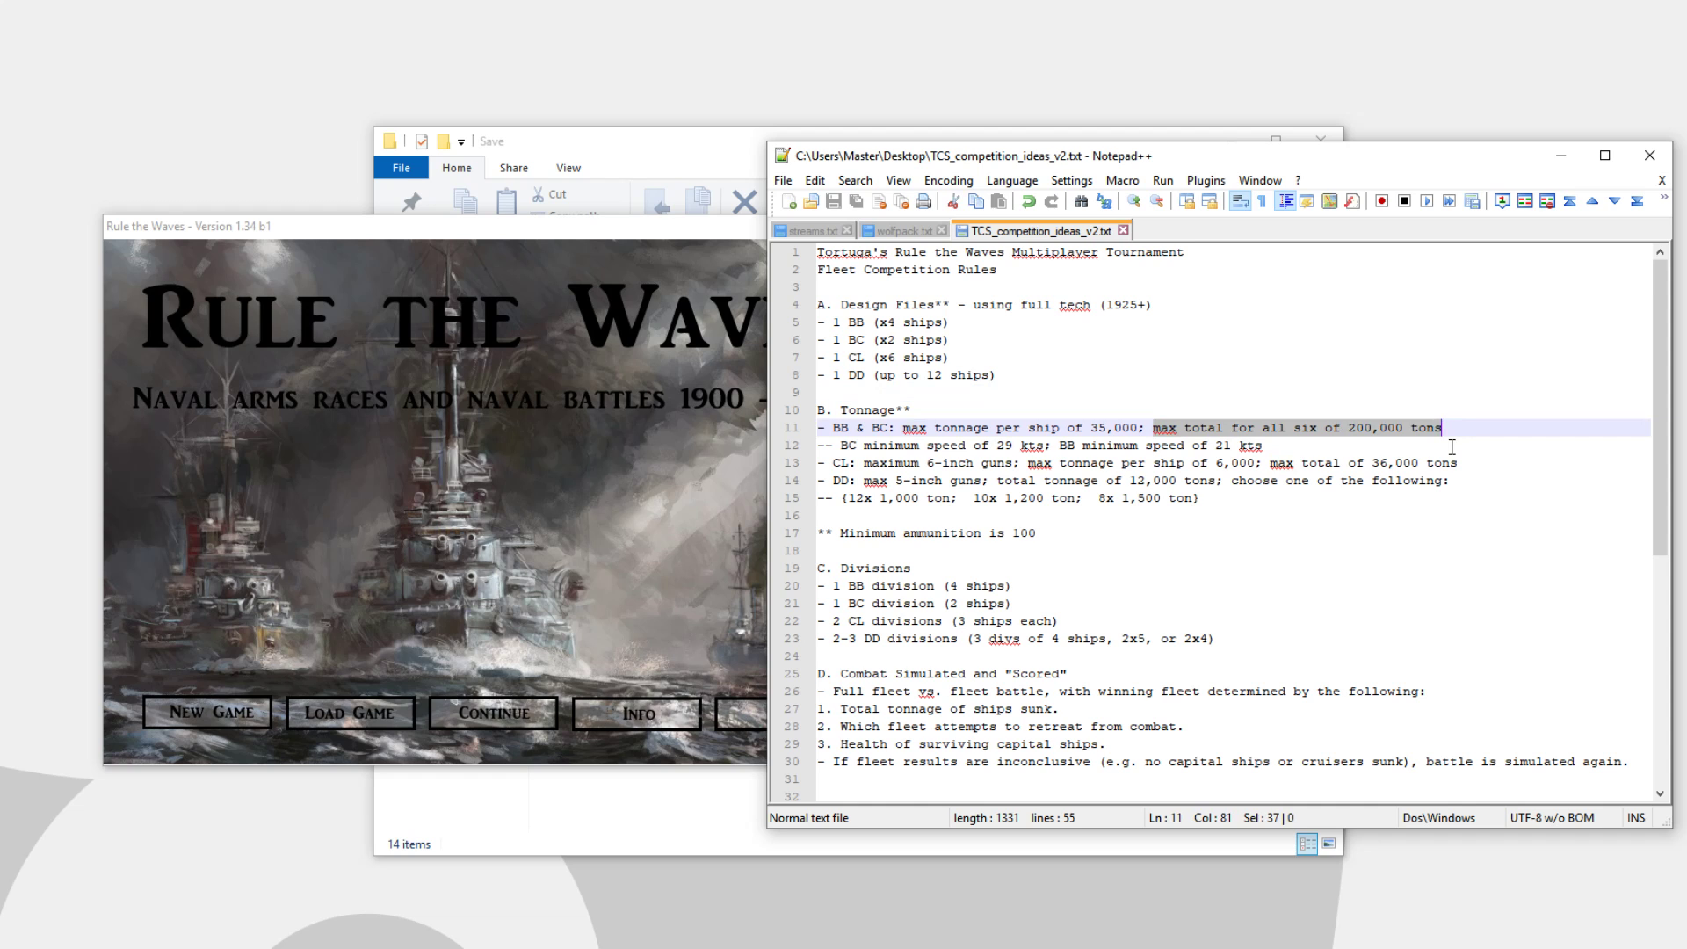
{"action": "mouse_move", "coordinate": [1087, 387]}
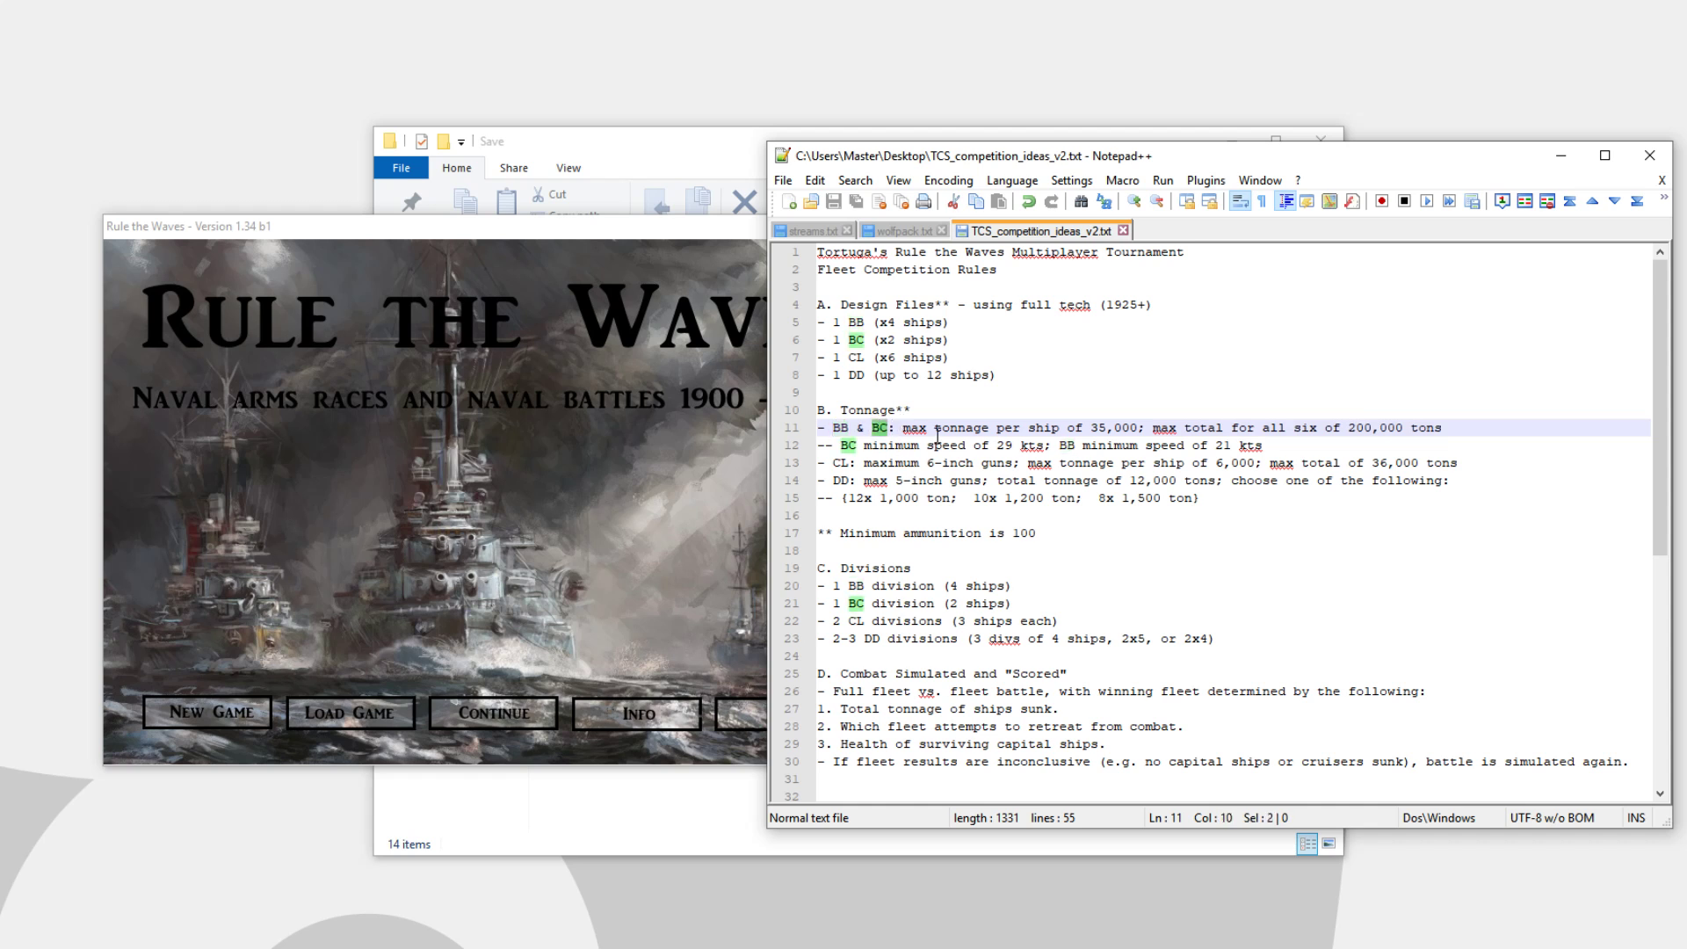
{"action": "mouse_move", "coordinate": [1366, 446]}
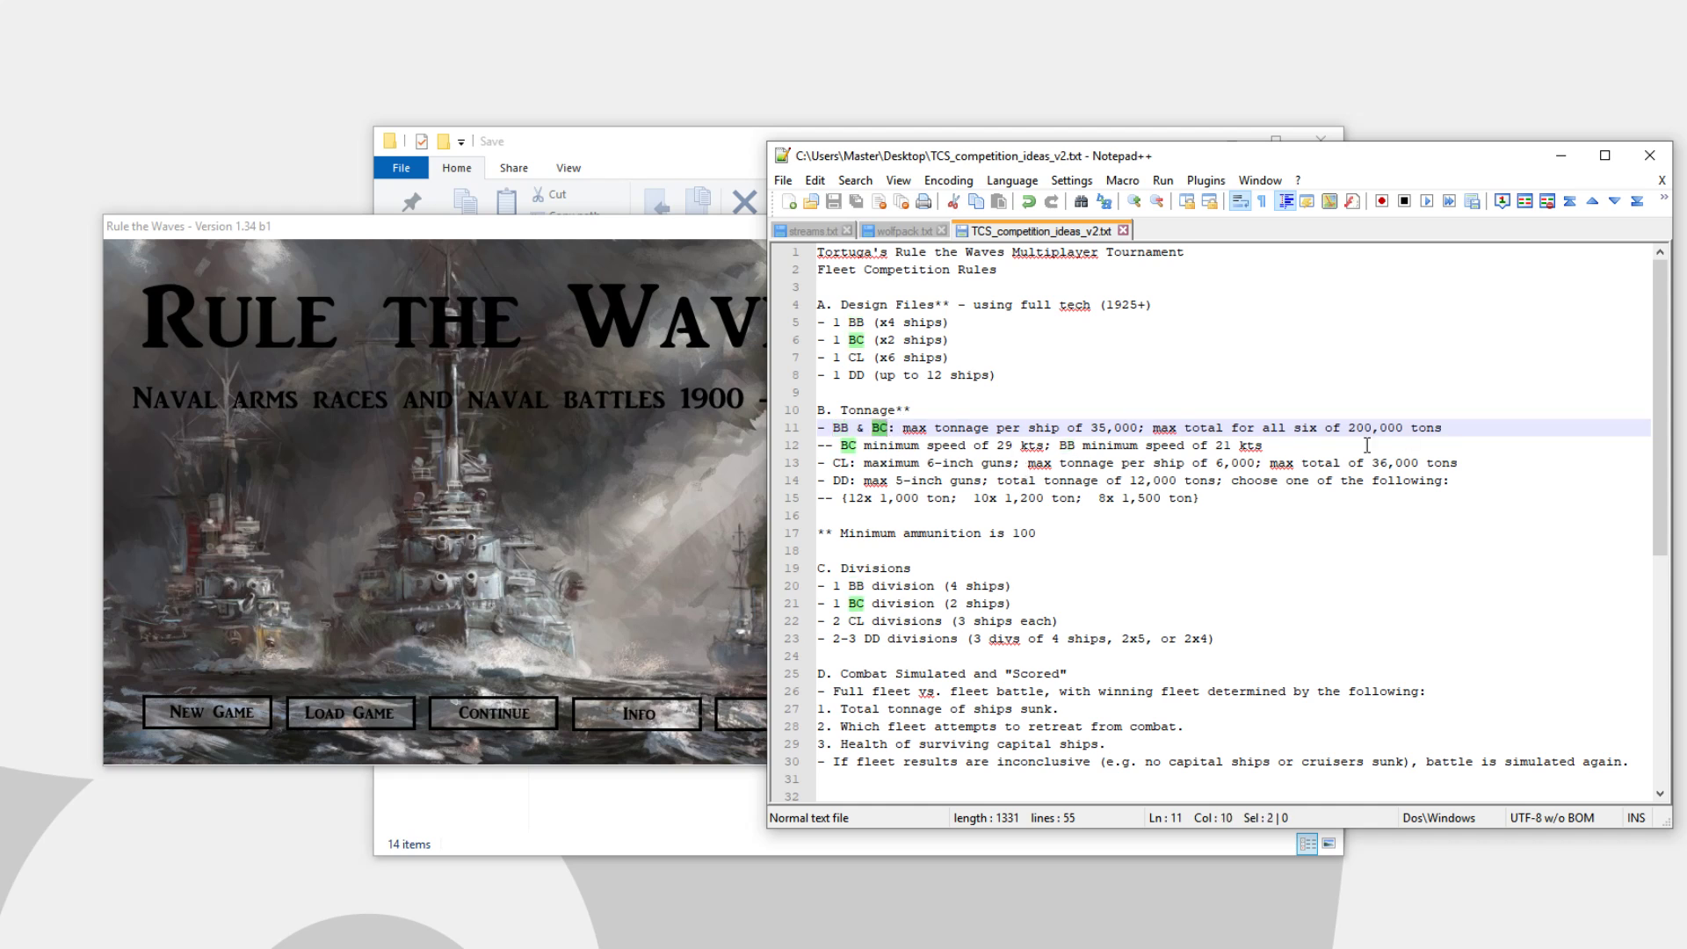
{"action": "mouse_move", "coordinate": [984, 438]}
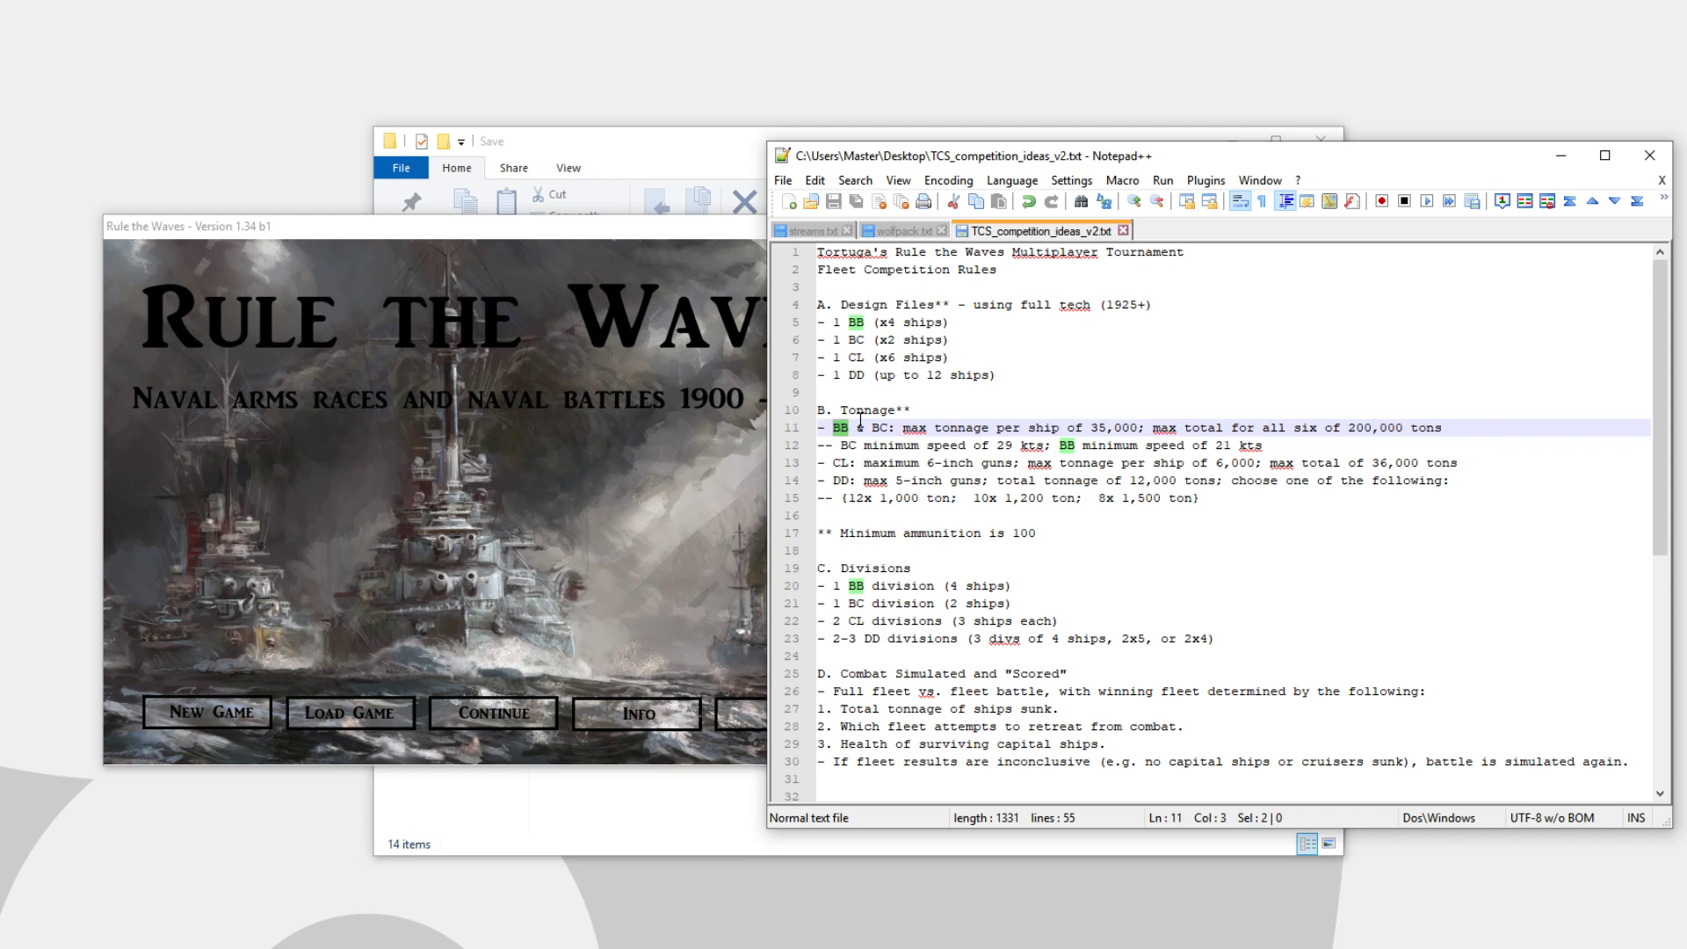
{"action": "mouse_move", "coordinate": [876, 427]}
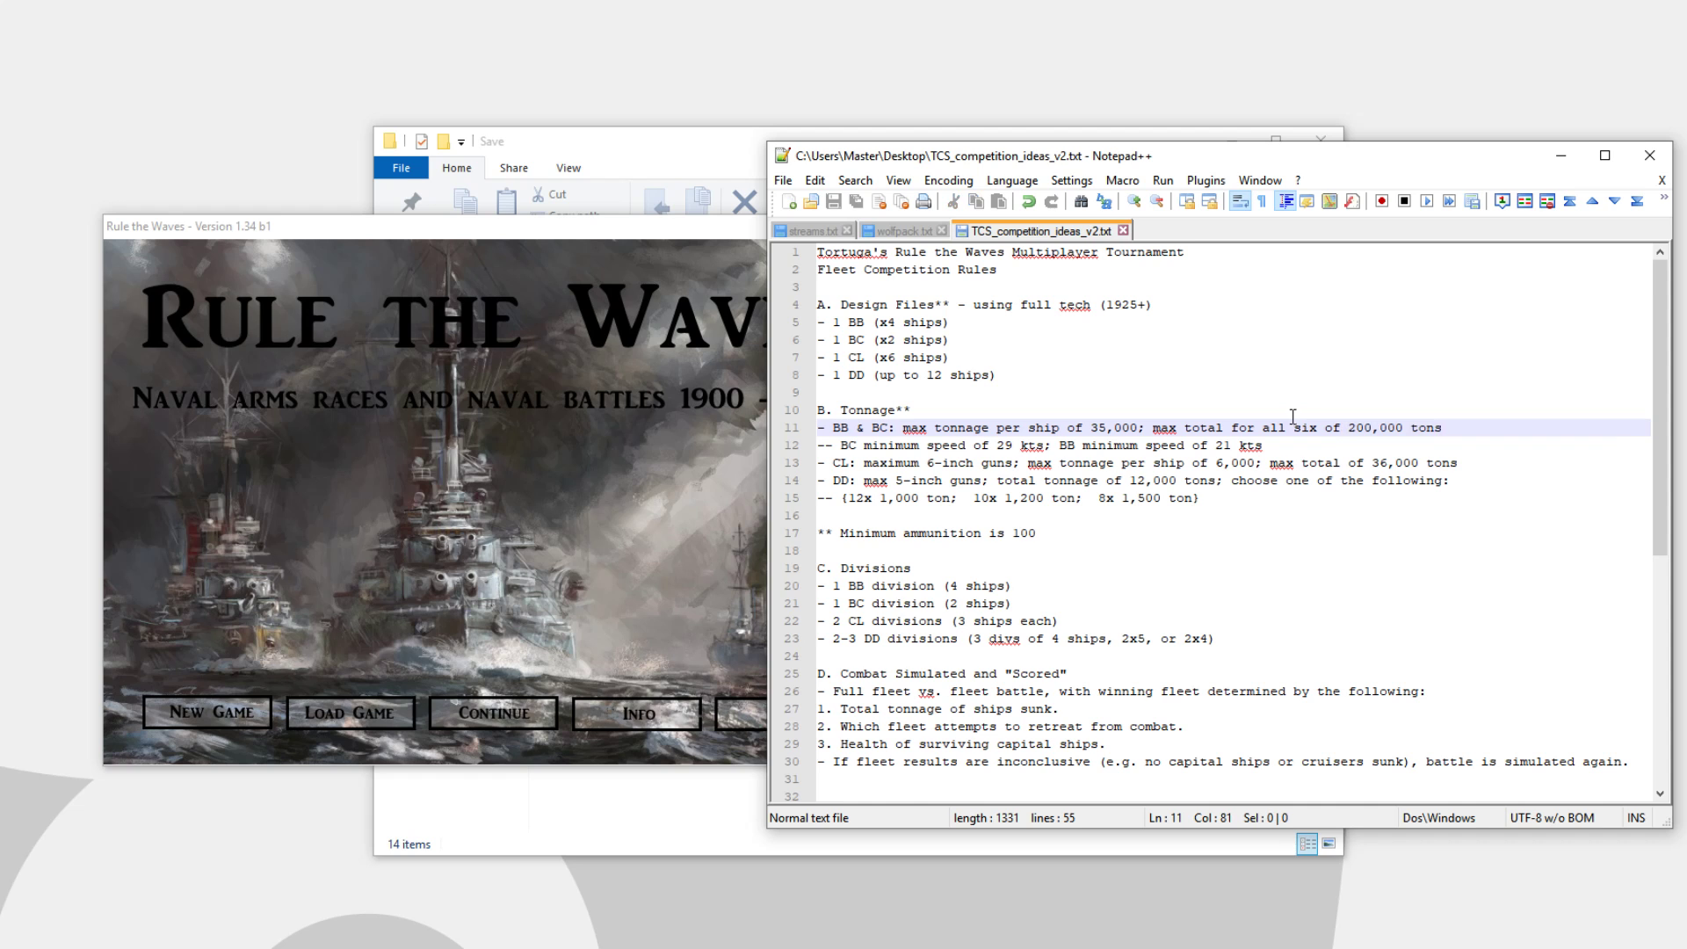
{"action": "mouse_move", "coordinate": [1173, 486]}
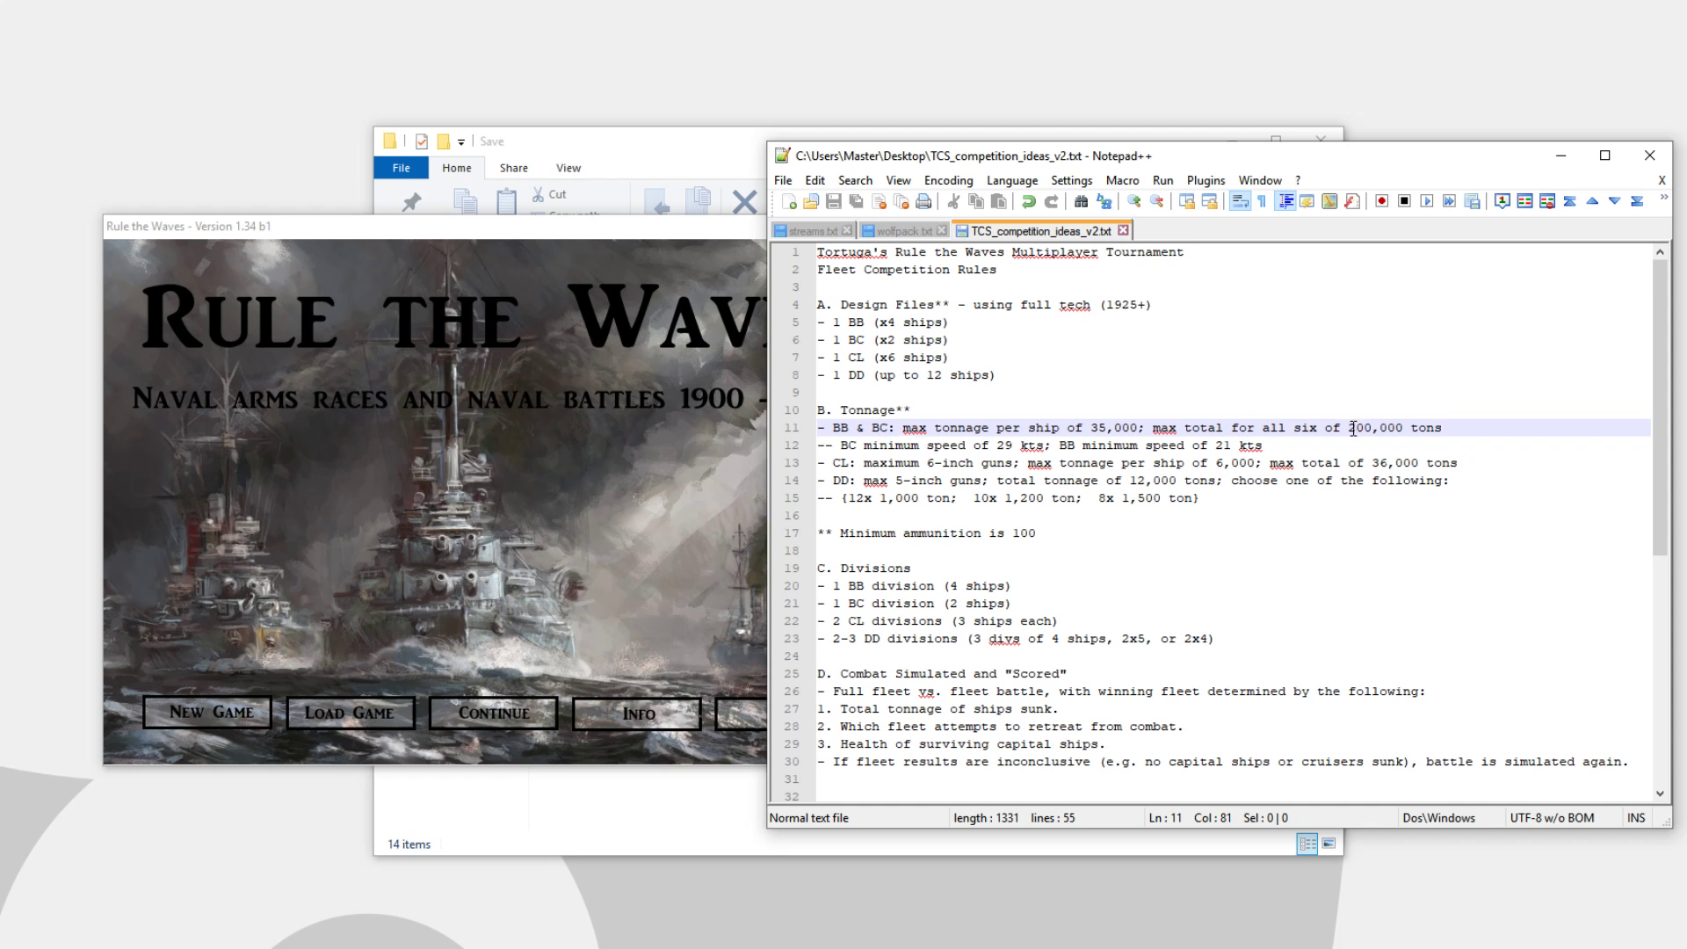
{"action": "left_click_drag", "start_coordinate": [1348, 427], "coordinate": [1442, 427]}
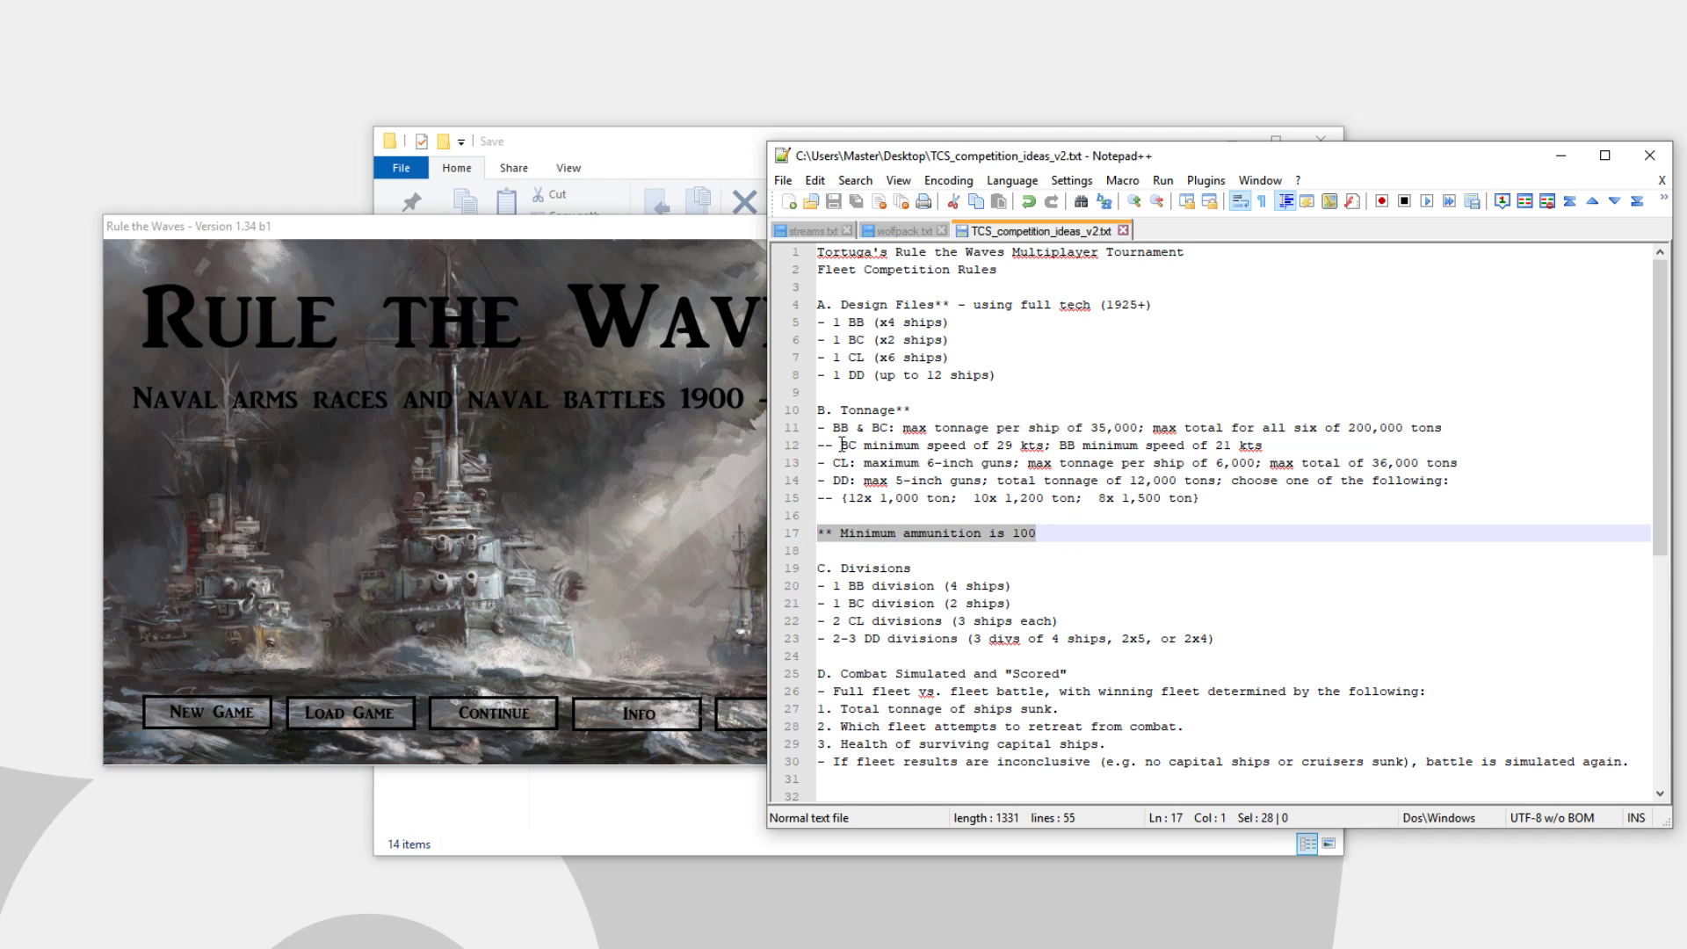
{"action": "left_click", "coordinate": [1084, 445]}
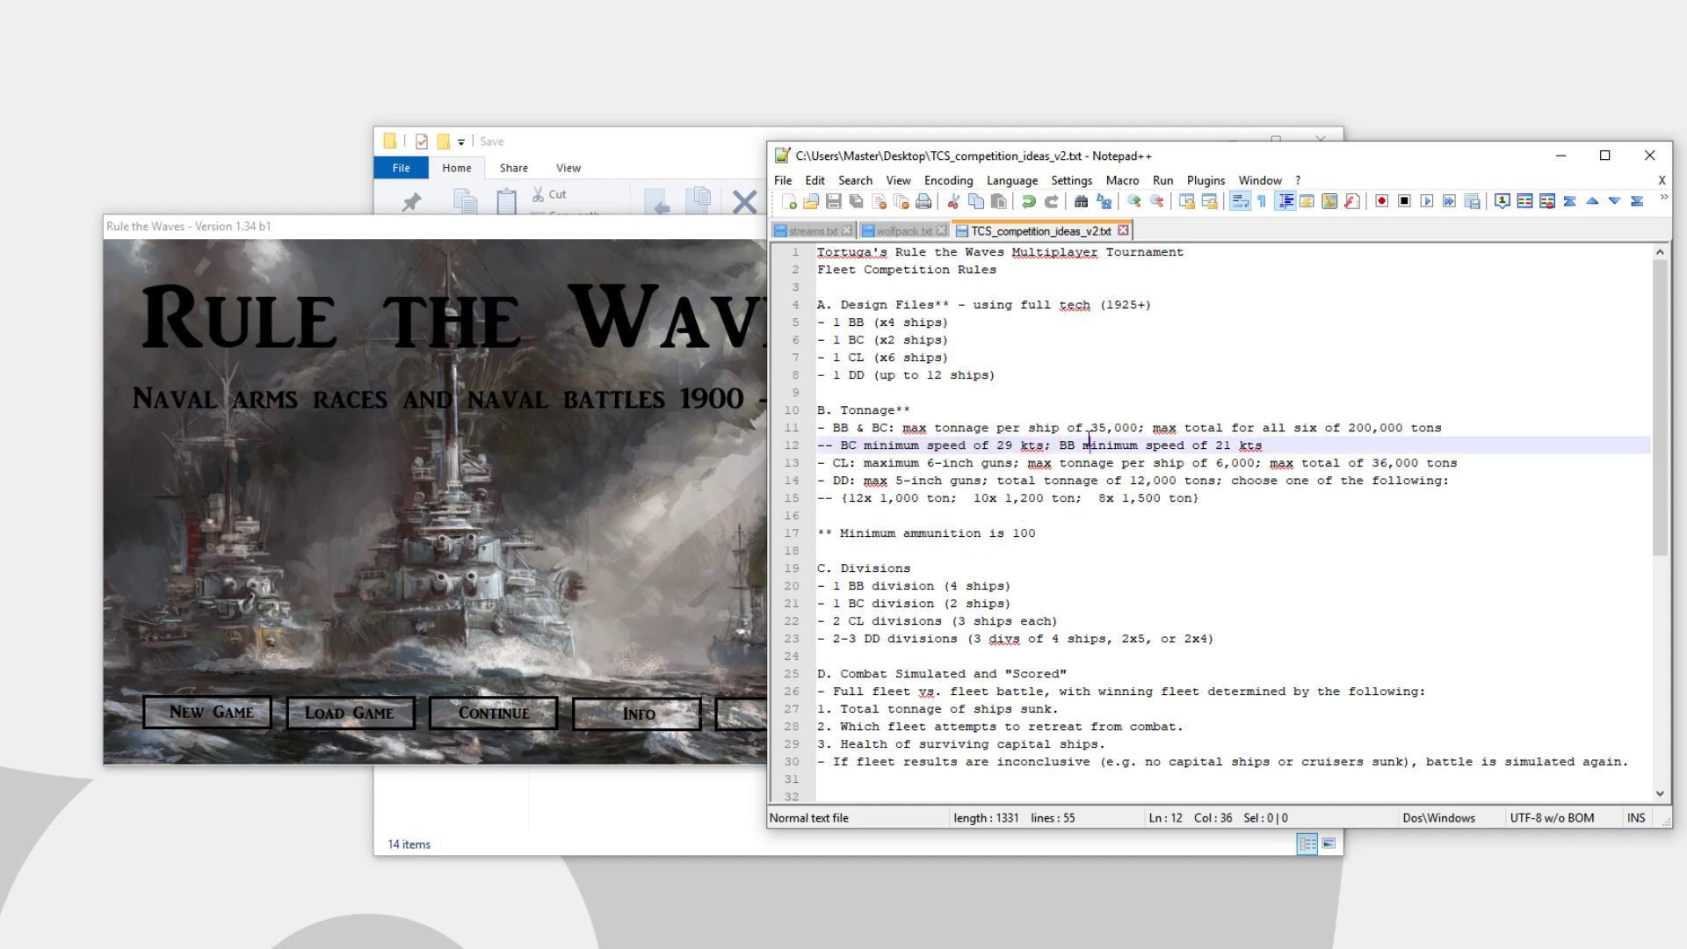
{"action": "left_click_drag", "start_coordinate": [1060, 445], "coordinate": [1261, 444]}
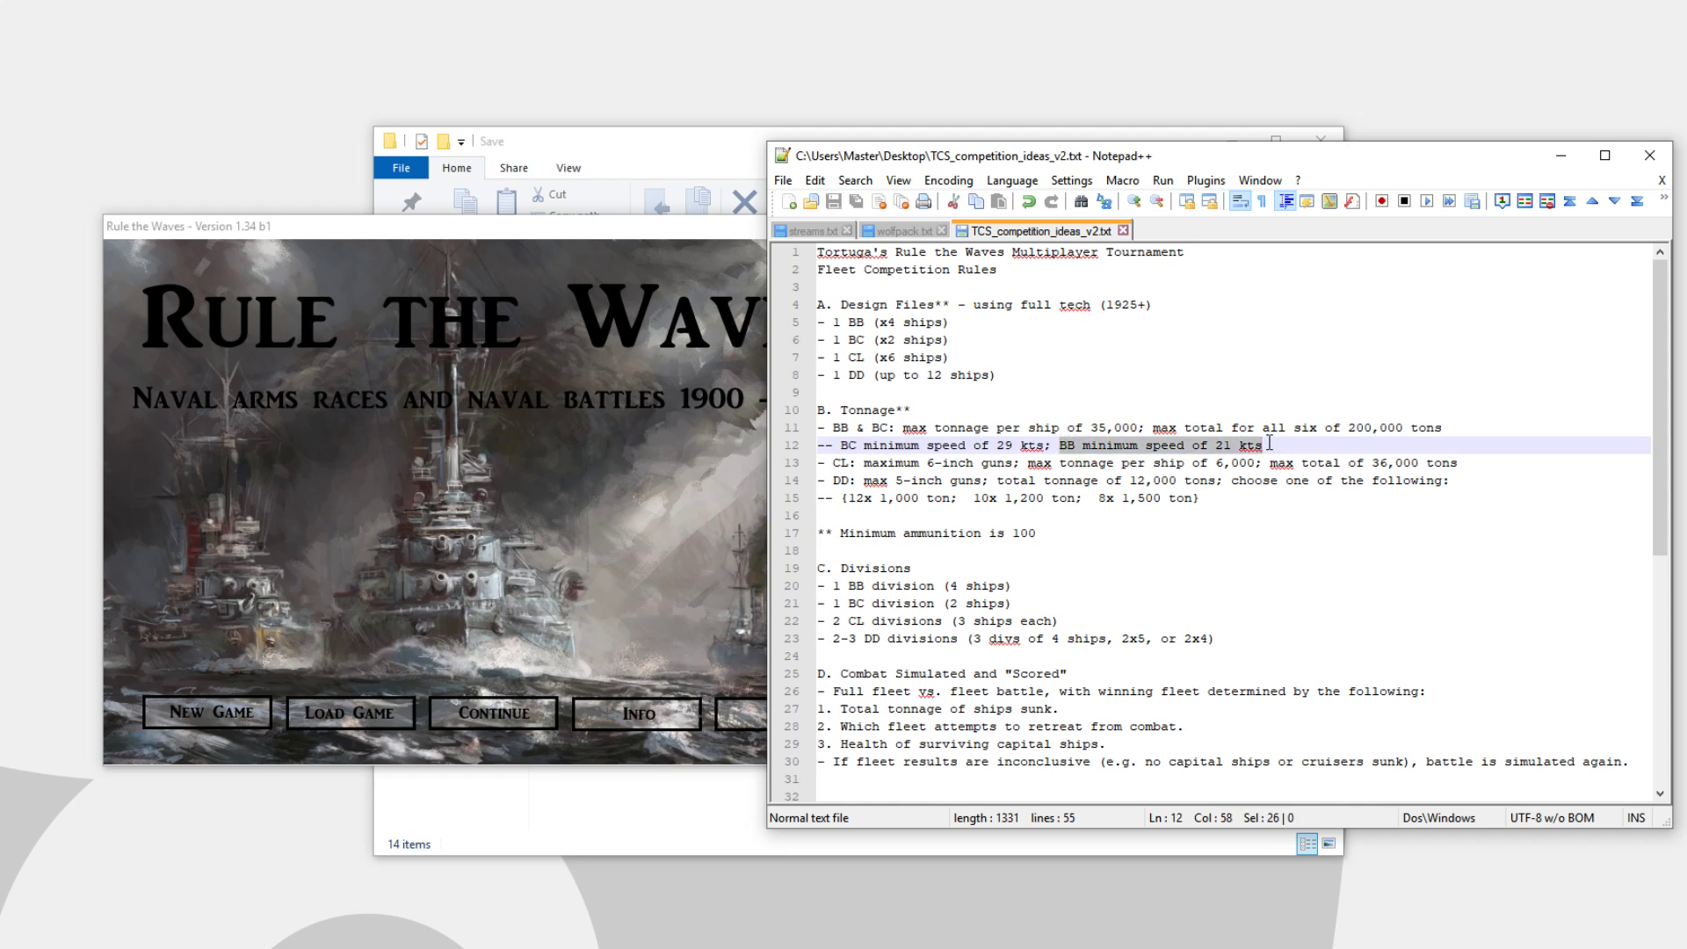
{"action": "left_click", "coordinate": [1297, 446]}
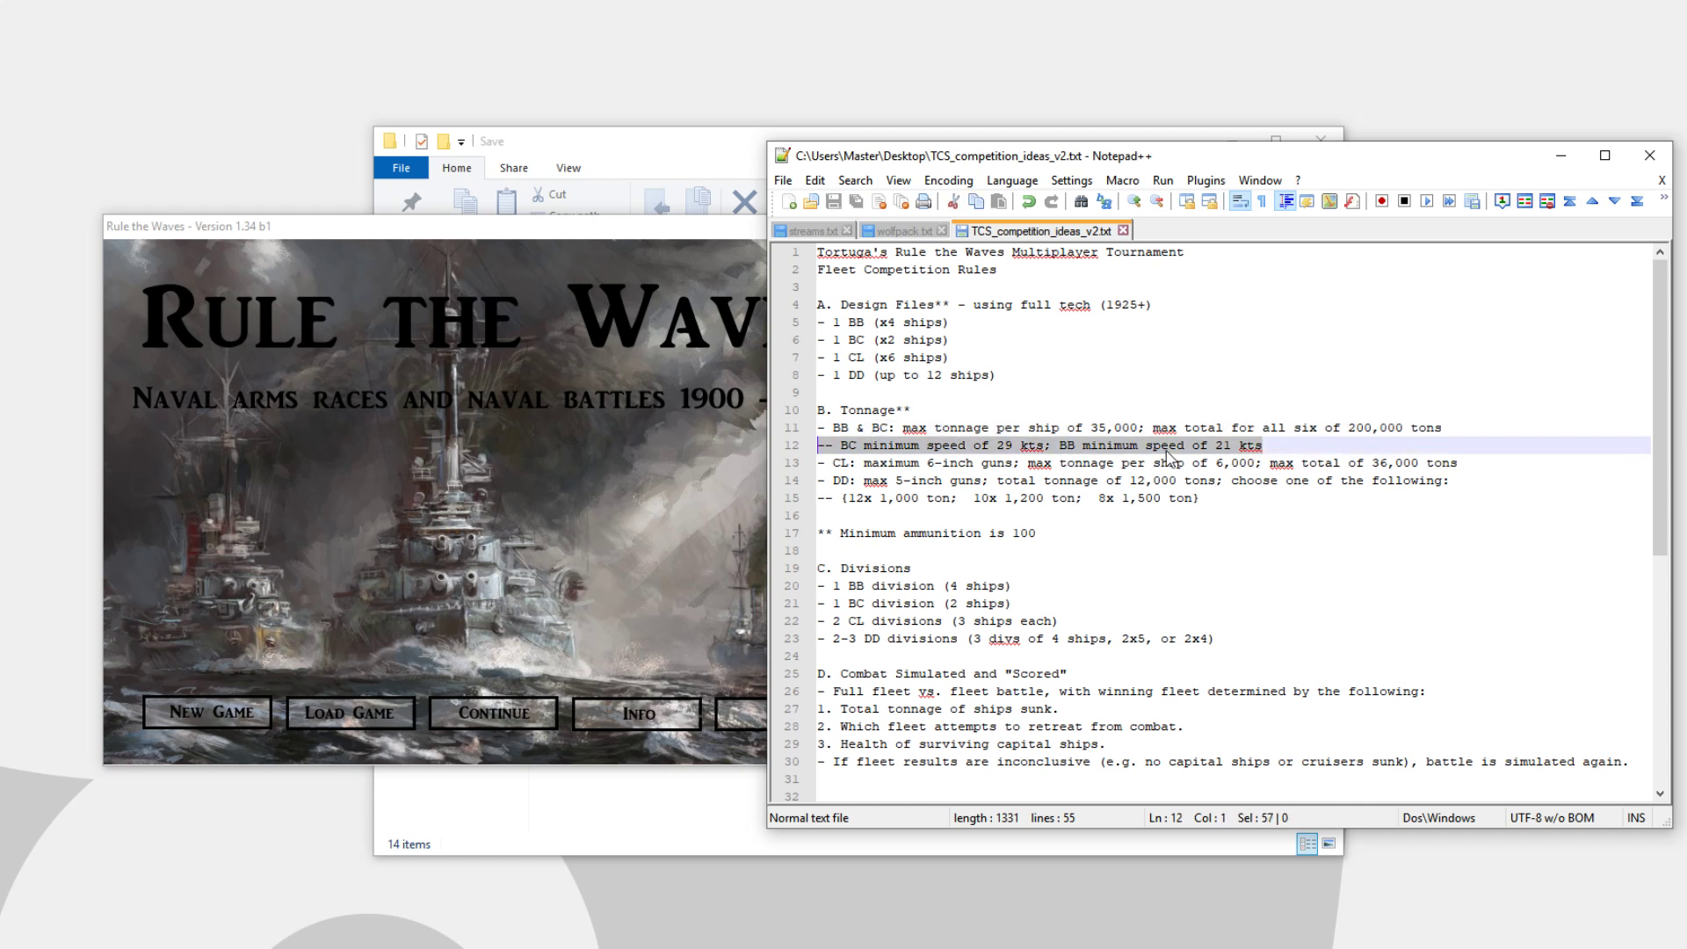
{"action": "left_click", "coordinate": [1266, 444]}
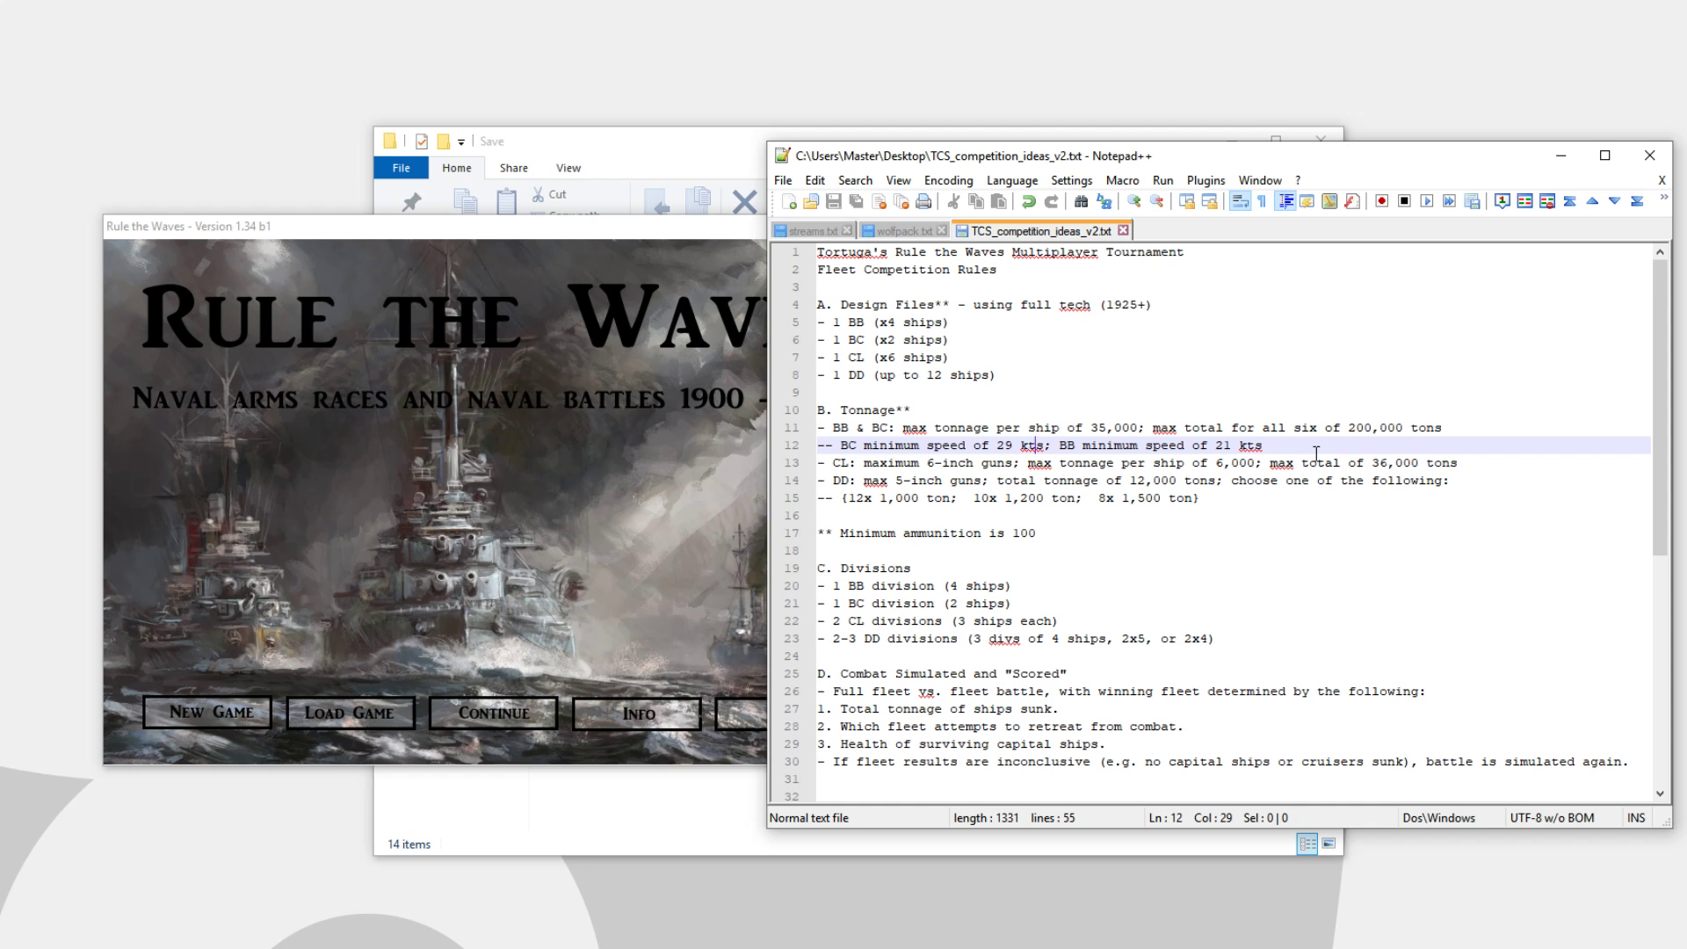
{"action": "mouse_move", "coordinate": [977, 429]}
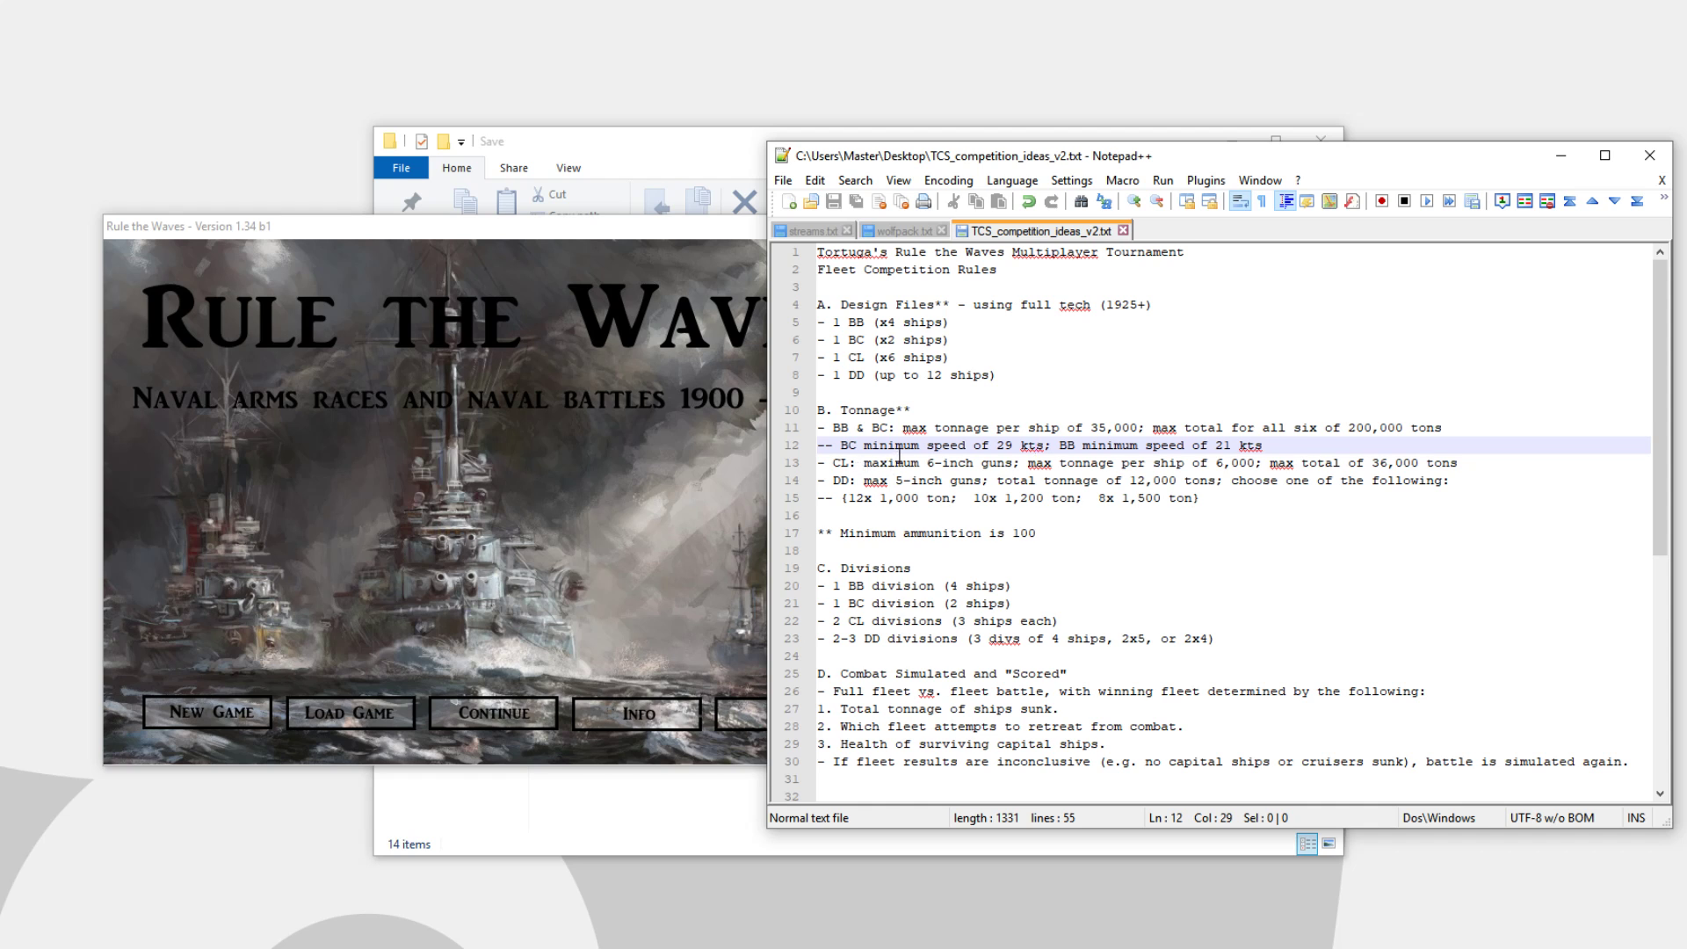
{"action": "mouse_move", "coordinate": [1223, 533]}
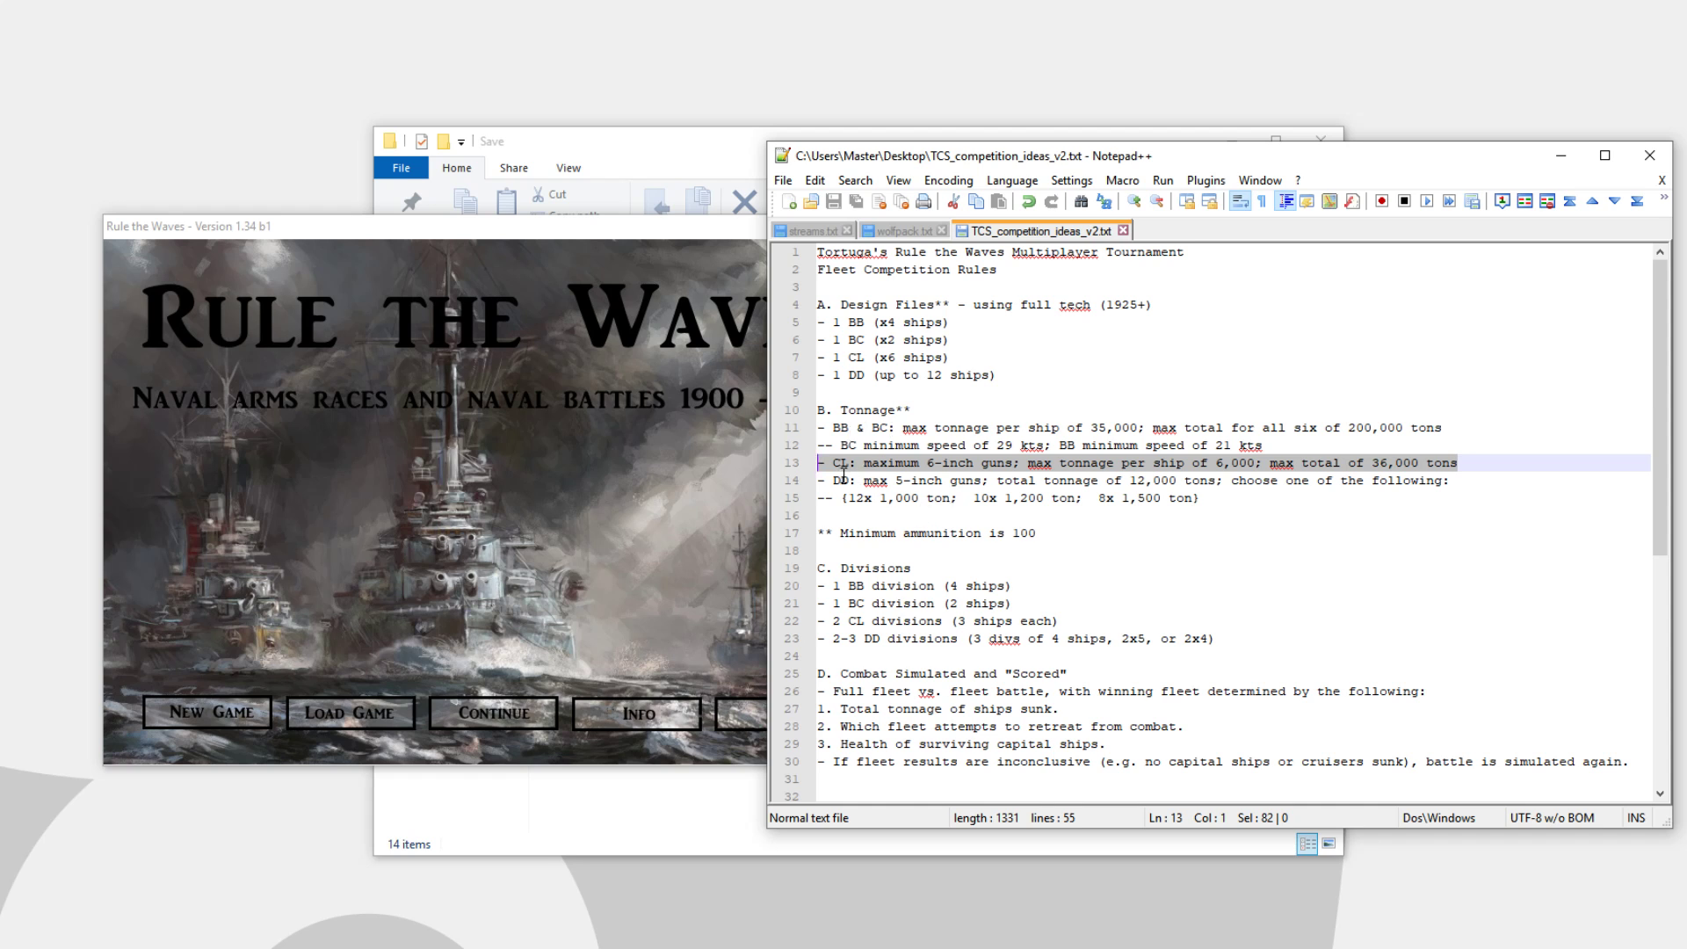
{"action": "left_click", "coordinate": [849, 480]}
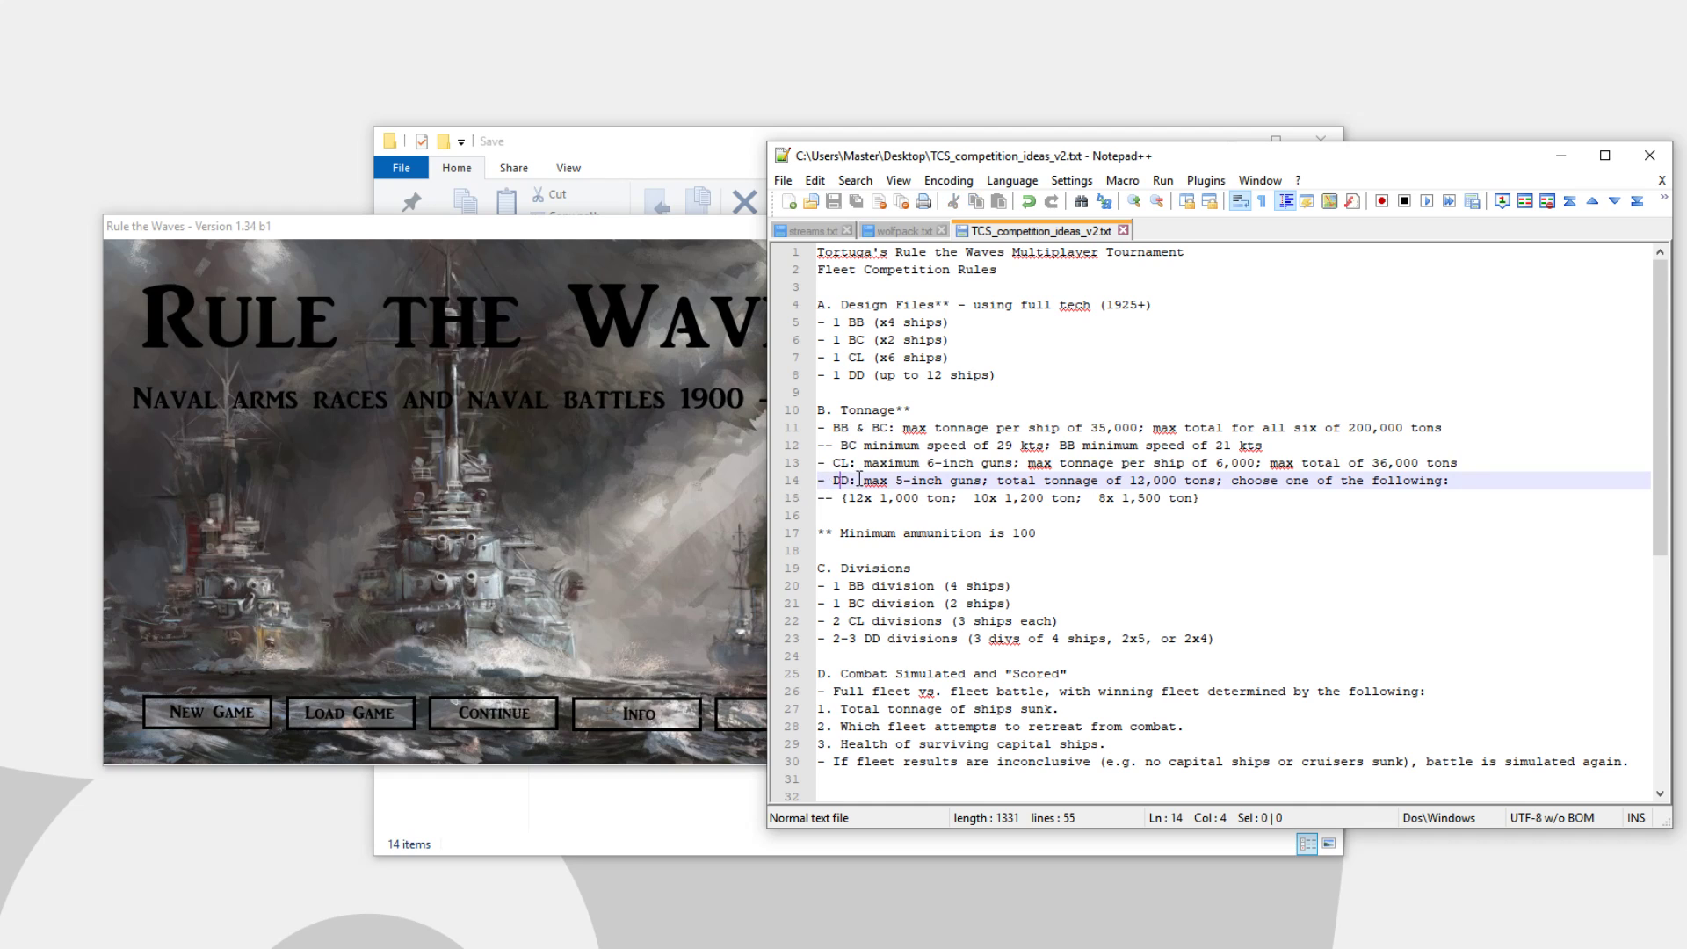
{"action": "left_click_drag", "start_coordinate": [863, 480], "coordinate": [1259, 480]}
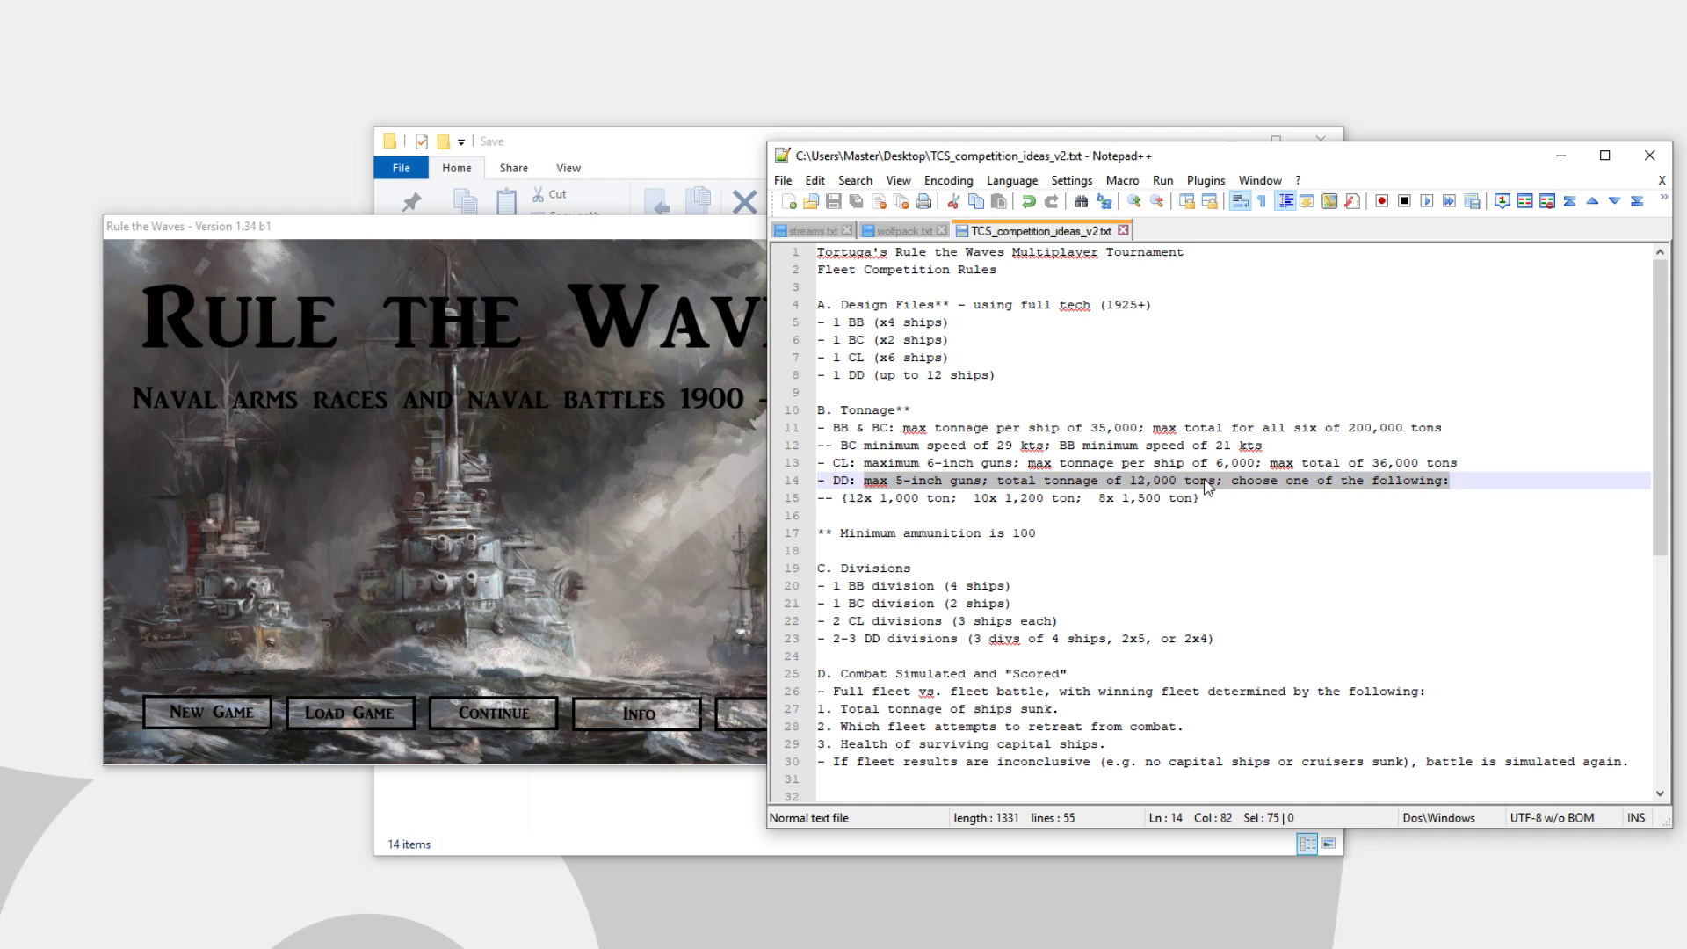
{"action": "mouse_move", "coordinate": [1136, 492]}
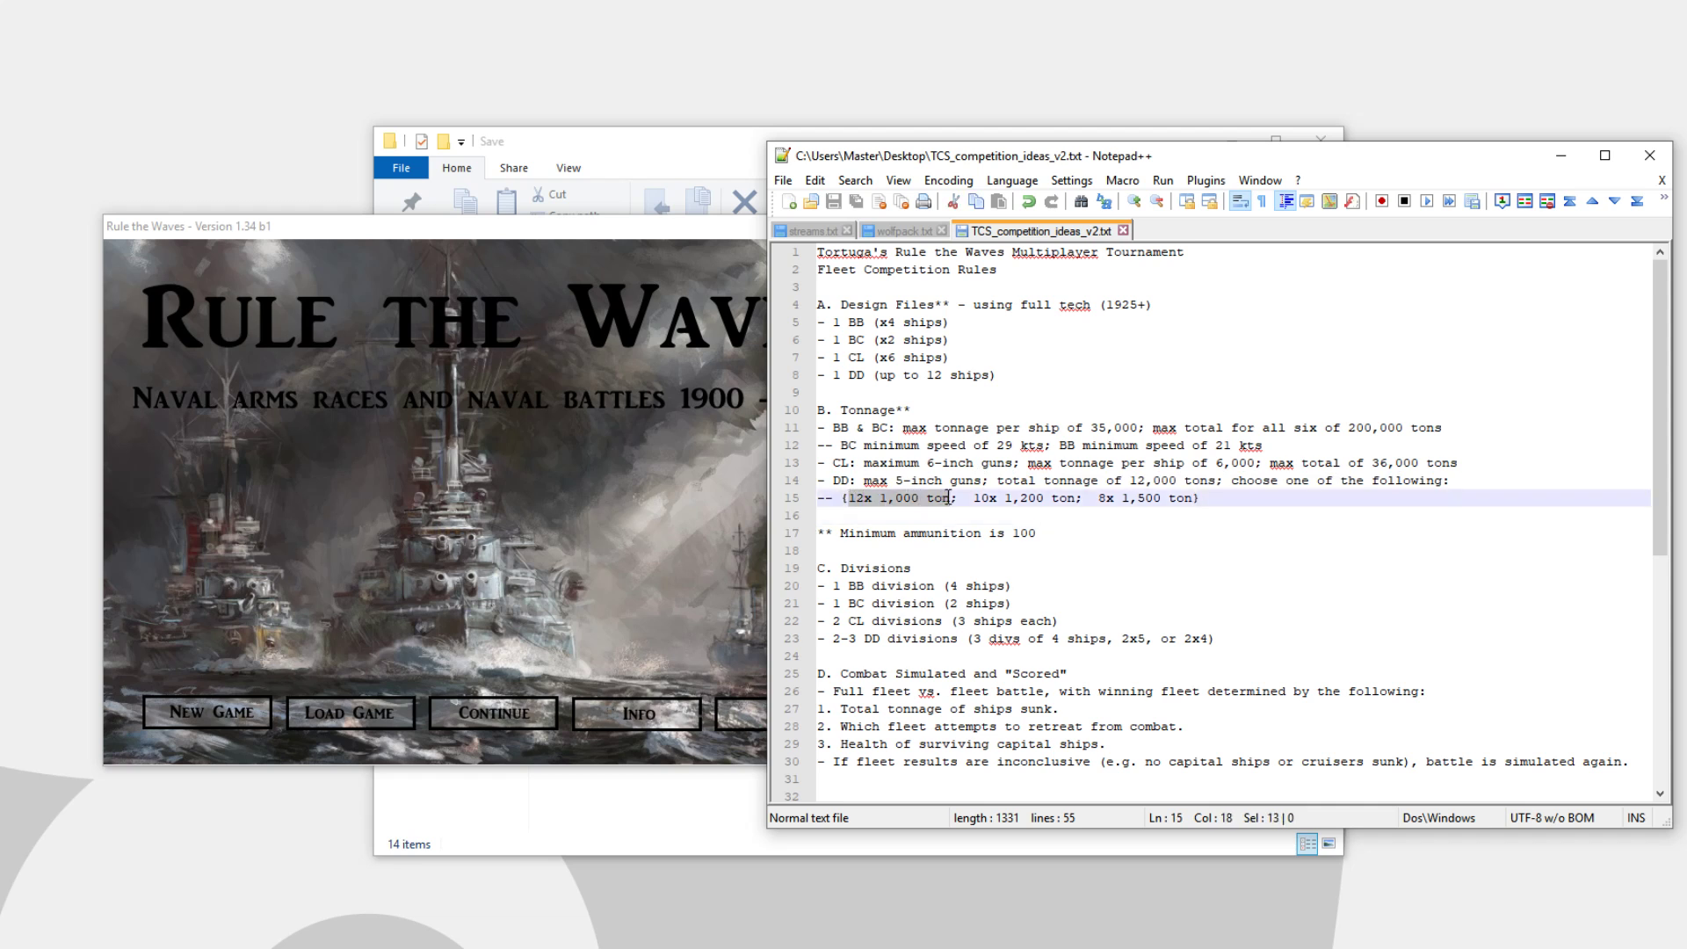
{"action": "left_click", "coordinate": [981, 514]}
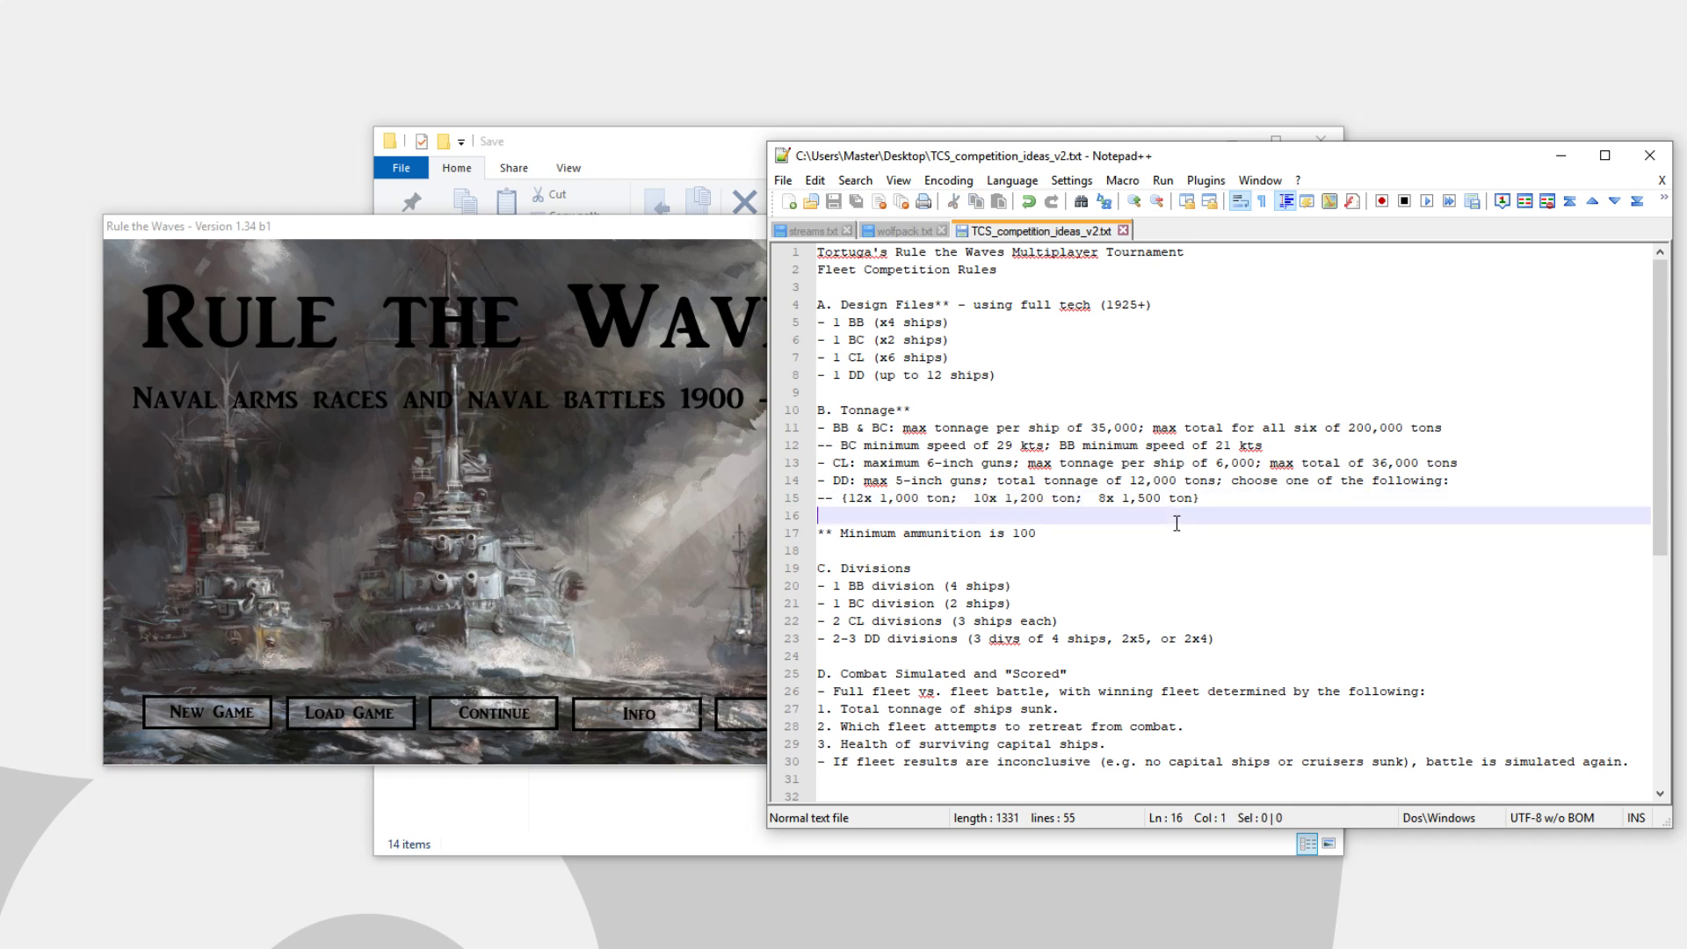
{"action": "mouse_move", "coordinate": [1094, 497]}
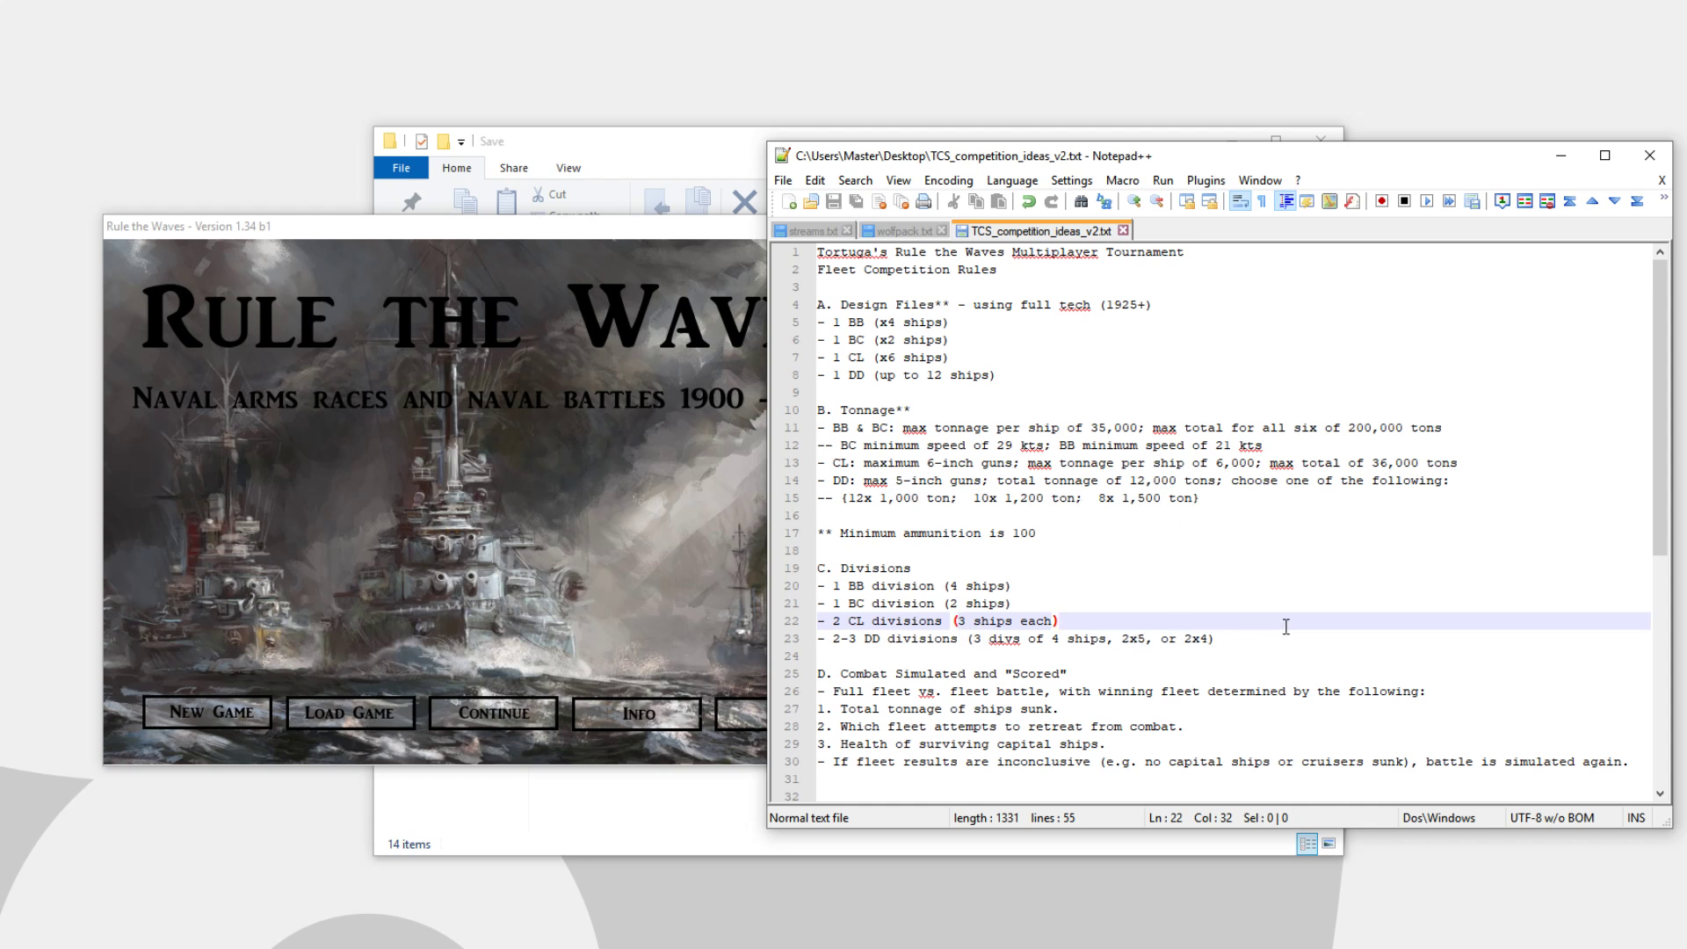
{"action": "scroll", "scroll_direction": "down", "scroll_amount": 3}
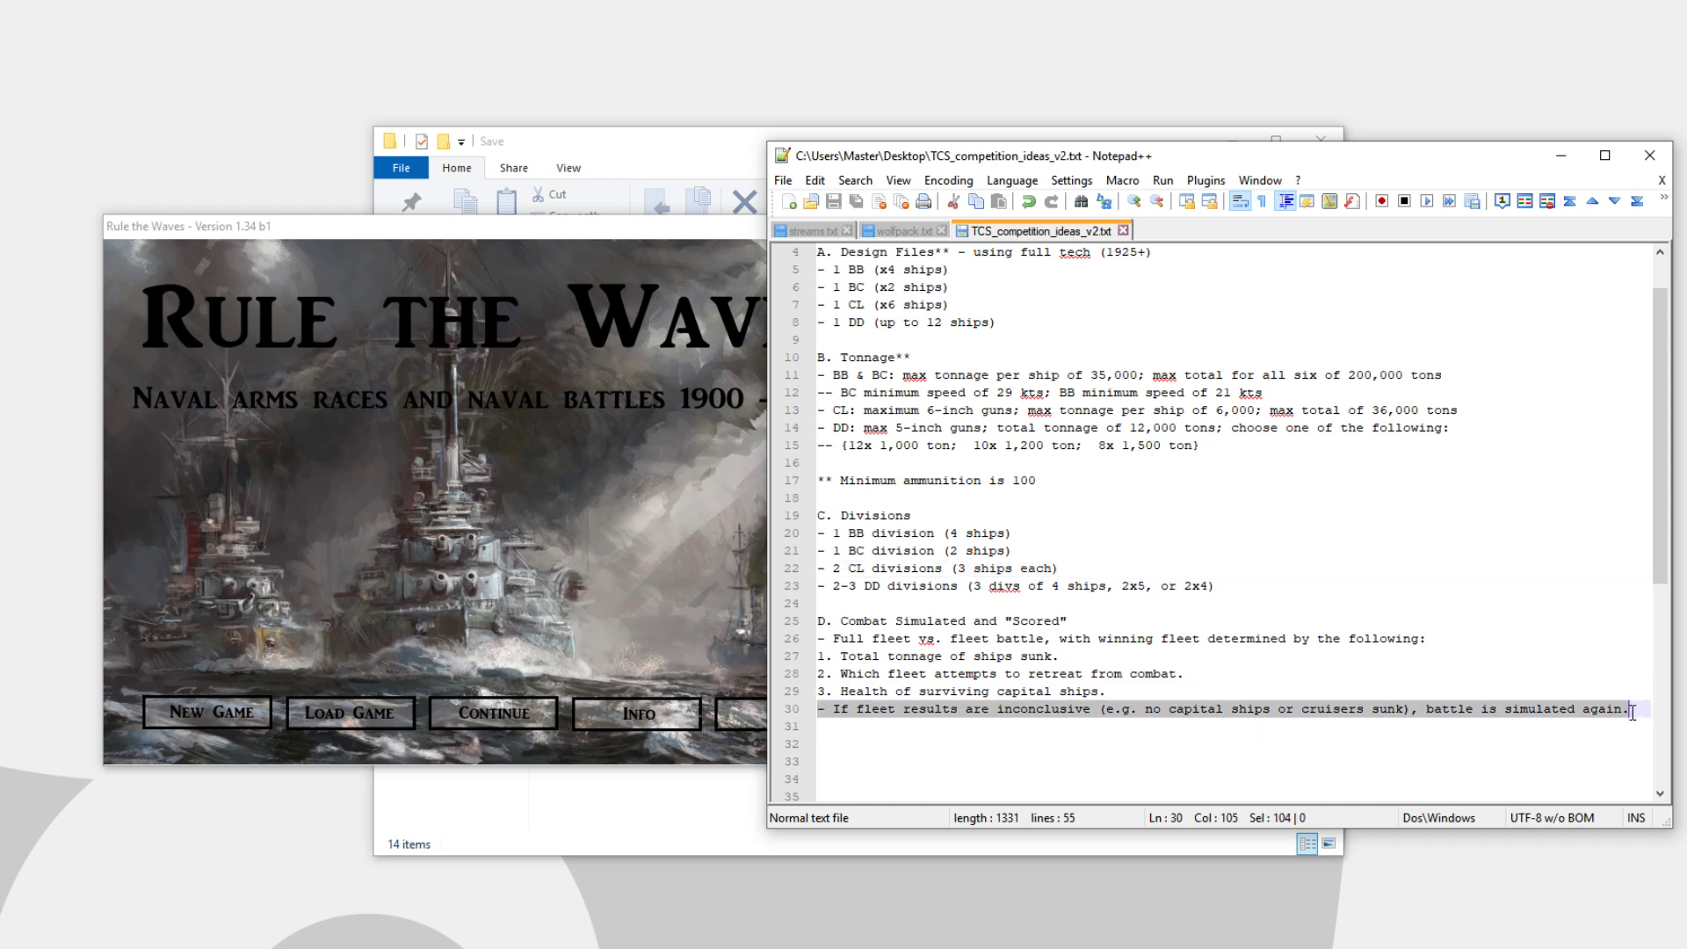
{"action": "mouse_move", "coordinate": [1572, 733]}
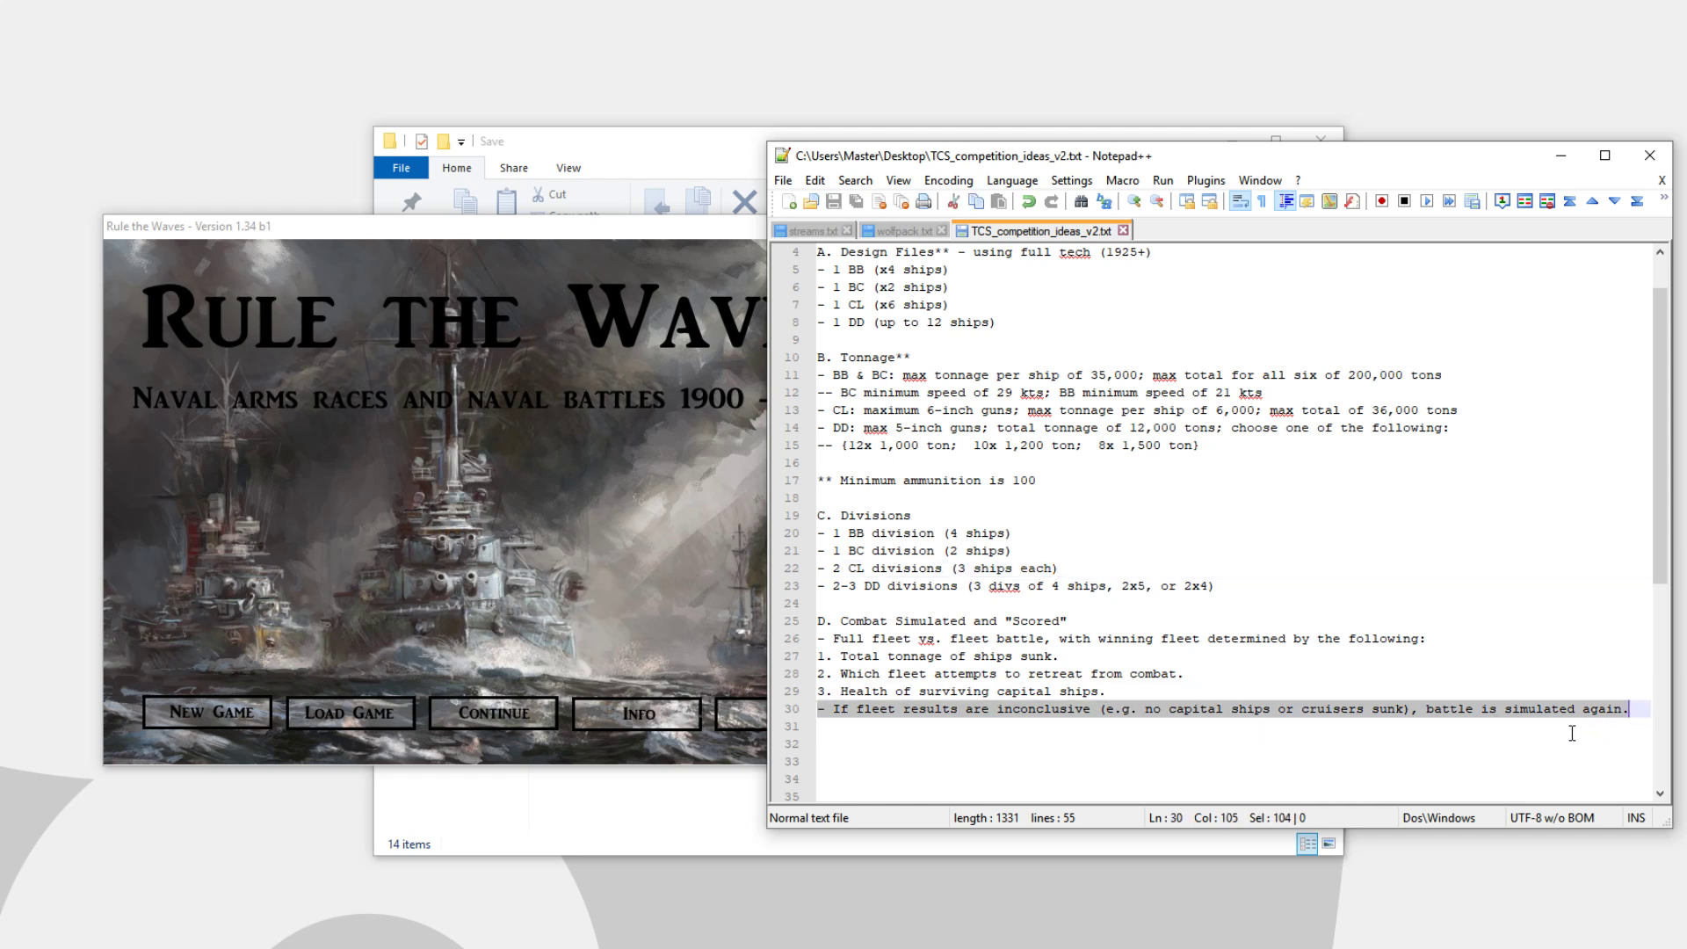
{"action": "mouse_move", "coordinate": [1415, 746]}
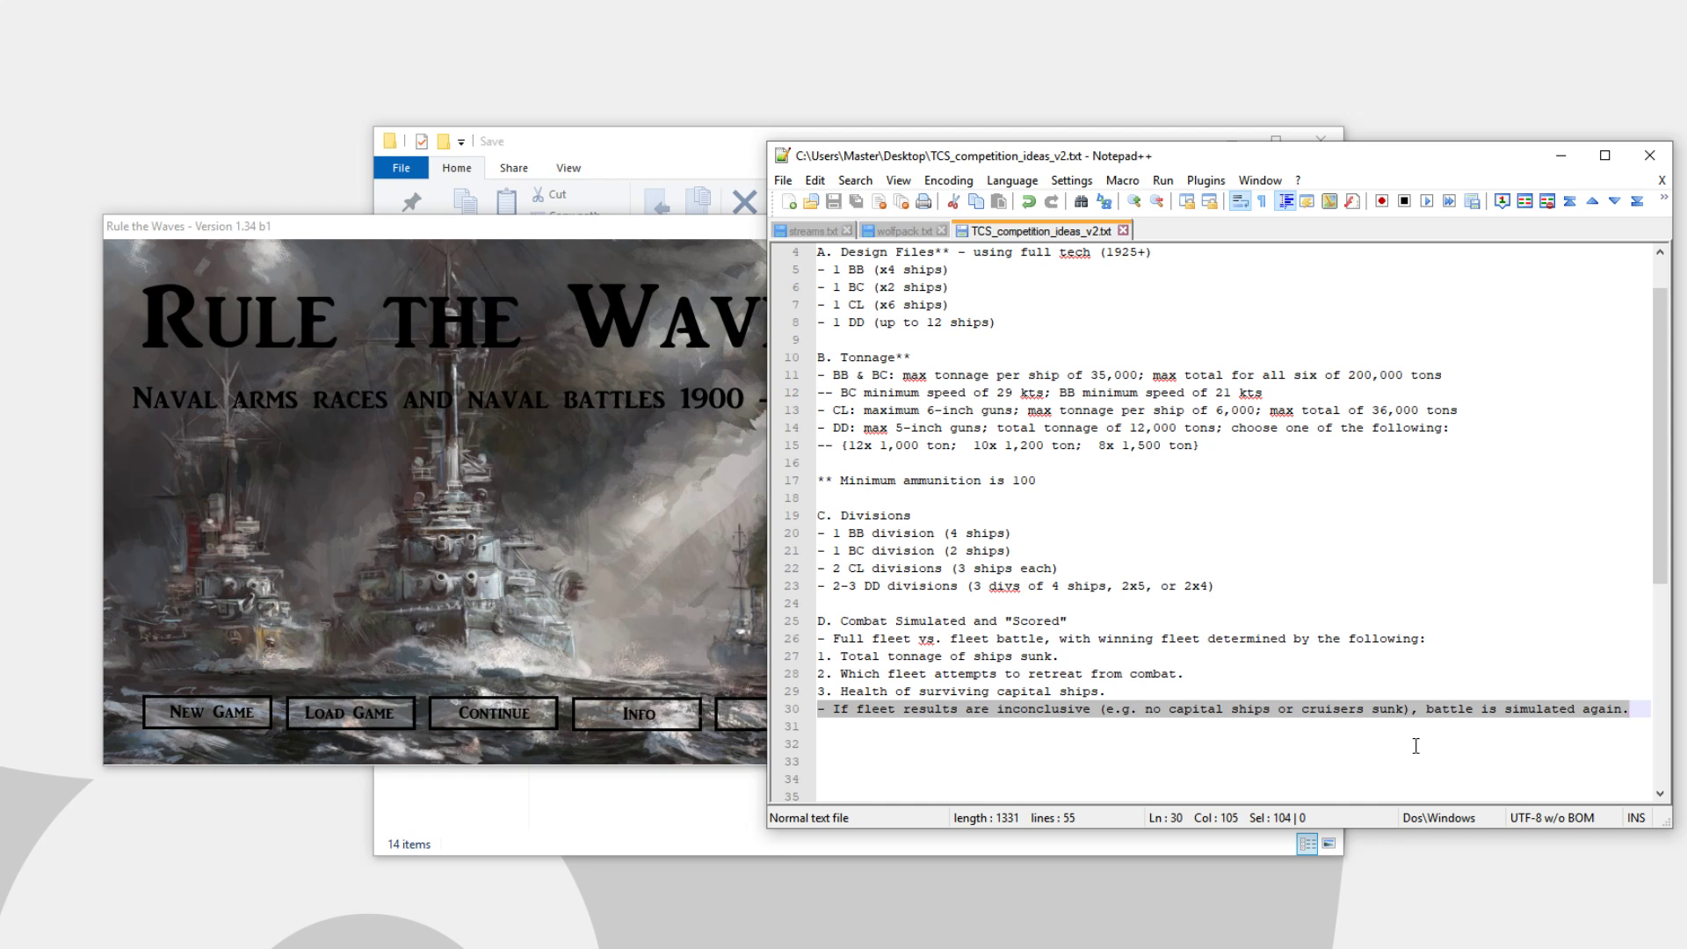
{"action": "mouse_move", "coordinate": [1109, 648]}
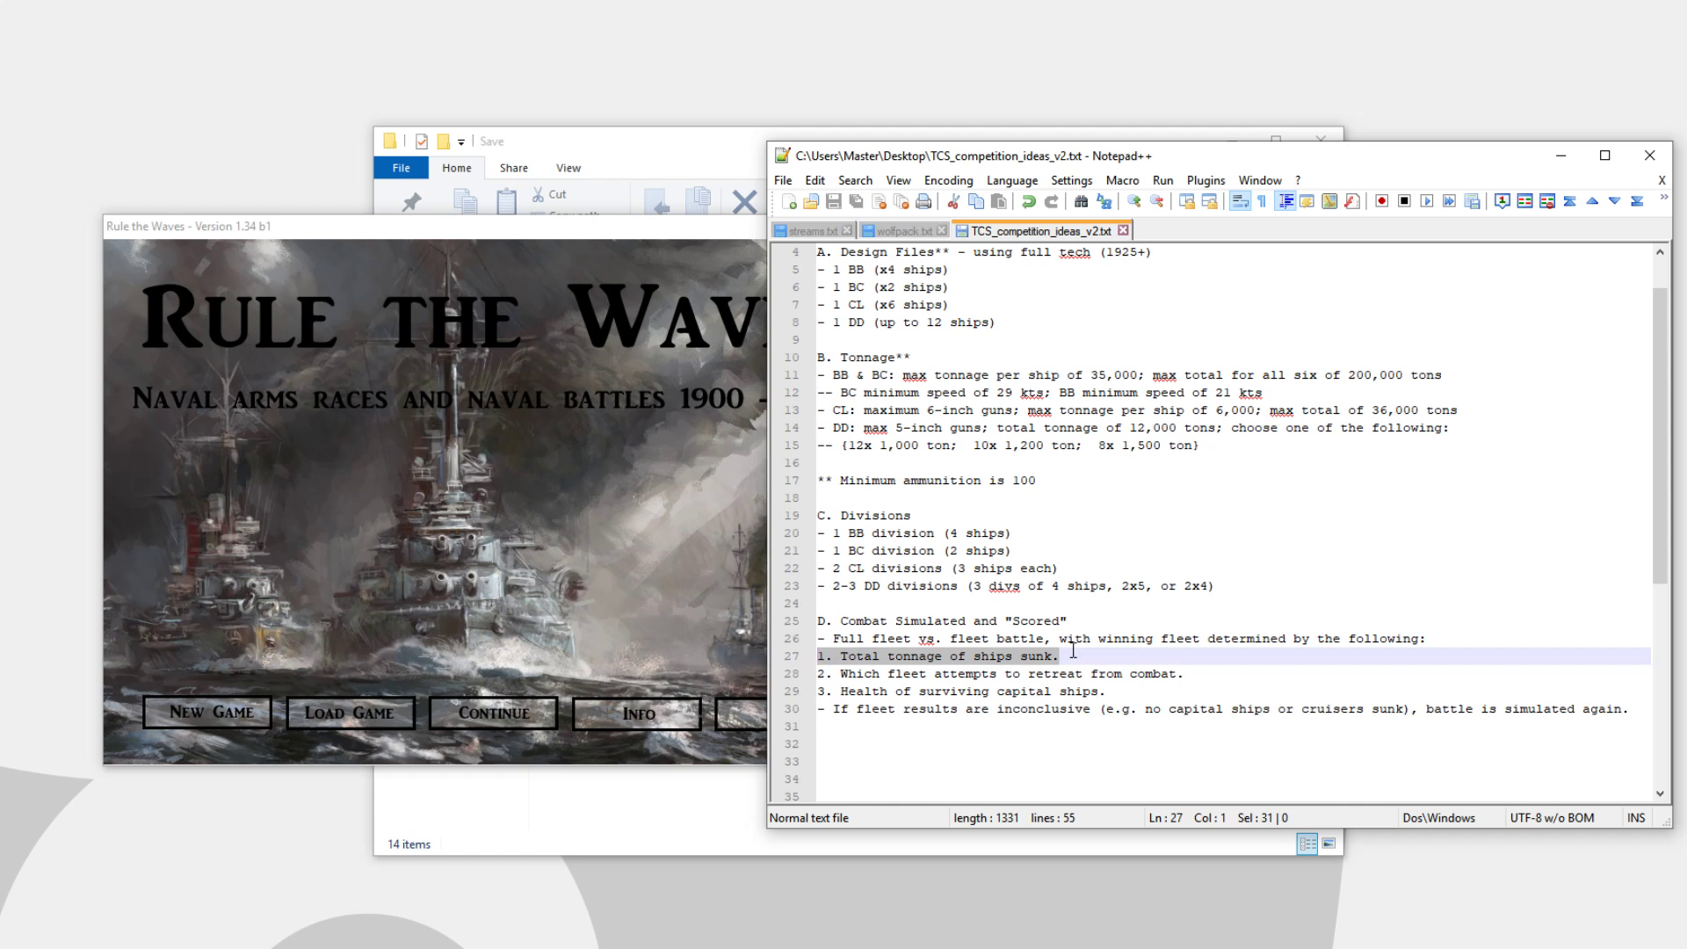
{"action": "left_click", "coordinate": [1183, 672]}
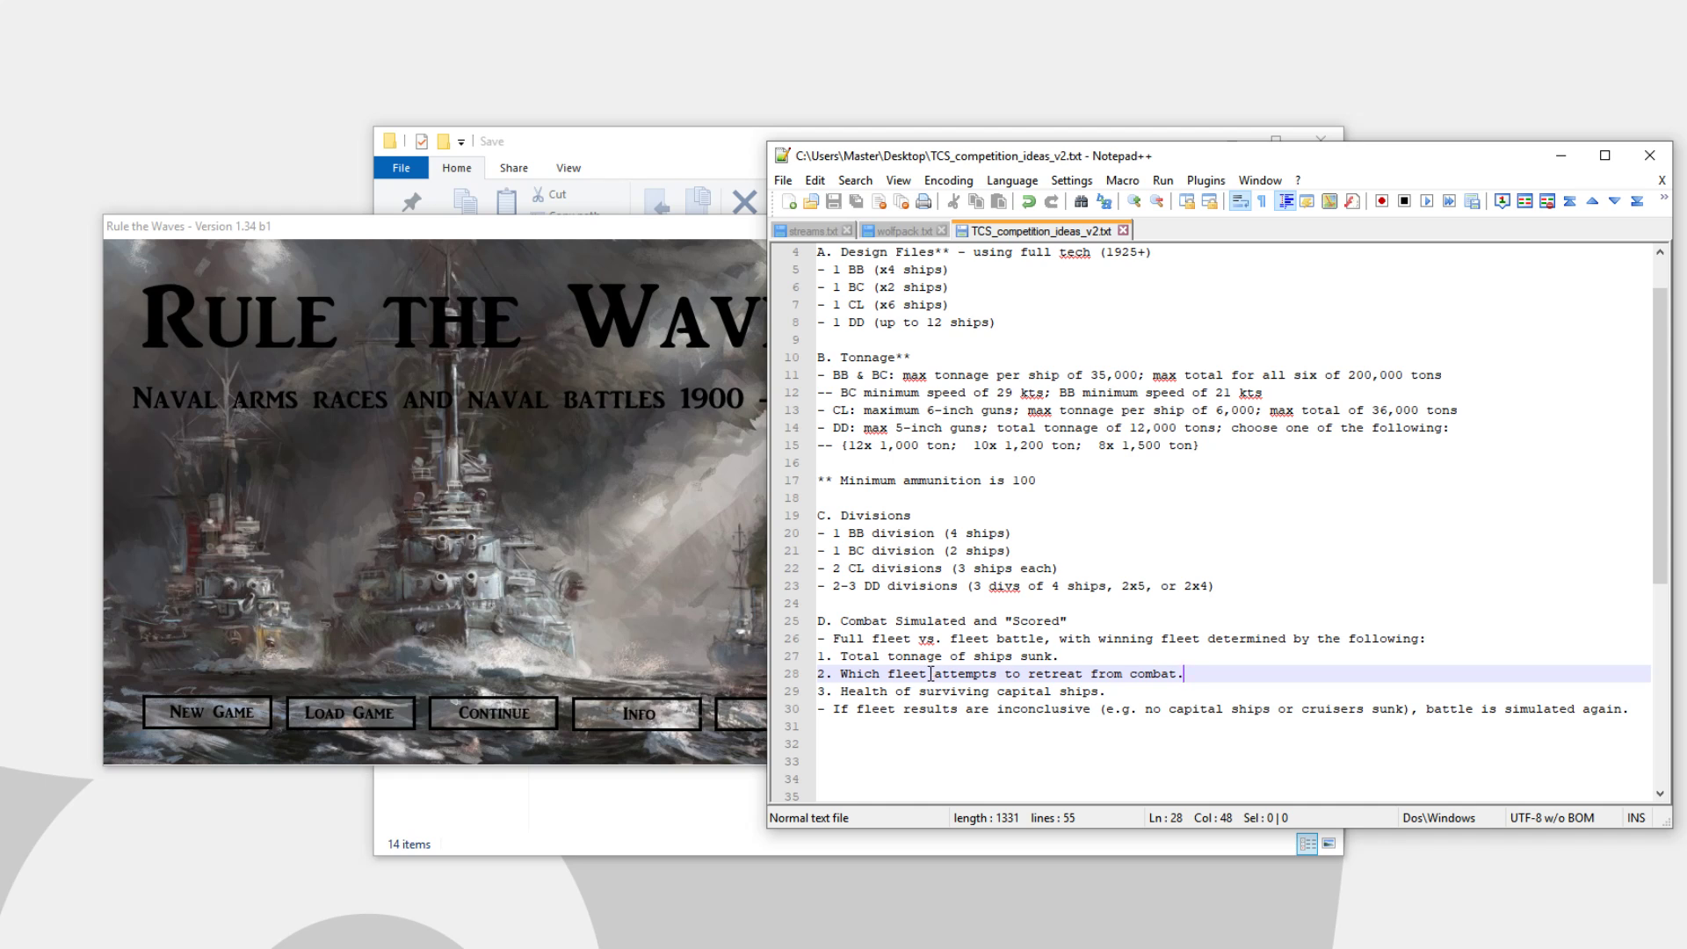
{"action": "mouse_move", "coordinate": [1073, 593]}
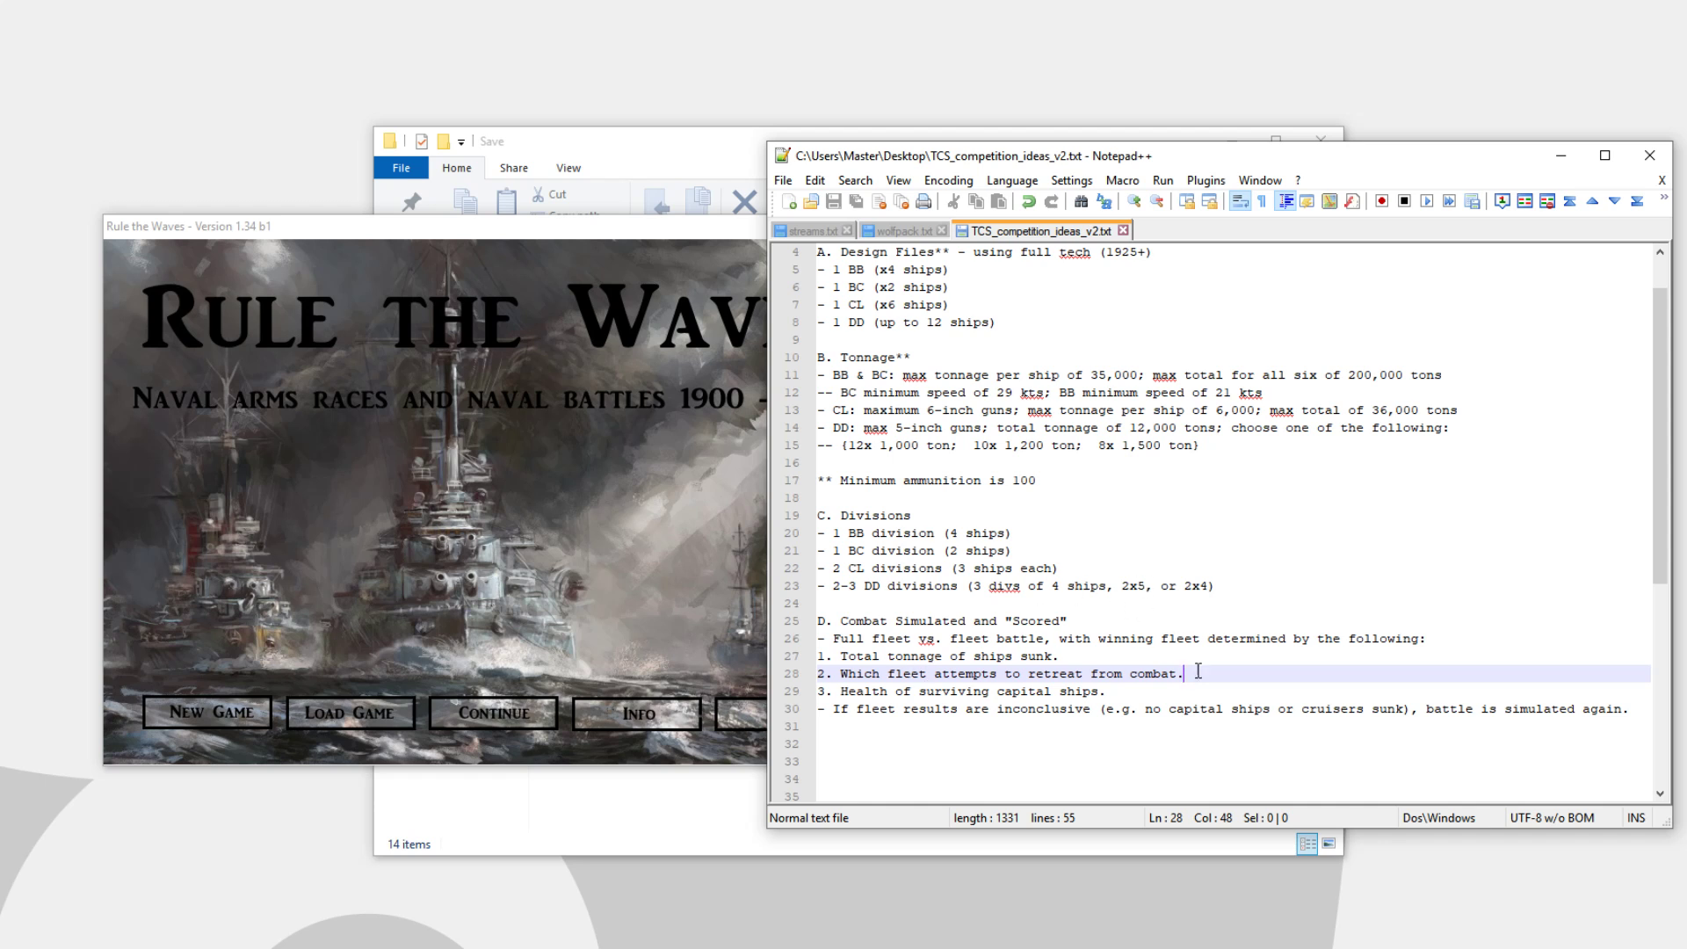
{"action": "left_click", "coordinate": [1030, 674]}
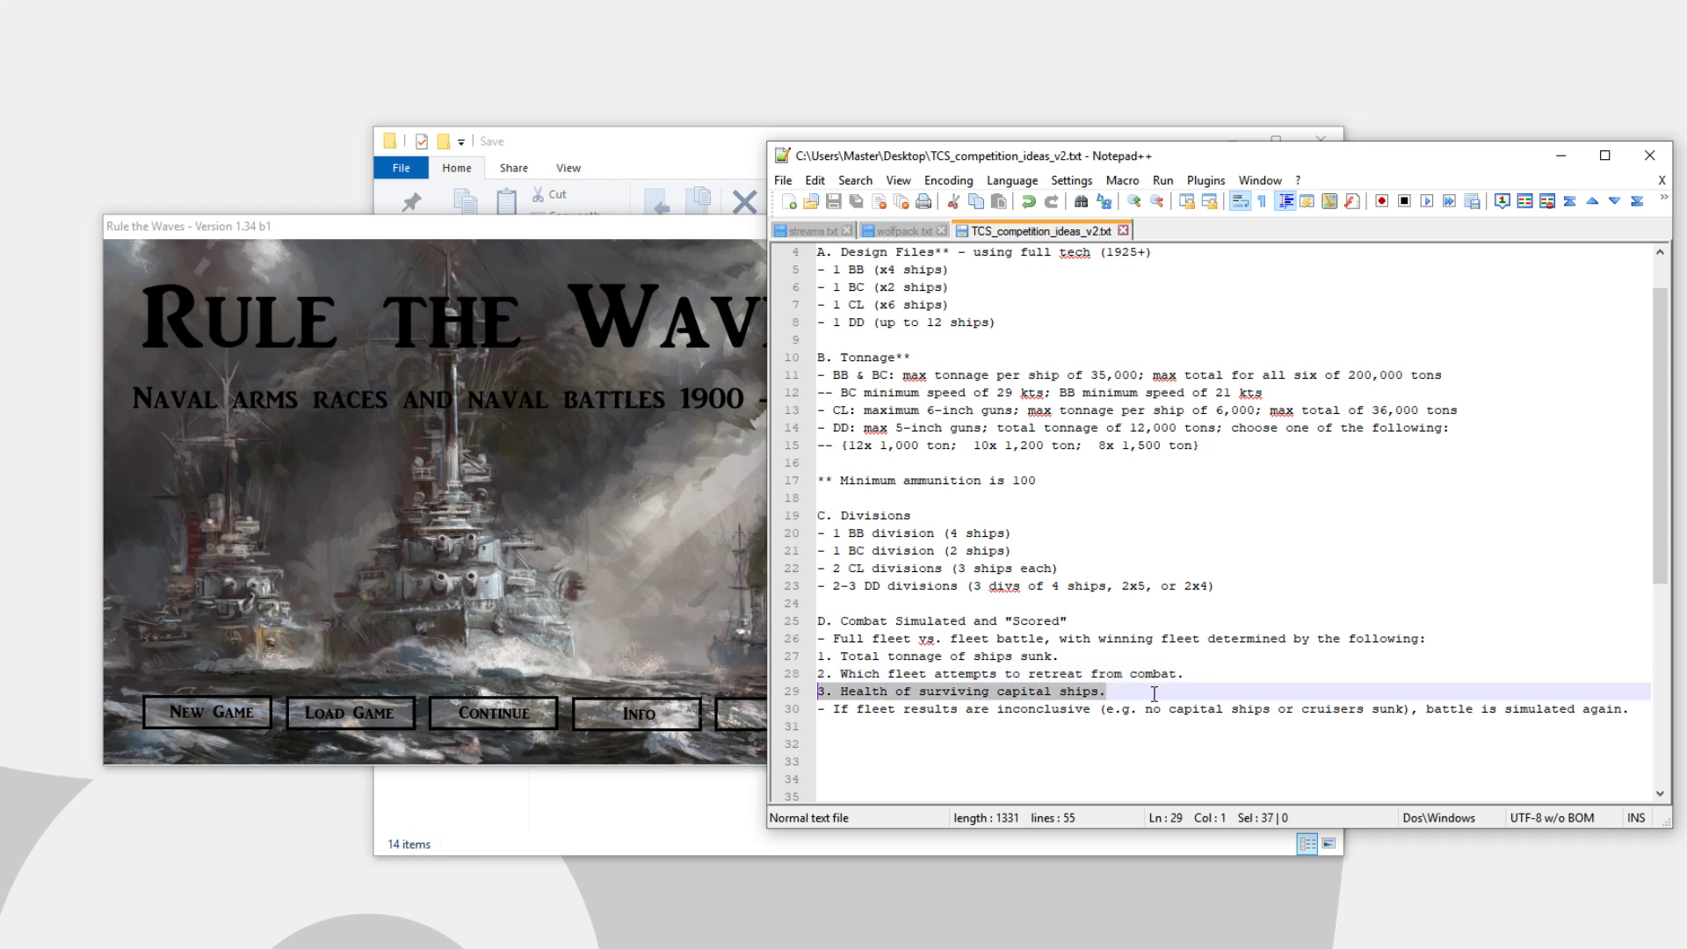
{"action": "left_click", "coordinate": [1205, 713]}
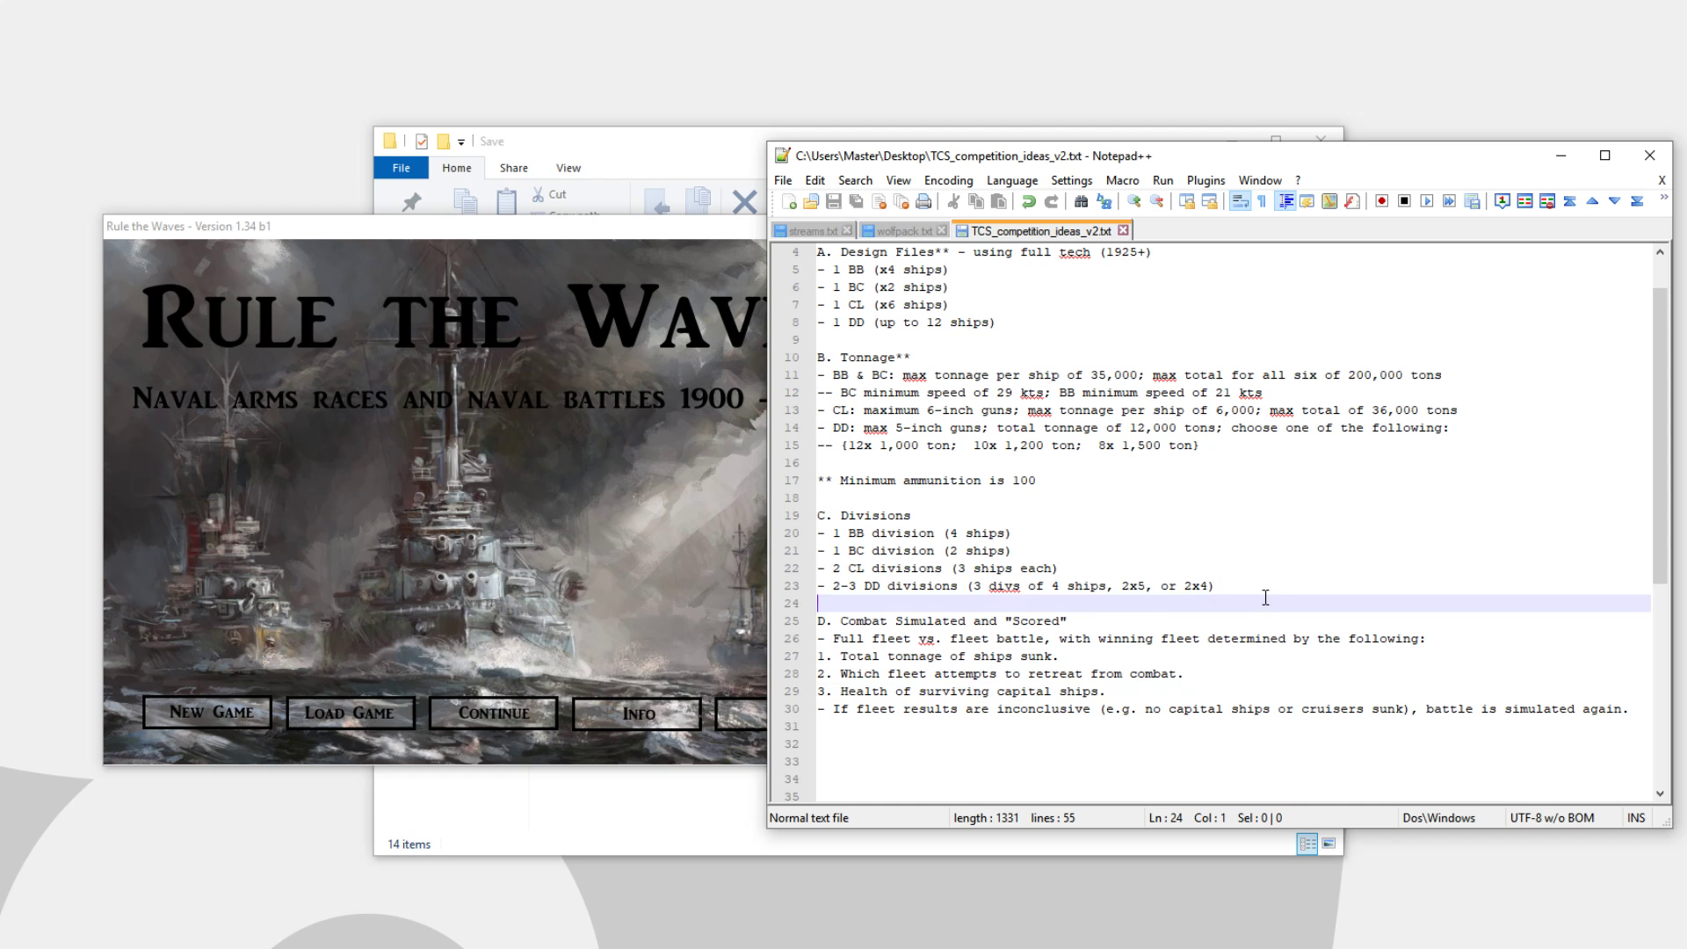
{"action": "mouse_move", "coordinate": [858, 457]}
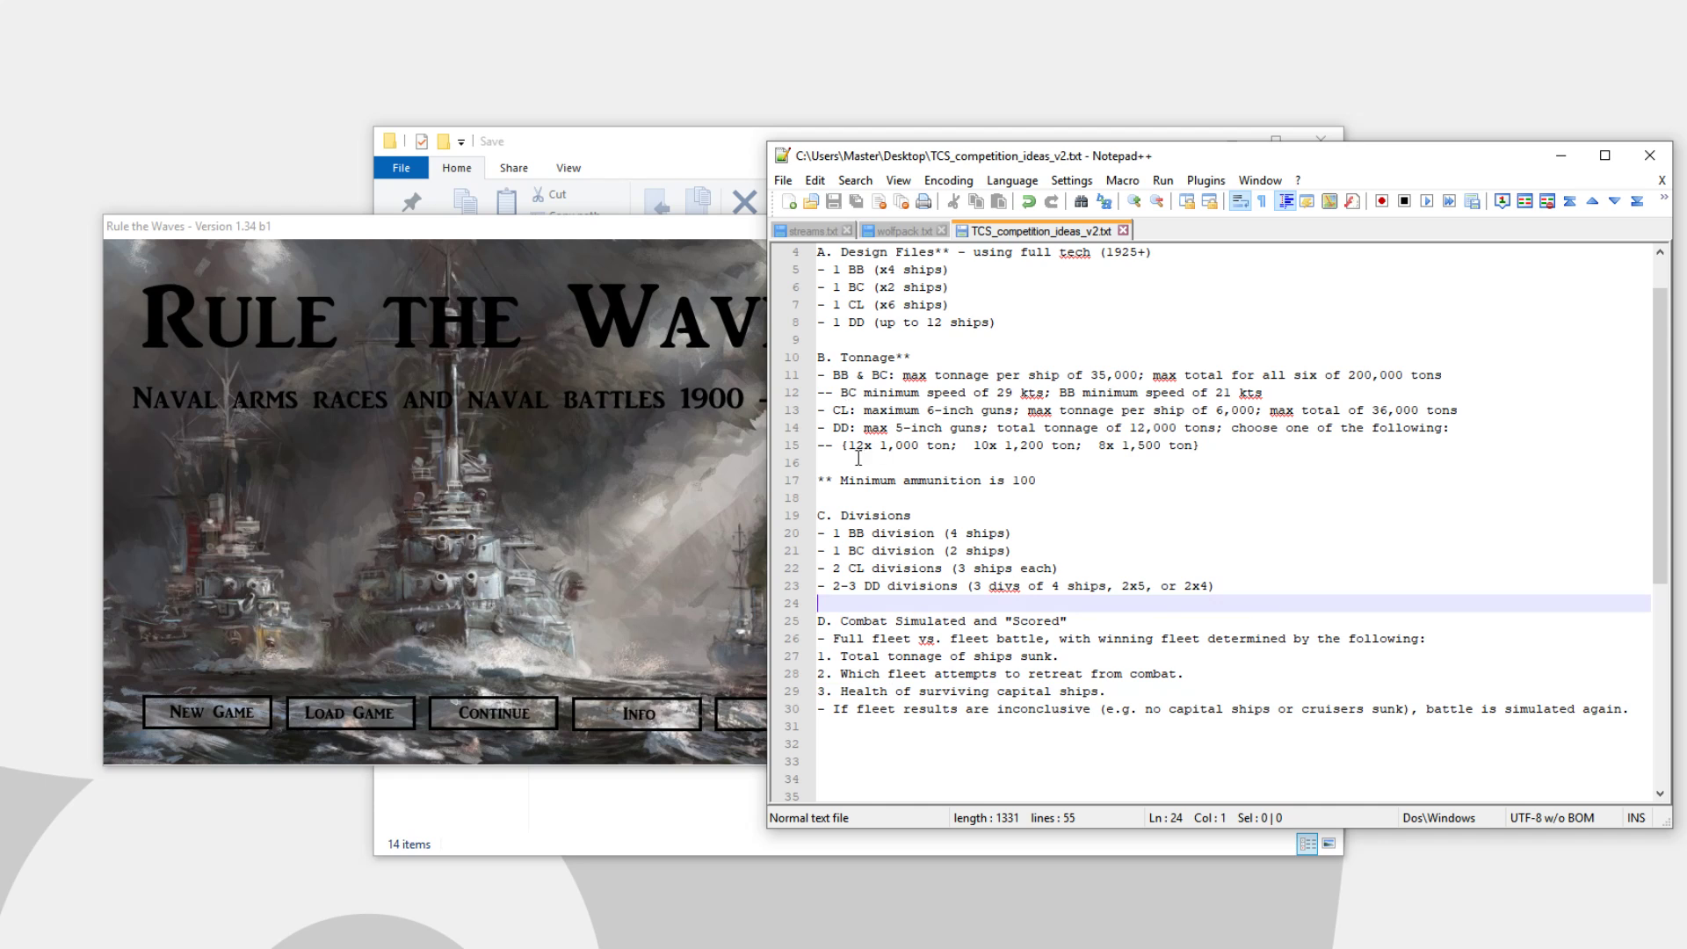
{"action": "scroll", "scroll_direction": "down", "scroll_amount": 3}
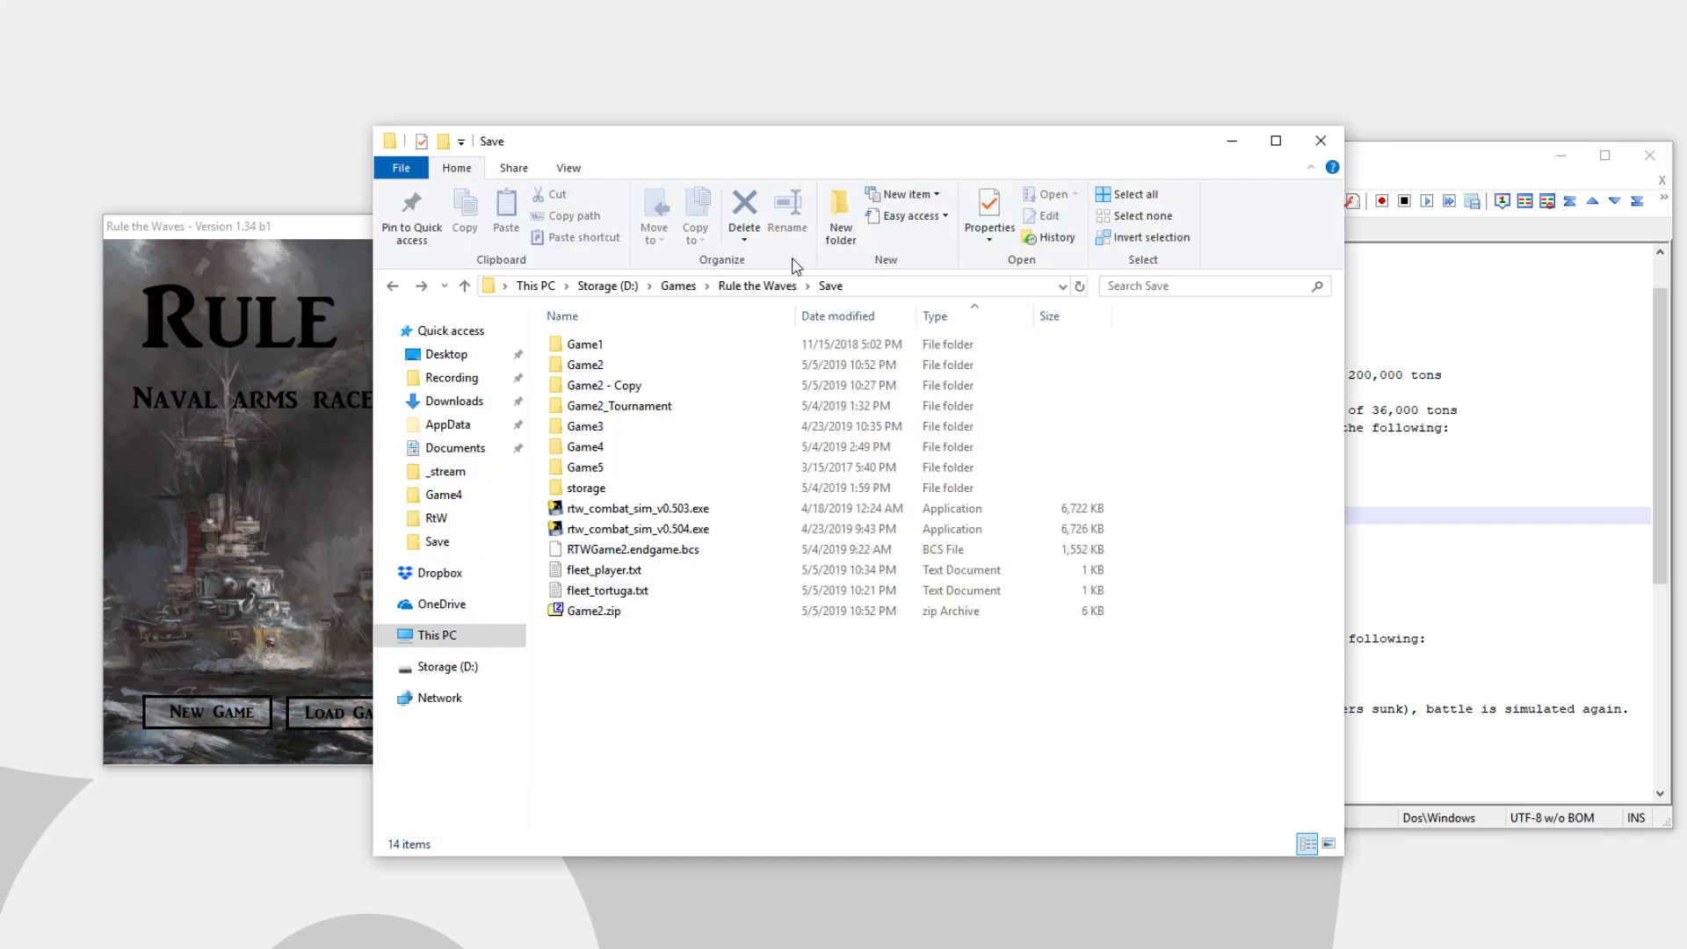
Inspect and permanently delete Game2 - Copy, then paste a fresh duplicate of Game2
{"action": "left_click", "coordinate": [618, 406]}
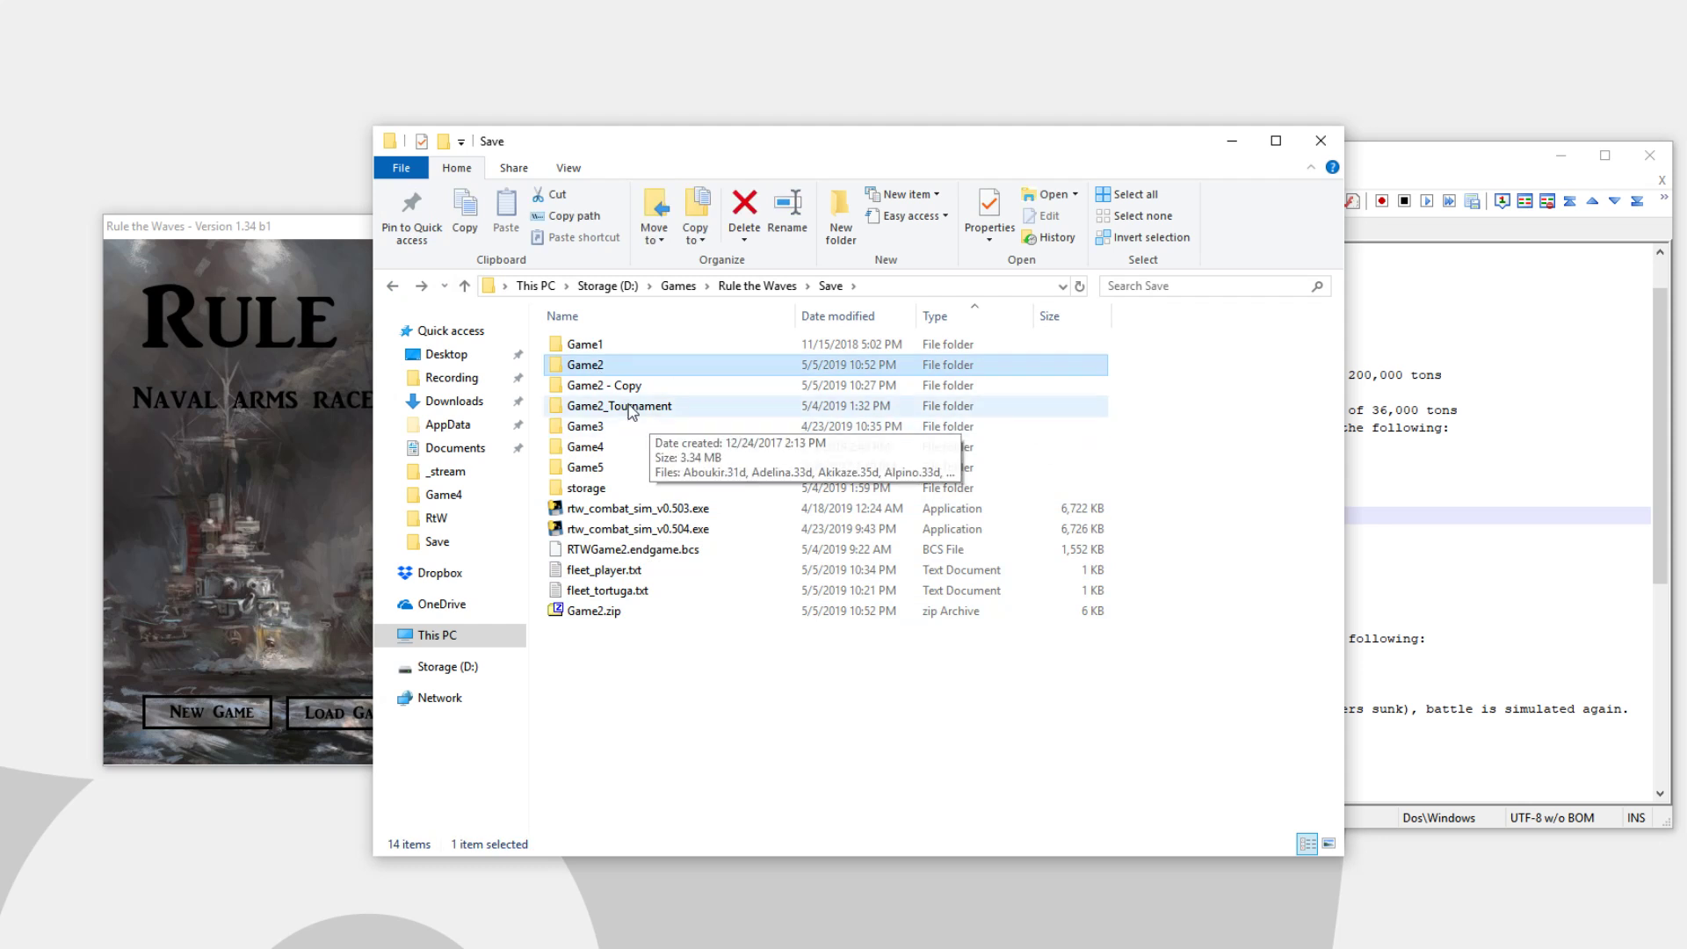
{"action": "double_click", "coordinate": [603, 384]}
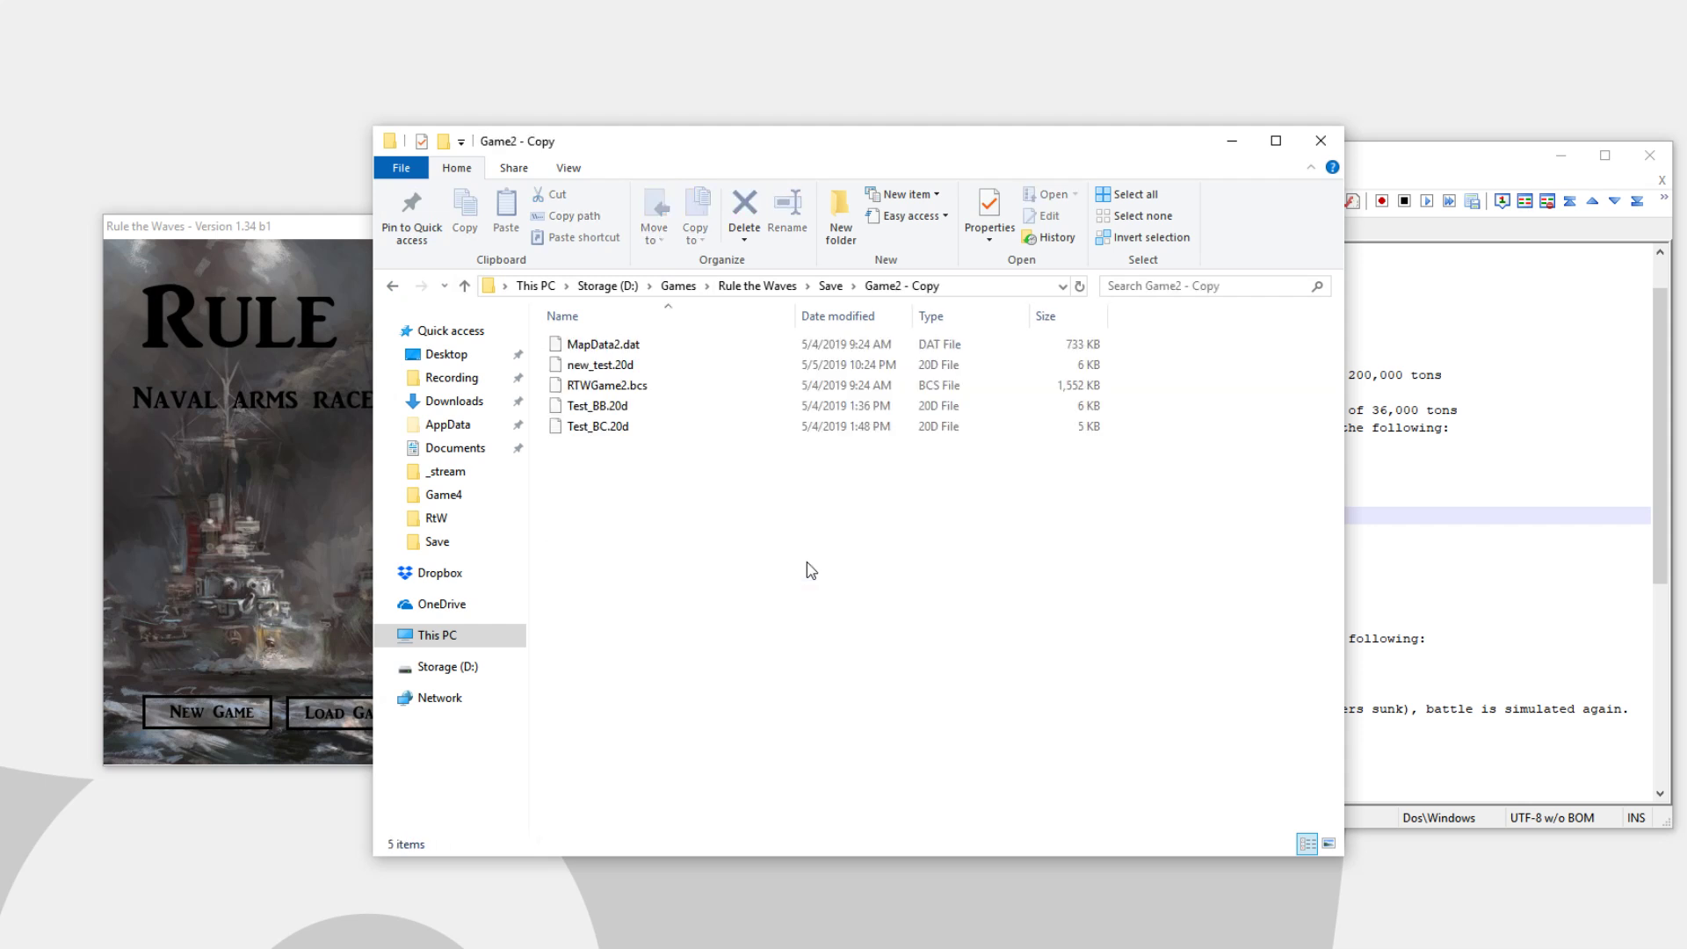
{"action": "left_click", "coordinate": [744, 206]}
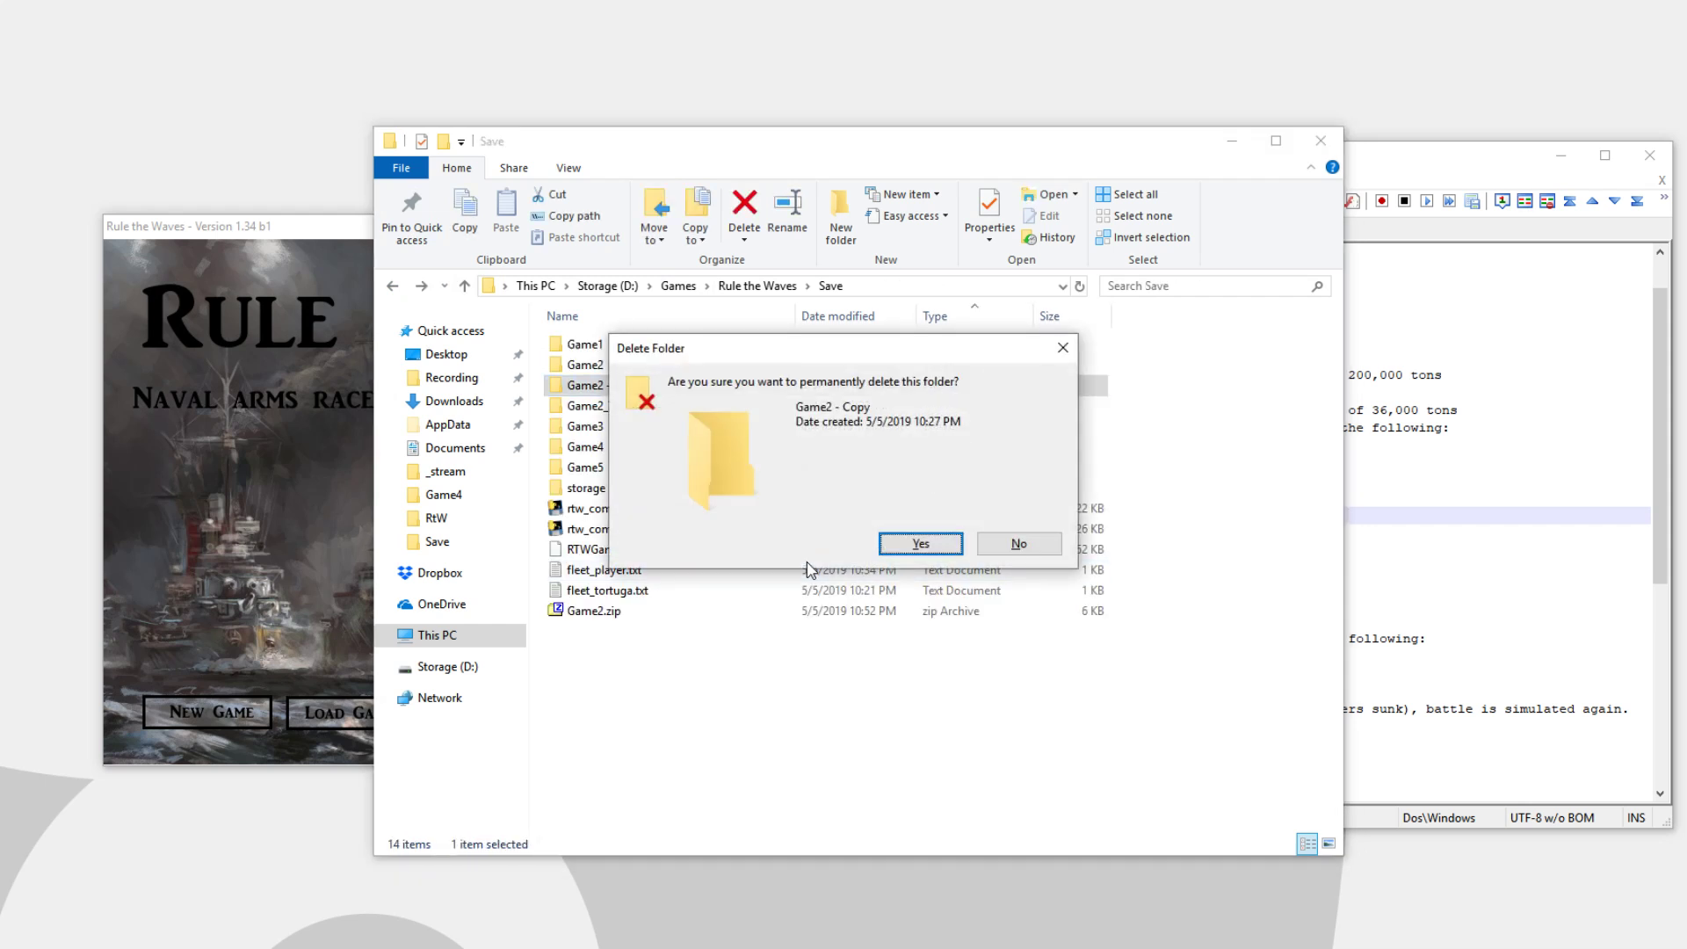
{"action": "left_click", "coordinate": [919, 543]}
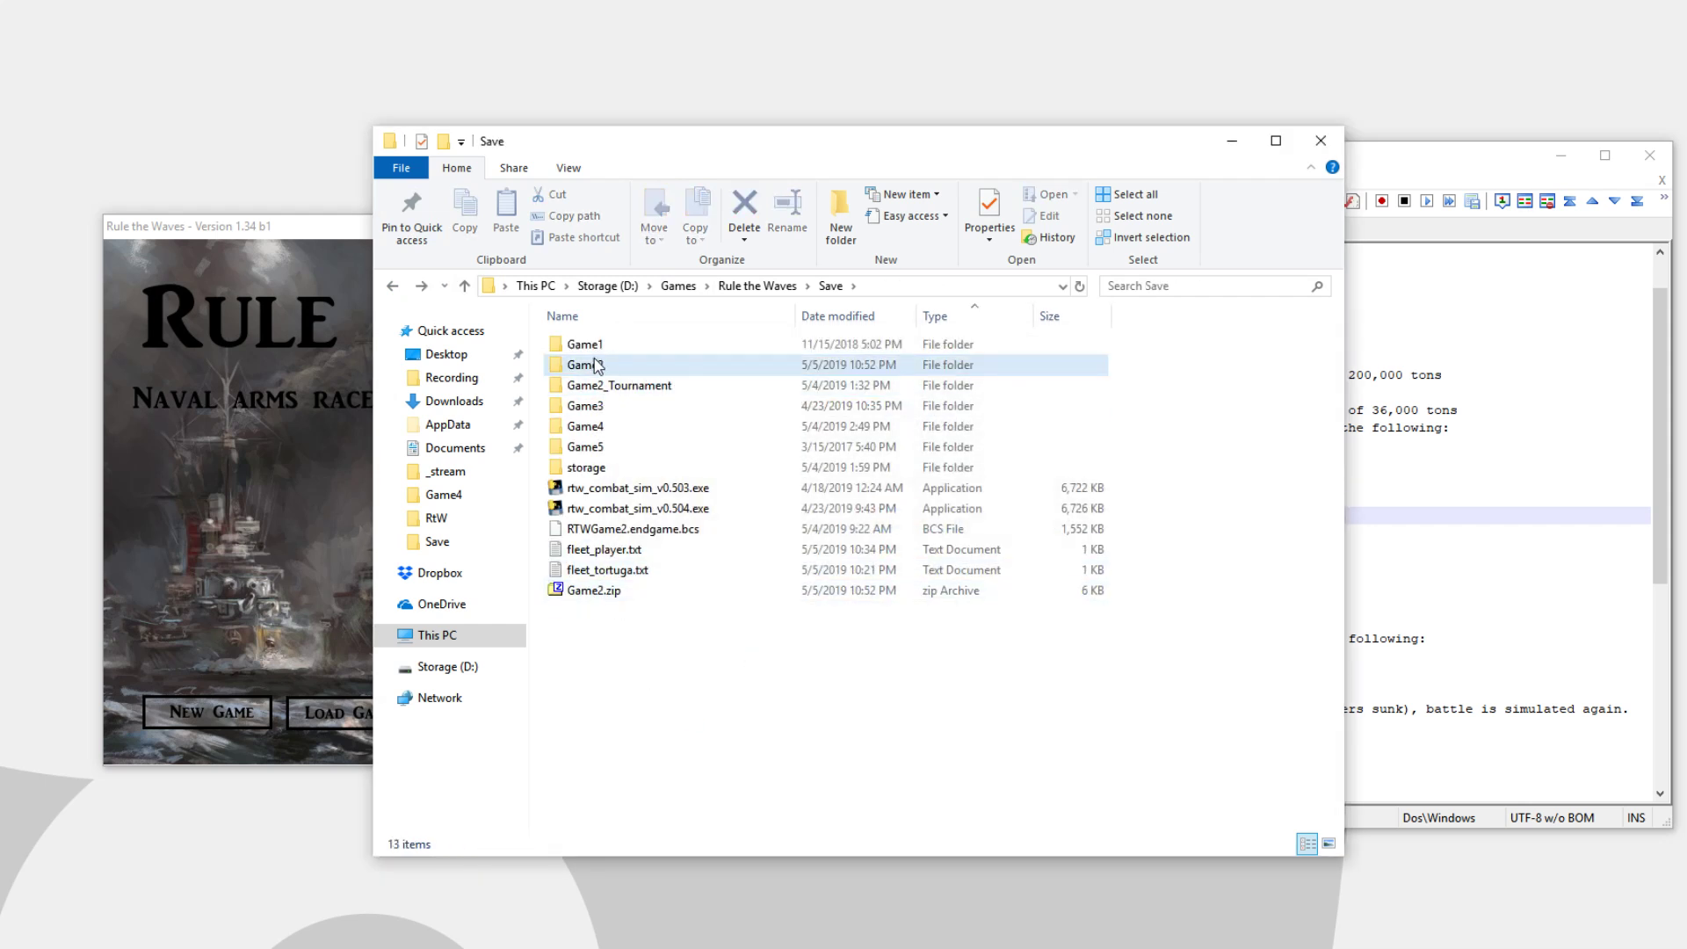
{"action": "left_click", "coordinate": [585, 364]}
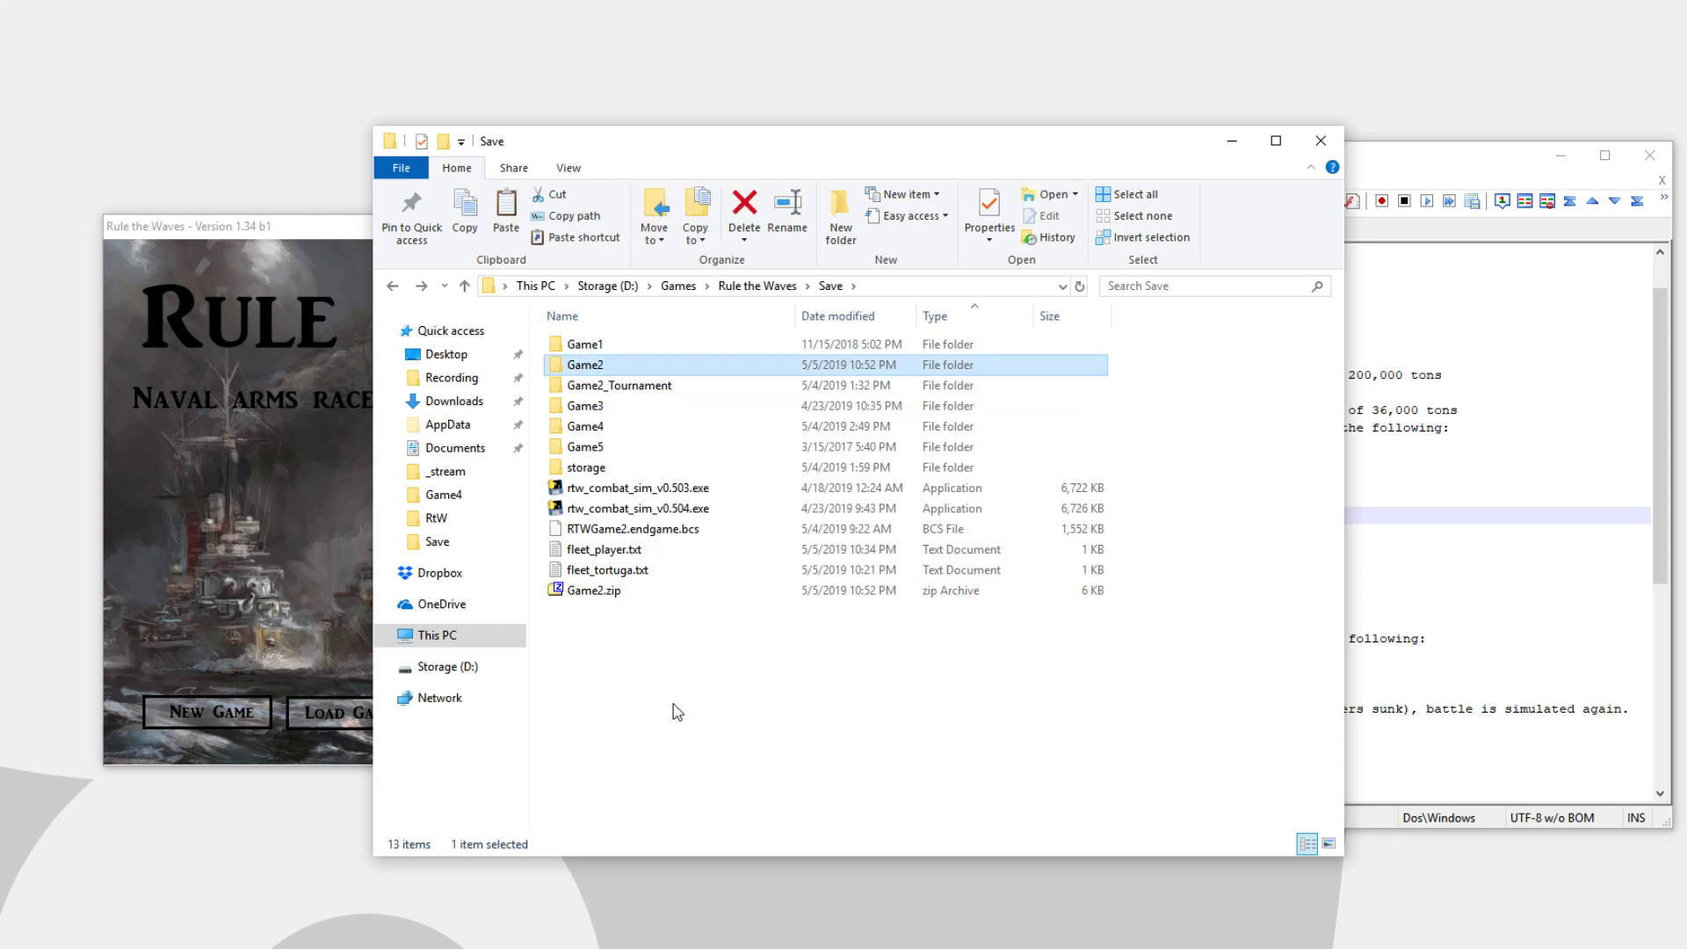
{"action": "left_click", "coordinate": [507, 210]}
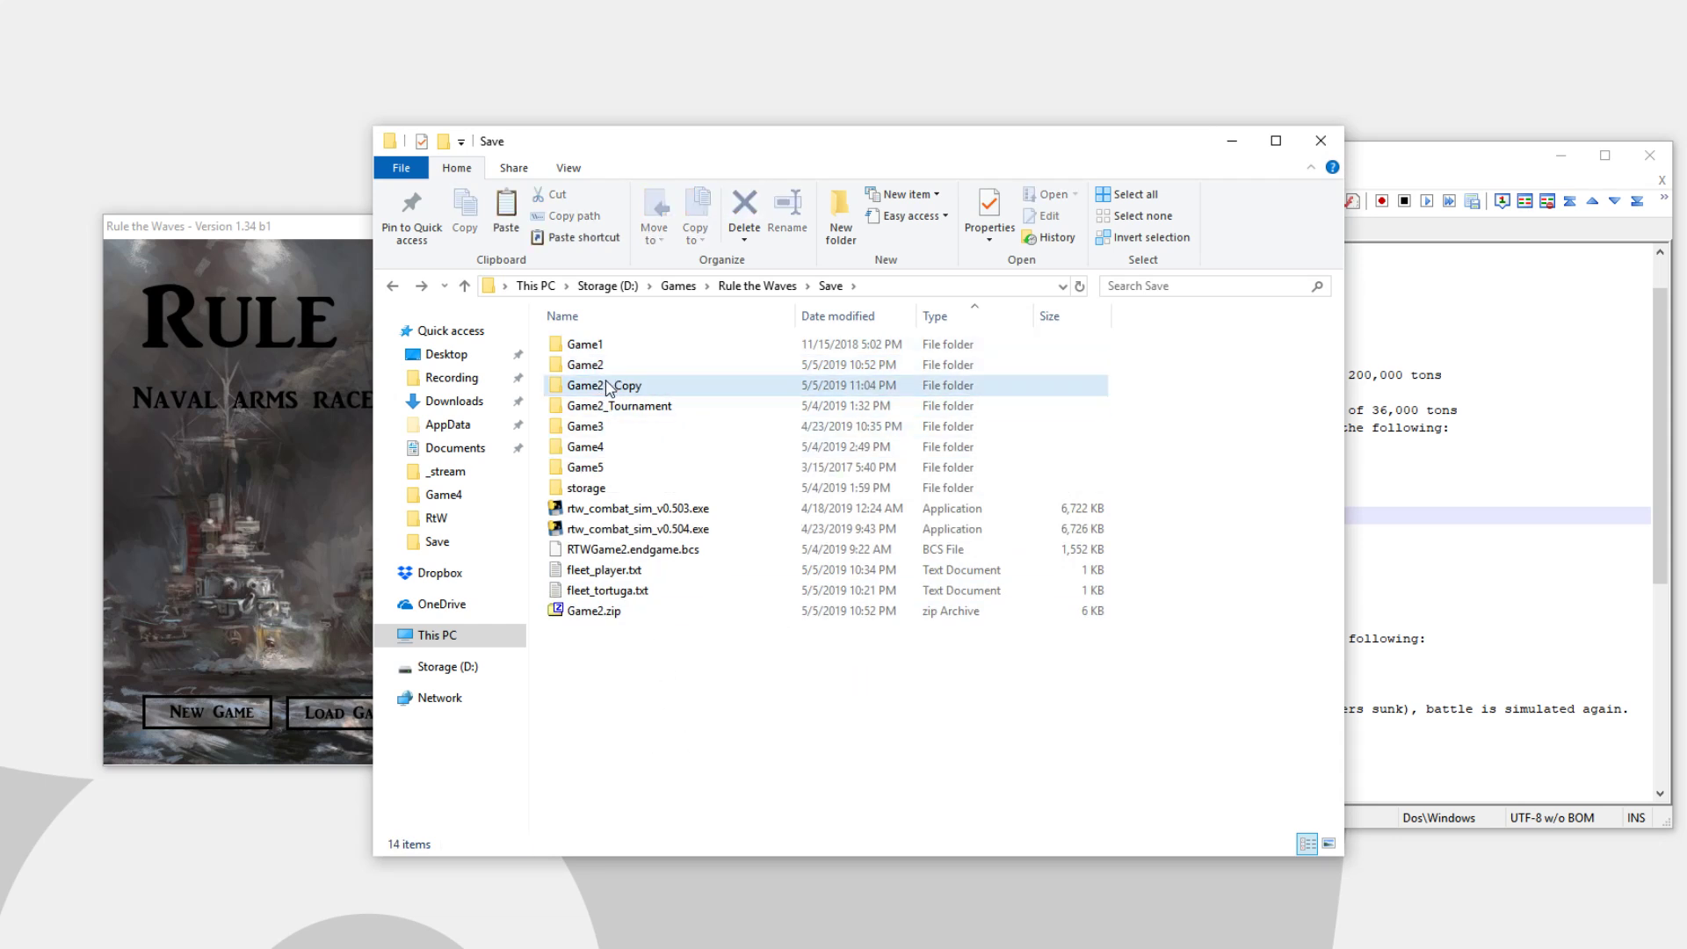
Rename the new Game2 duplicate to Game2_backup
{"action": "left_click", "coordinate": [604, 385]}
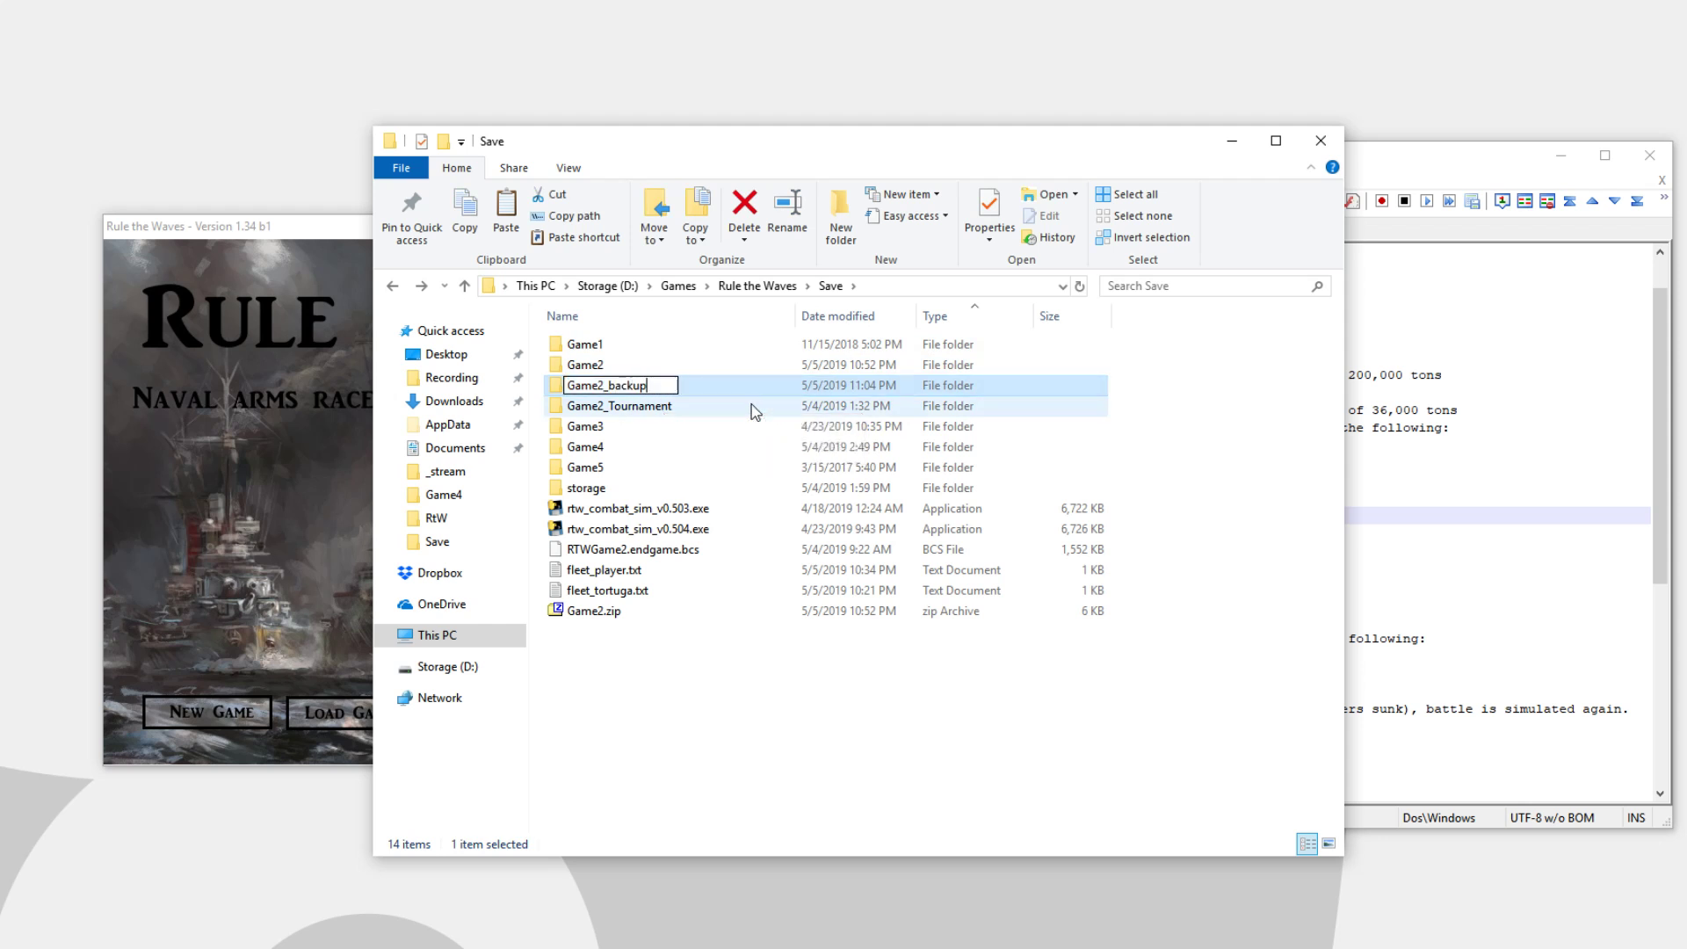
{"action": "left_click", "coordinate": [619, 406]}
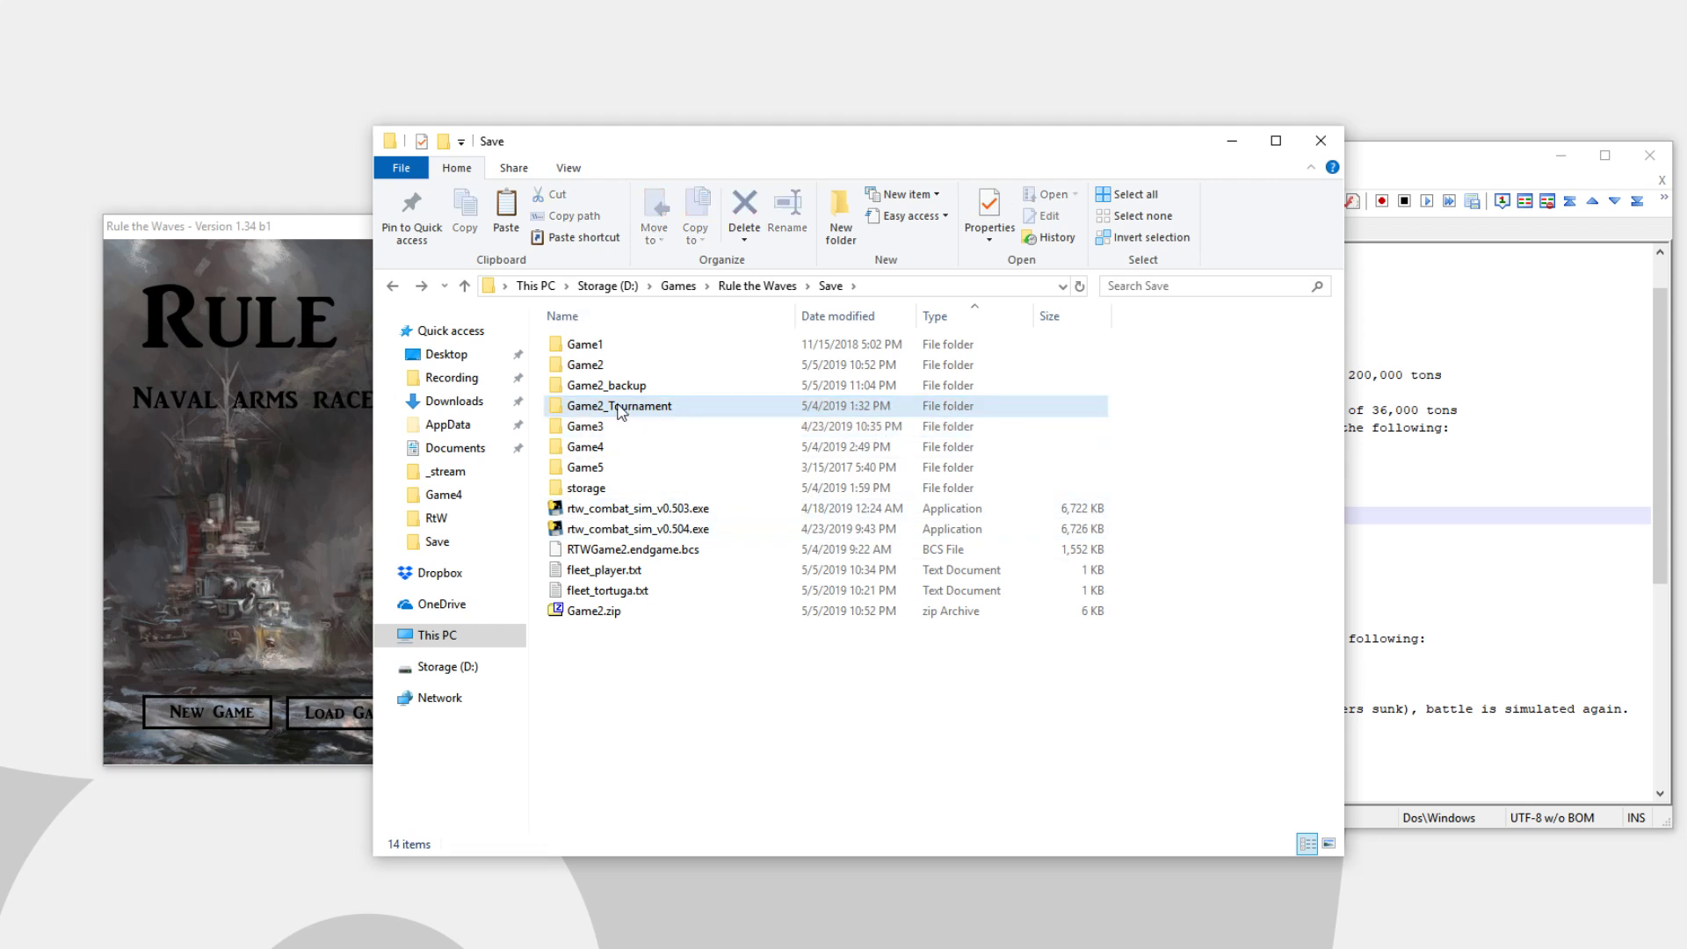
{"action": "mouse_move", "coordinate": [637, 447]}
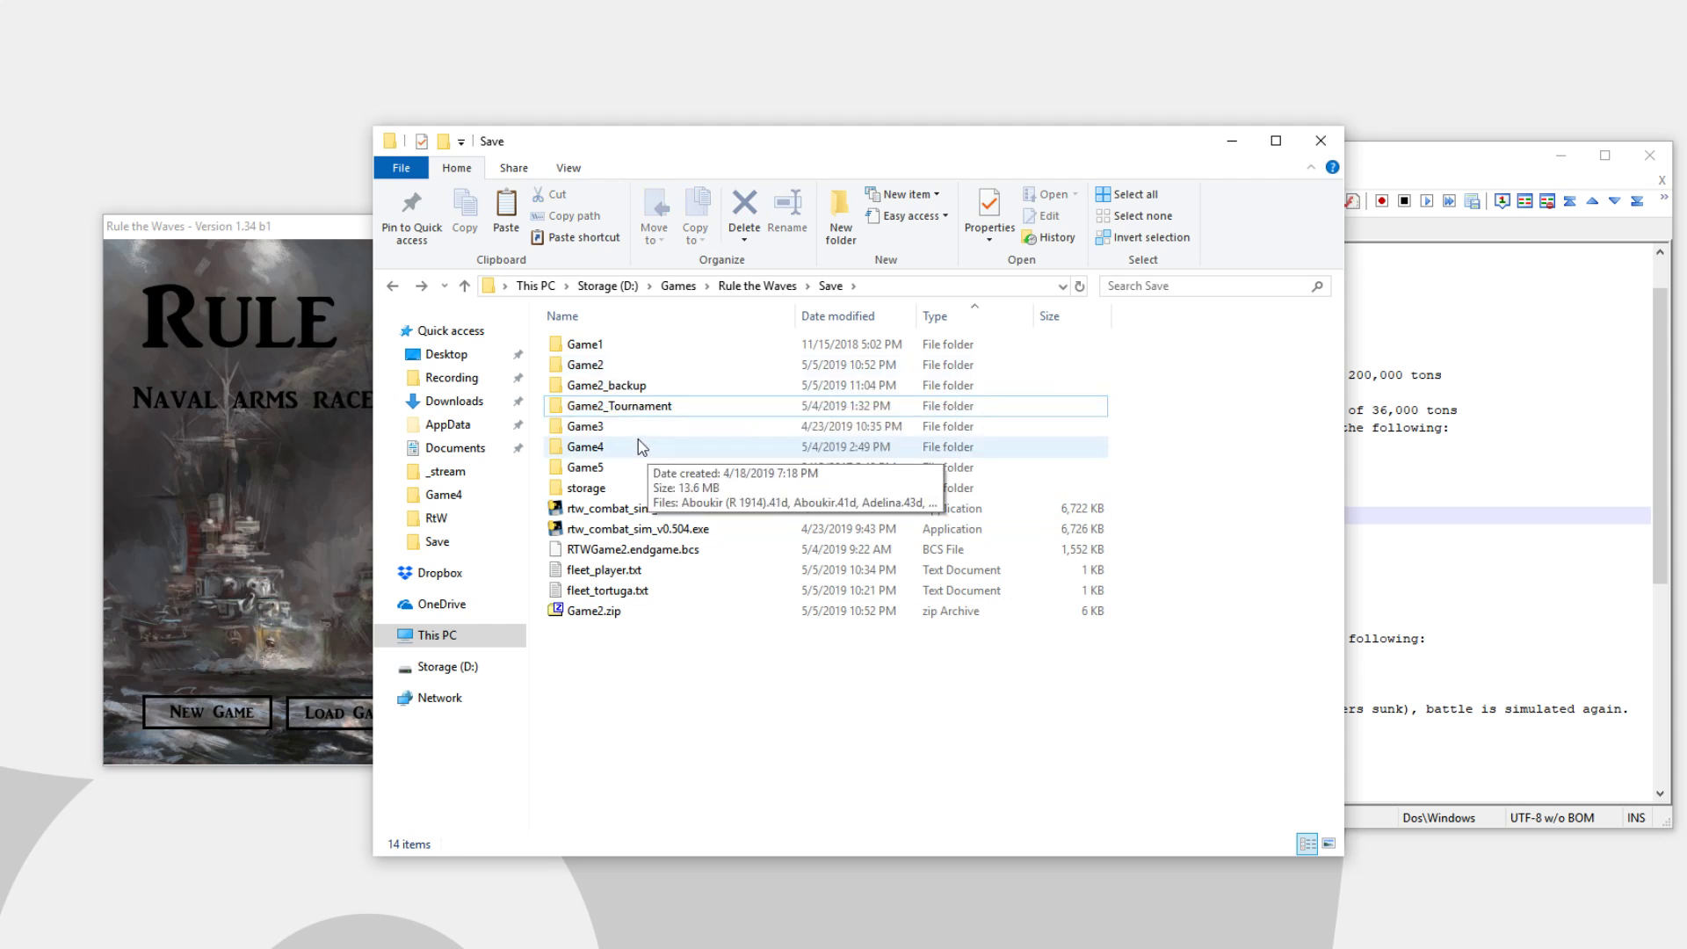
Delete the original Game2 folder and check the files inside the renamed Game2 folder
{"action": "left_click", "coordinate": [585, 364]}
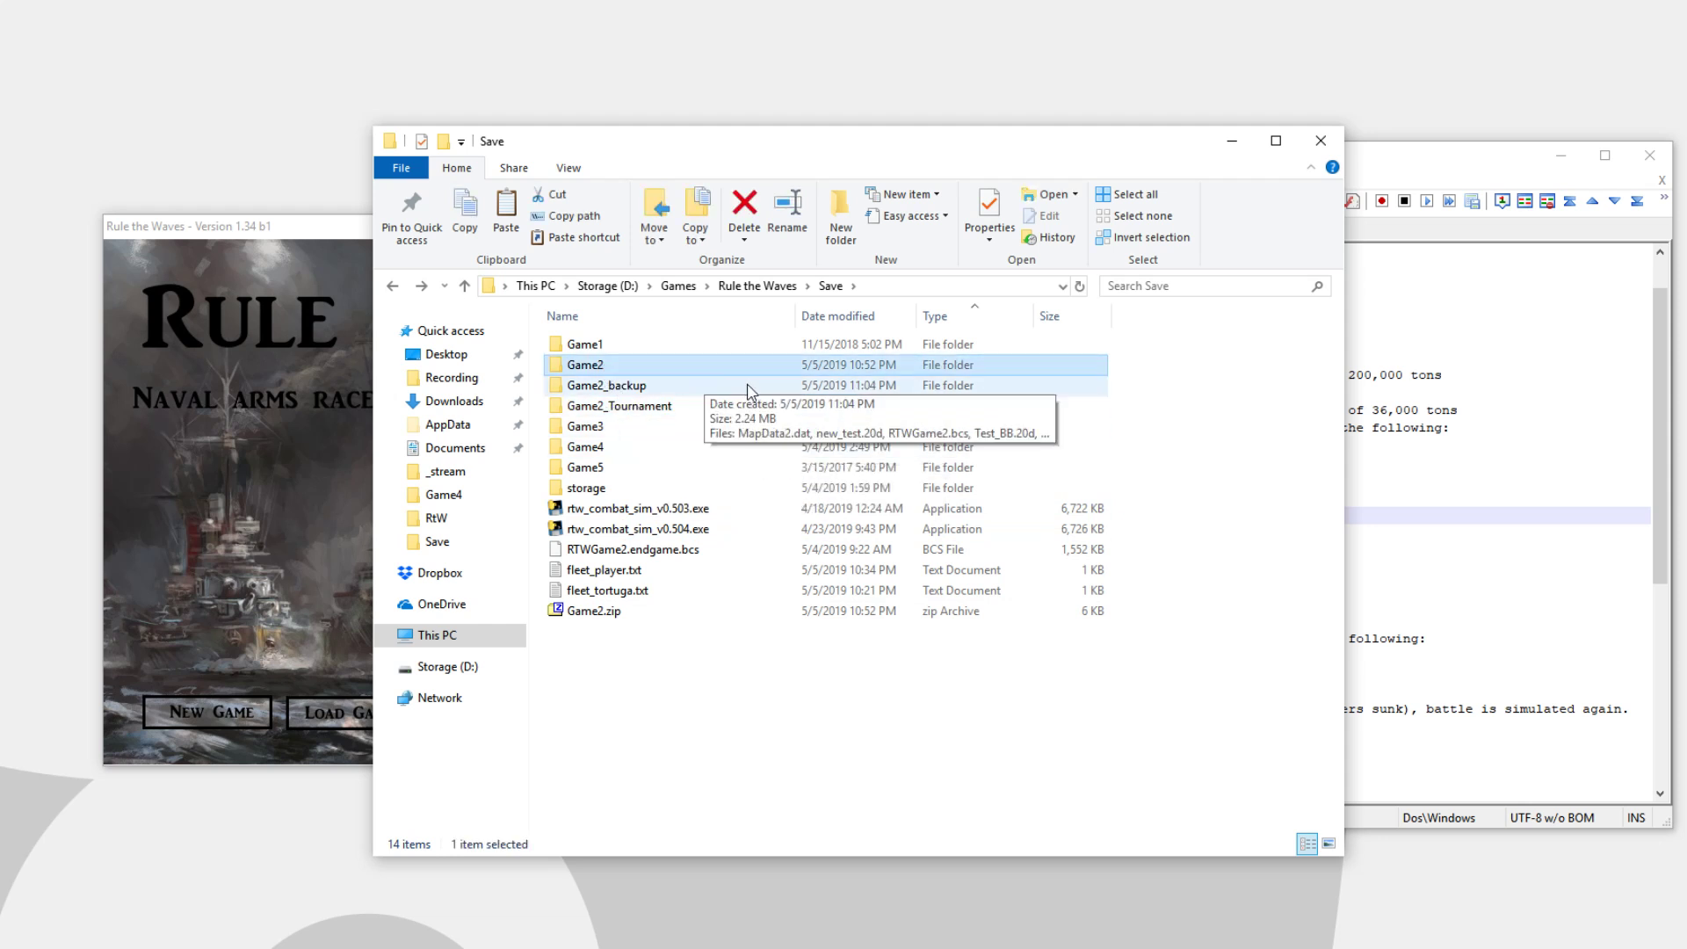
{"action": "left_click", "coordinate": [743, 205]}
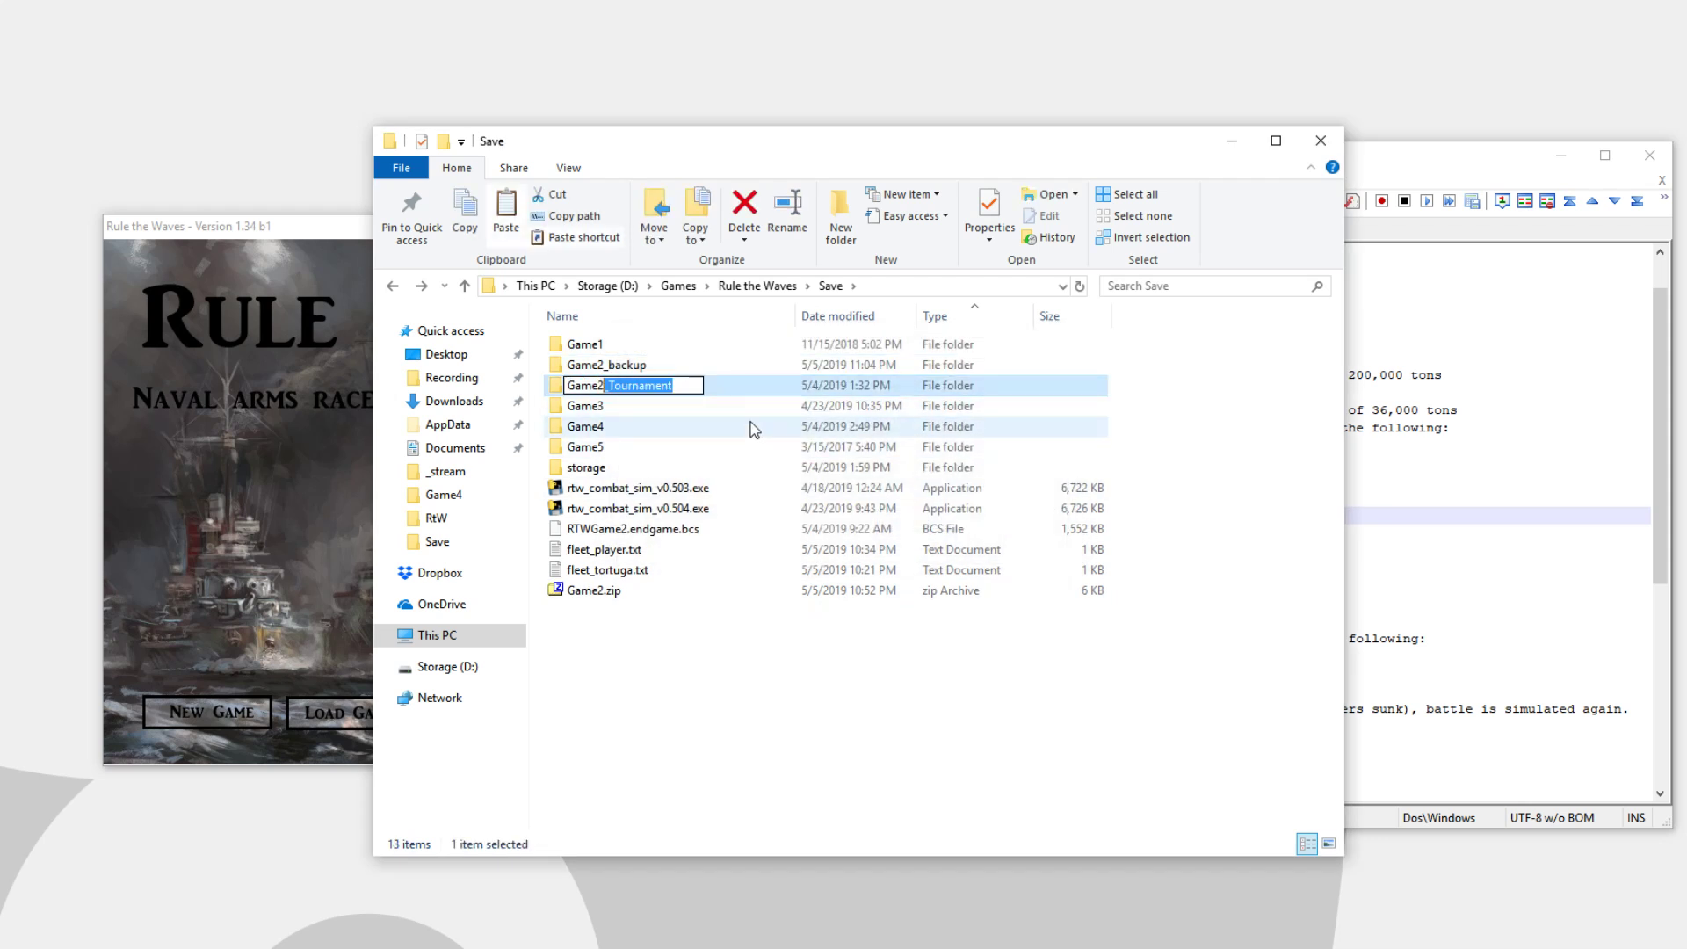
{"action": "double_click", "coordinate": [584, 384]}
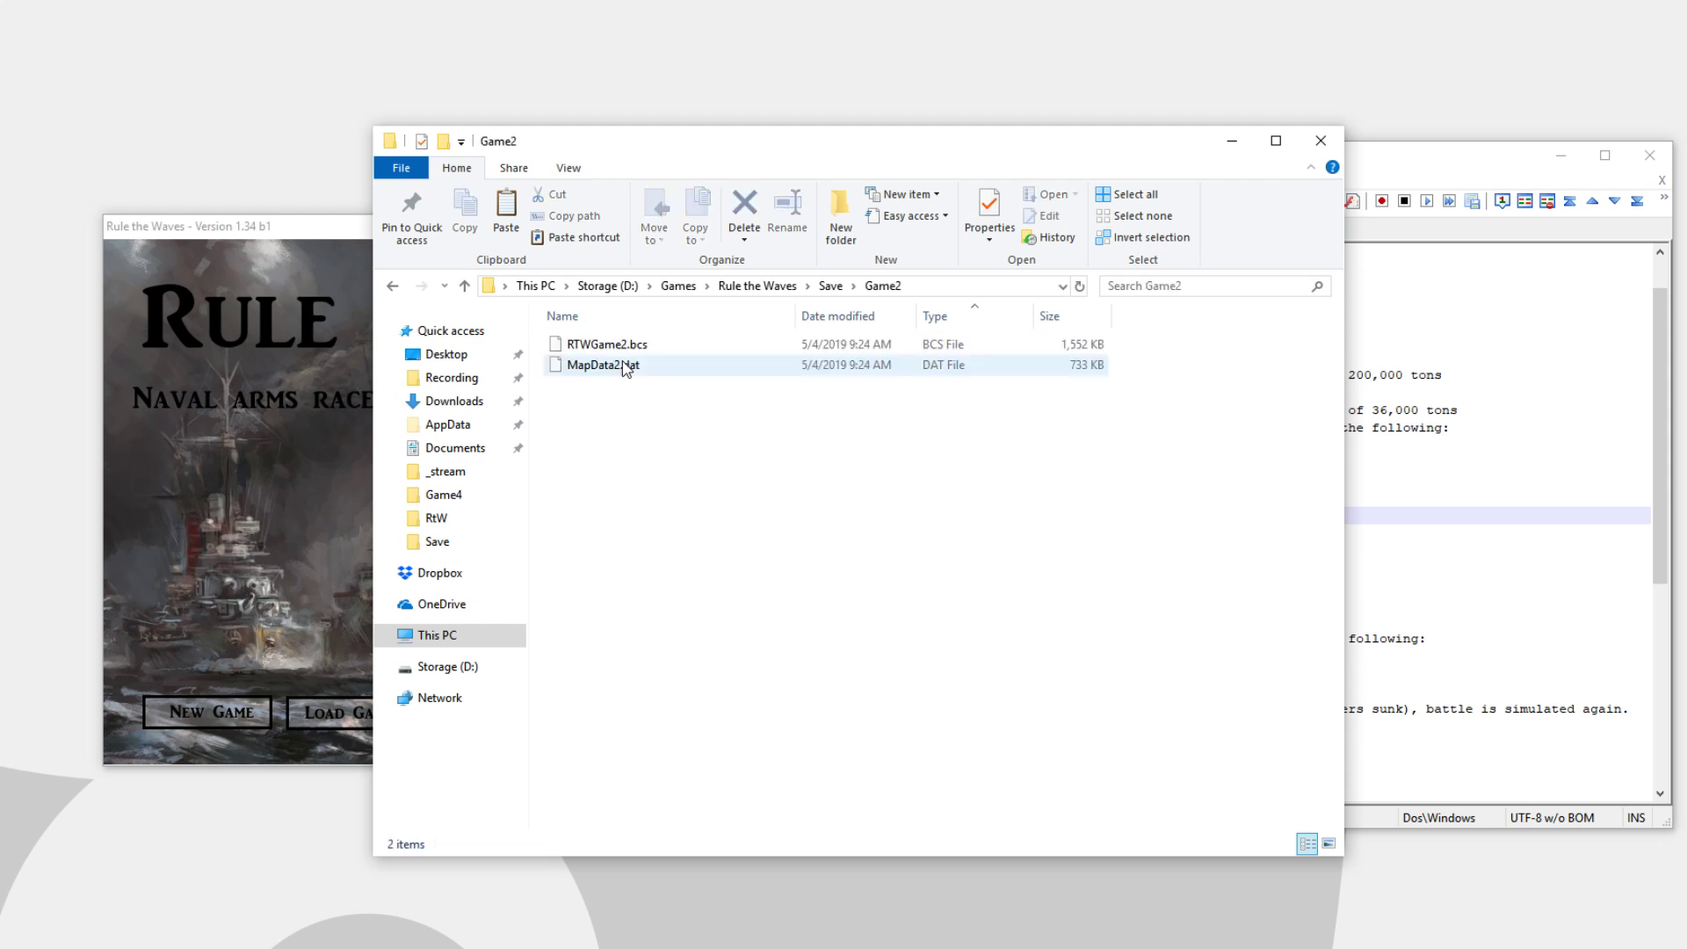
{"action": "left_click", "coordinate": [637, 463]}
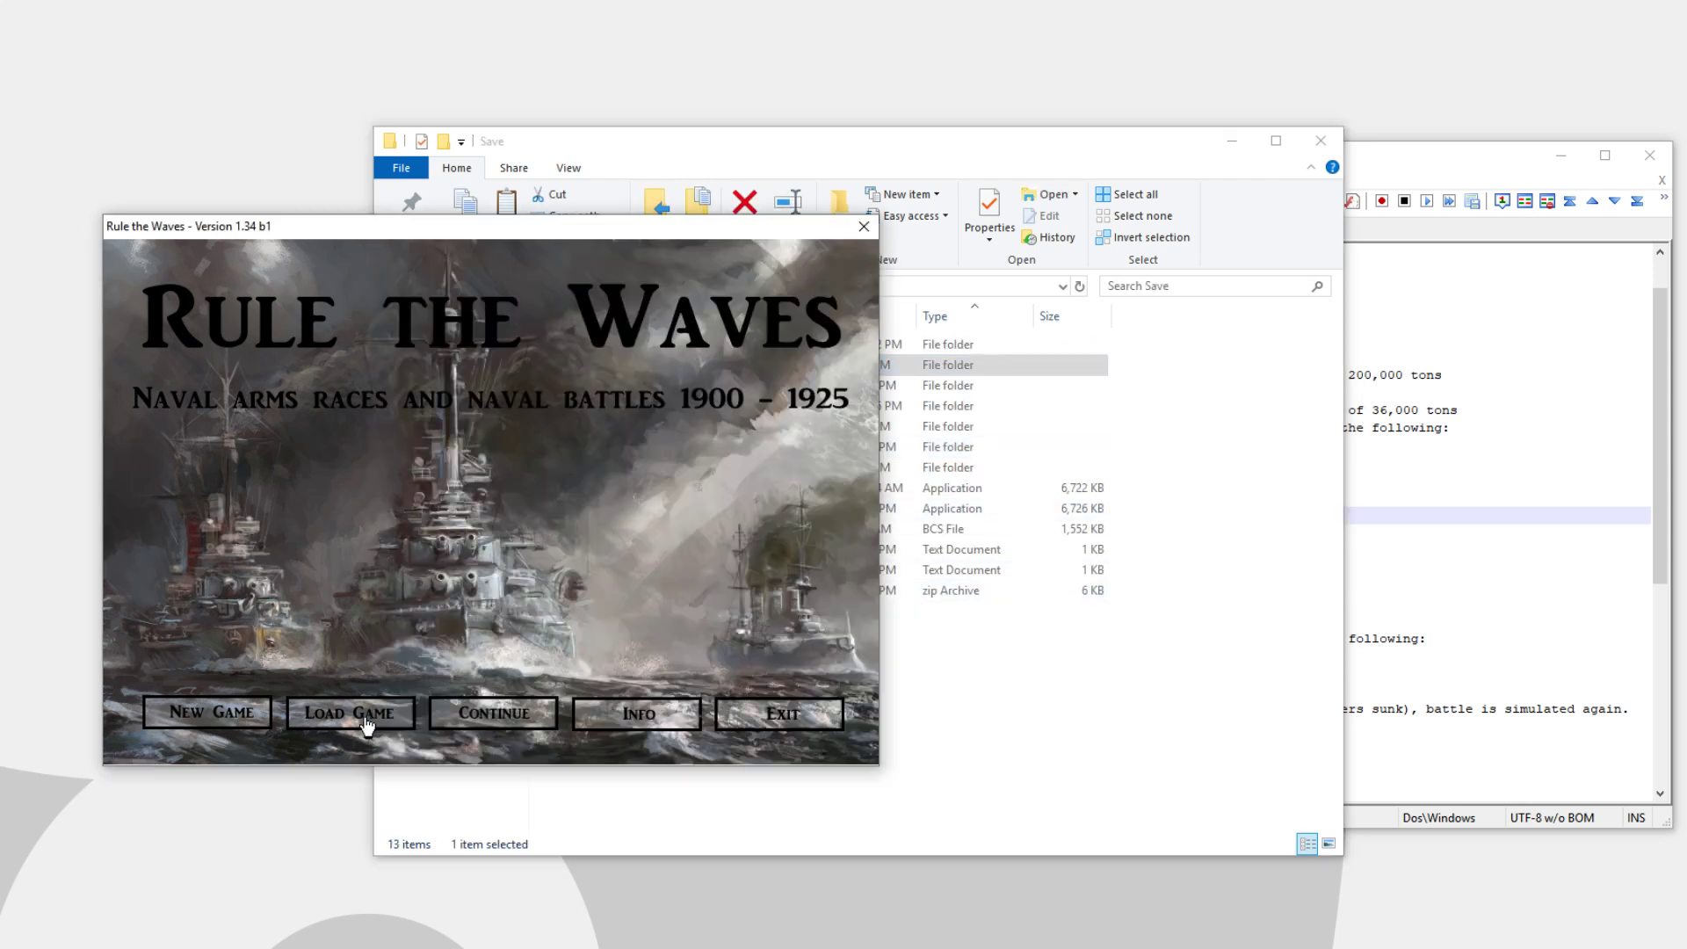
Load the Game 2 save for France, January 1936 from the saved-games list
{"action": "left_click", "coordinate": [350, 713]}
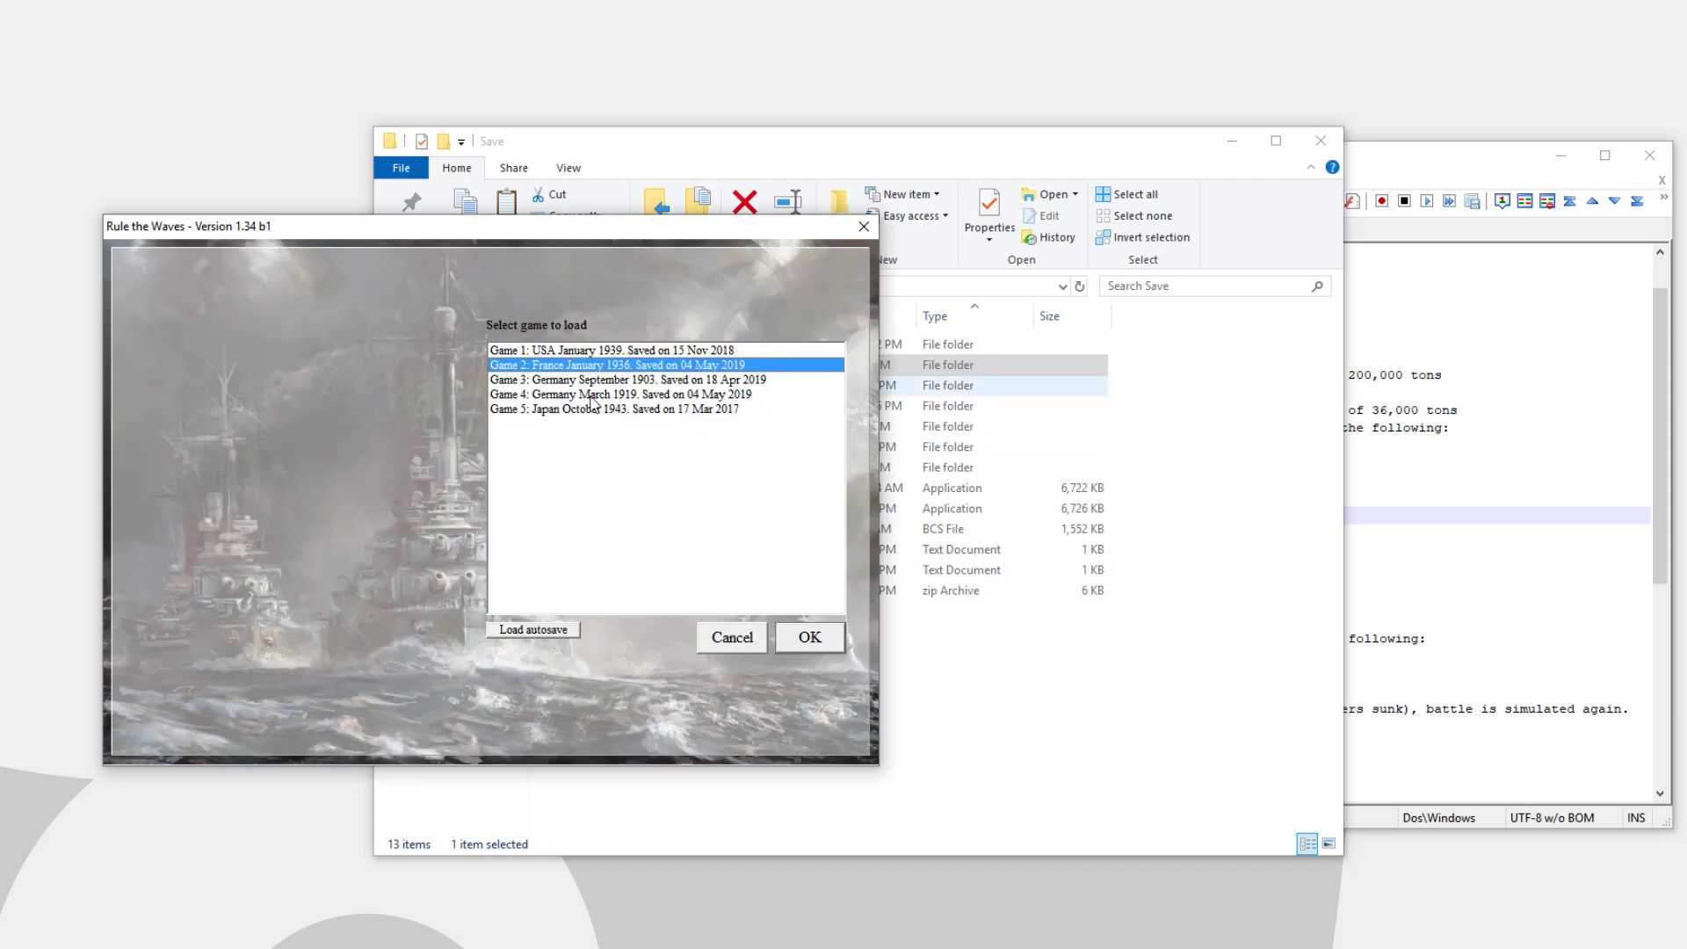
{"action": "mouse_move", "coordinate": [753, 551]}
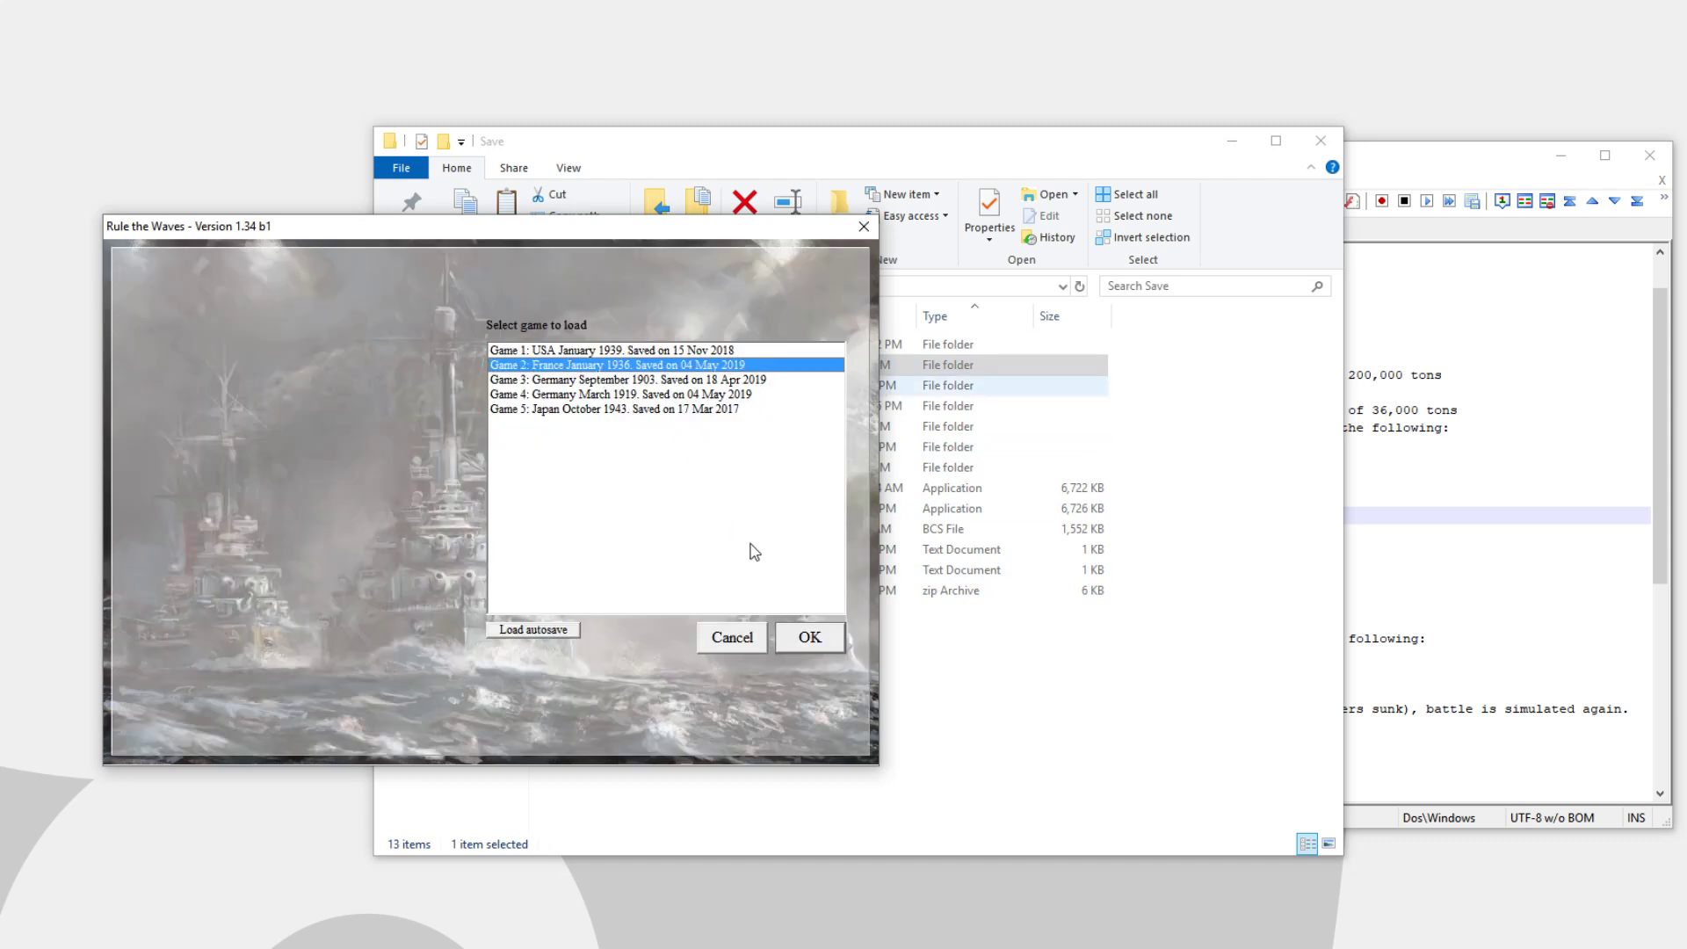
{"action": "left_click", "coordinate": [809, 637]}
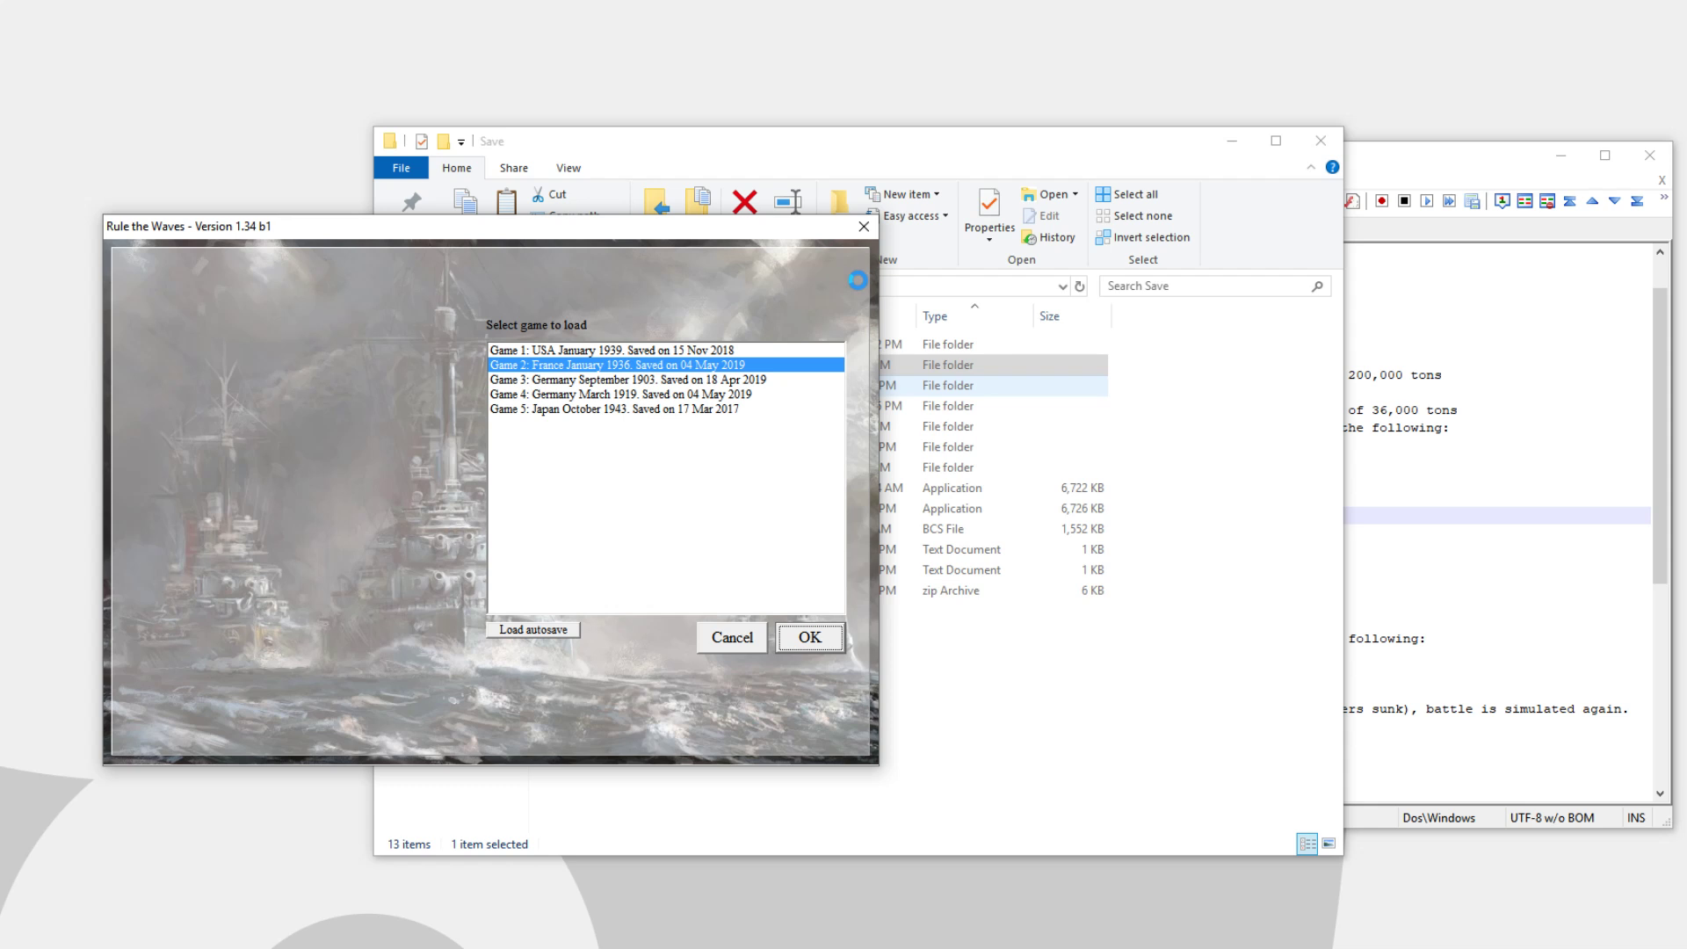
{"action": "left_click", "coordinate": [809, 637]}
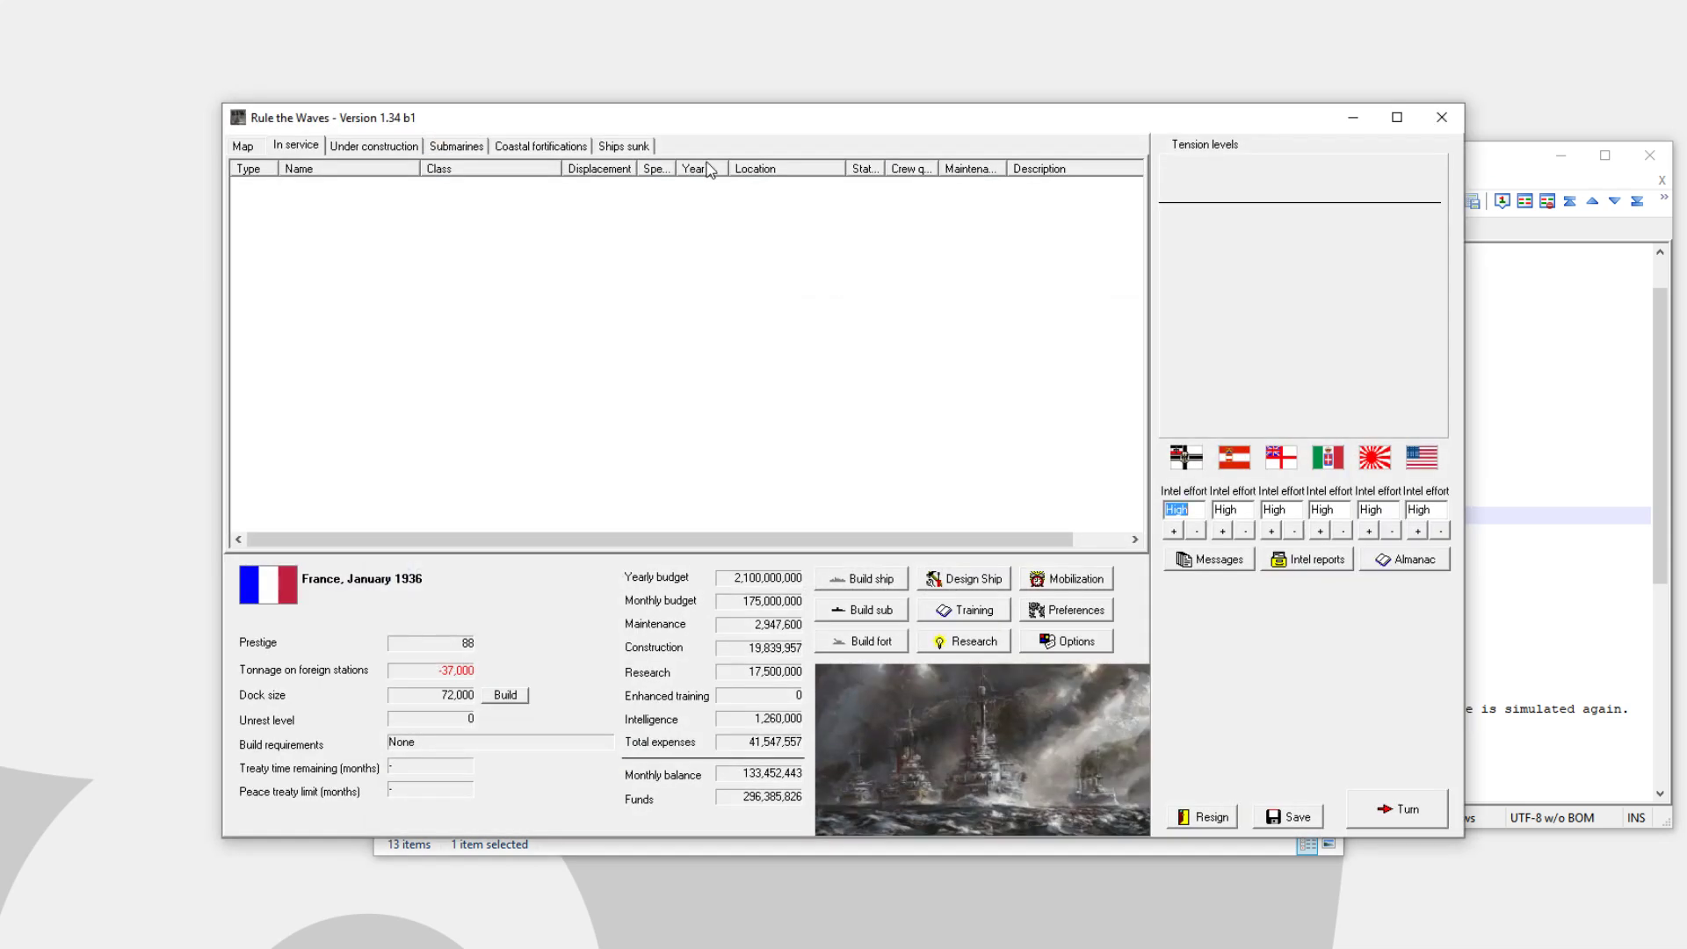
{"action": "mouse_move", "coordinate": [1366, 402]}
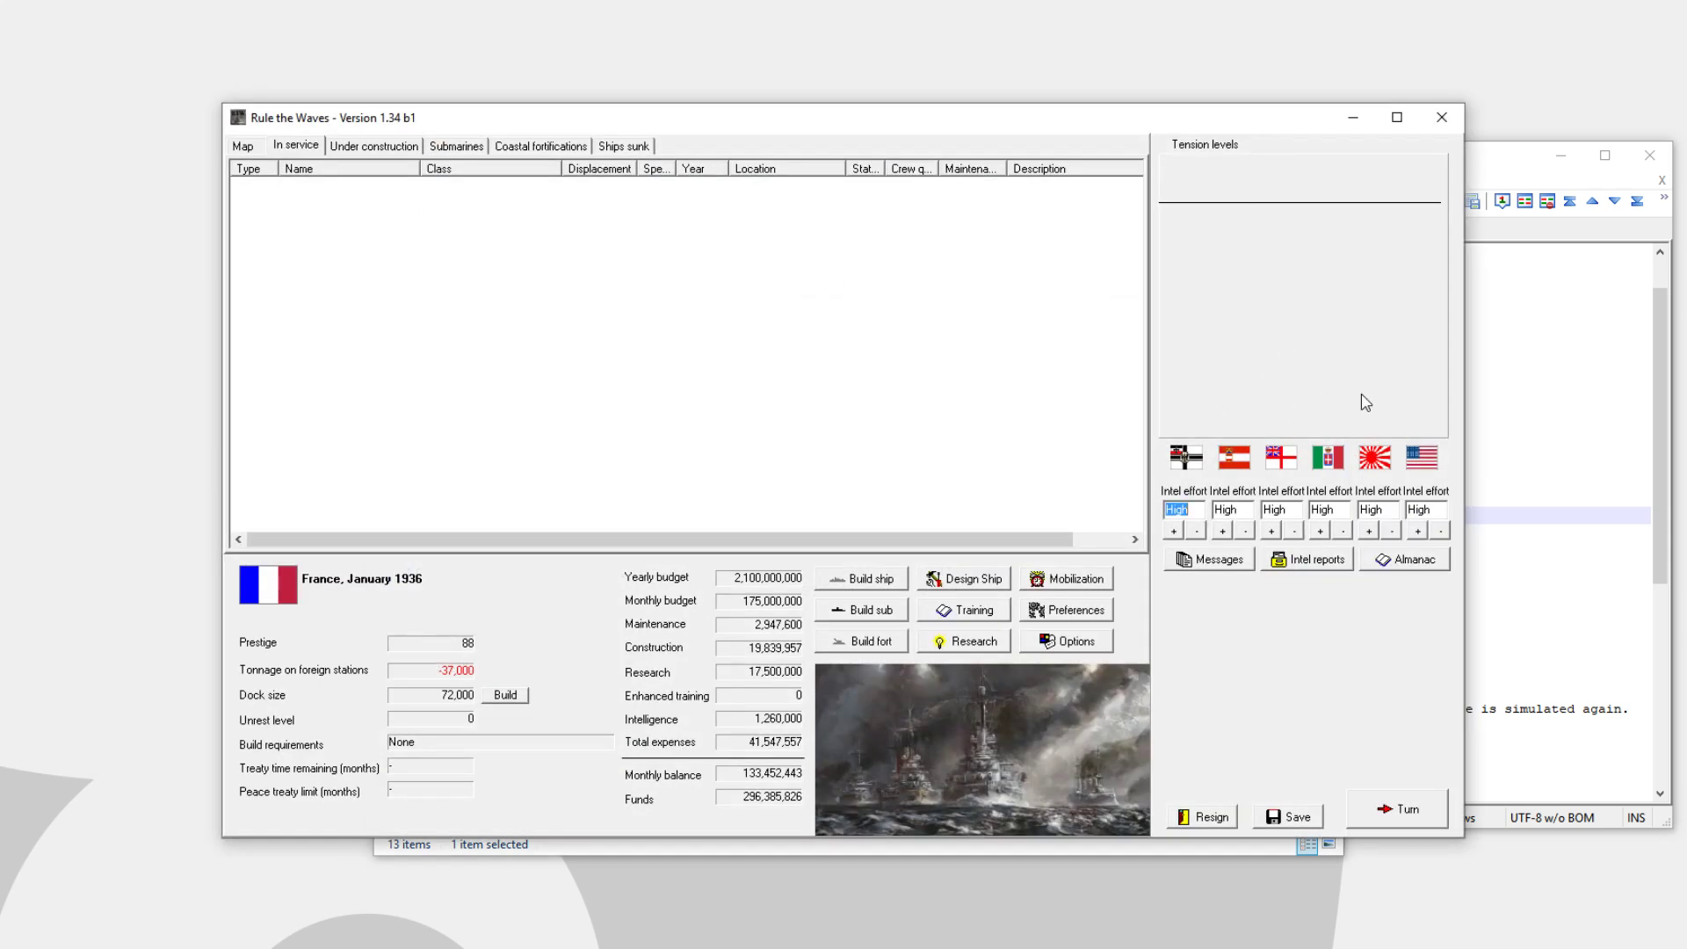
{"action": "mouse_move", "coordinate": [818, 469]}
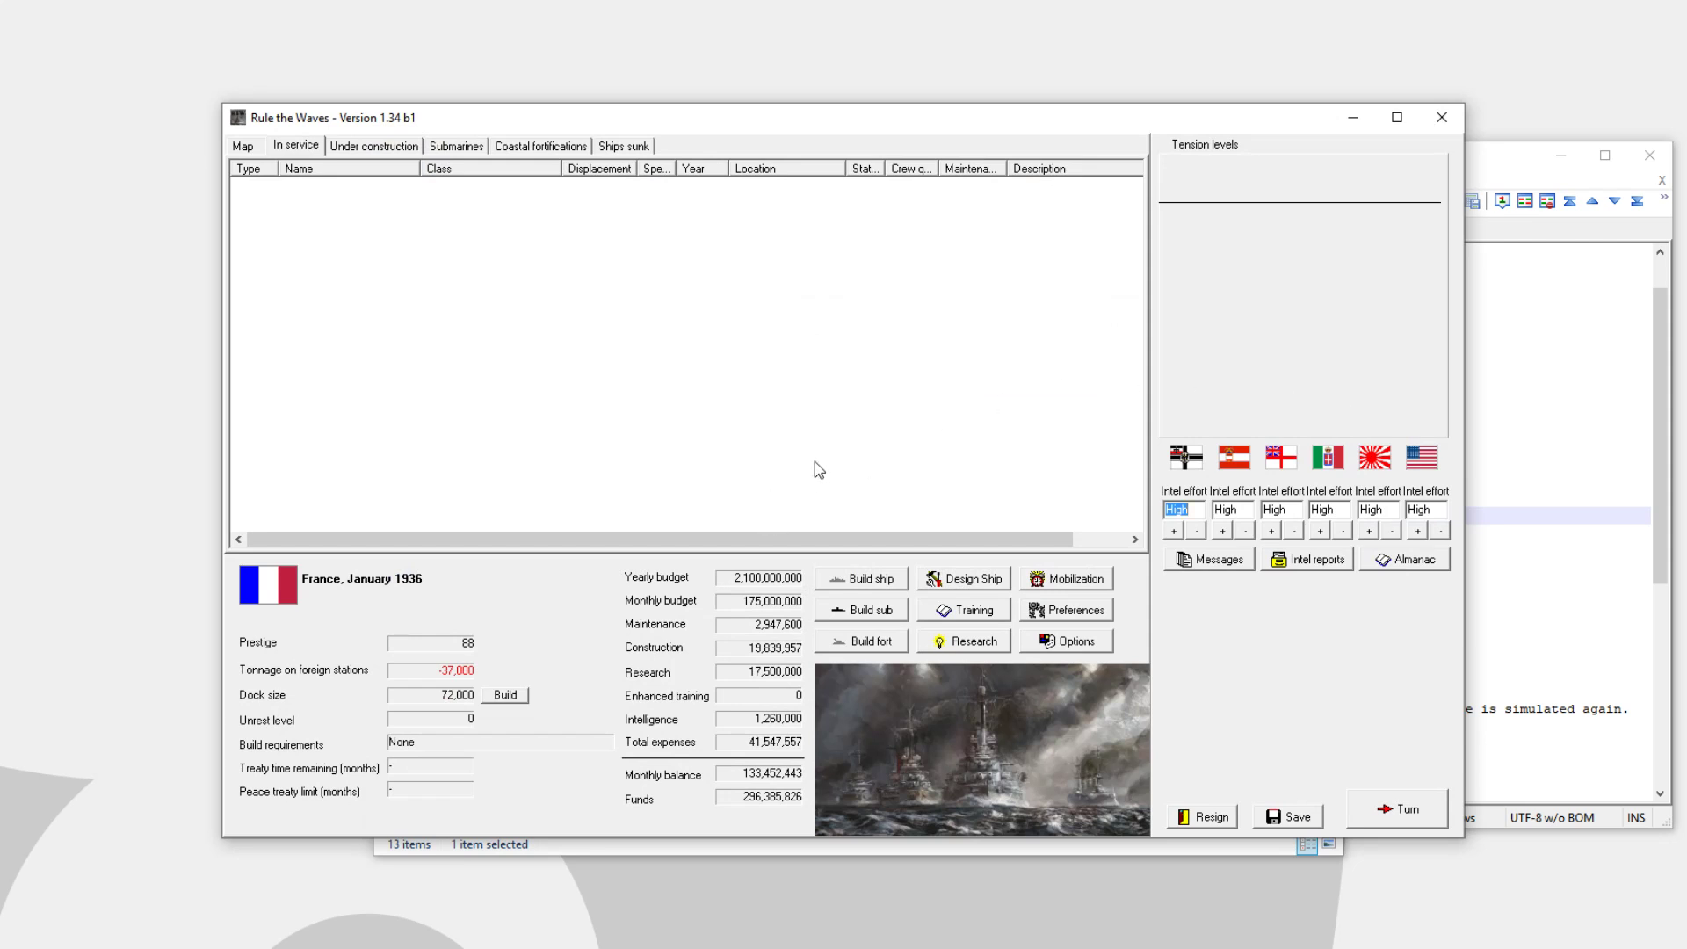
{"action": "mouse_move", "coordinate": [899, 740]}
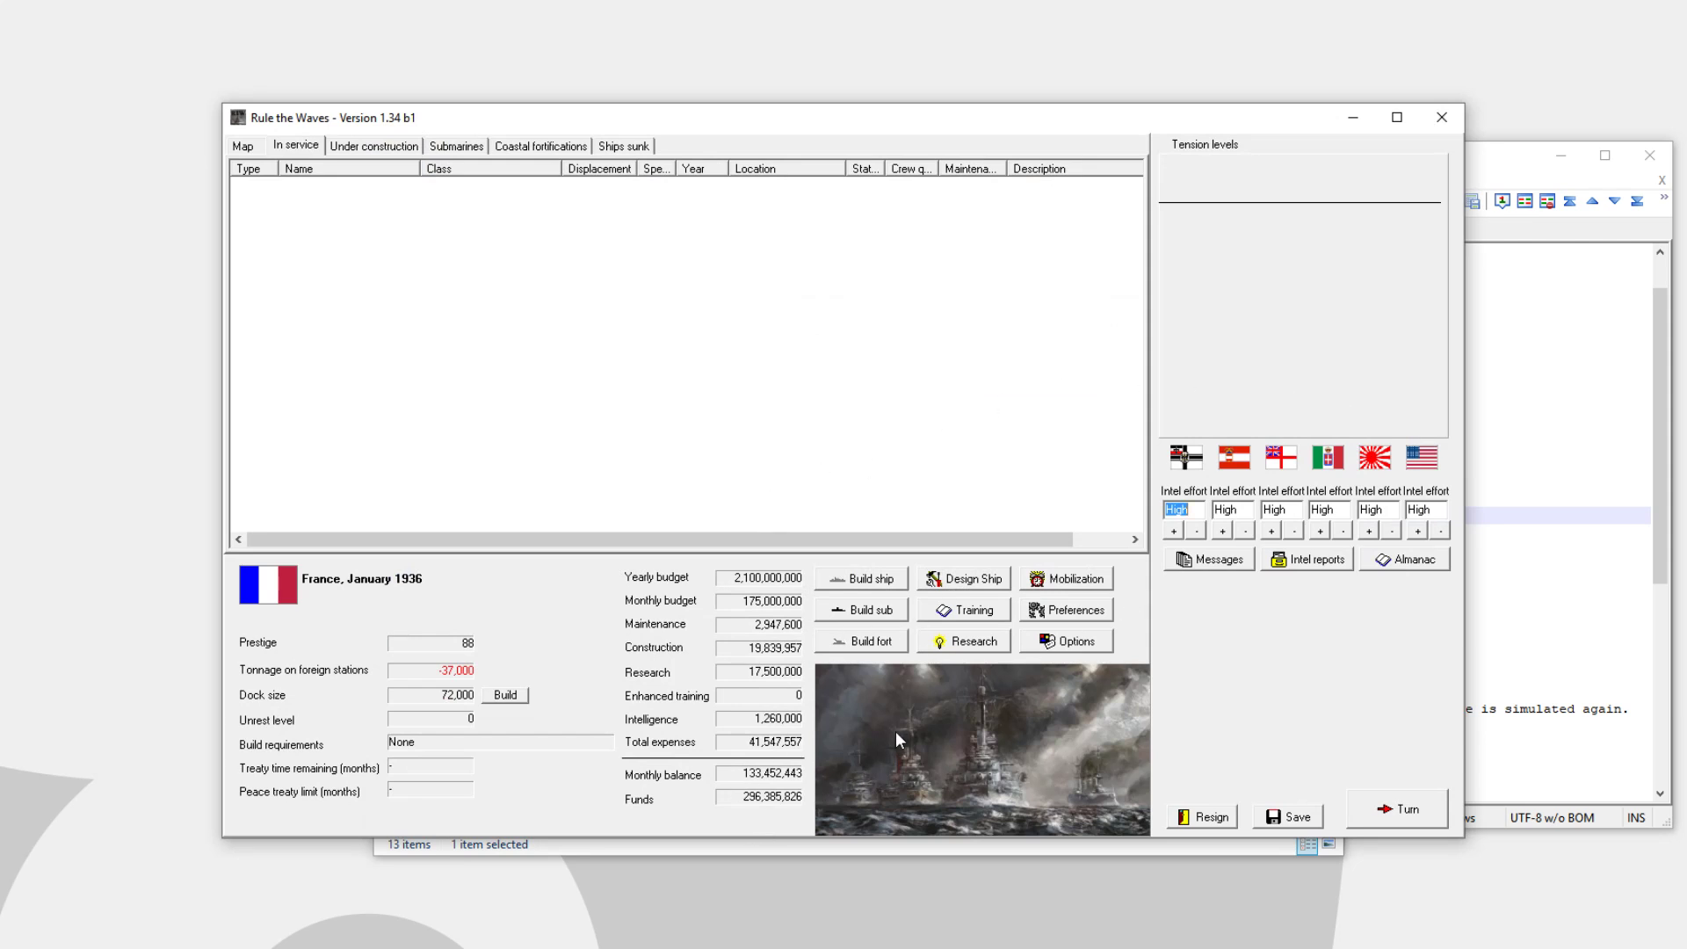
{"action": "mouse_move", "coordinate": [1404, 815]}
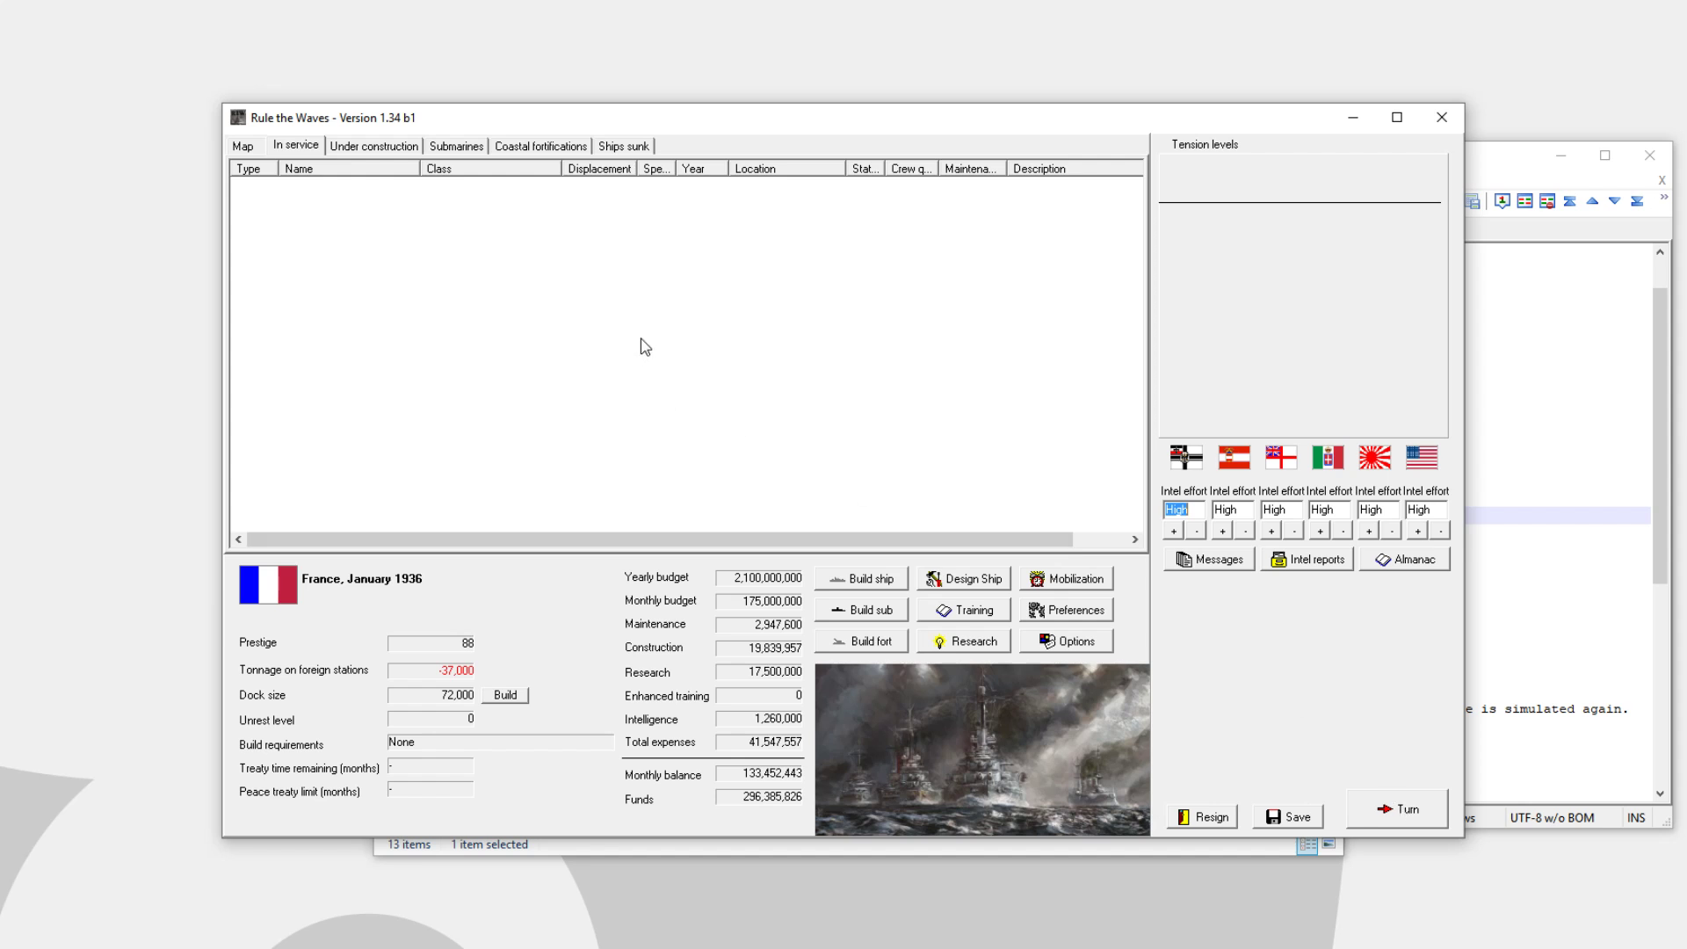
{"action": "mouse_move", "coordinate": [1417, 589]}
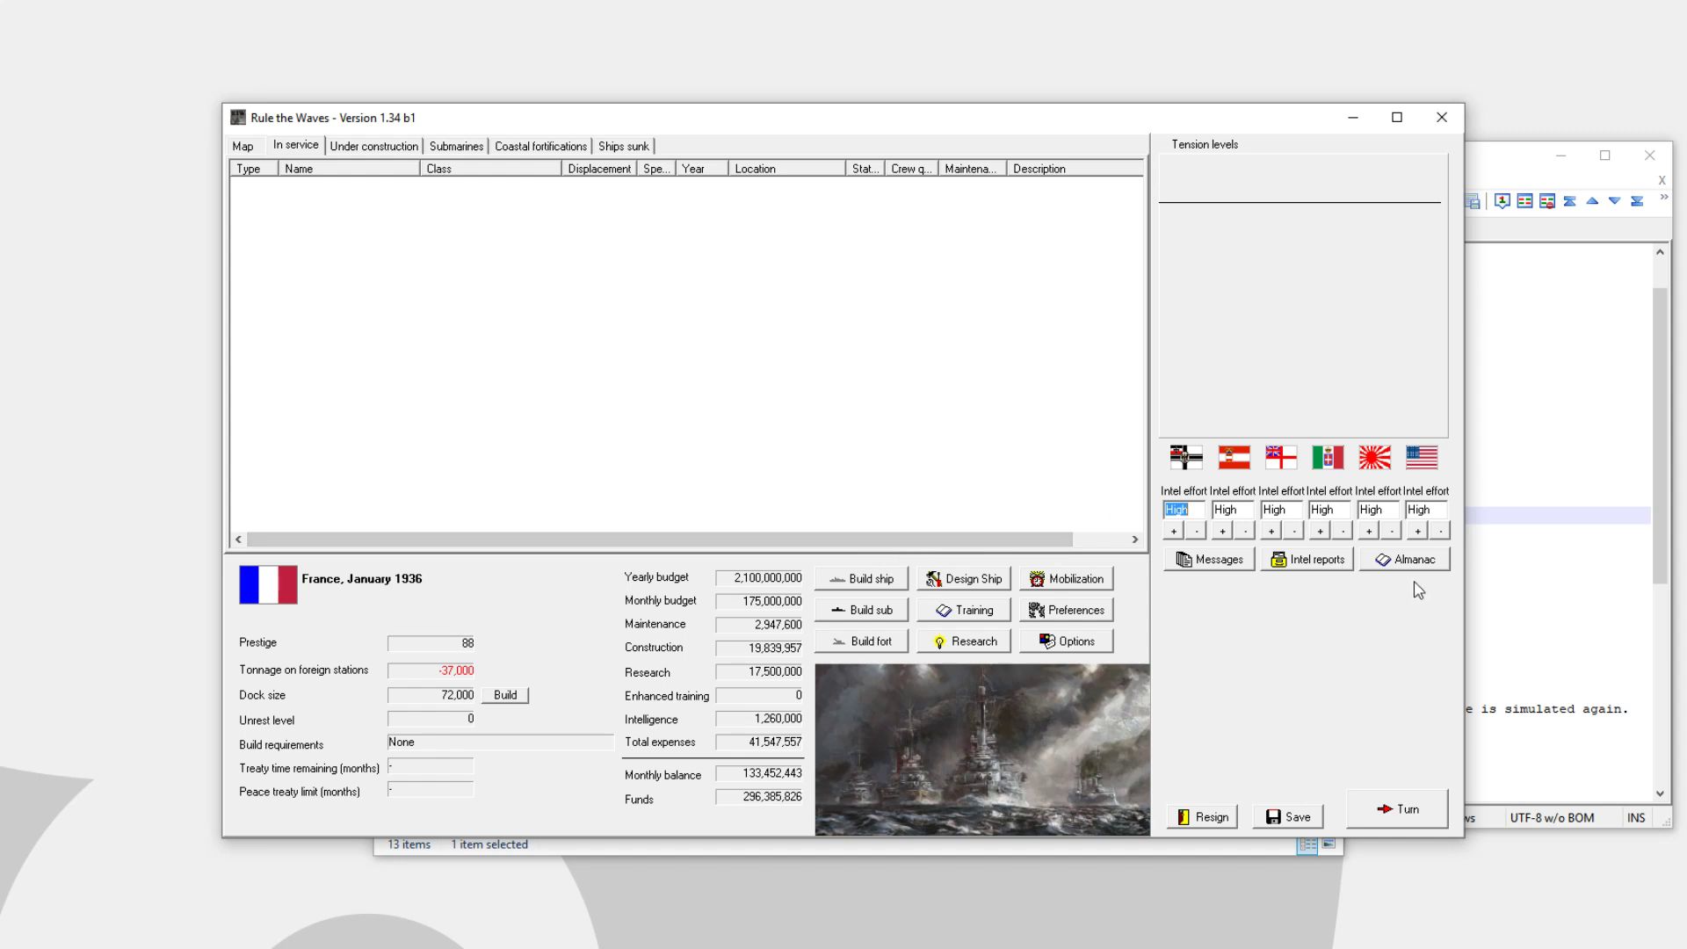
{"action": "left_click", "coordinate": [1404, 559]}
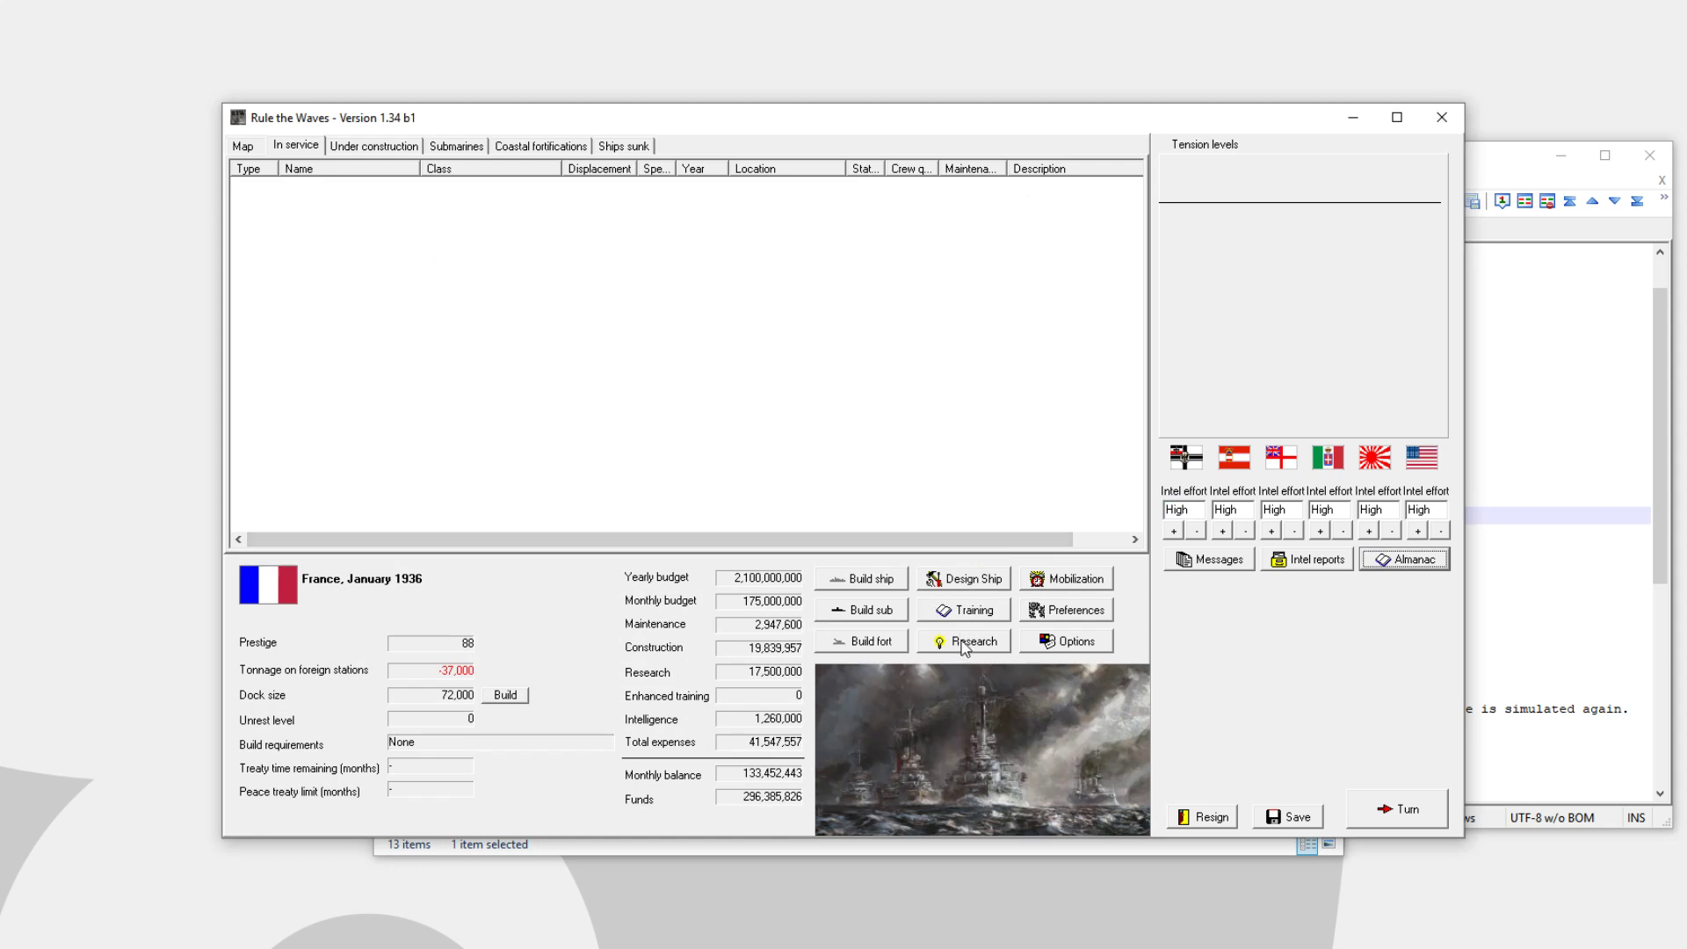
{"action": "left_click", "coordinate": [969, 641]}
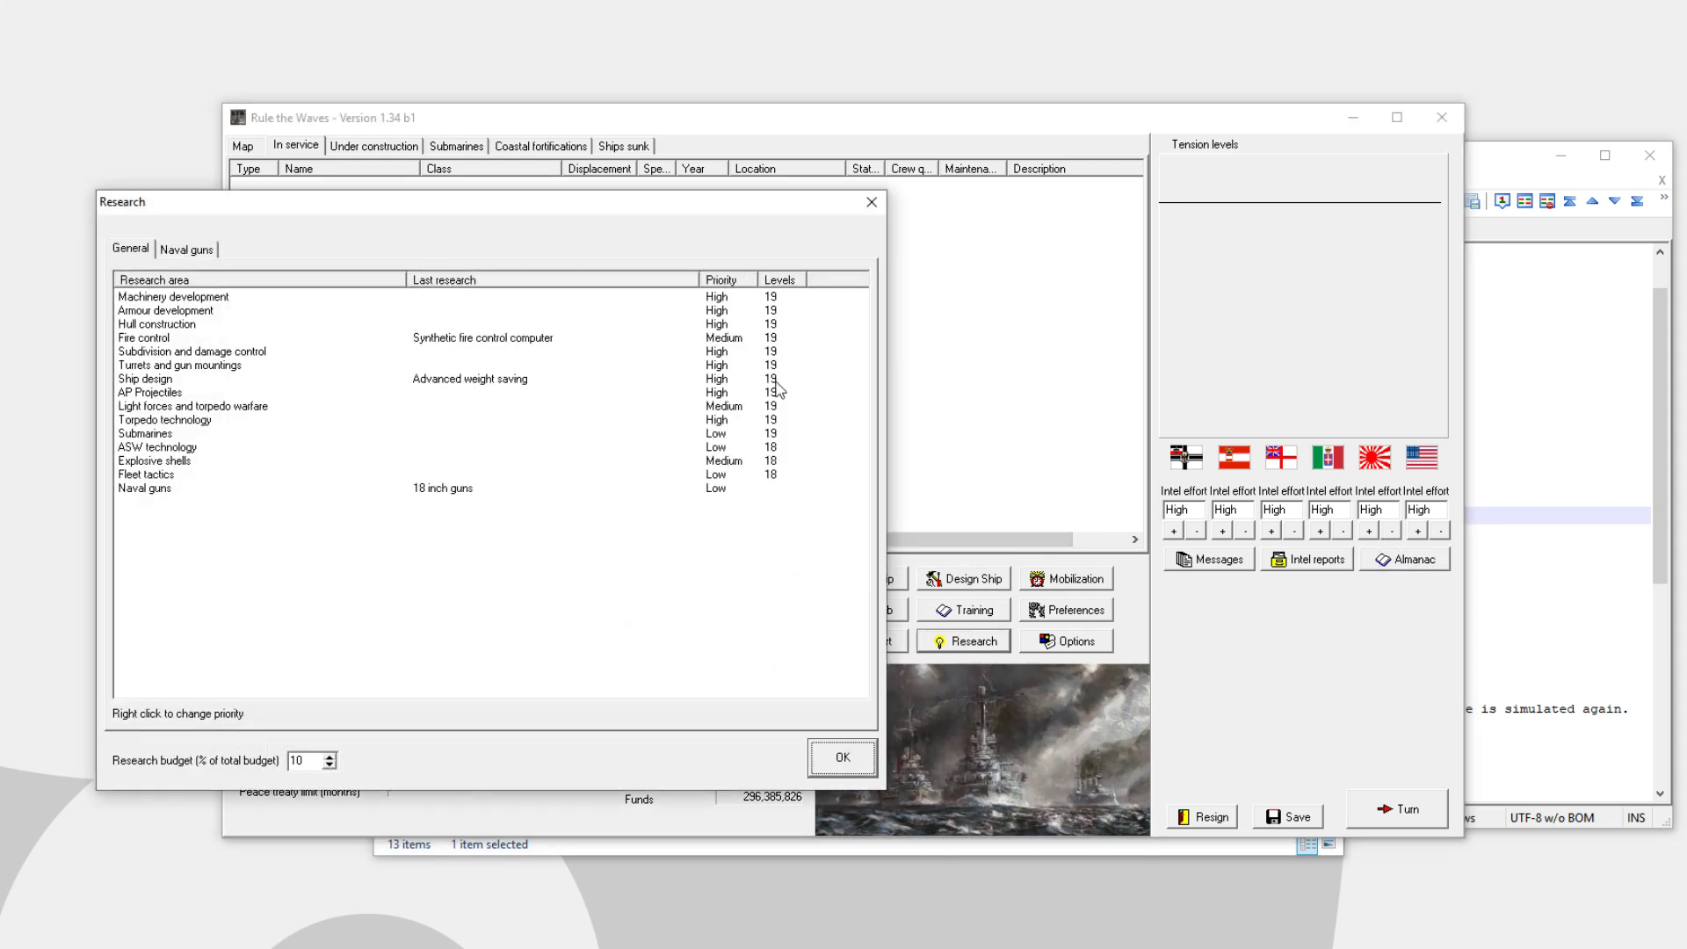
{"action": "mouse_move", "coordinate": [645, 479]}
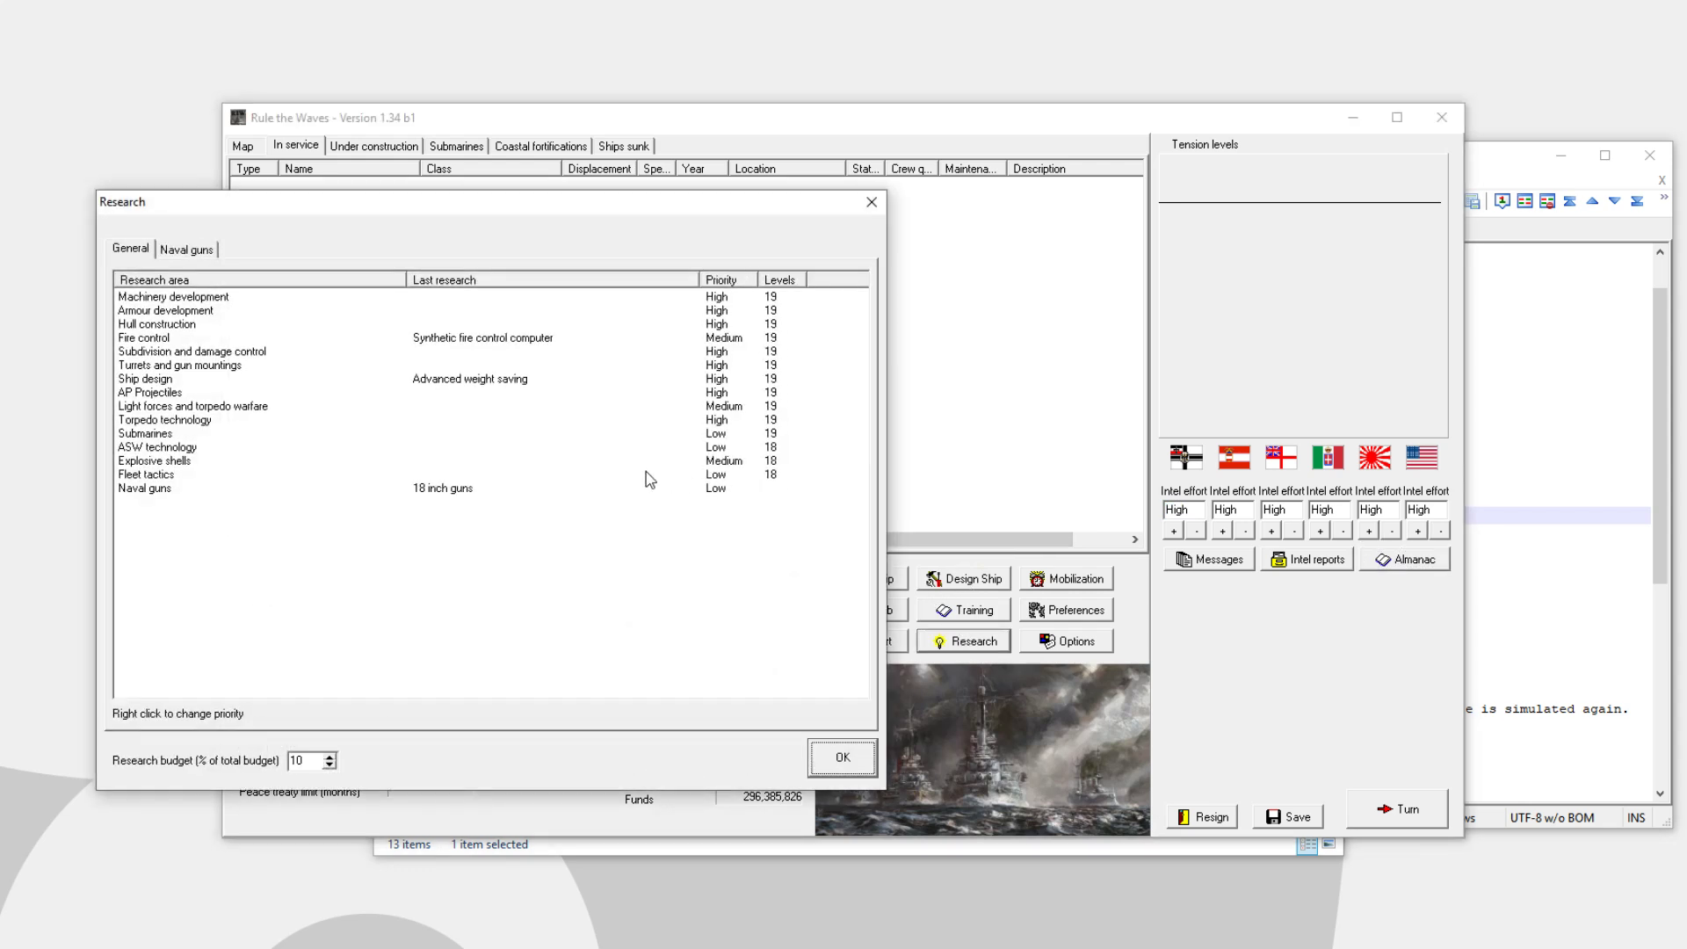
{"action": "left_click", "coordinate": [186, 249]}
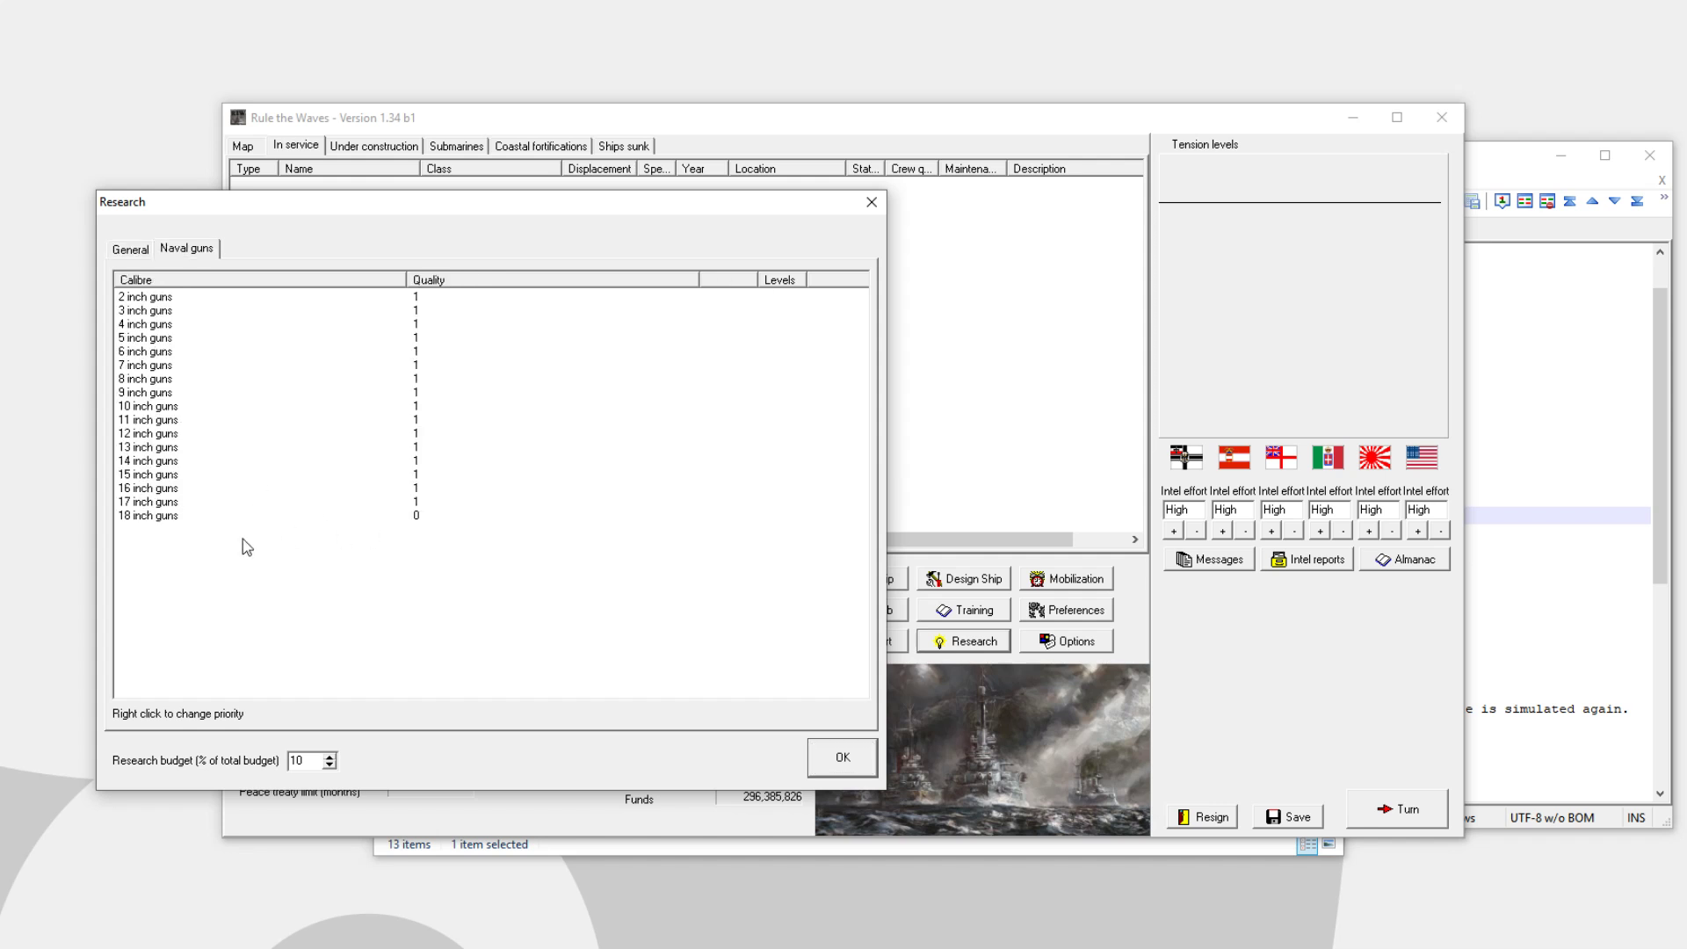
{"action": "mouse_move", "coordinate": [634, 449]}
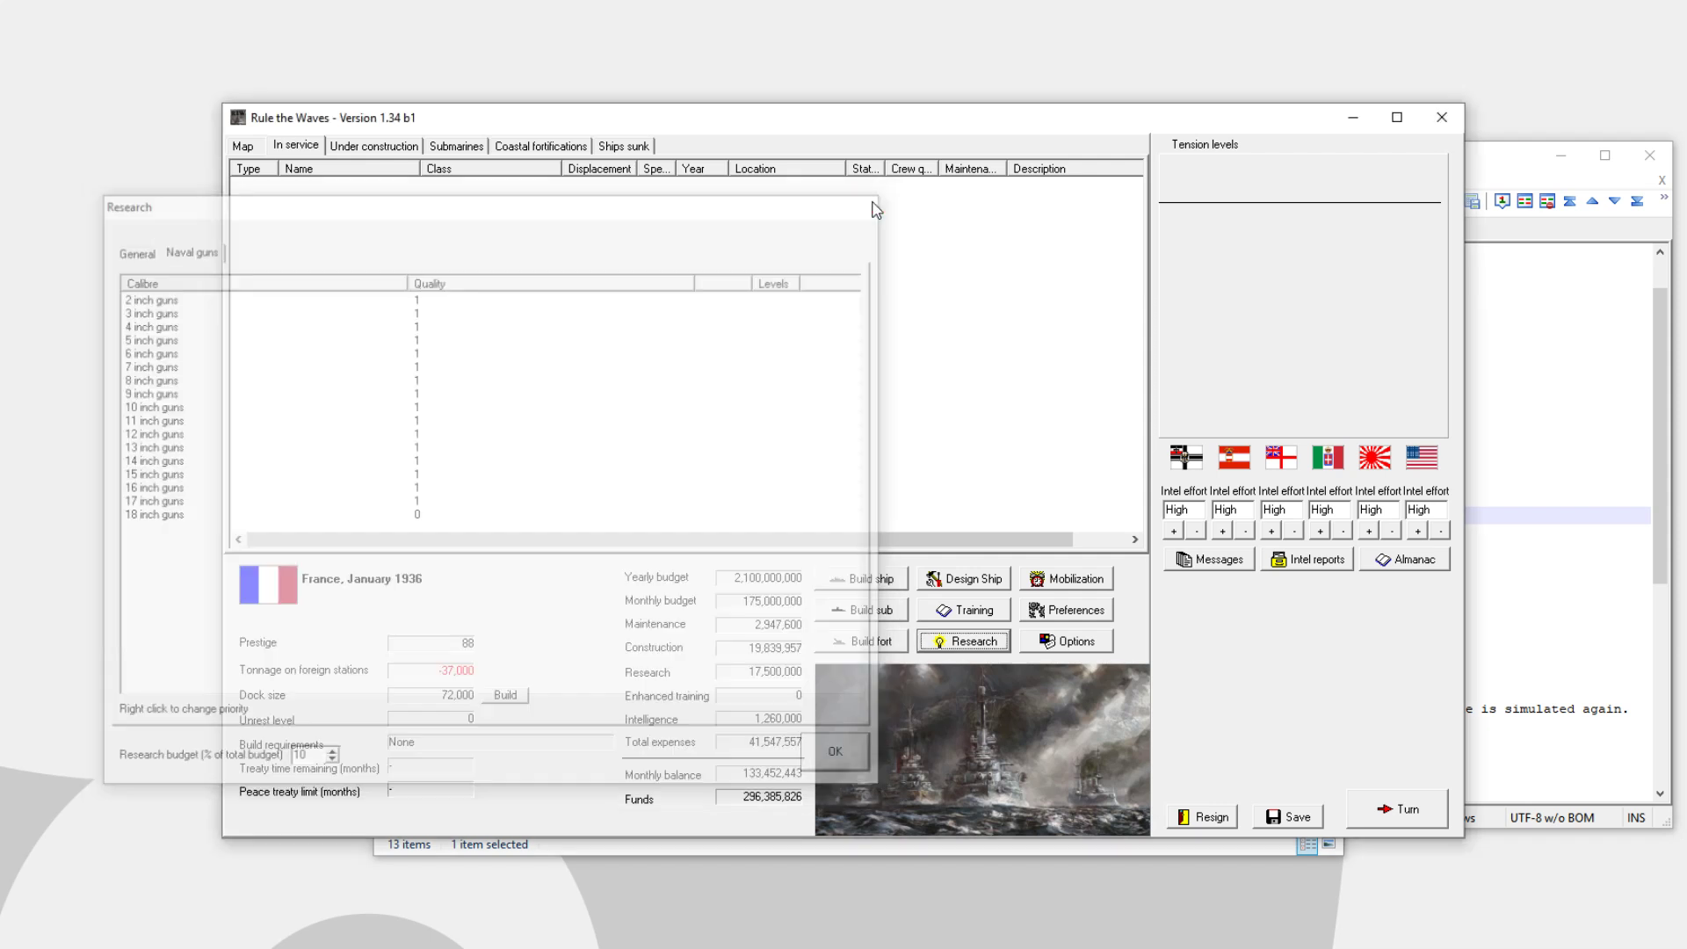
{"action": "left_click", "coordinate": [836, 751]}
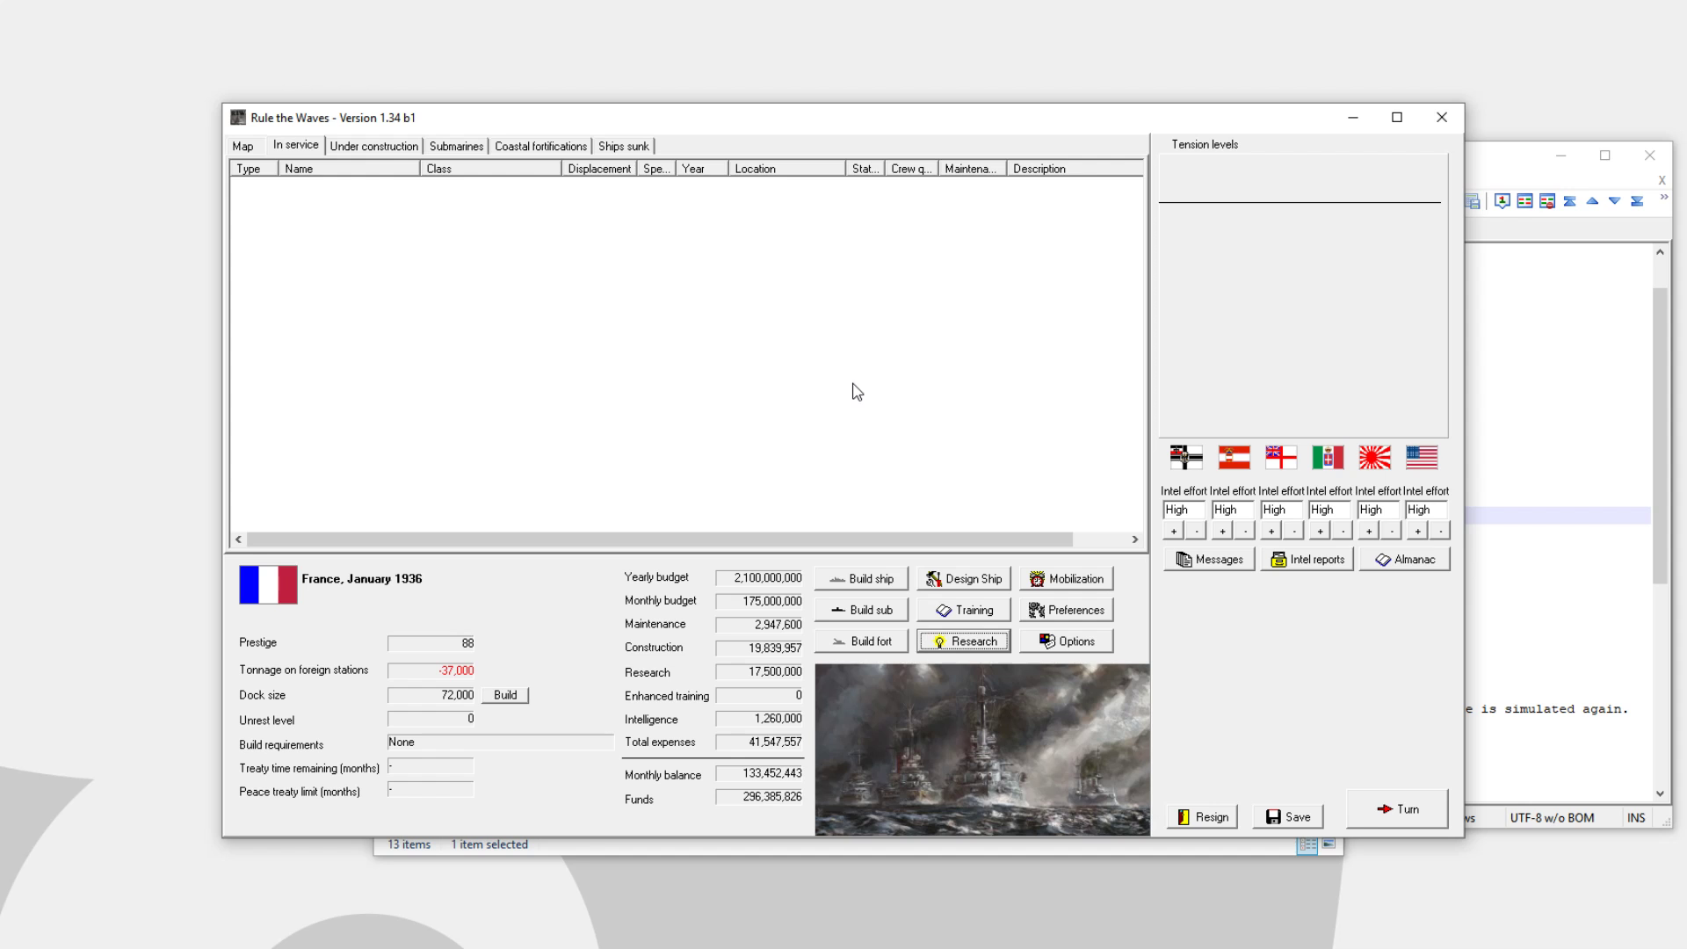
{"action": "mouse_move", "coordinate": [972, 591]}
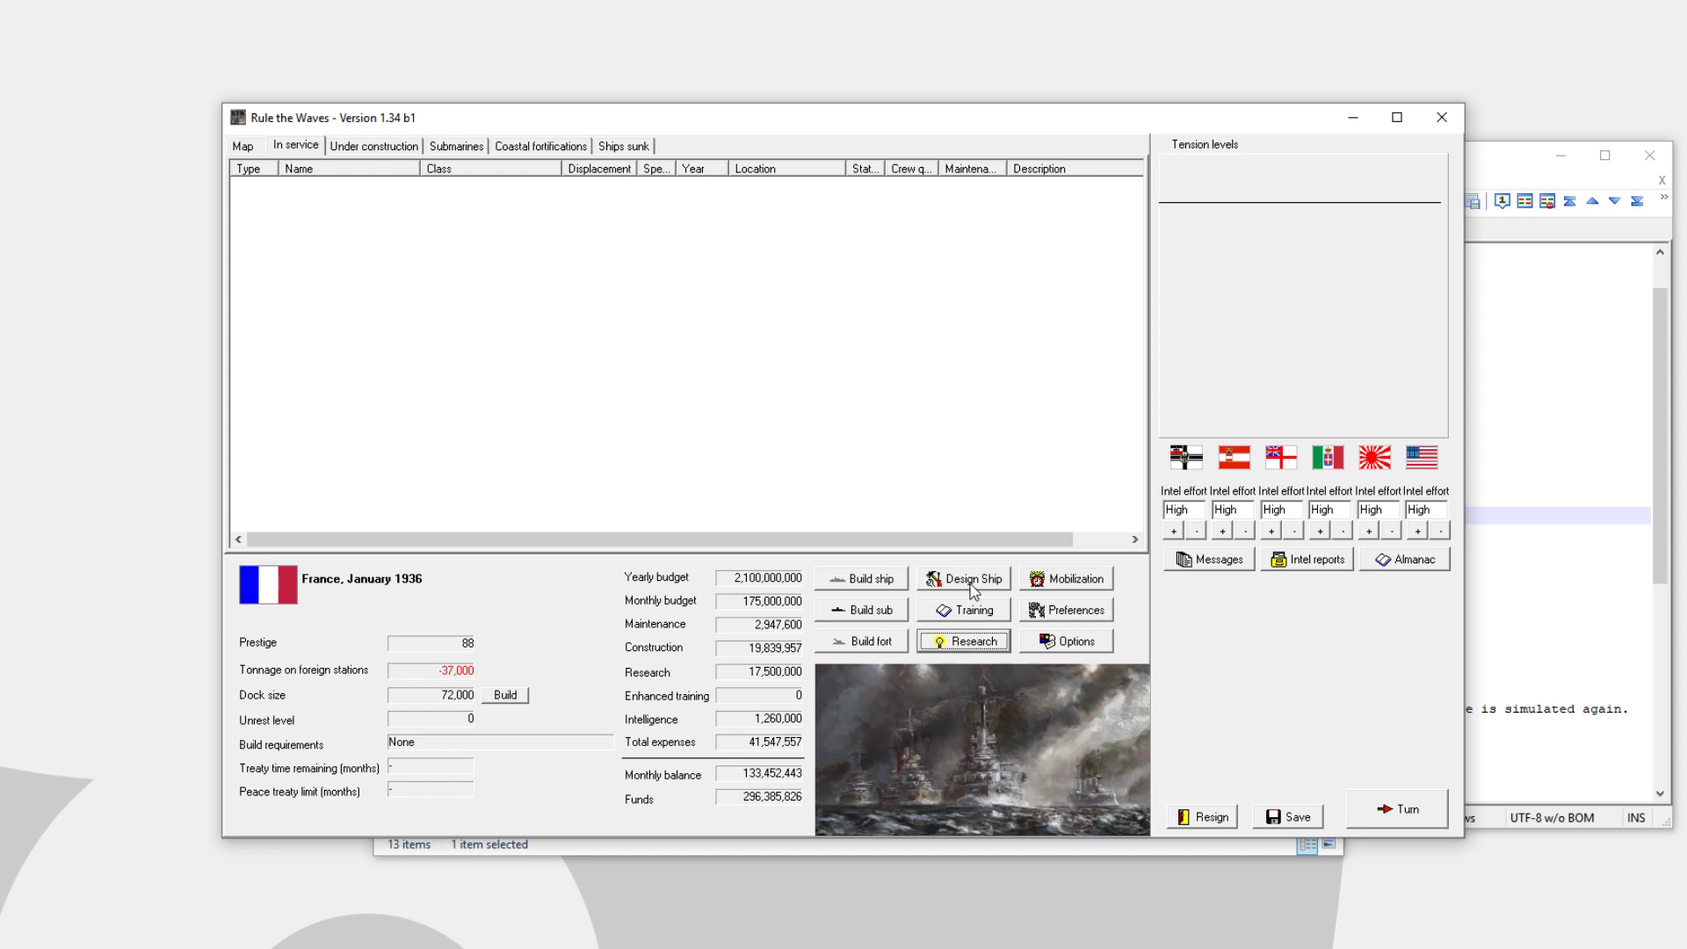
{"action": "mouse_move", "coordinate": [977, 587]}
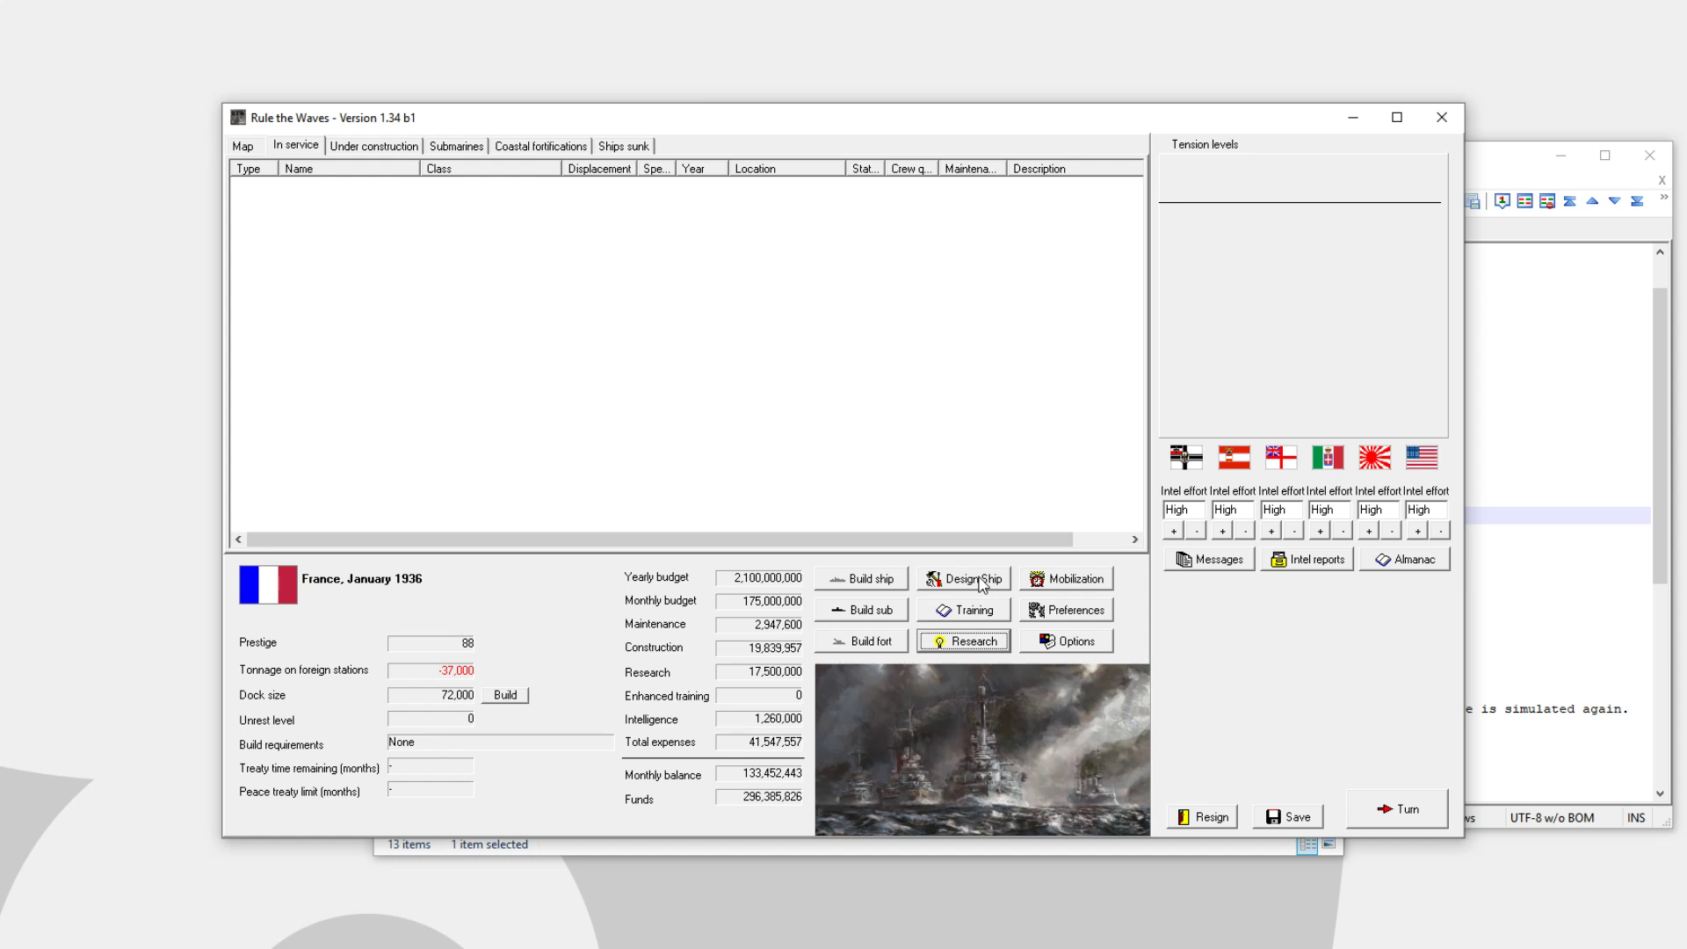
{"action": "mouse_move", "coordinate": [1051, 506]}
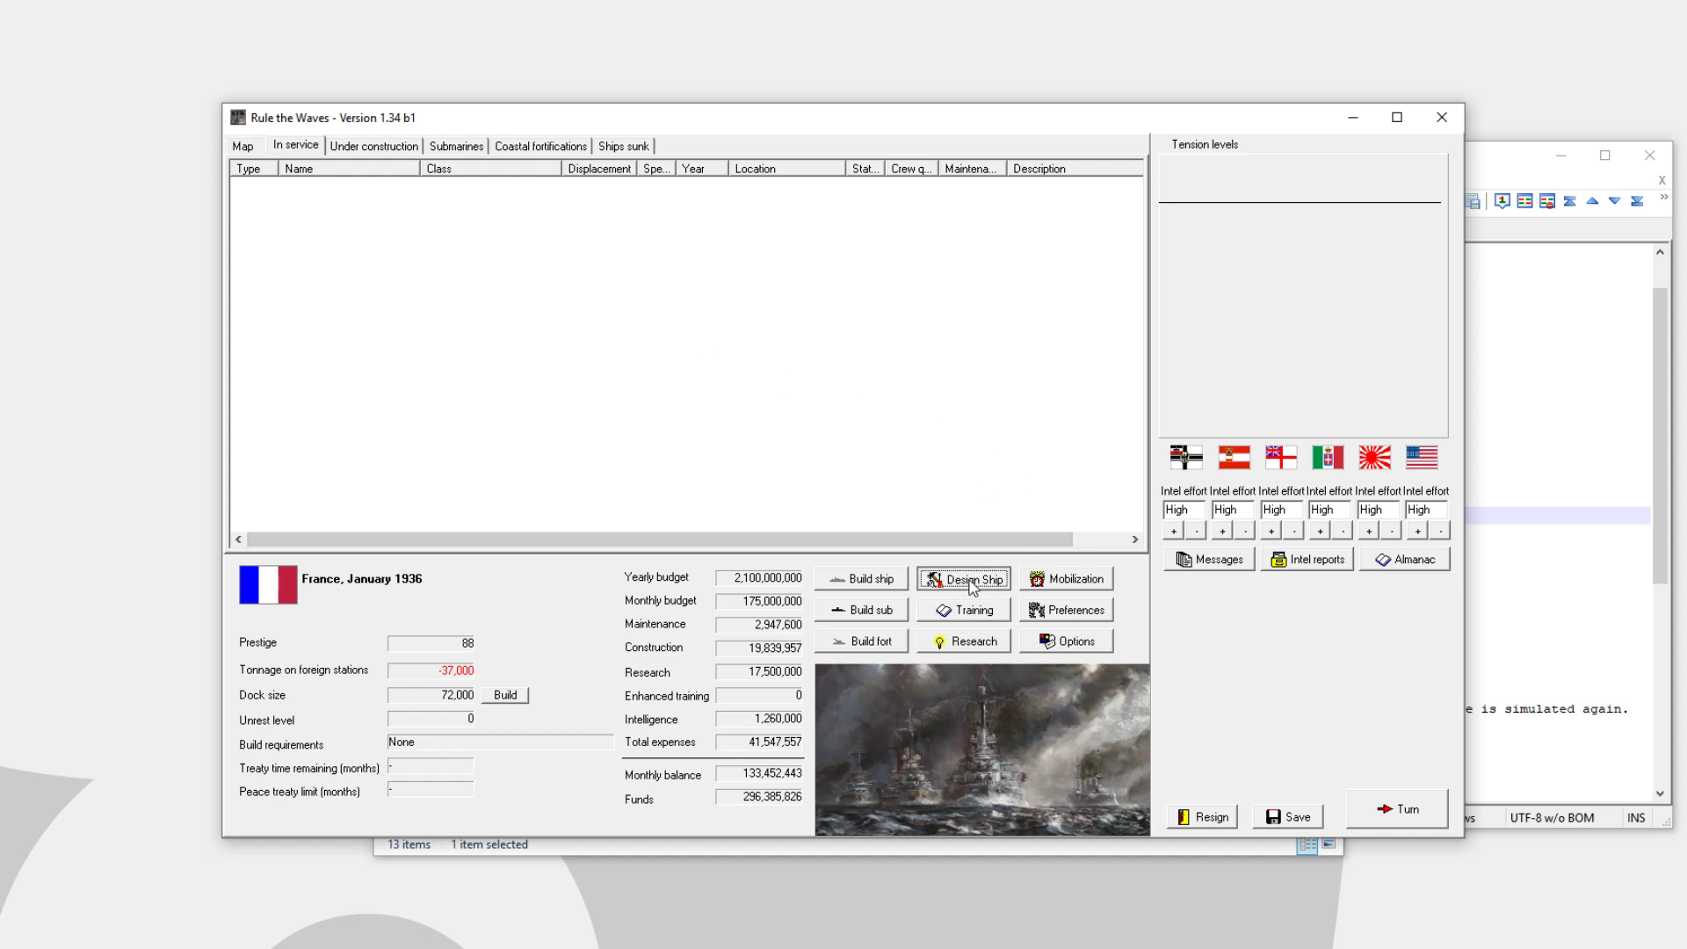
Start a new ship design and generate an automatic battleship design
{"action": "left_click", "coordinate": [960, 578]}
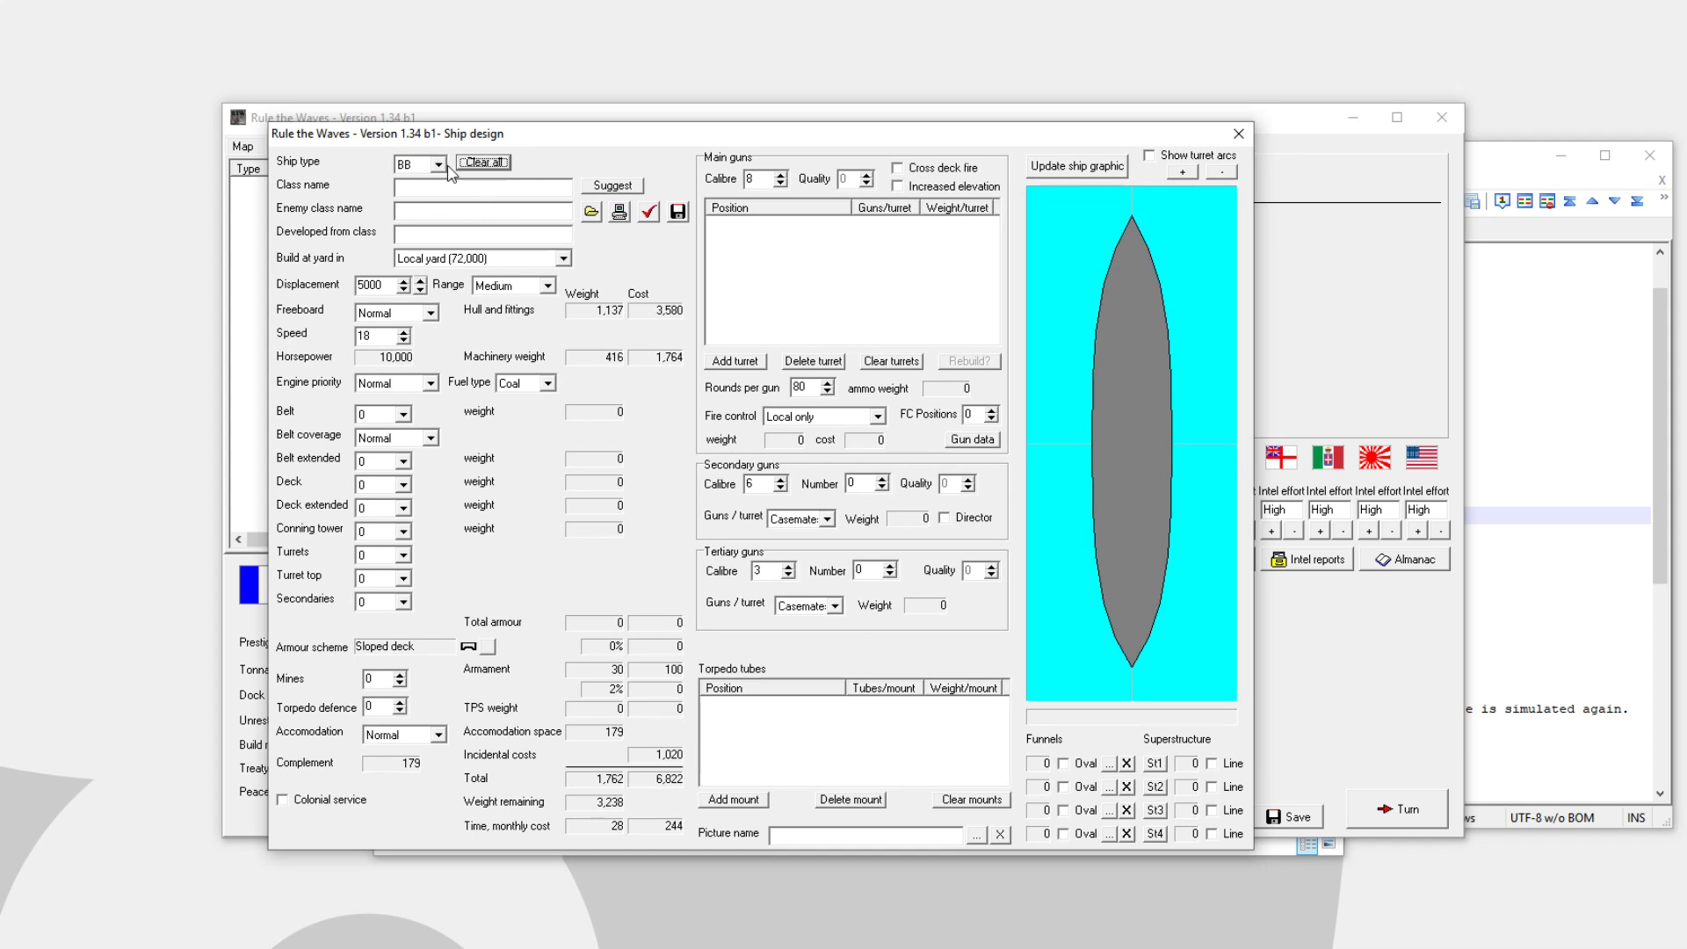
{"action": "left_click", "coordinate": [612, 186]}
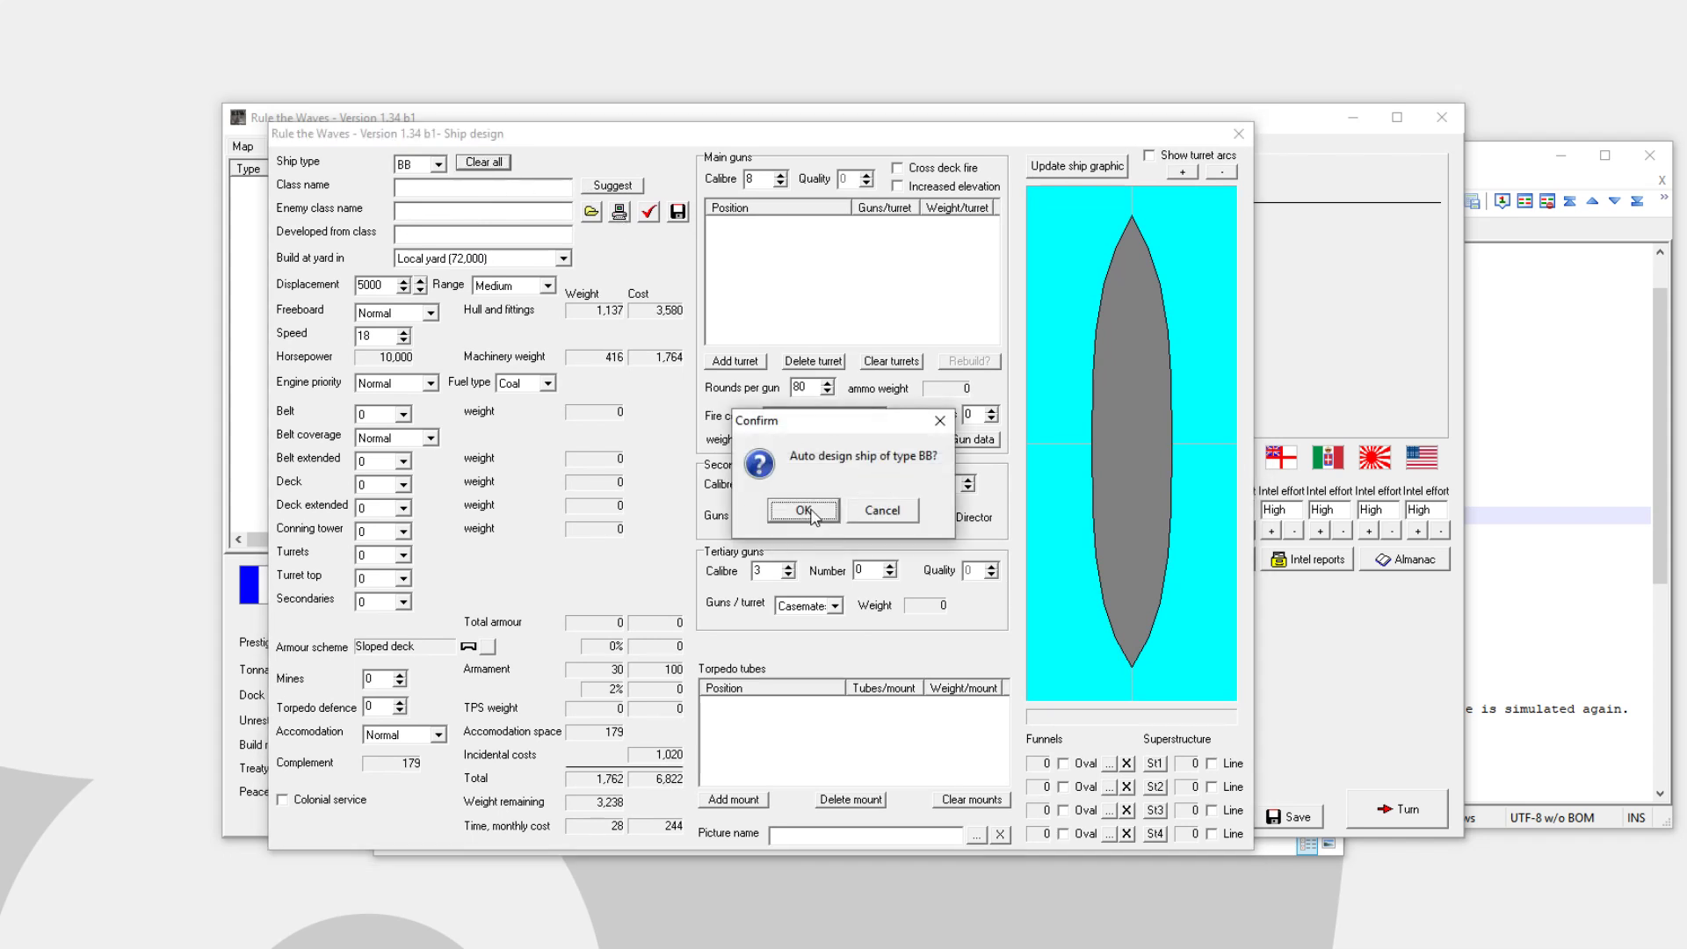
{"action": "left_click", "coordinate": [799, 511]}
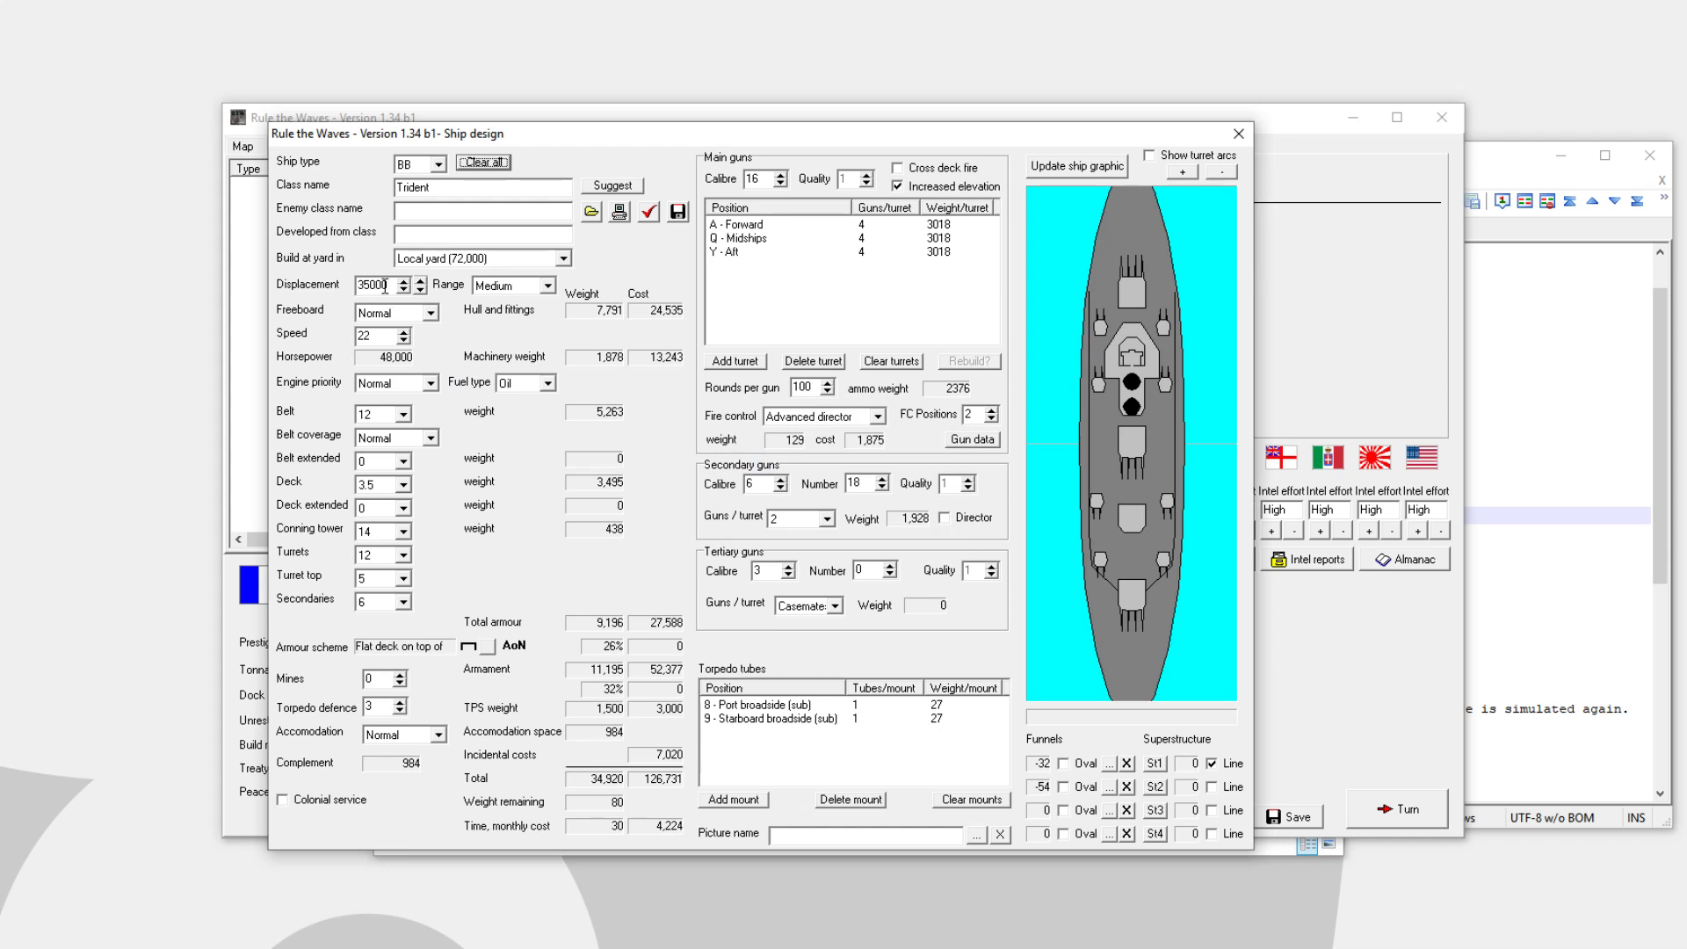
{"action": "mouse_move", "coordinate": [451, 598]}
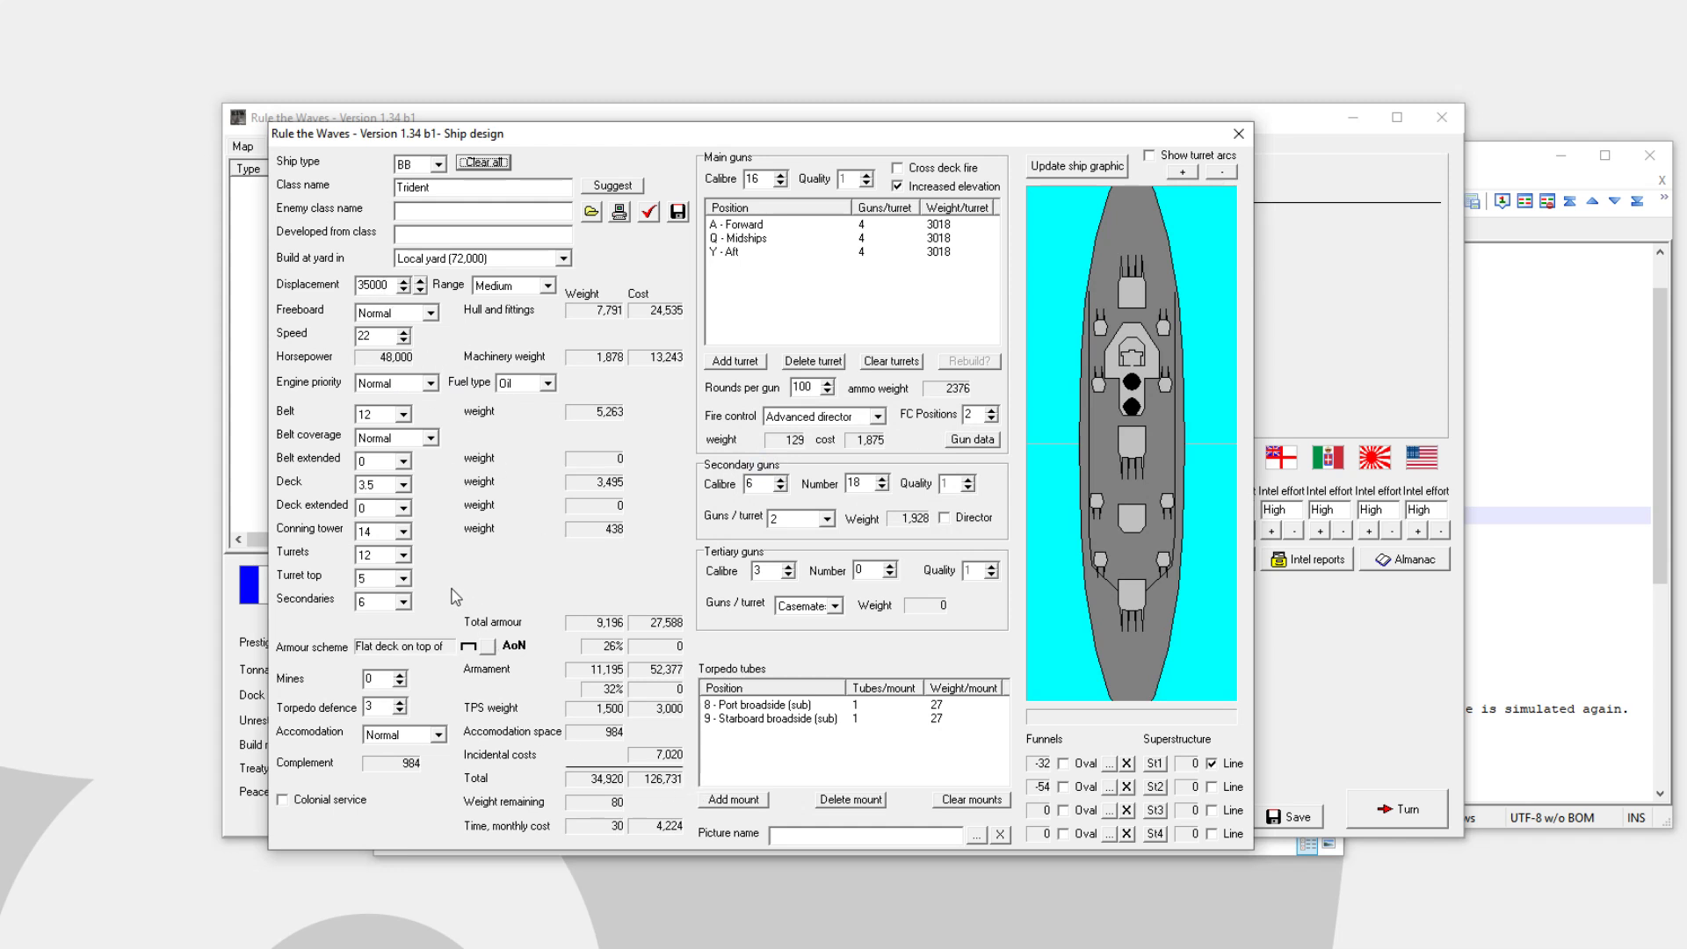
{"action": "mouse_move", "coordinate": [896, 356]}
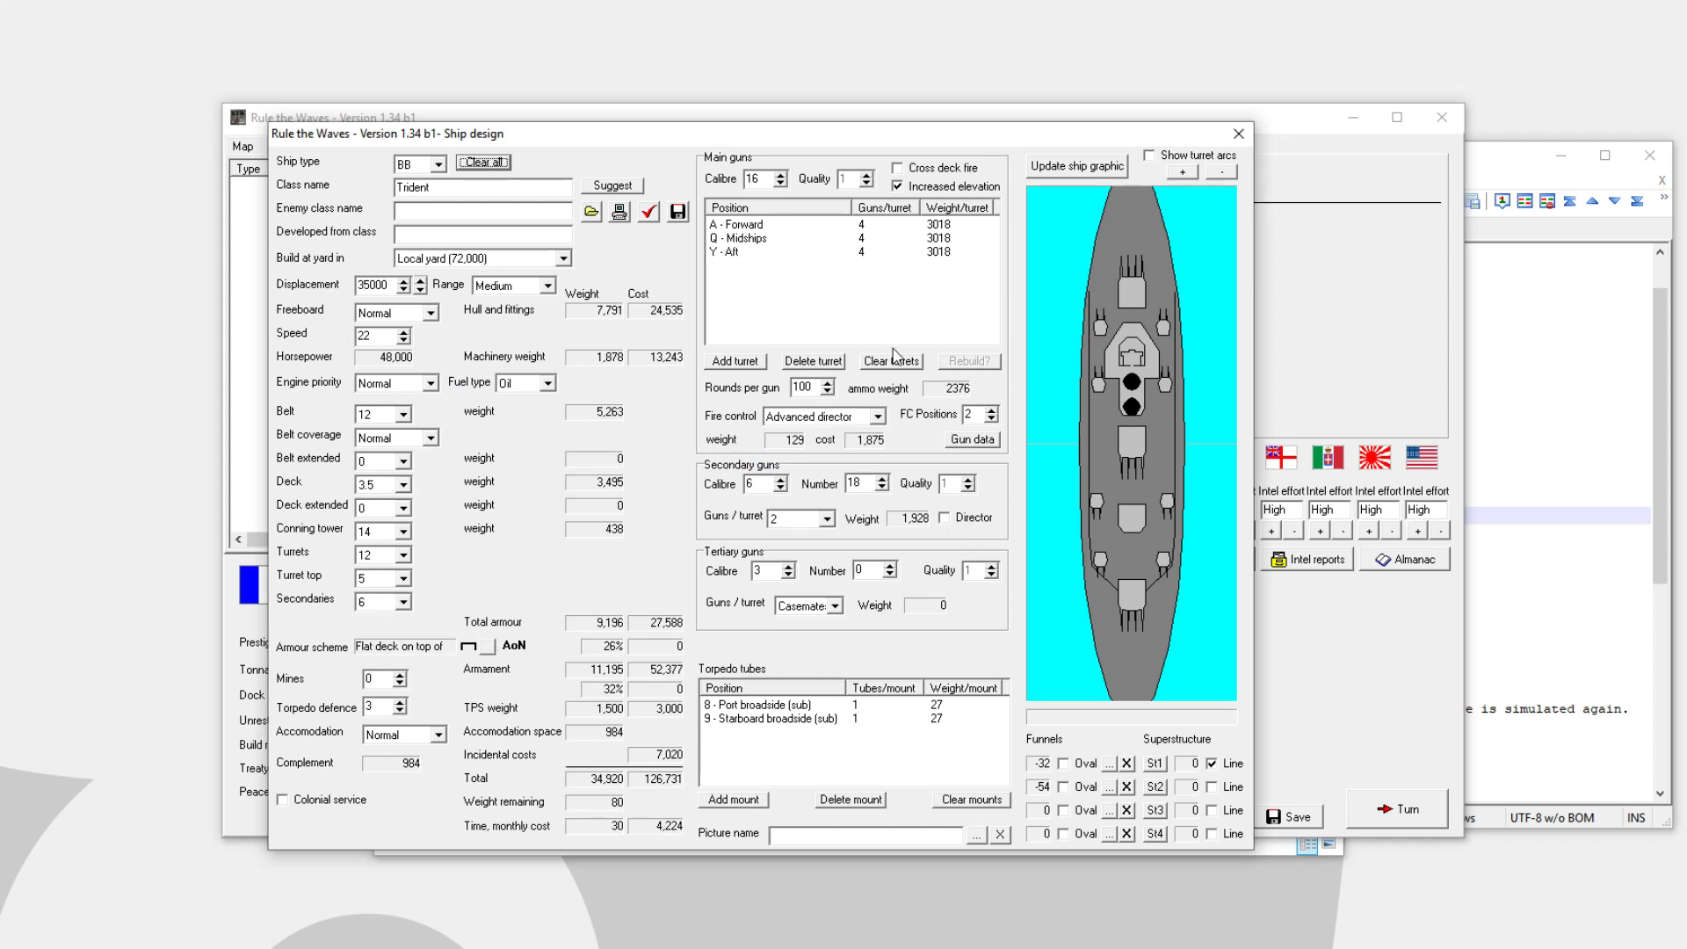
{"action": "mouse_move", "coordinate": [785, 297]}
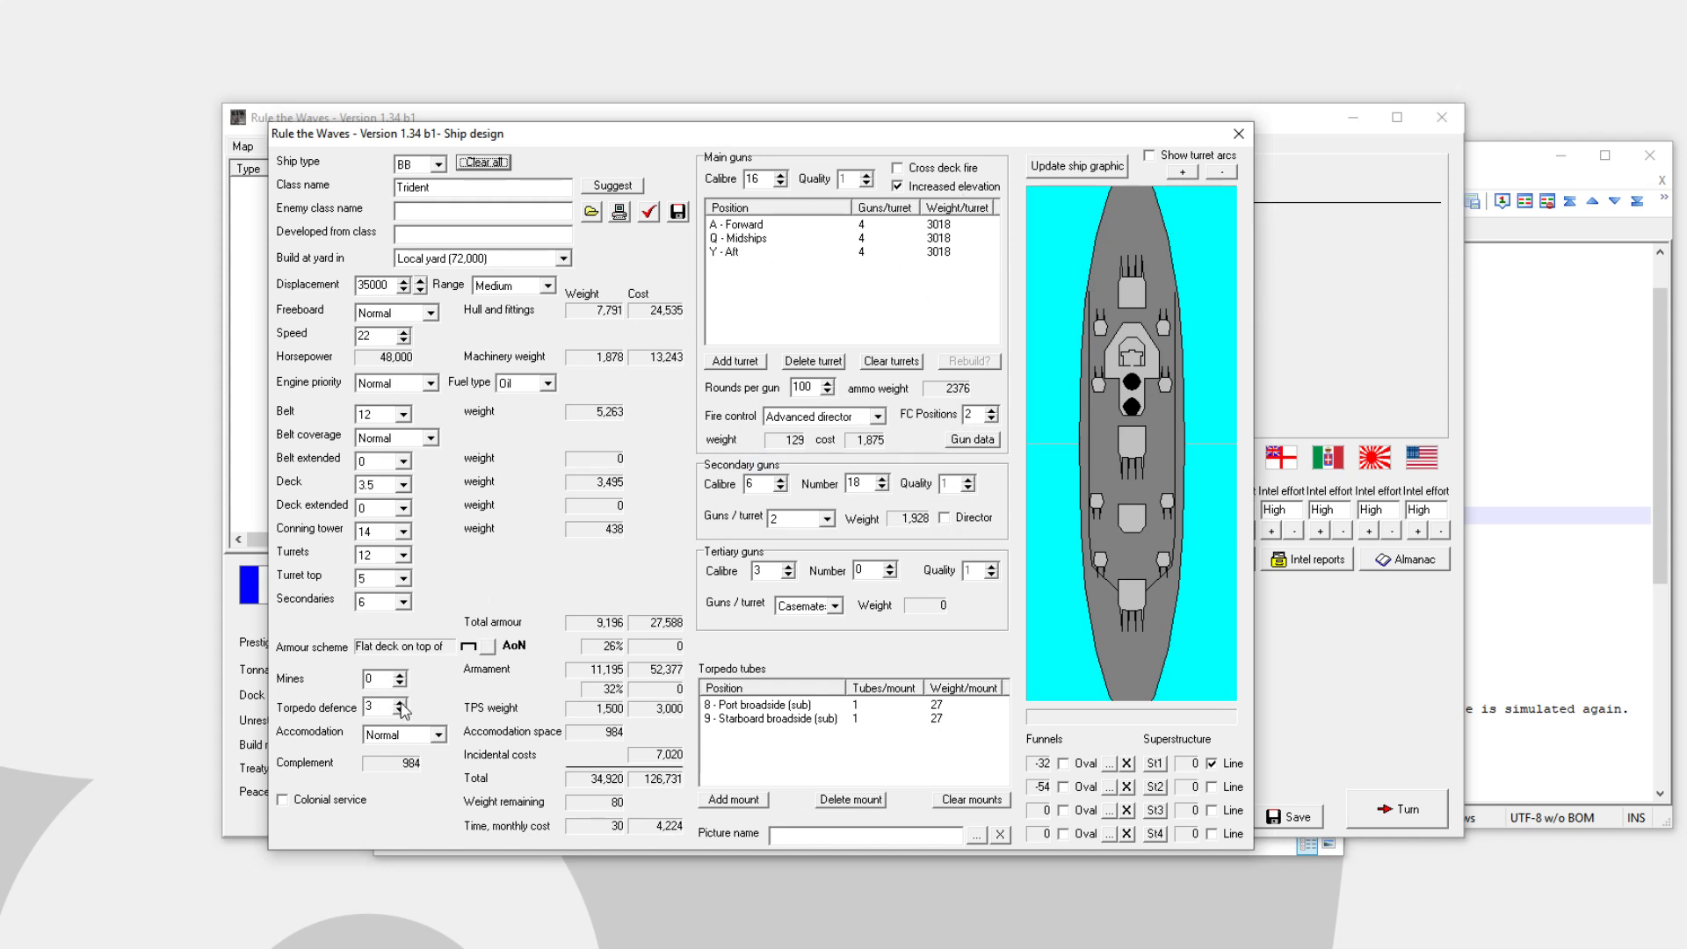
Set torpedo defence 4, belt 11, deck 4, conning tower 11 and secondaries 2
{"action": "left_click", "coordinate": [402, 703]}
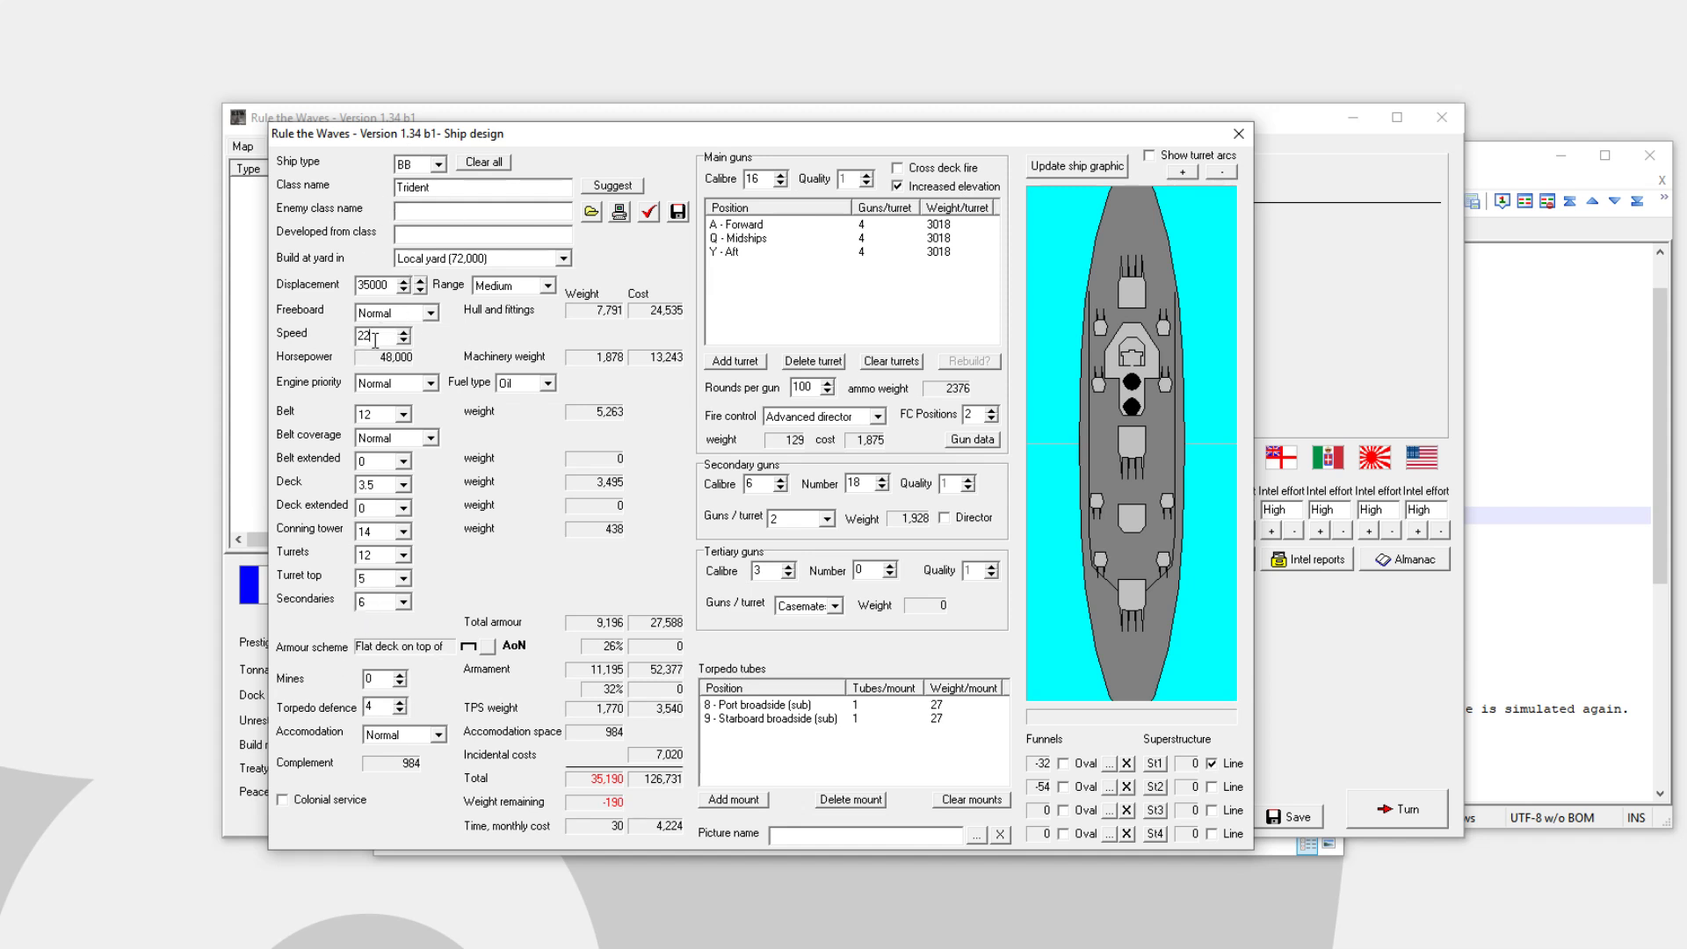
{"action": "left_click", "coordinate": [396, 418]}
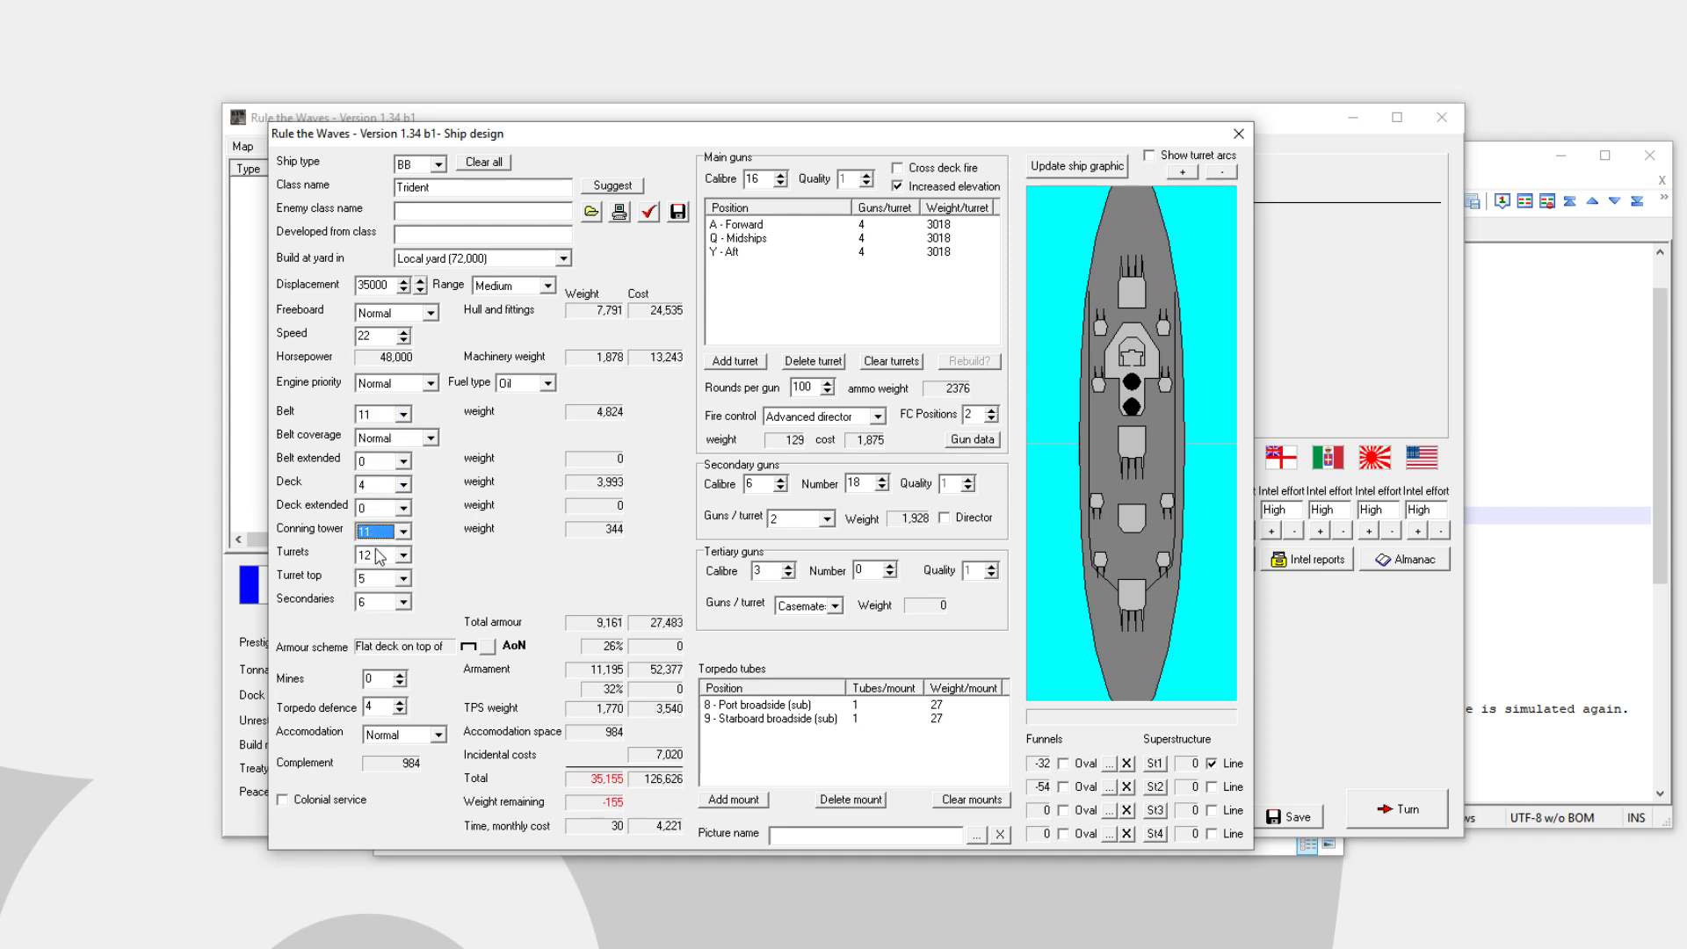
{"action": "left_click", "coordinate": [375, 599]}
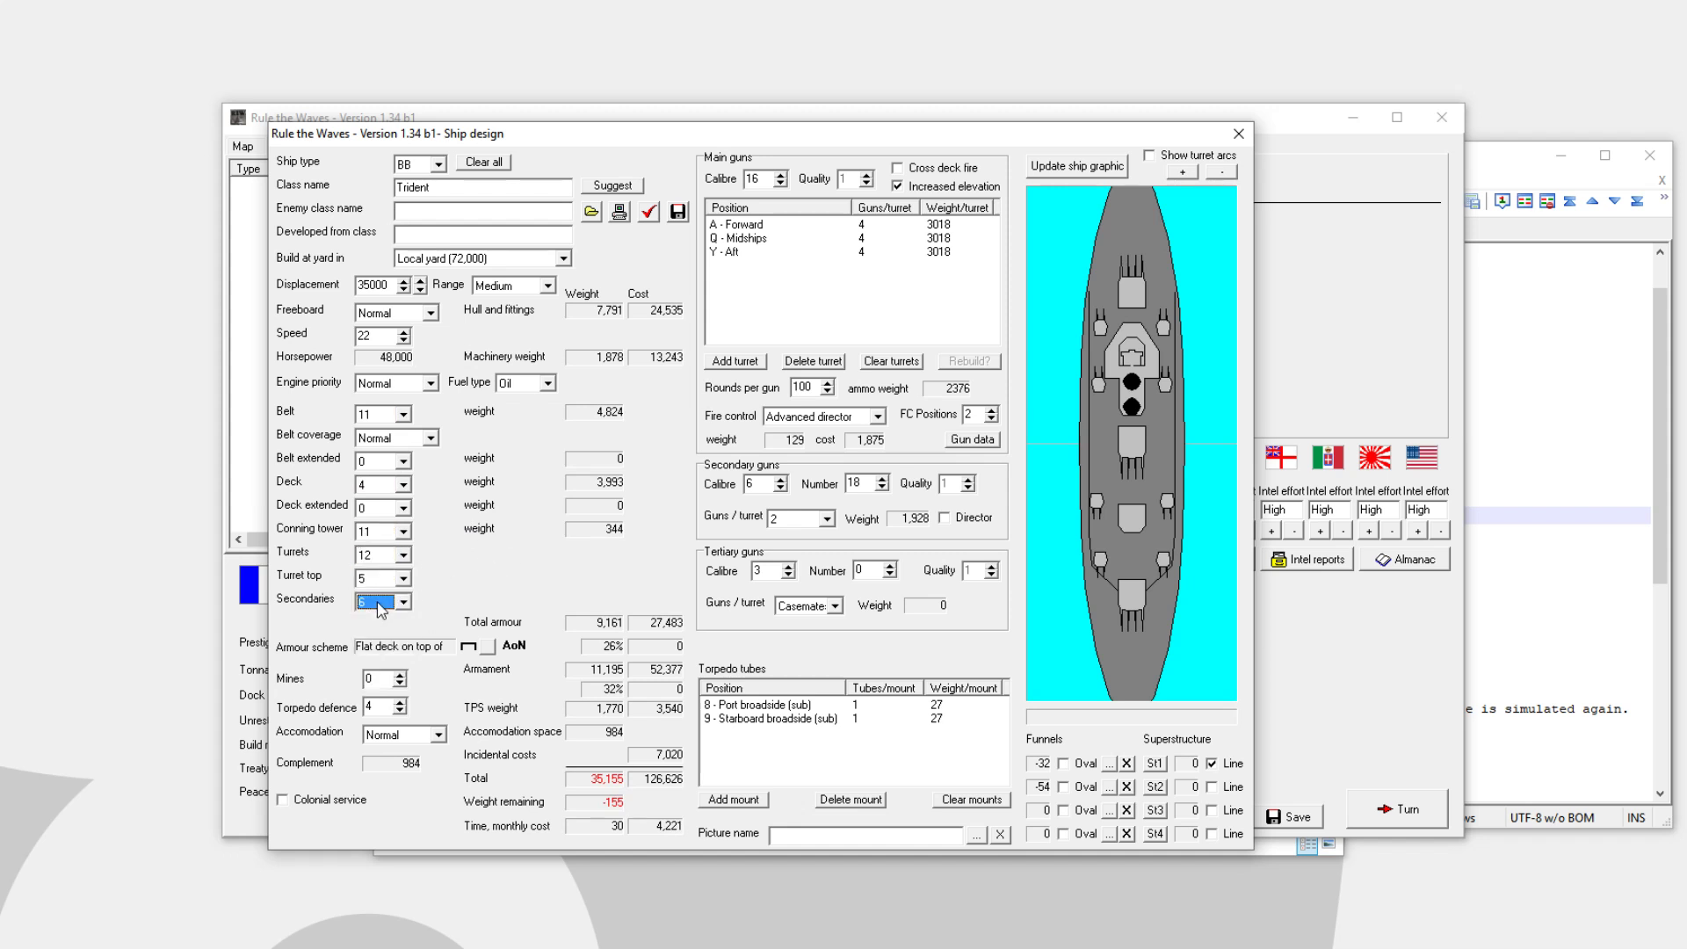
{"action": "left_click", "coordinate": [374, 600]}
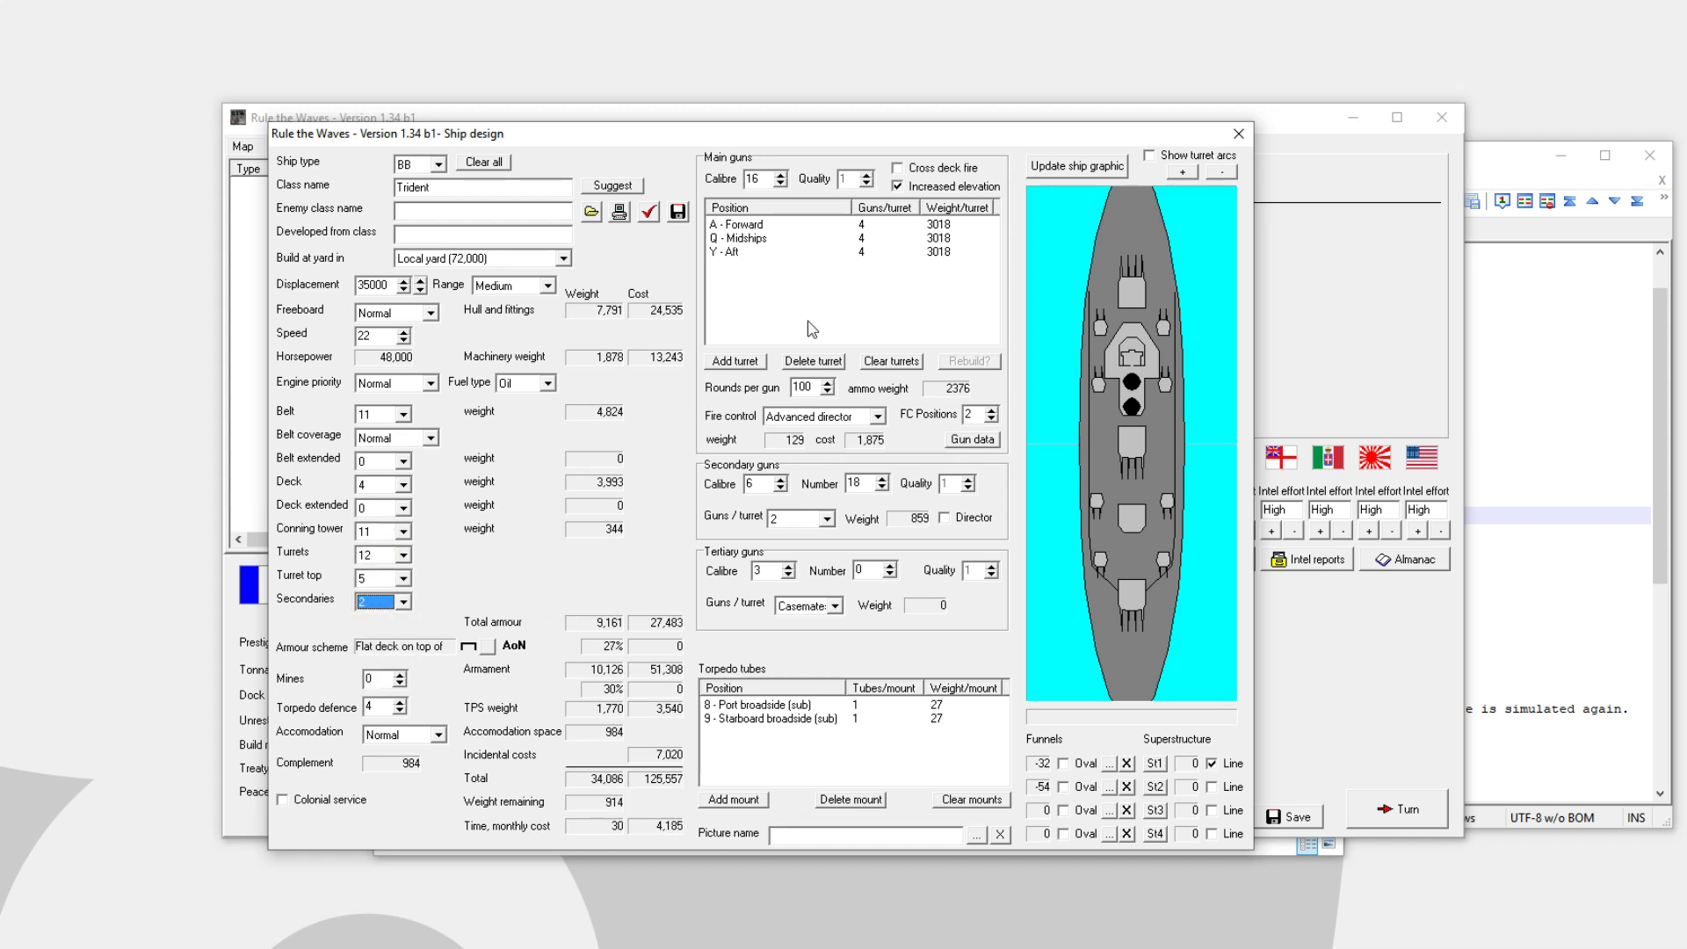
{"action": "left_click", "coordinate": [770, 238]}
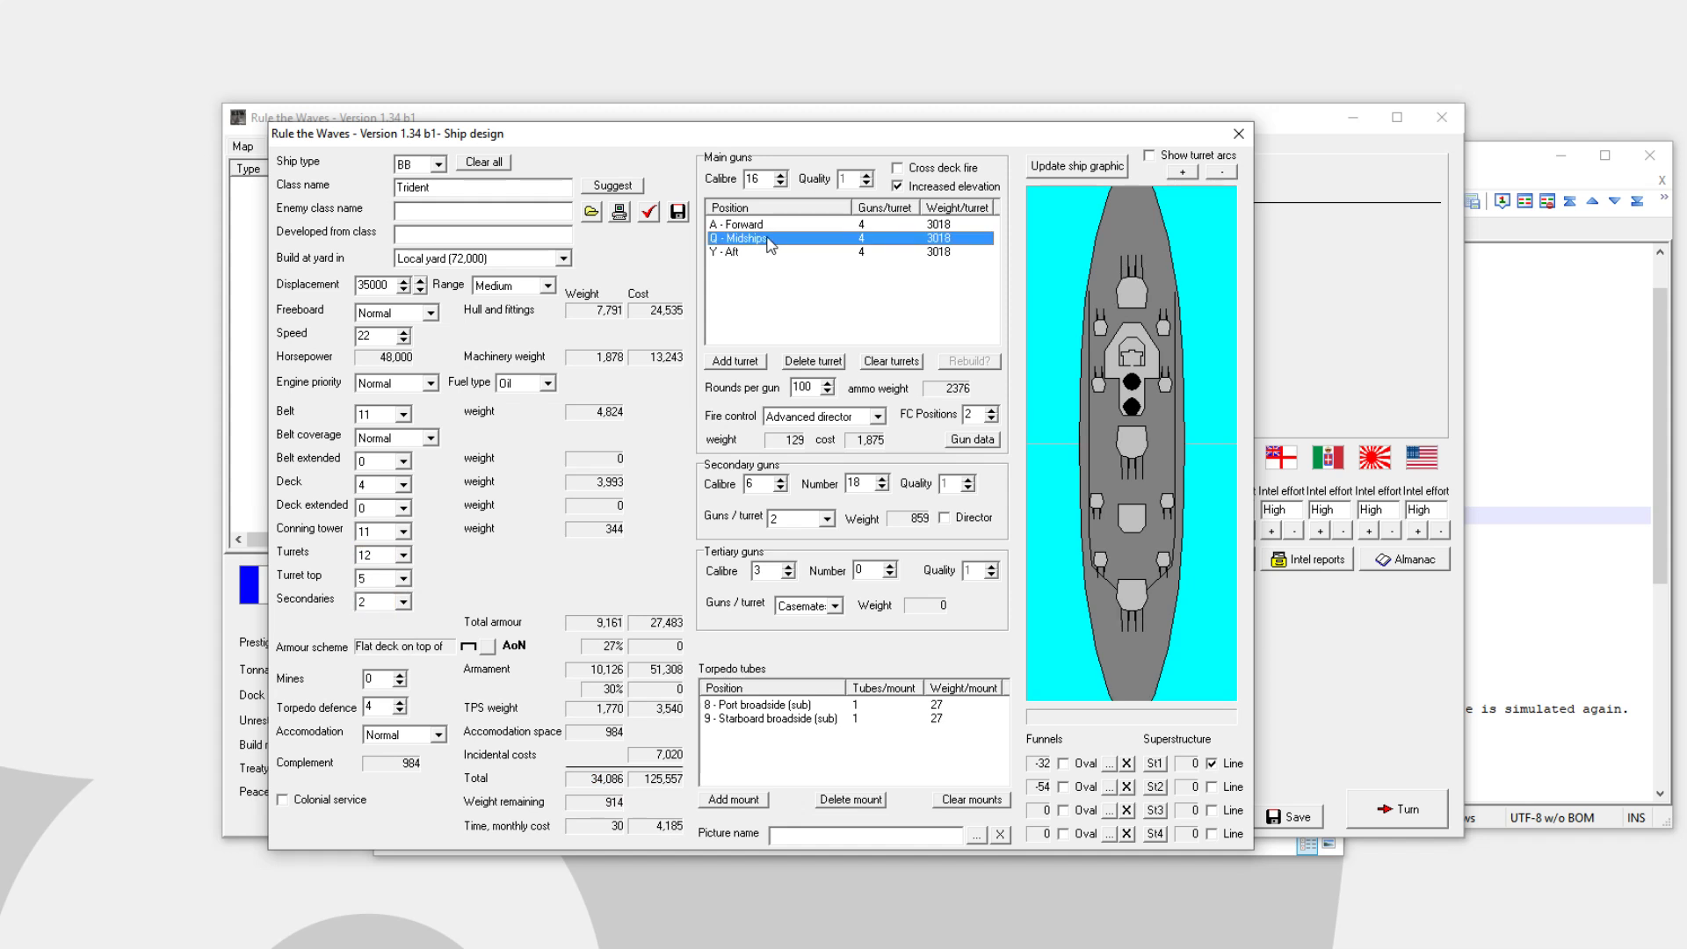
{"action": "mouse_move", "coordinate": [873, 357]}
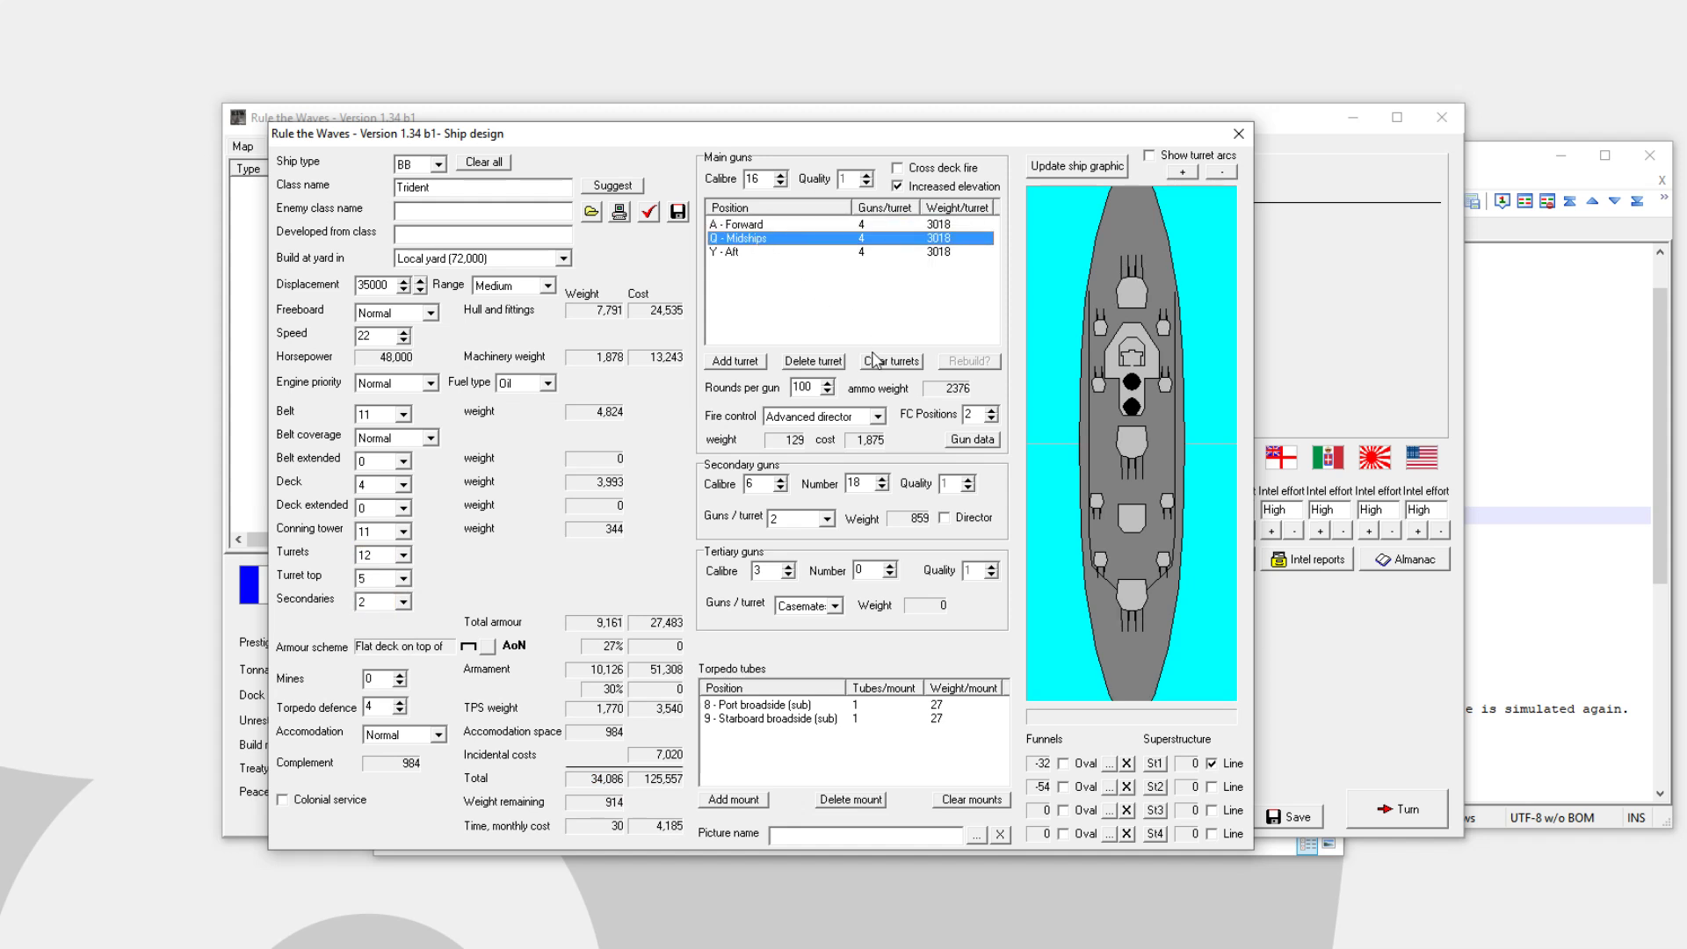
Replace the Q-Midships turret with a quadruple B-Forward superimposed turret
{"action": "left_click", "coordinate": [814, 361]}
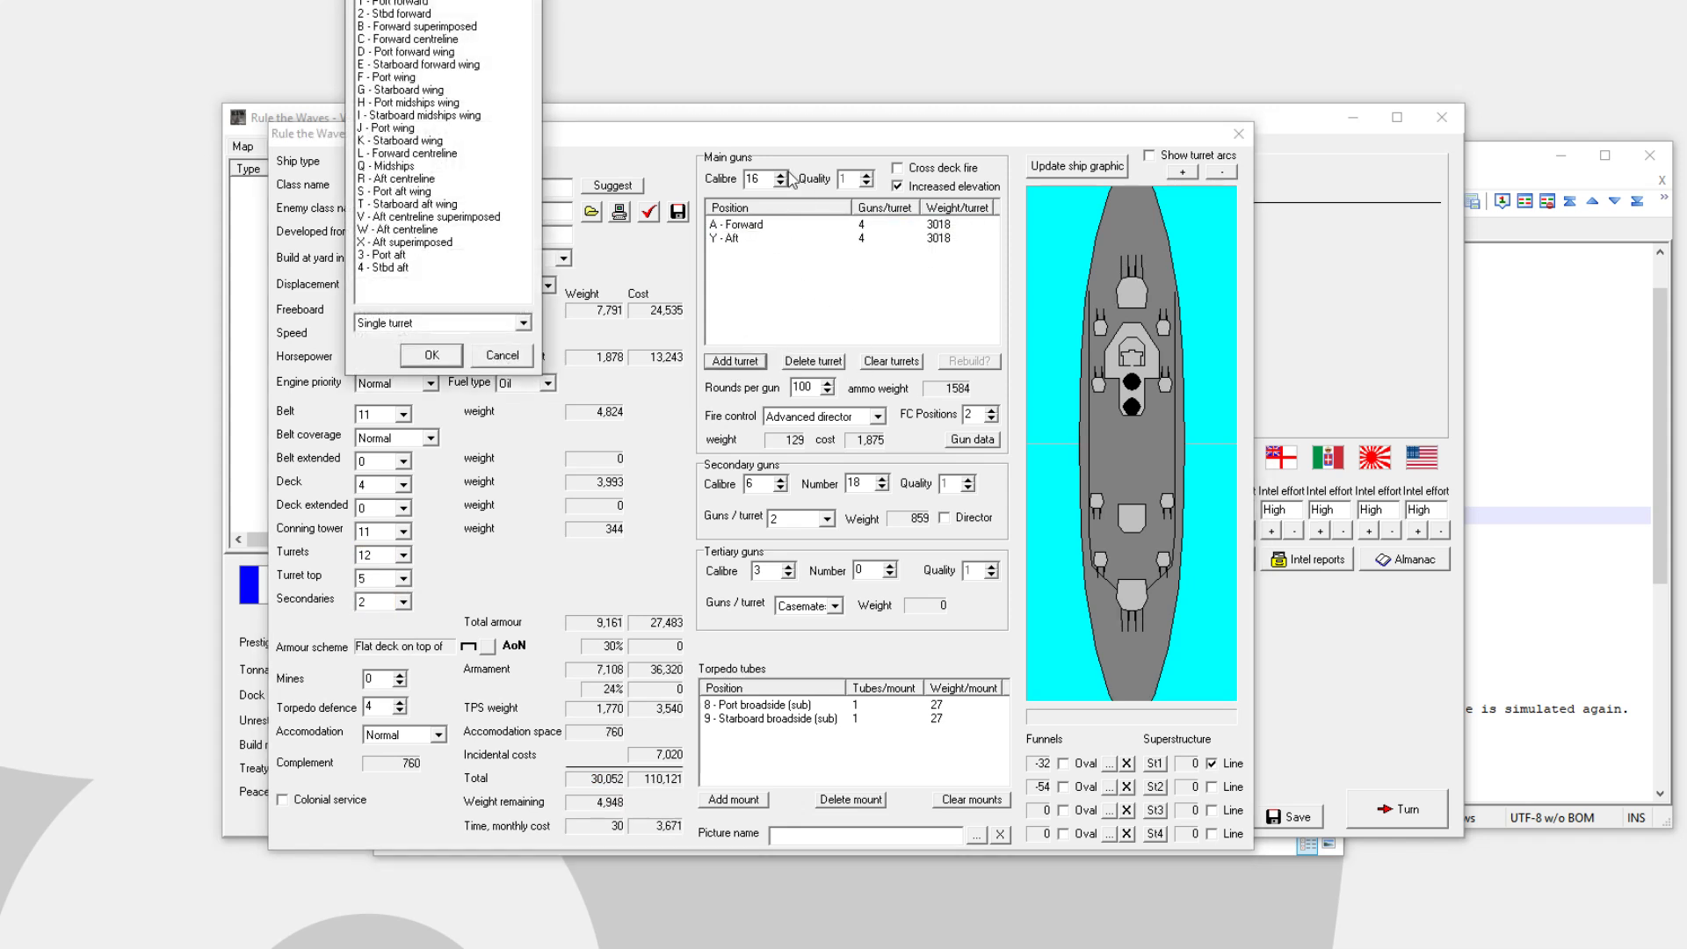
{"action": "left_click", "coordinate": [442, 25]}
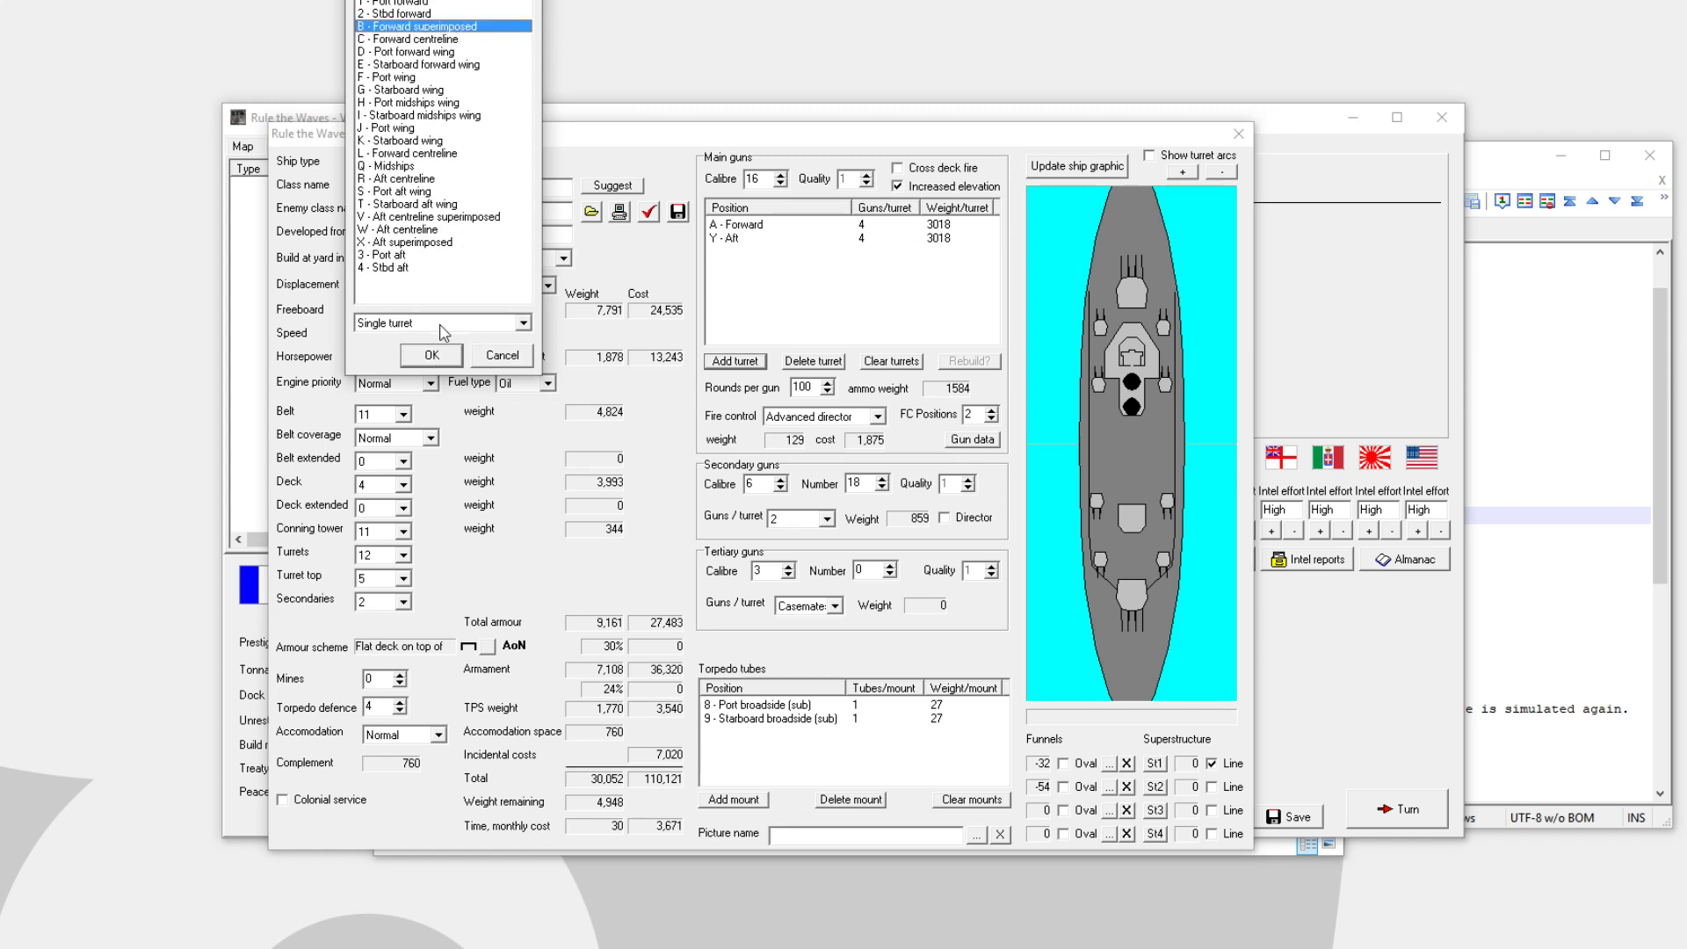
{"action": "left_click", "coordinate": [441, 321]}
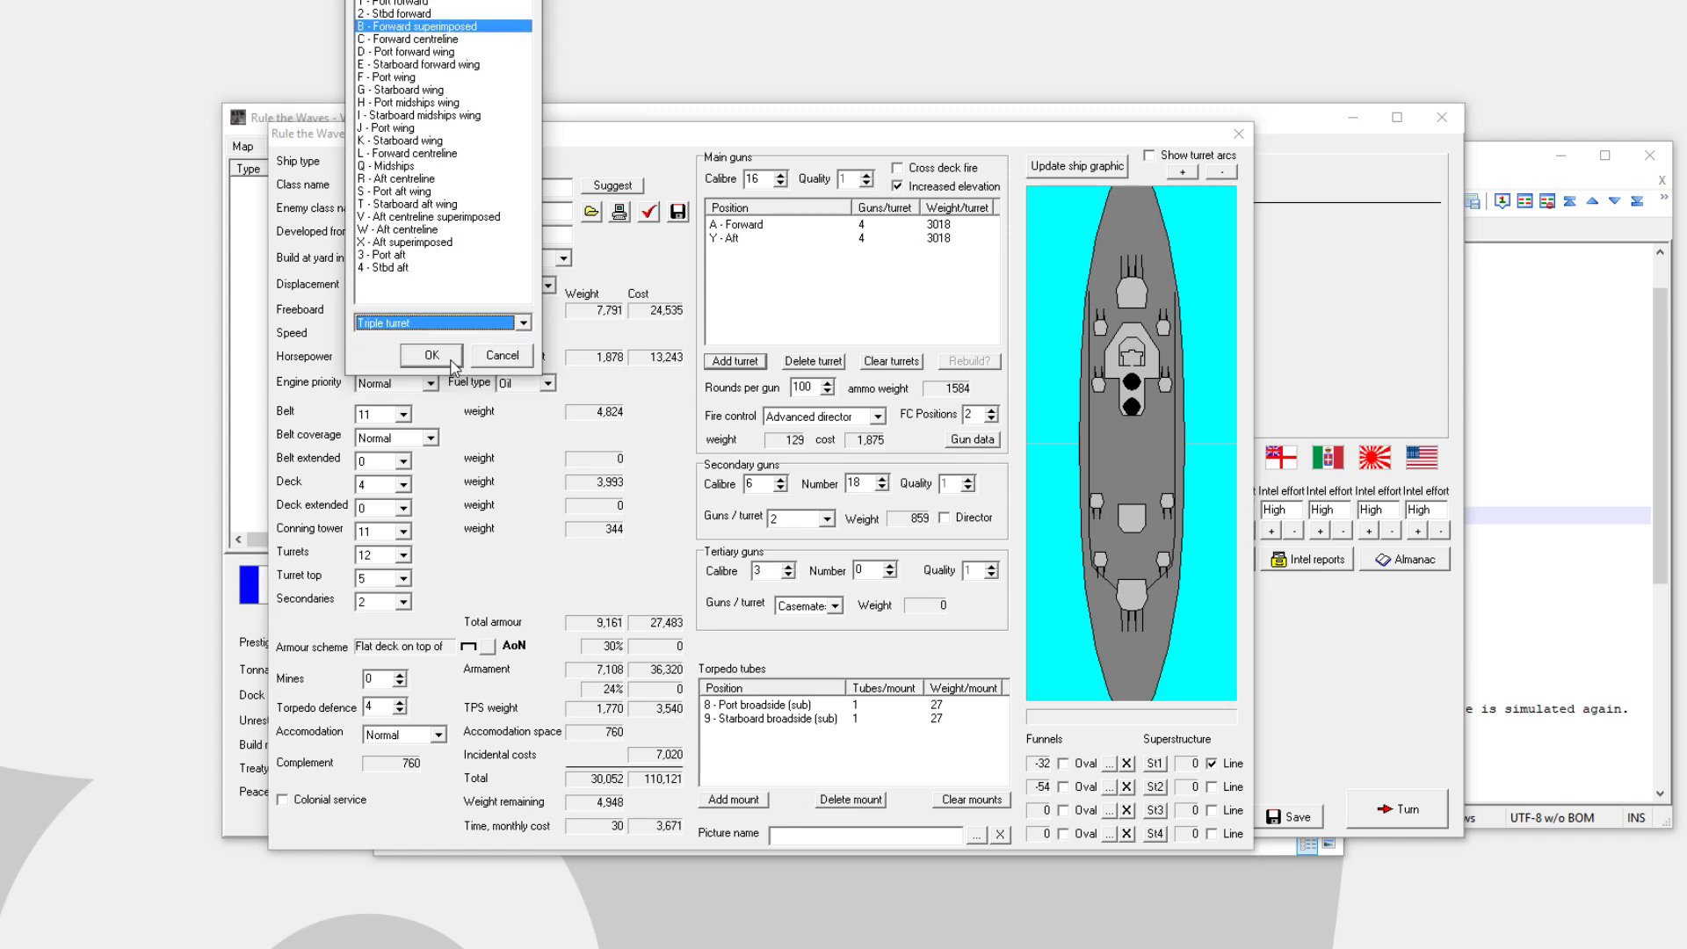
{"action": "left_click", "coordinate": [527, 324]}
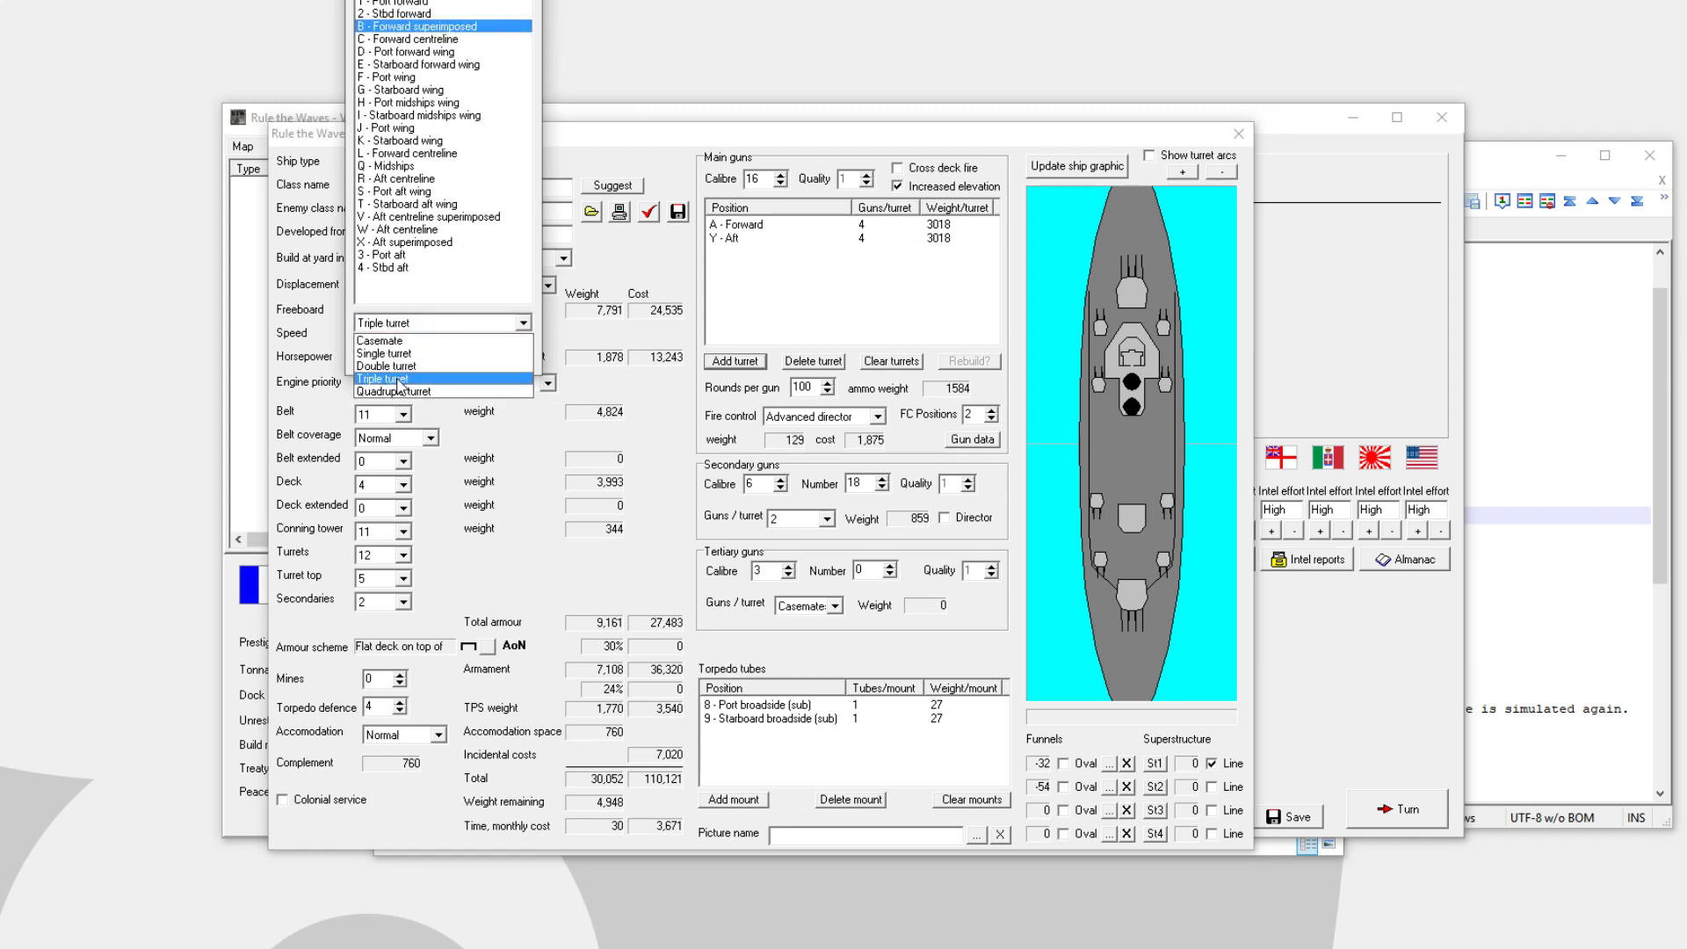
{"action": "left_click", "coordinate": [734, 360]}
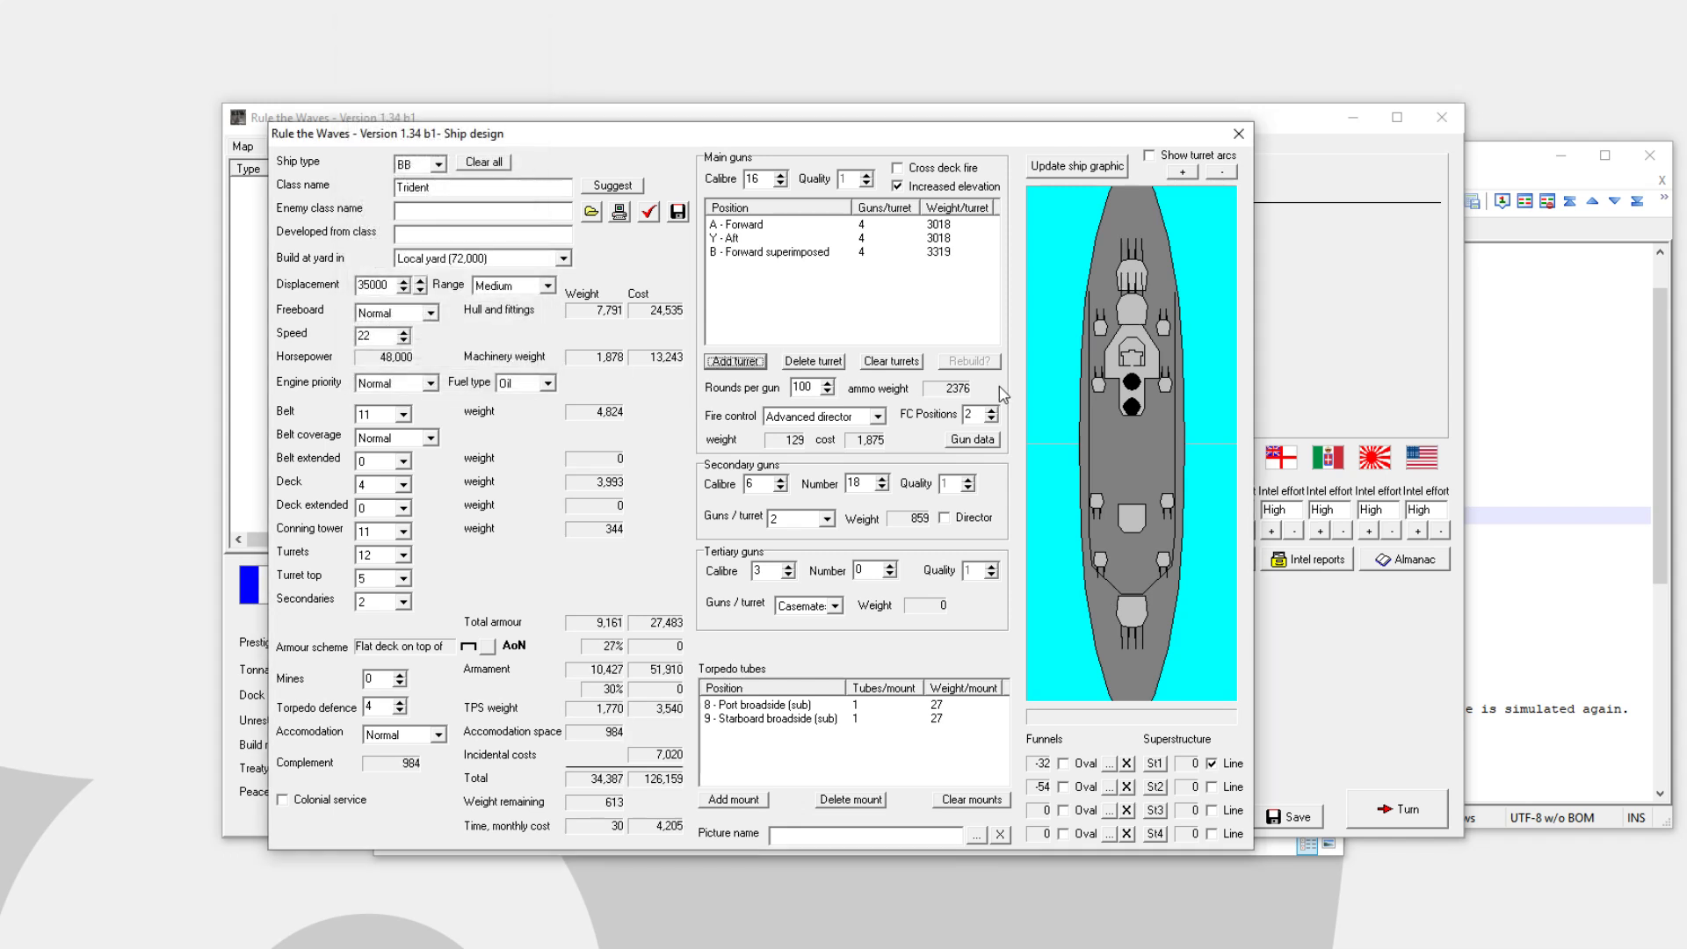
{"action": "mouse_move", "coordinate": [744, 210]}
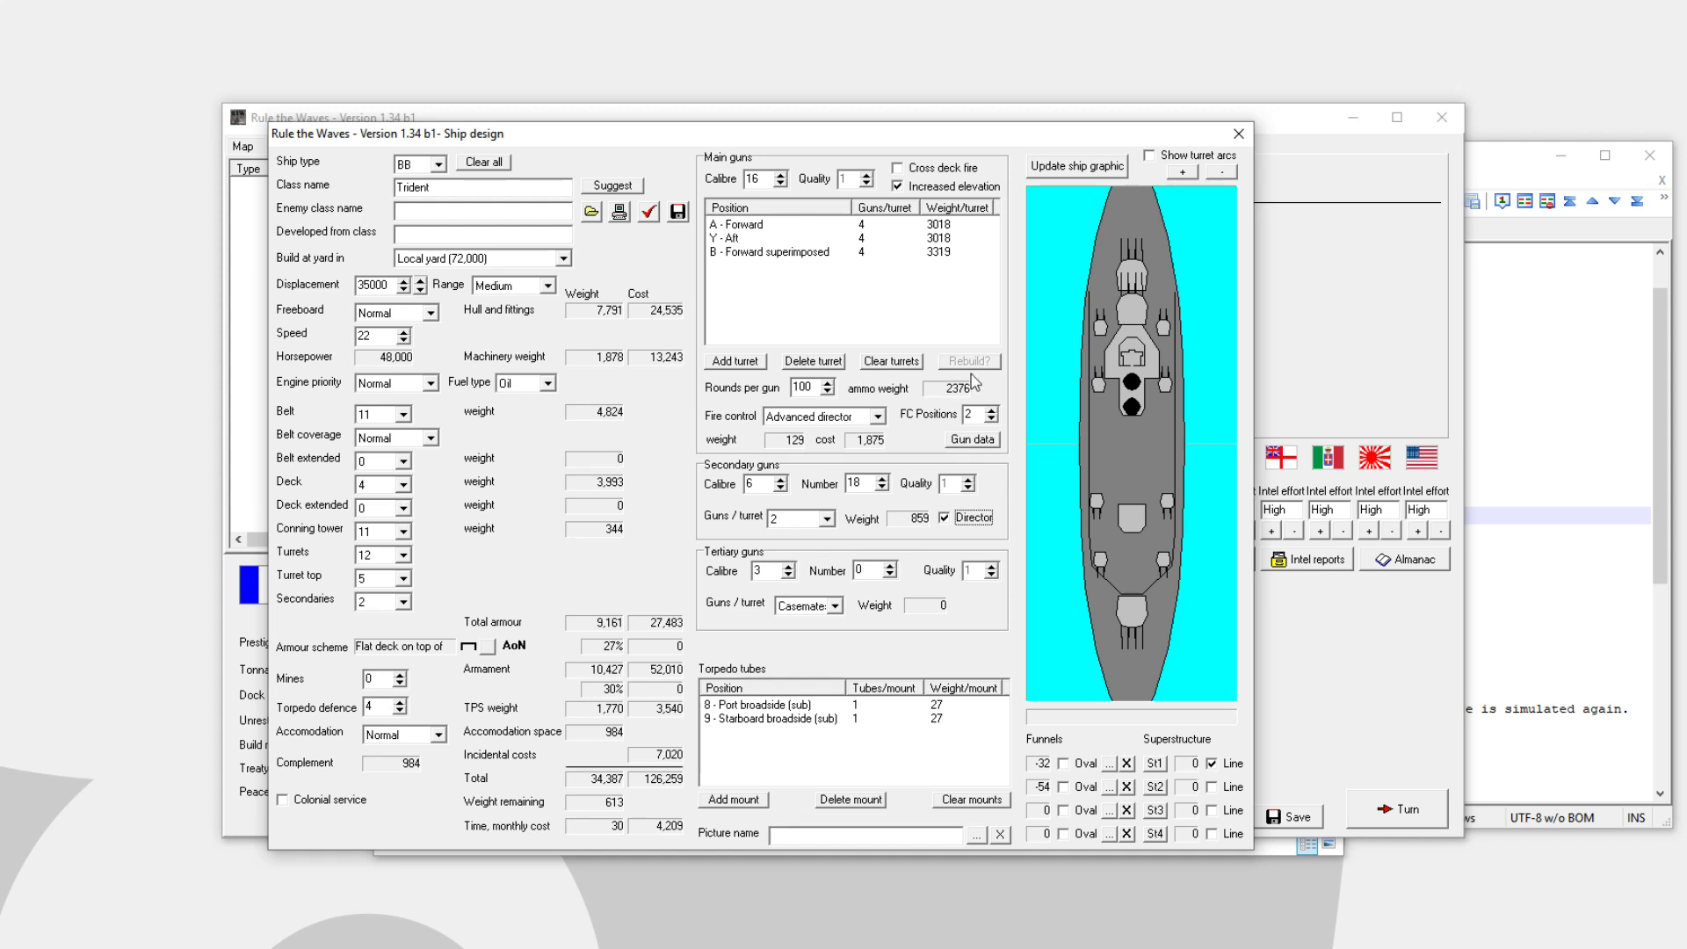
{"action": "mouse_move", "coordinate": [400, 759]}
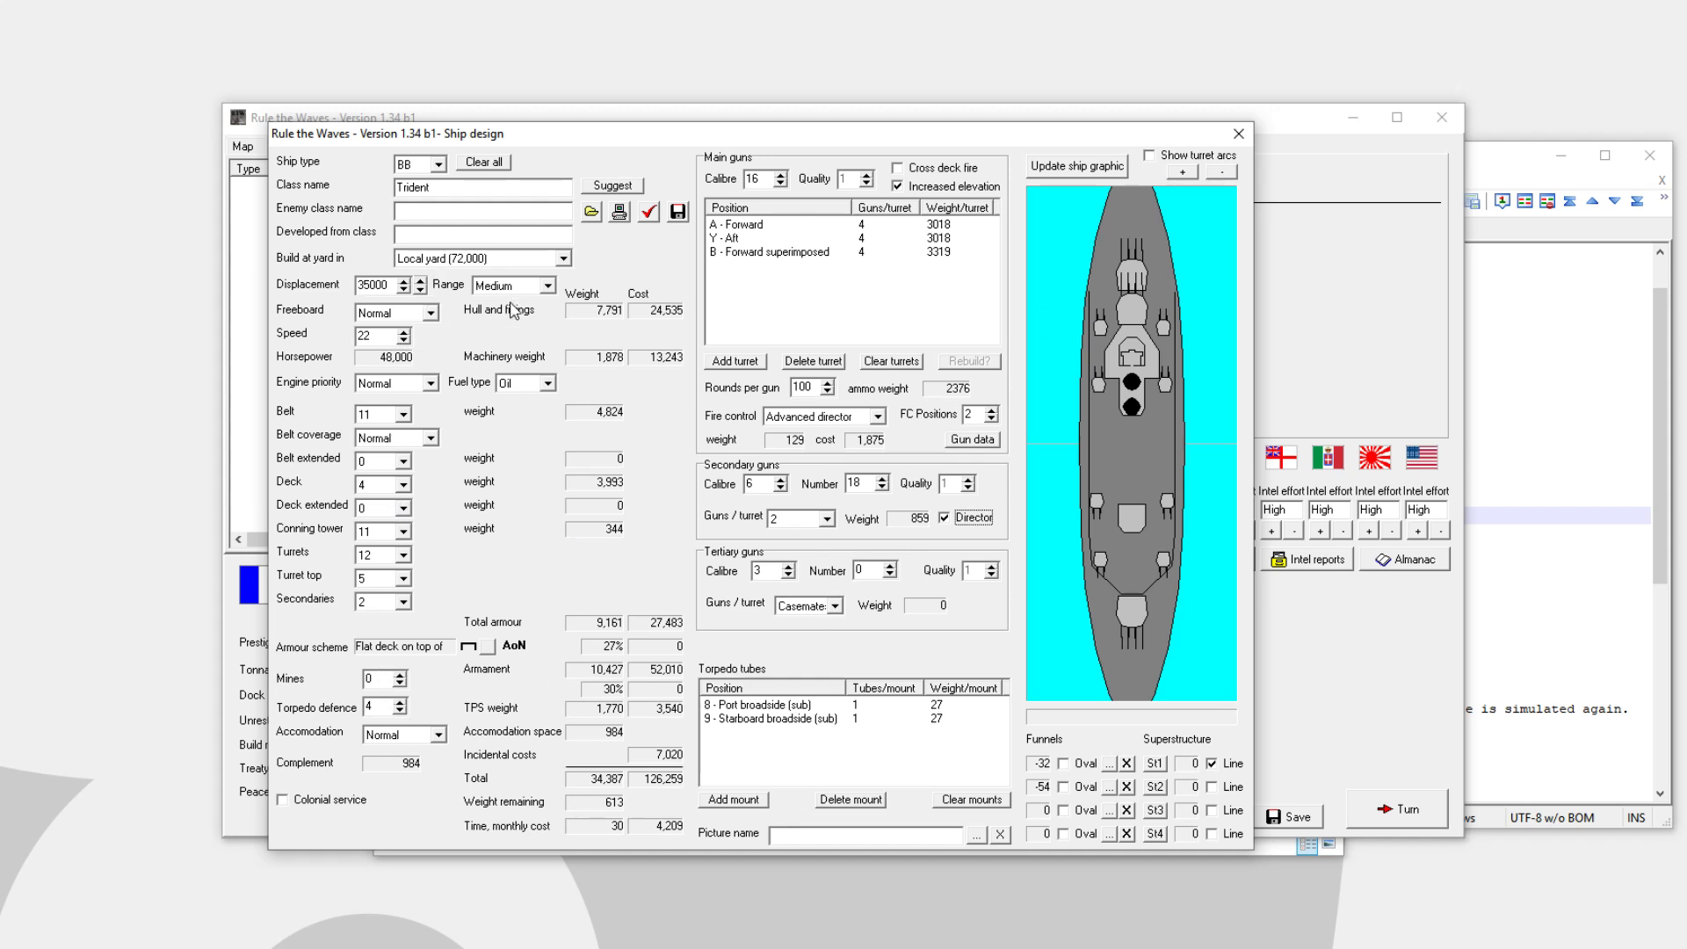
Raise belt armour to 12 and trim conning tower armour, leaving 58 tons spare
{"action": "left_click", "coordinate": [374, 413]}
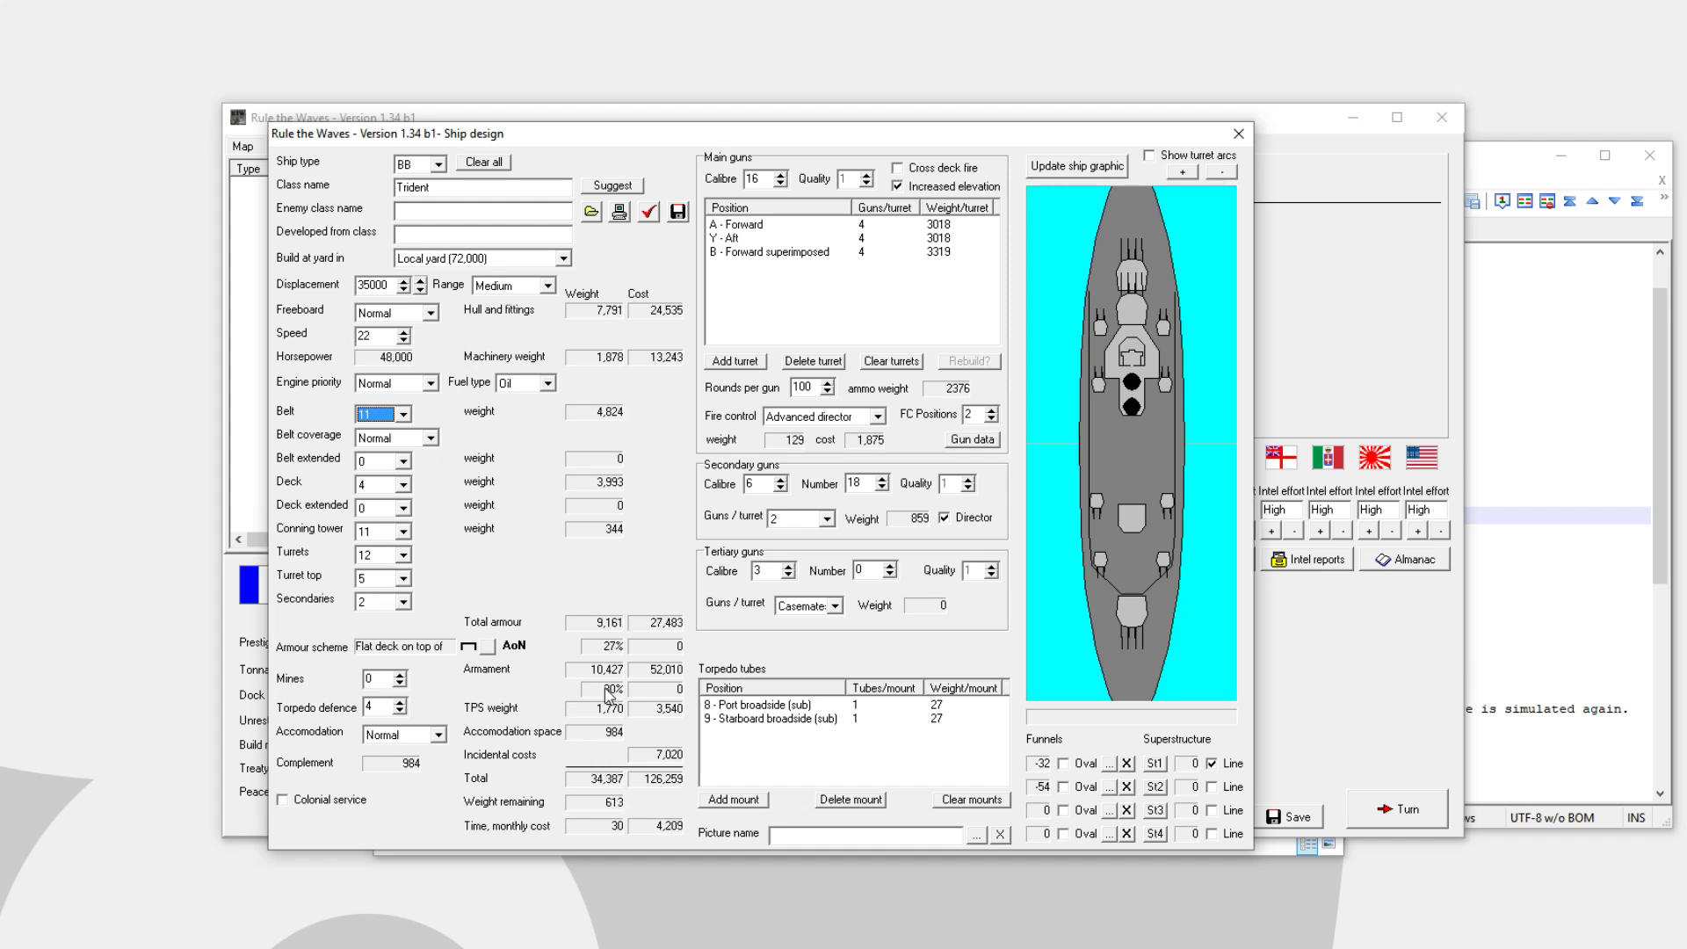
{"action": "left_click", "coordinate": [398, 408]}
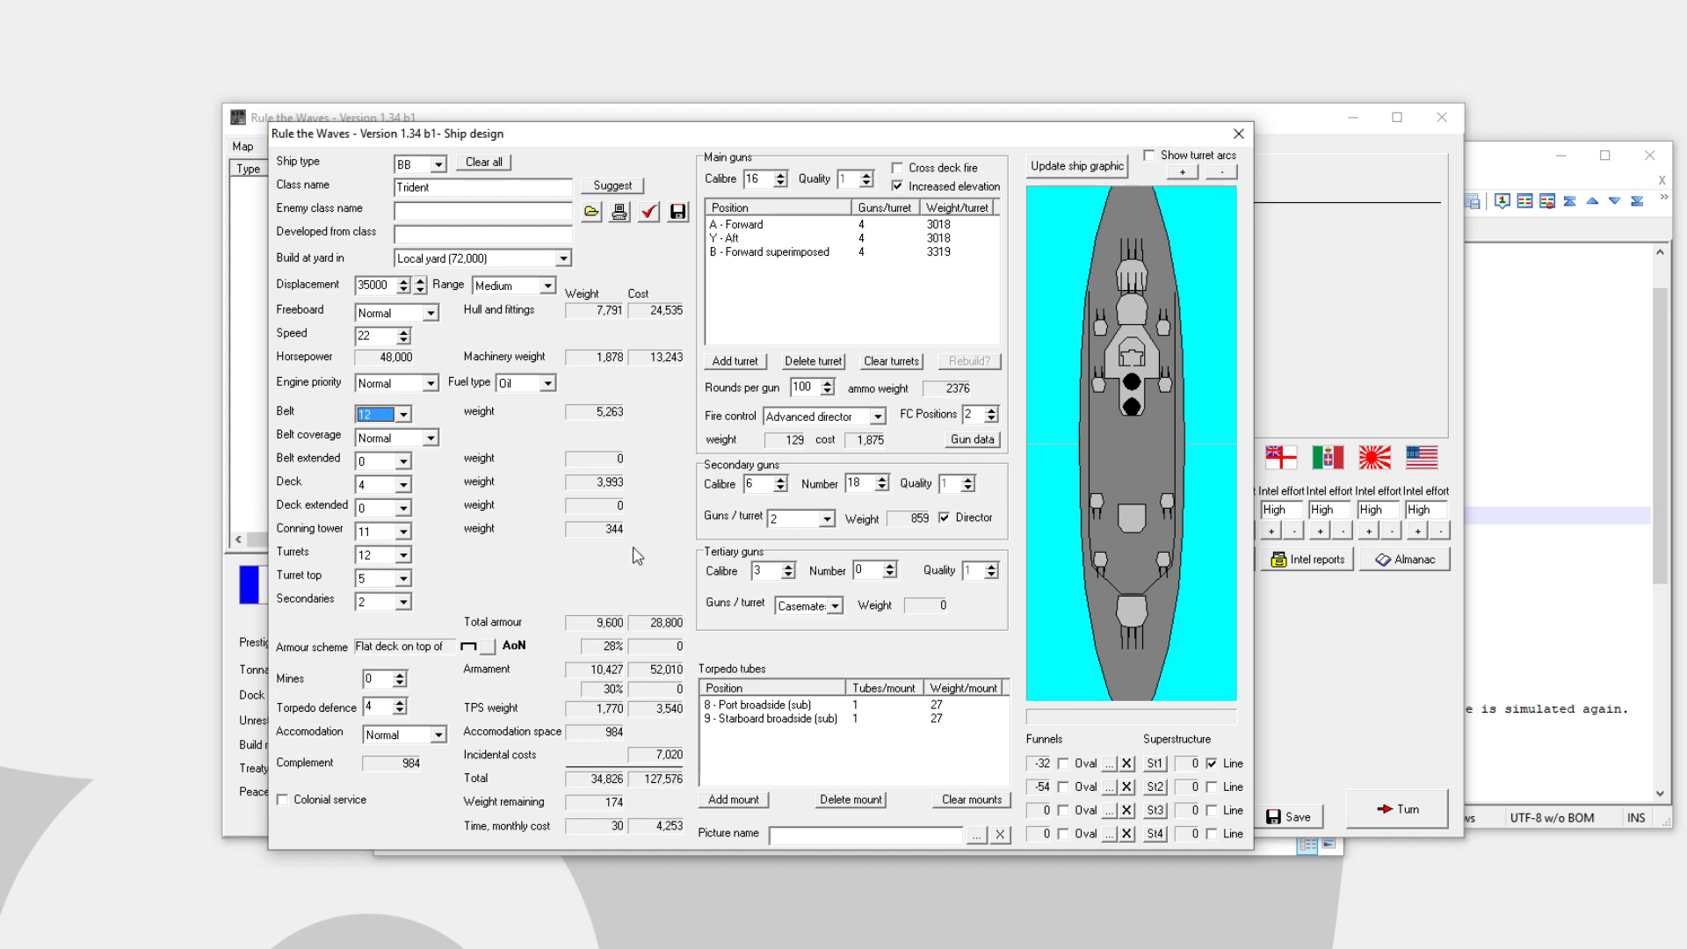
{"action": "mouse_move", "coordinate": [377, 551]}
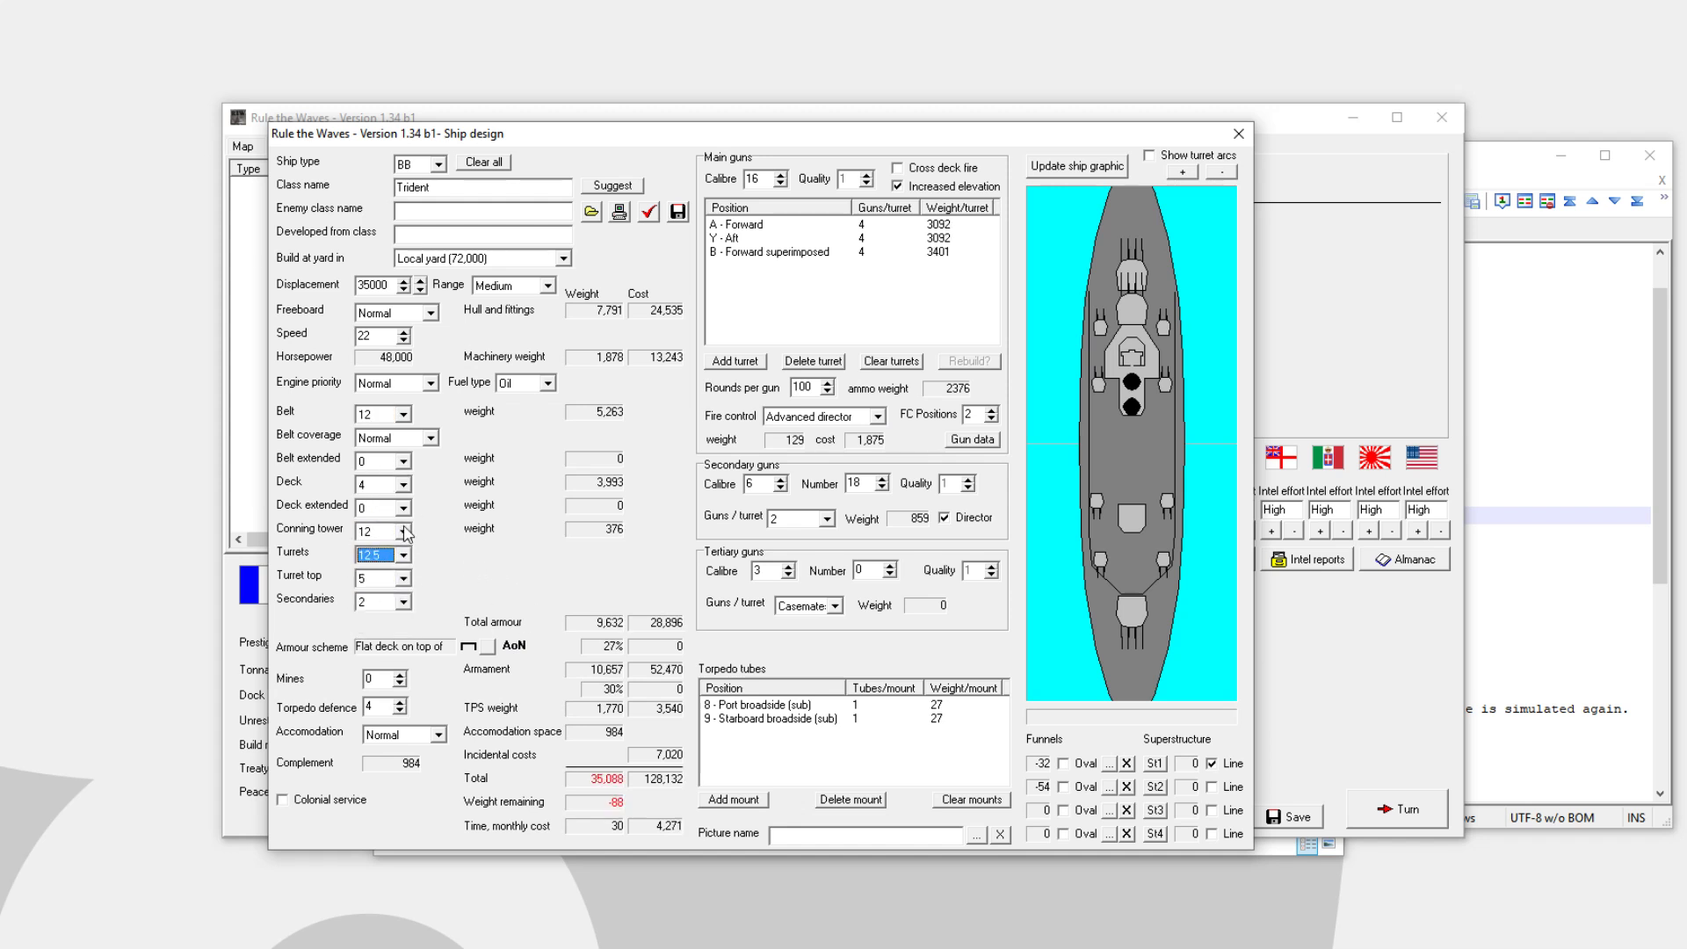
{"action": "left_click", "coordinate": [403, 535]}
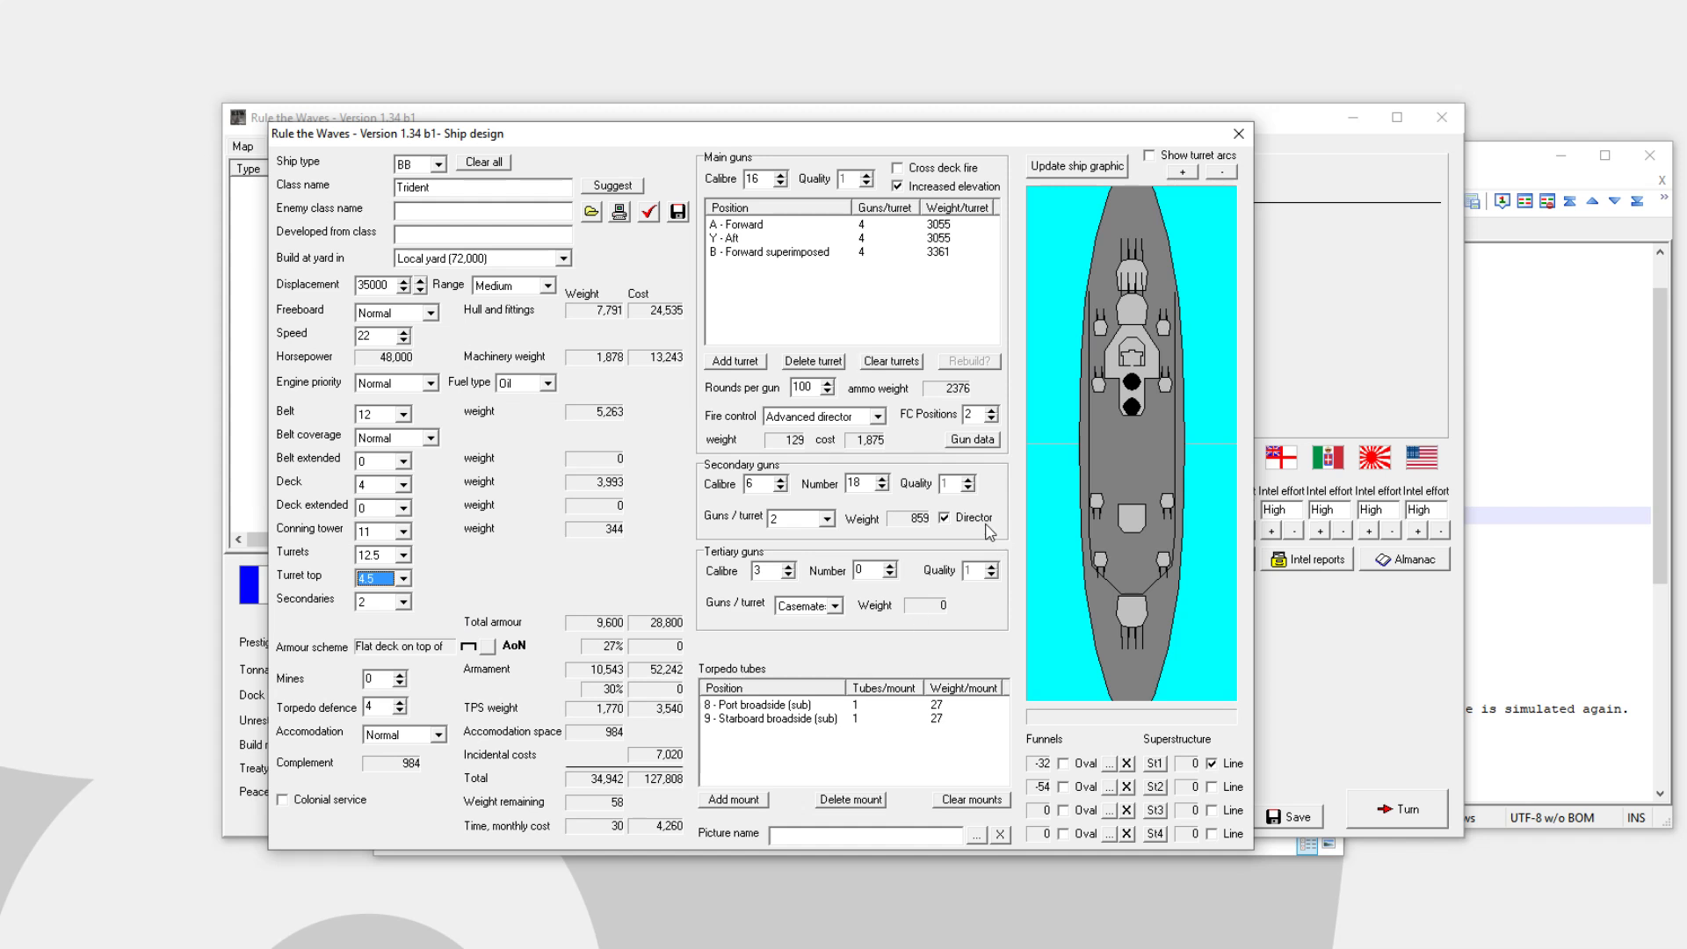
{"action": "mouse_move", "coordinate": [1139, 330]}
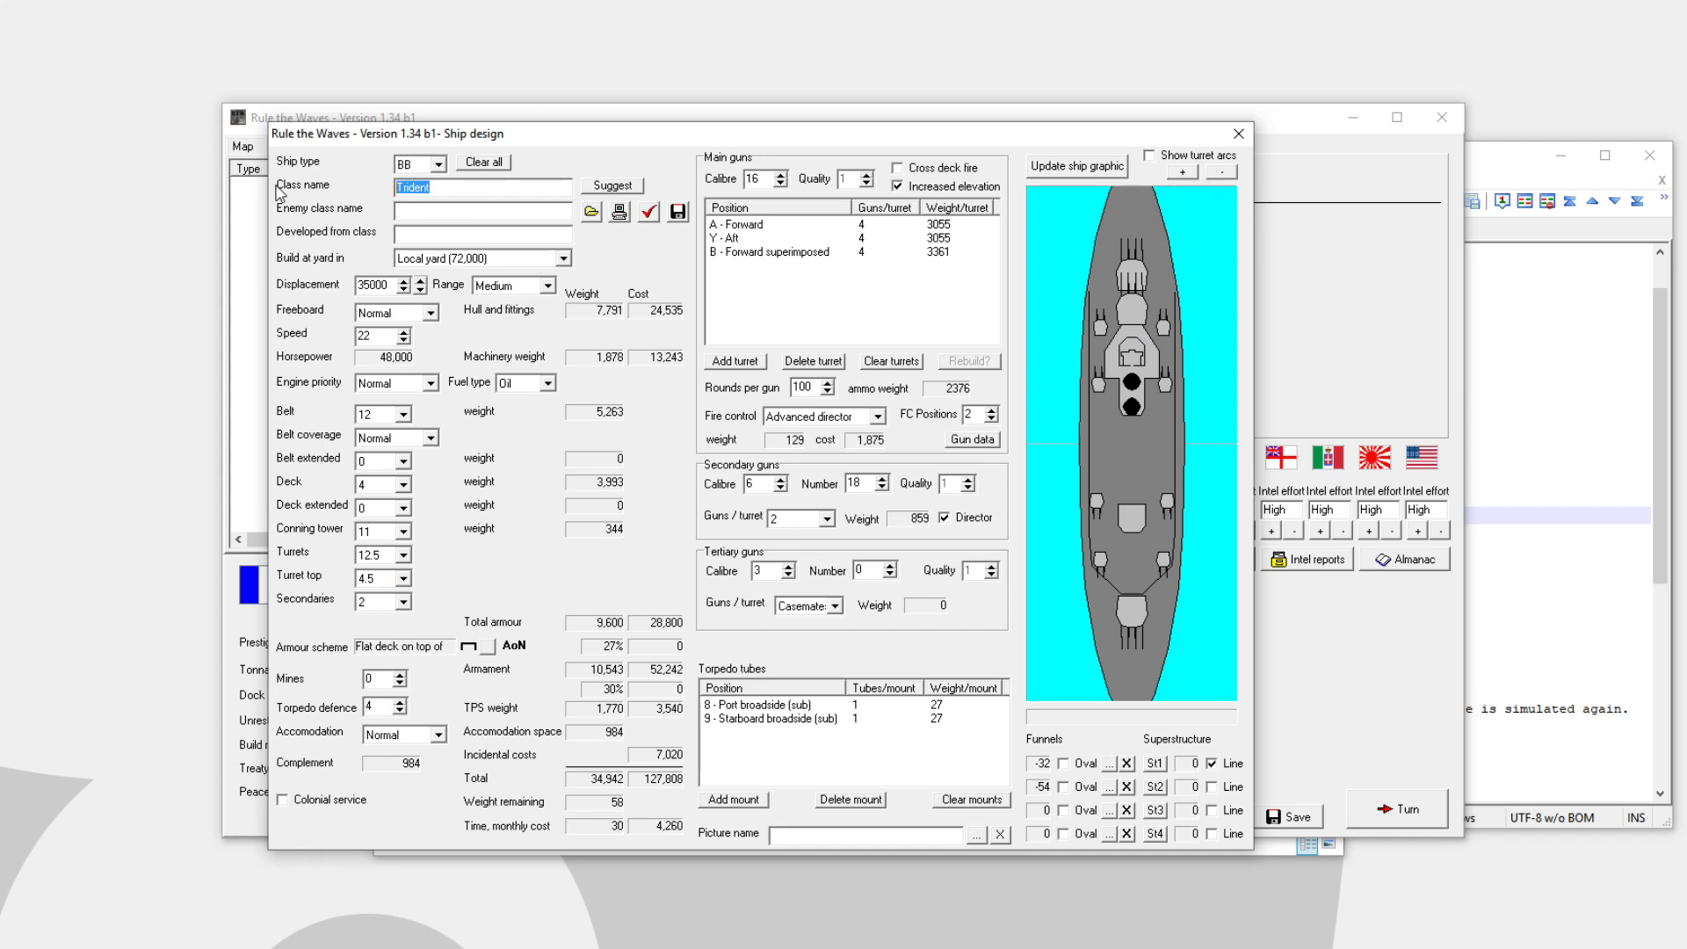
Name the class Tortuginator and save the design to a file
{"action": "type", "text": "Tortuginator"}
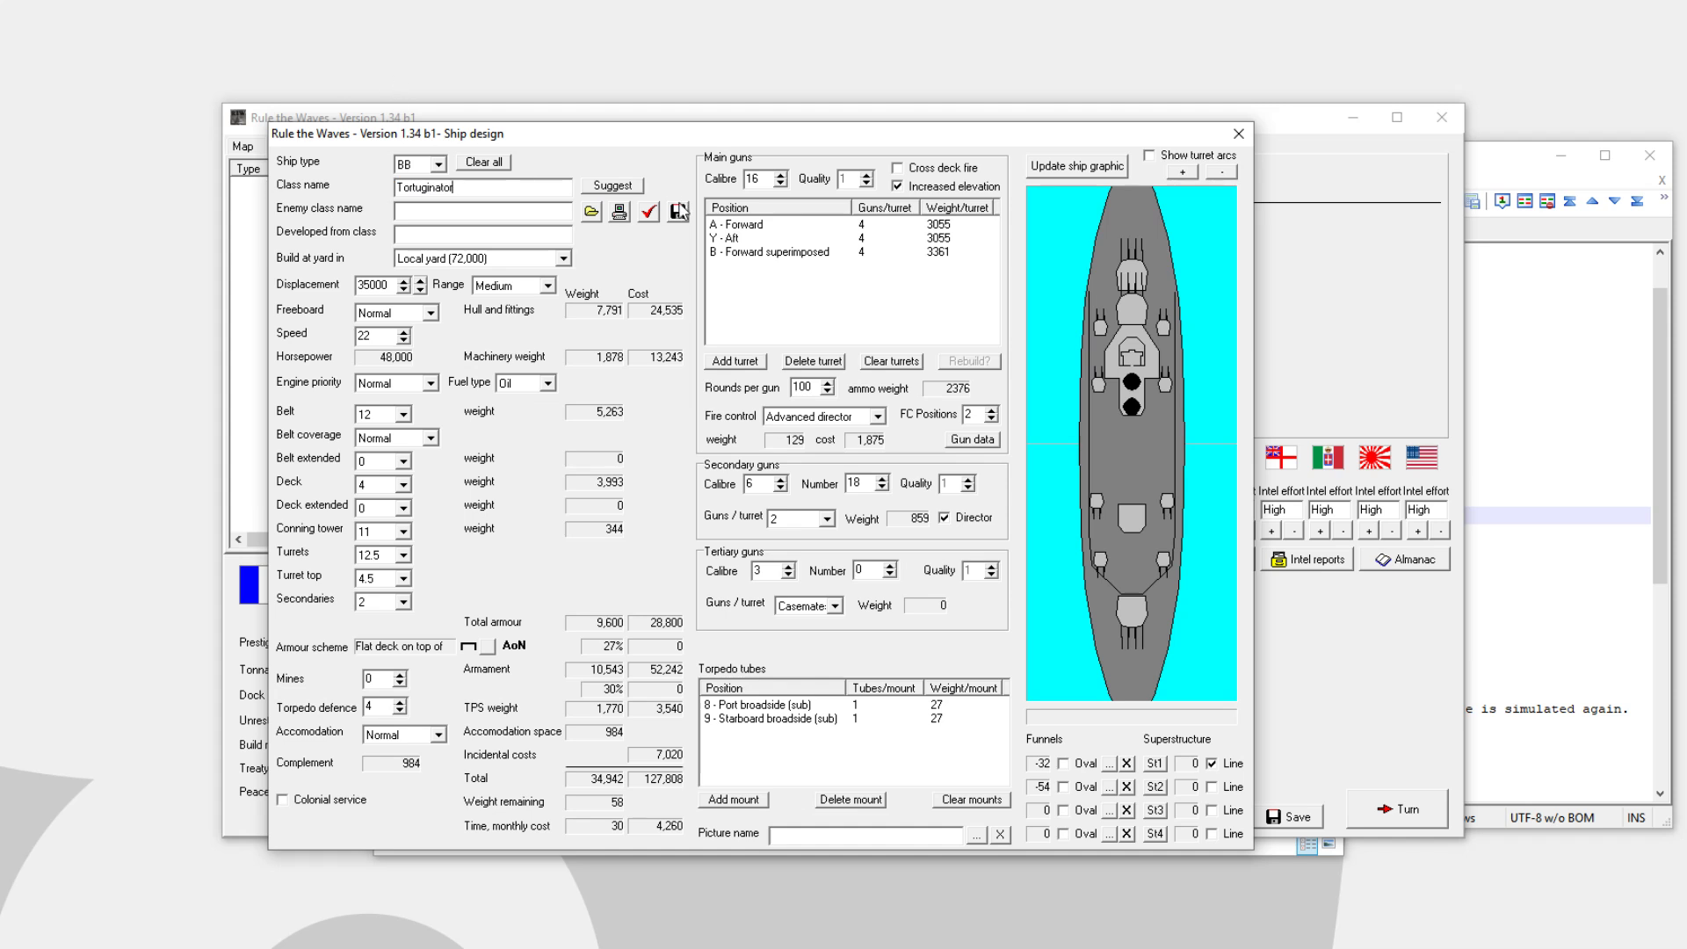
{"action": "left_click", "coordinate": [677, 211]}
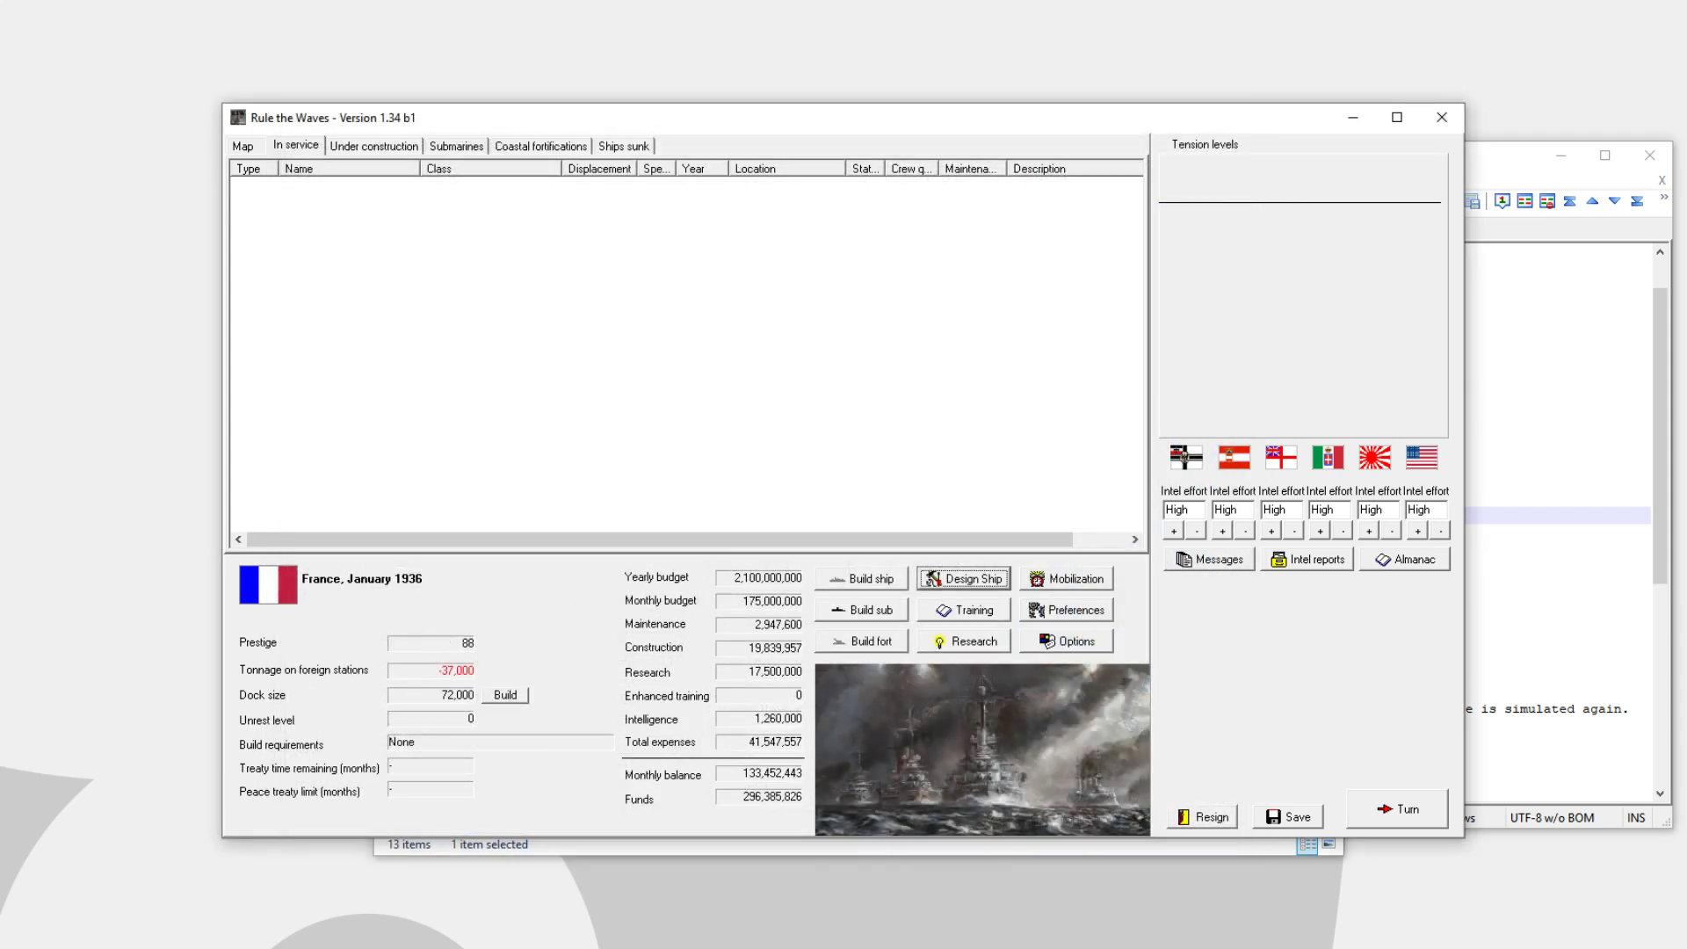
Check the Game2 folder for Tortuginator.20d, then go back to the Save folder
{"action": "left_click", "coordinate": [1288, 815]}
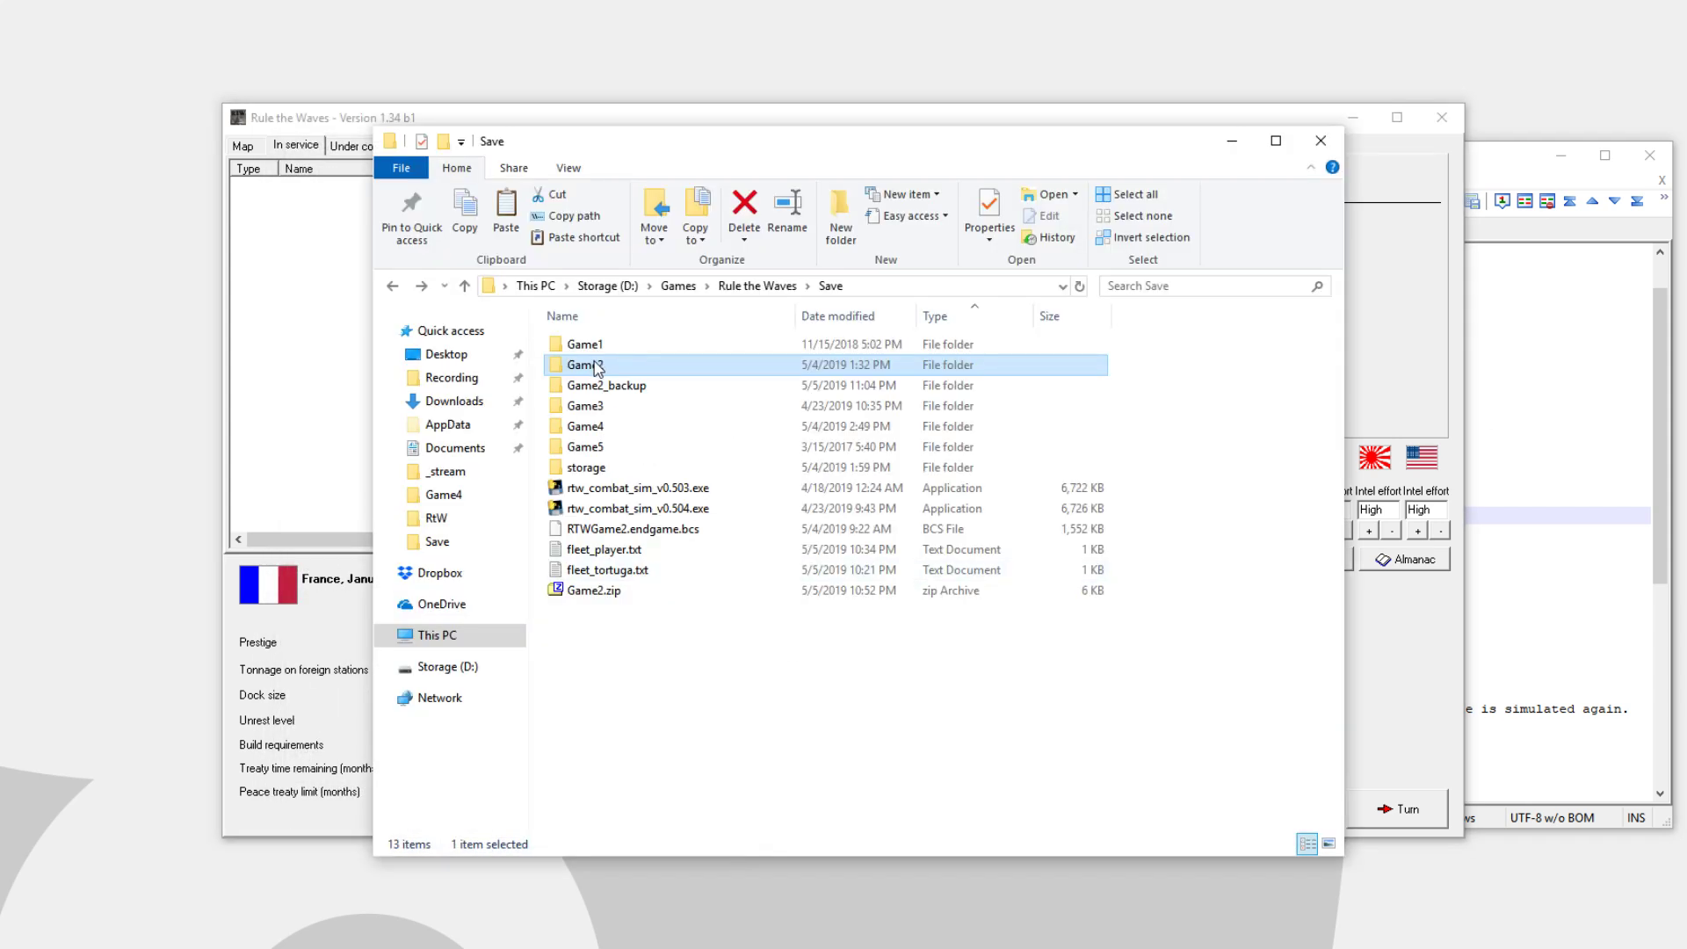
{"action": "double_click", "coordinate": [585, 364]}
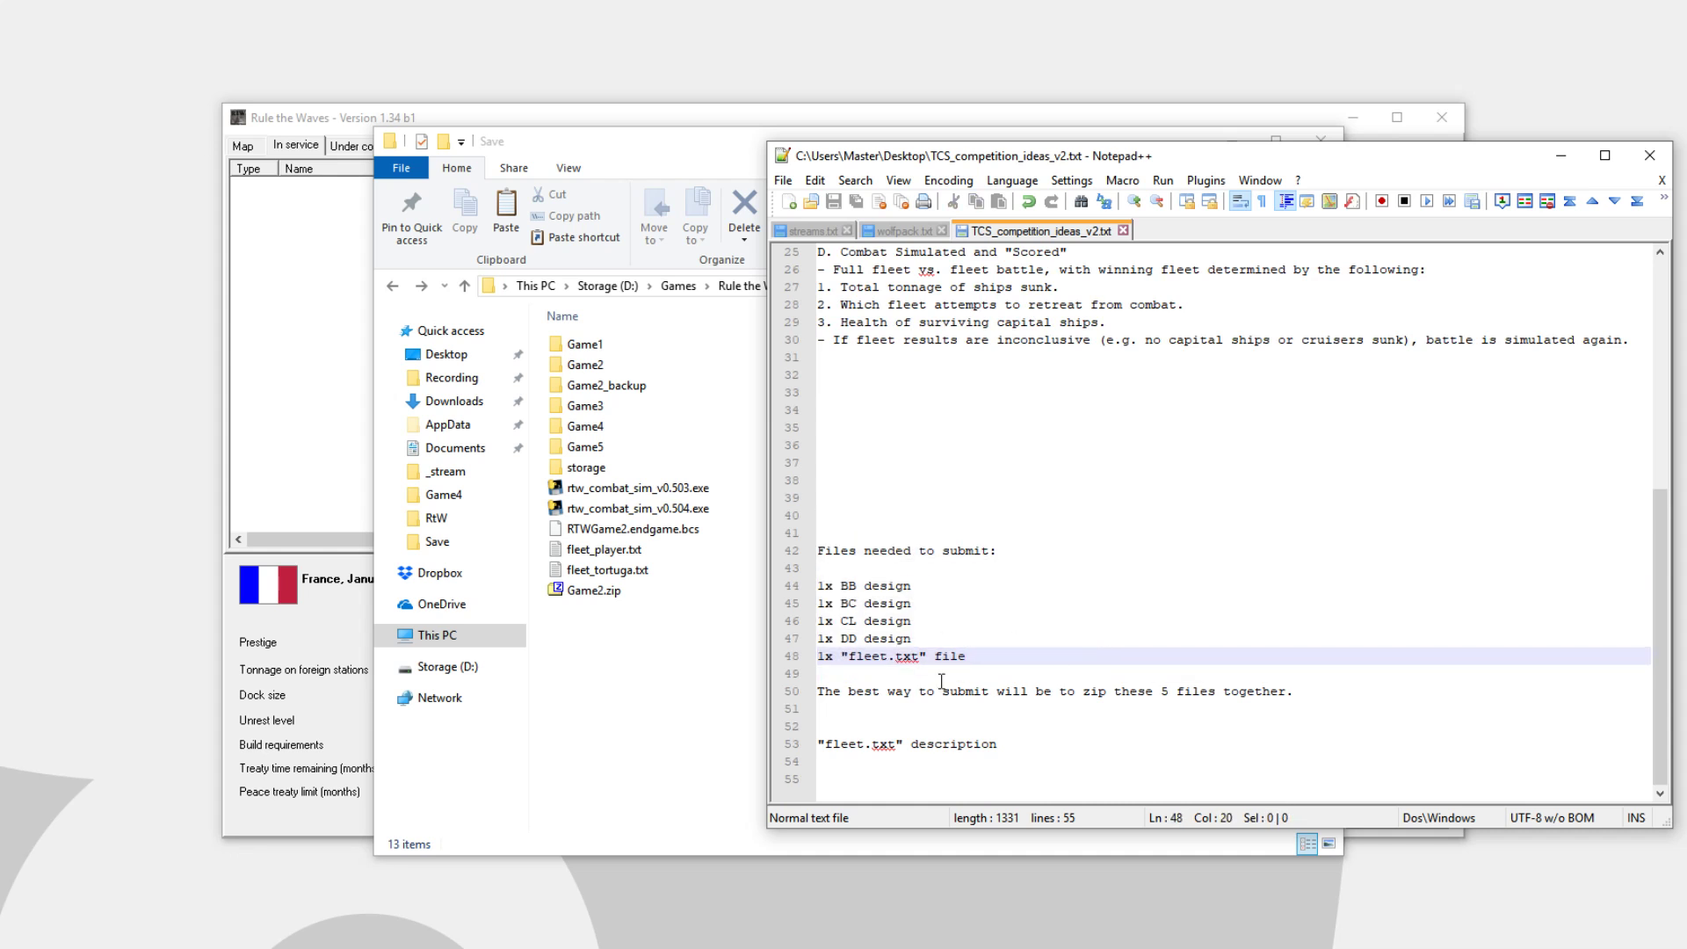
{"action": "mouse_move", "coordinate": [879, 519]}
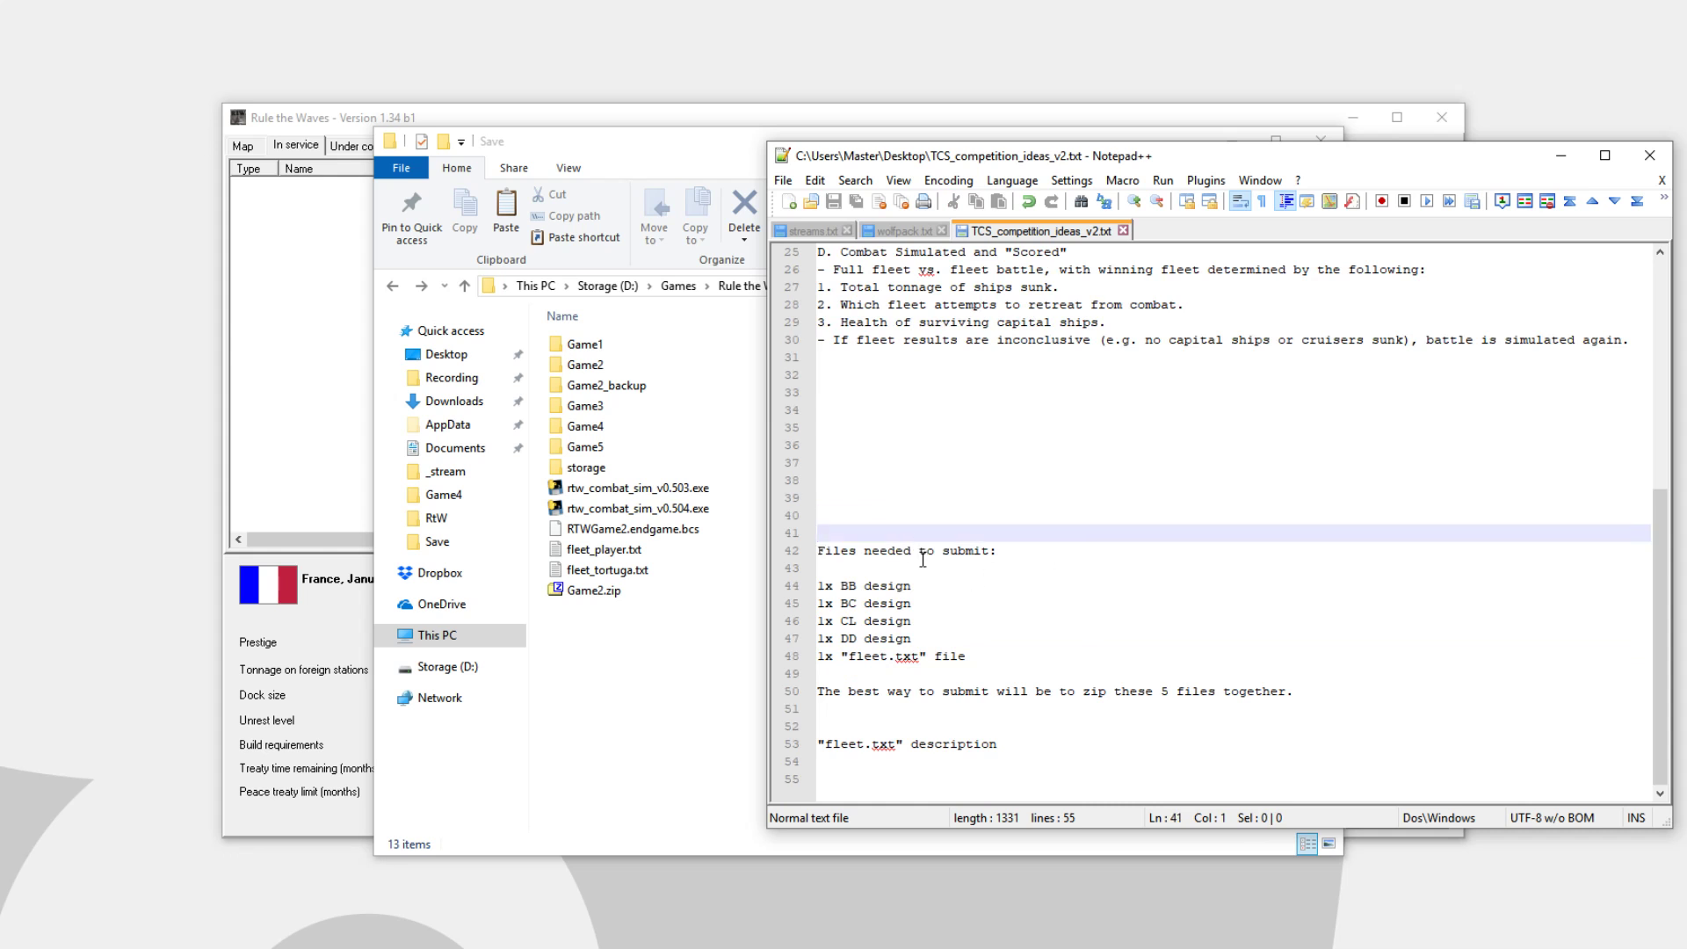
{"action": "left_click_drag", "start_coordinate": [820, 579], "coordinate": [912, 638]}
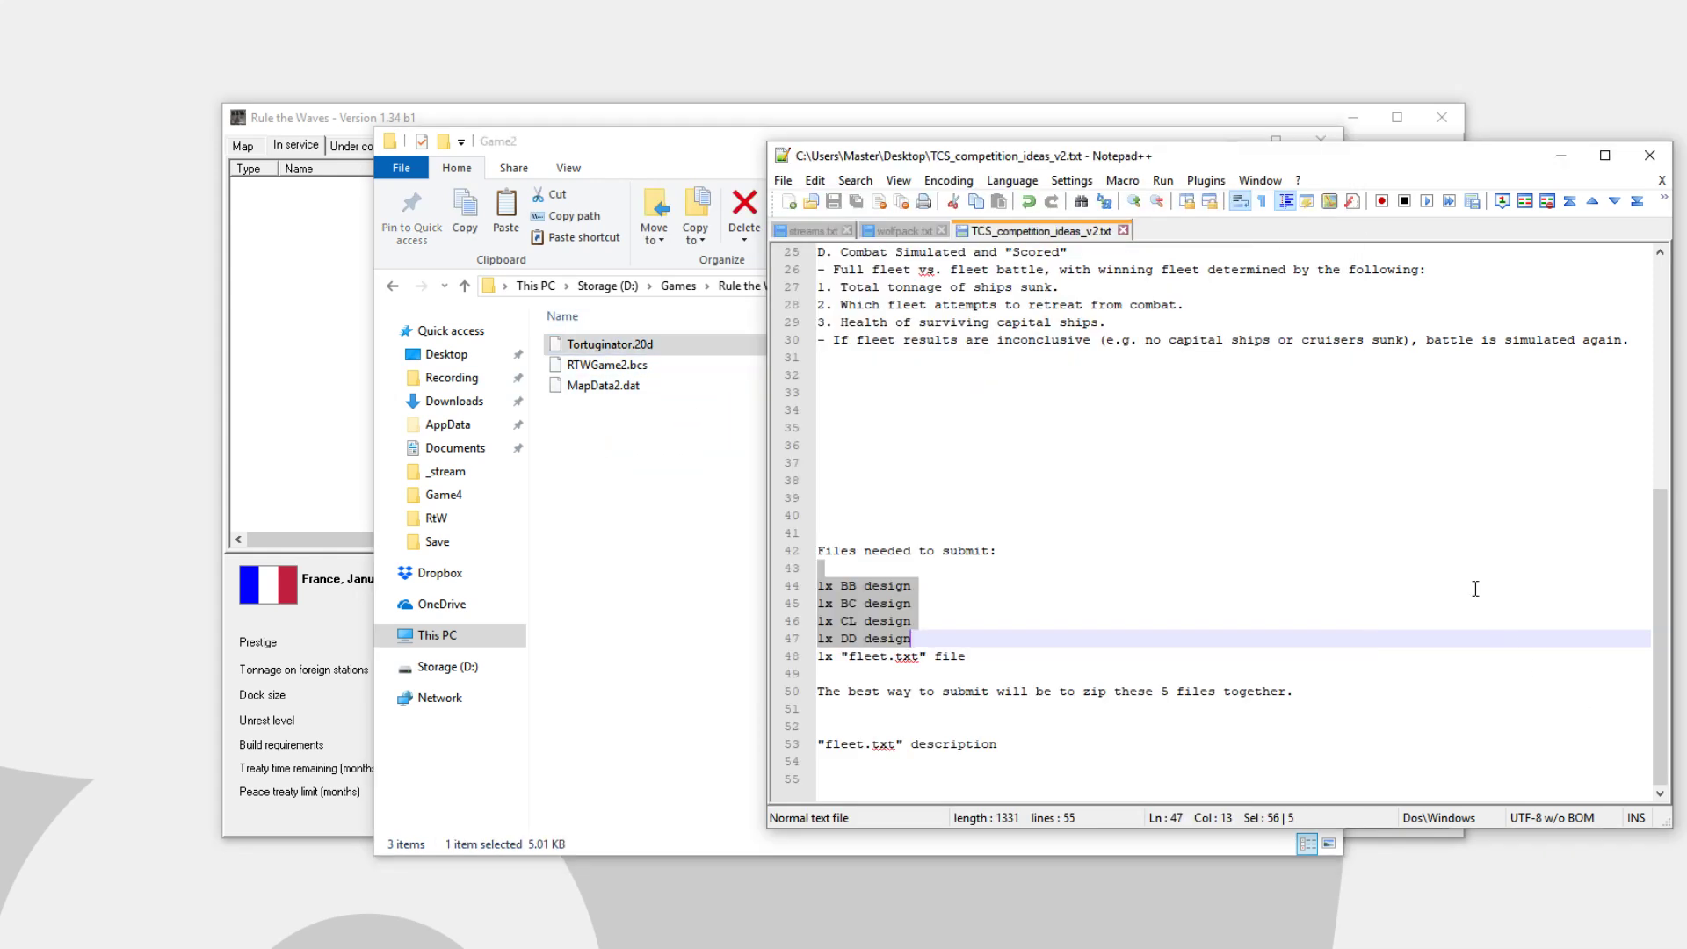
{"action": "left_click", "coordinate": [839, 657]}
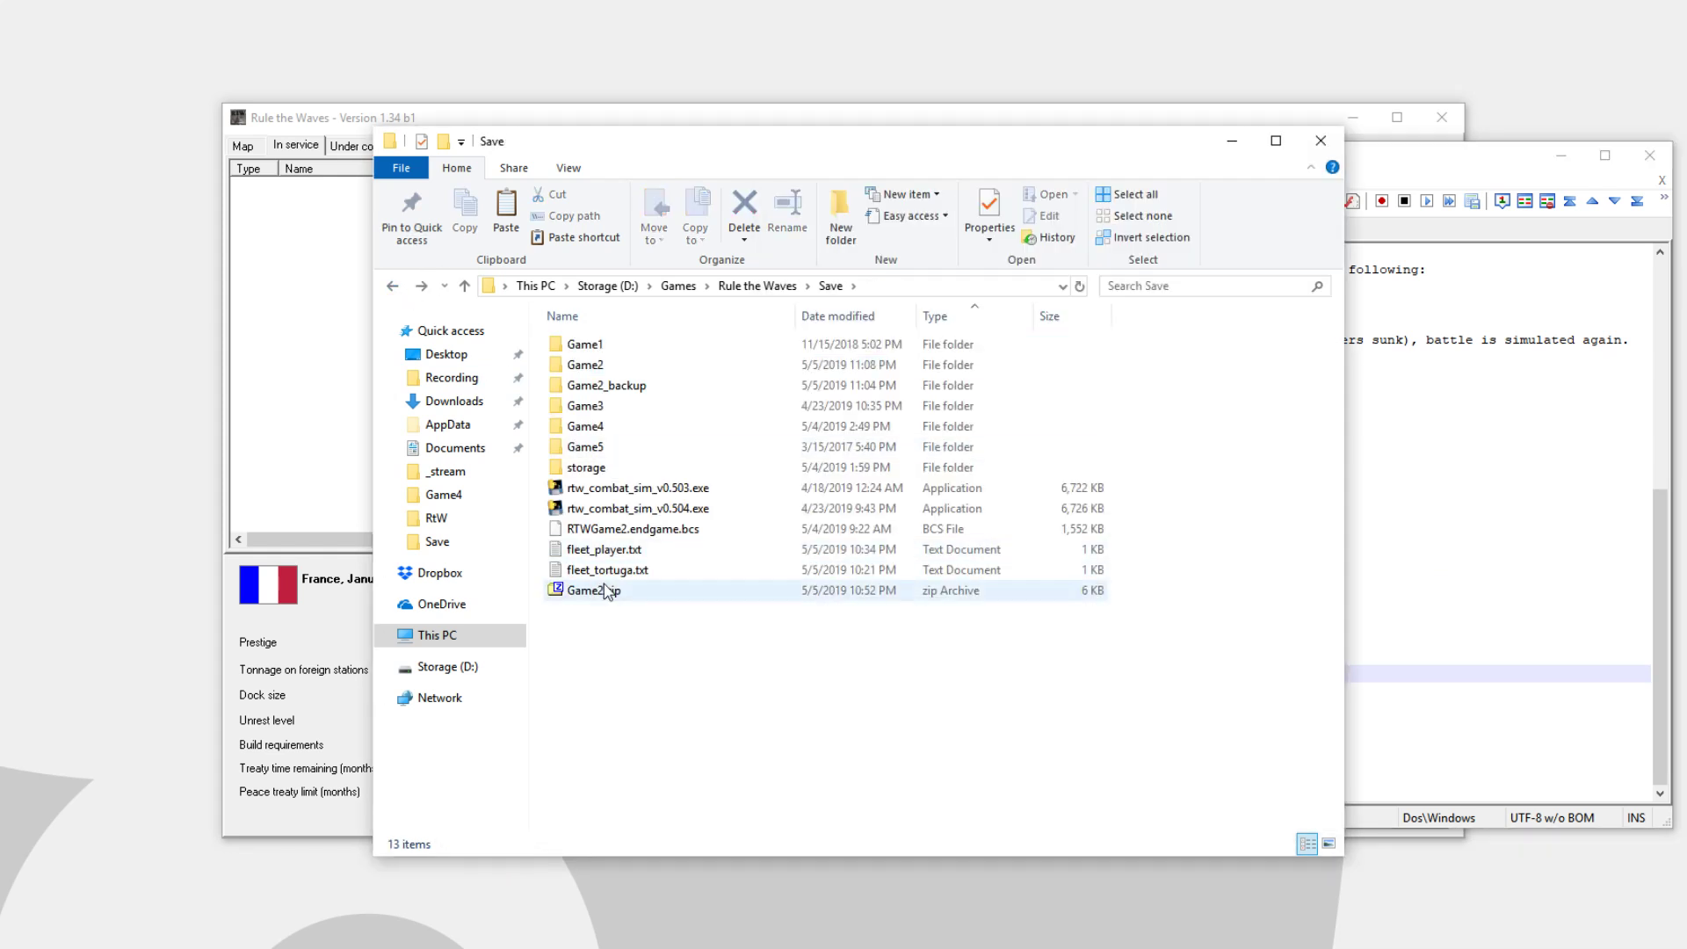
Open fleet_player.txt from the Save folder in Notepad
{"action": "left_click", "coordinate": [605, 550]}
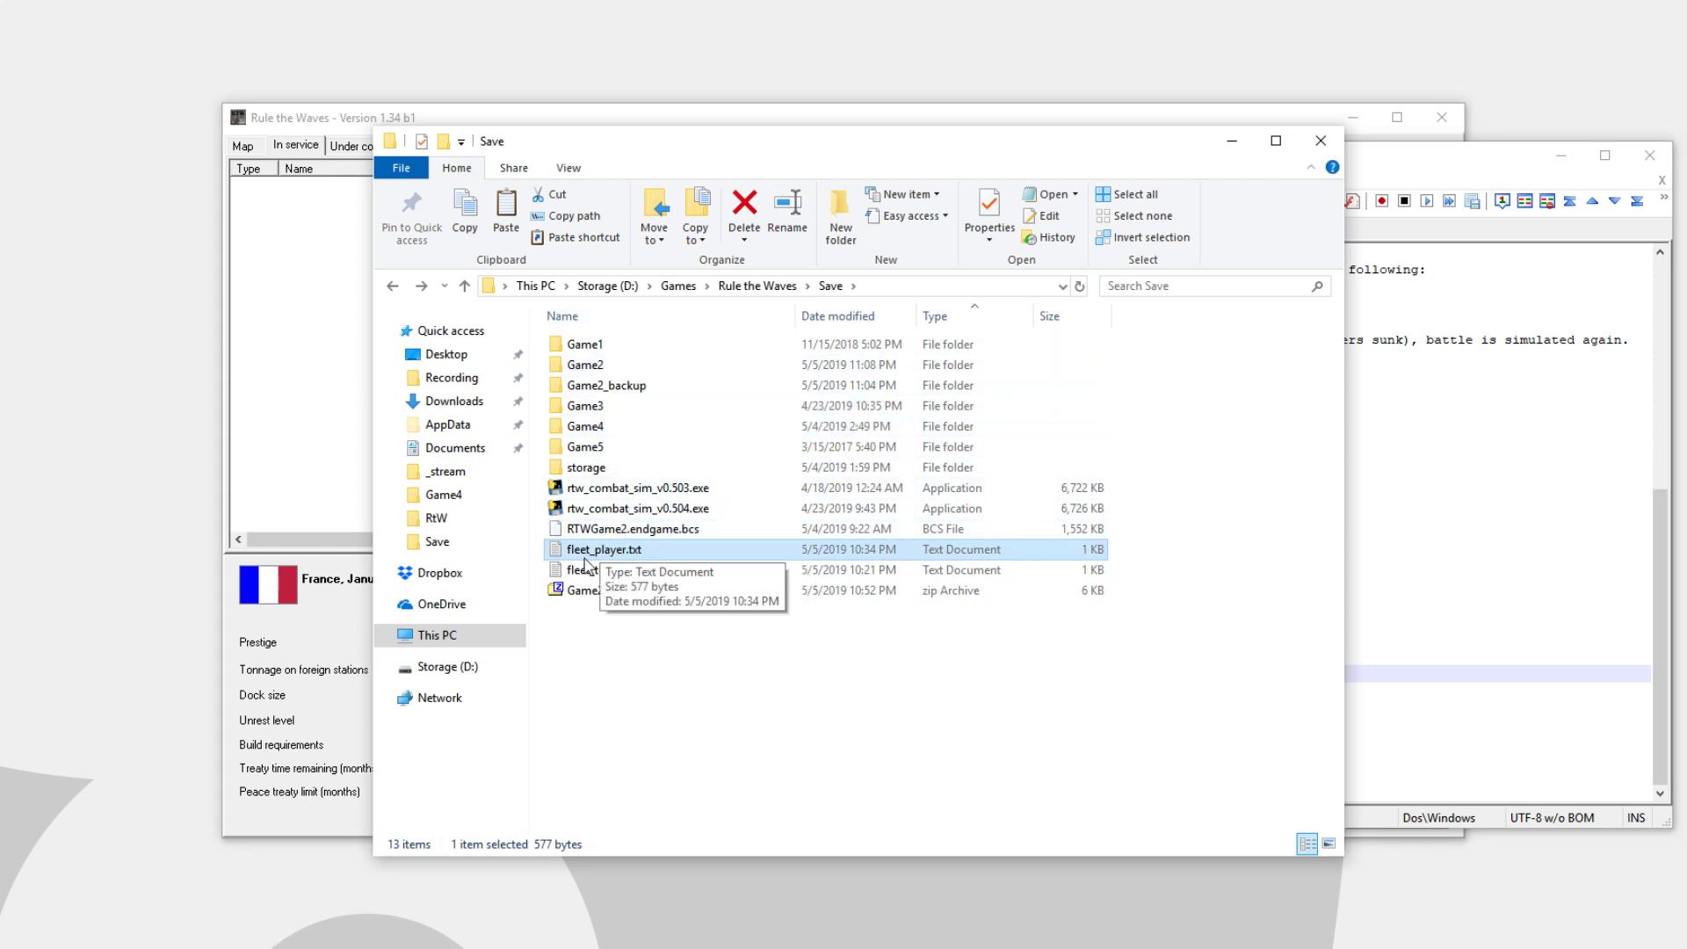
{"action": "double_click", "coordinate": [605, 548]}
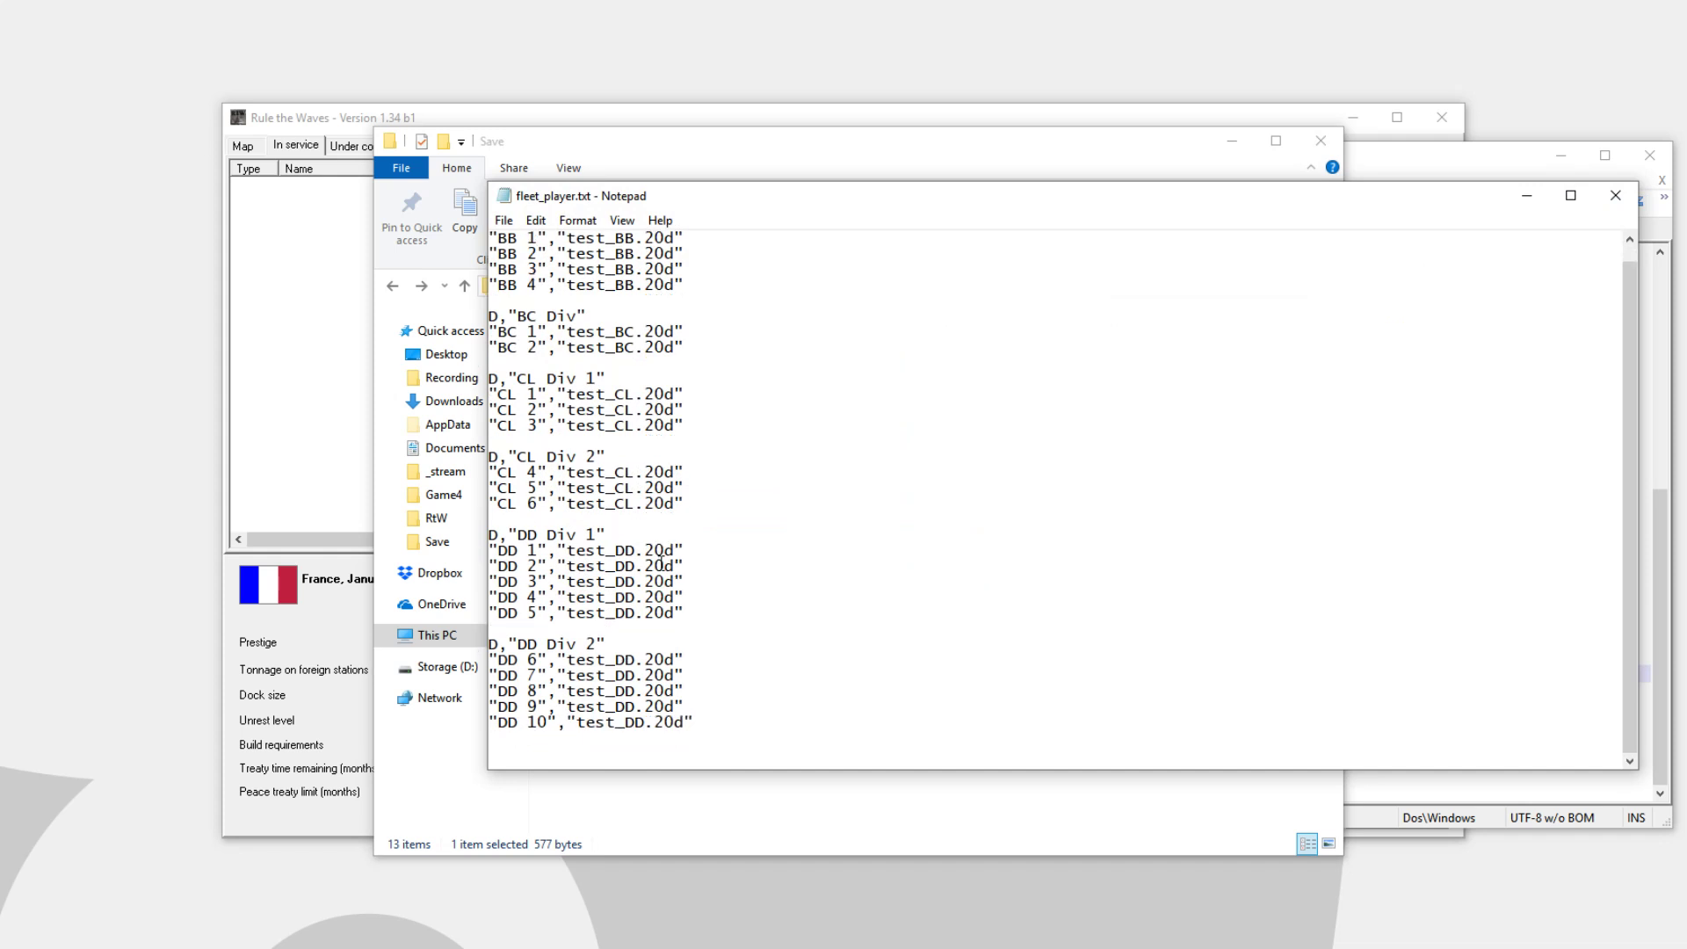
Move DD lines so Div 1 and Div 2 hold four each, adding a D,"DD Div 3" header
{"action": "left_click_drag", "start_coordinate": [494, 598], "coordinate": [684, 614]}
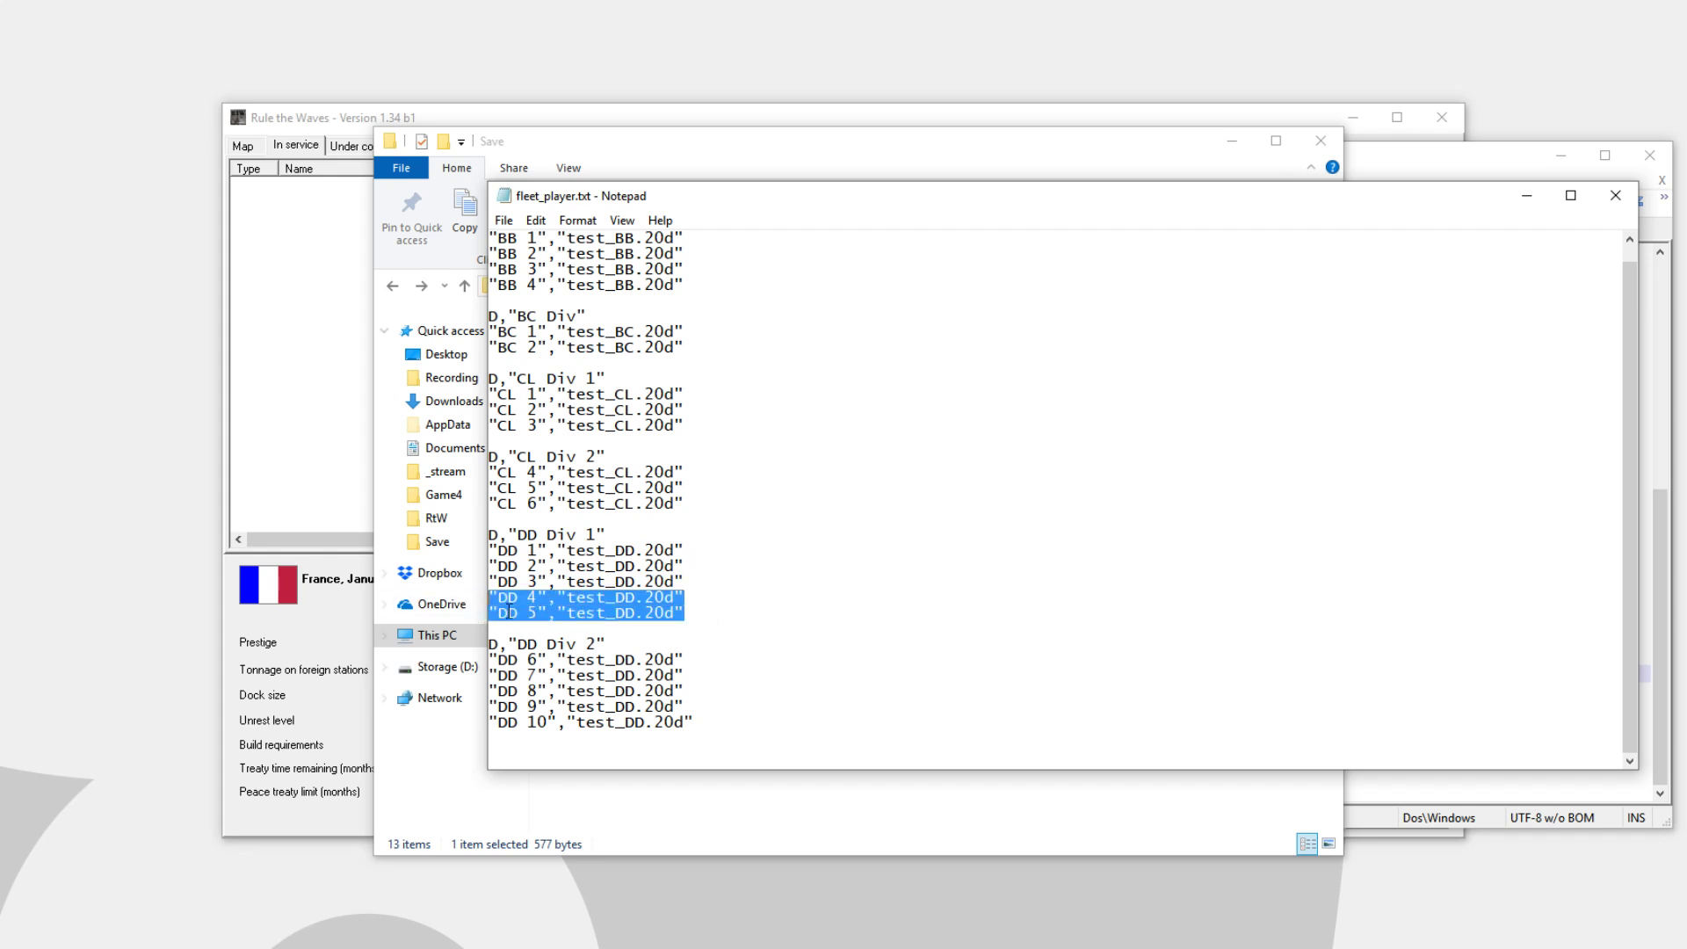
{"action": "left_click", "coordinate": [687, 707]}
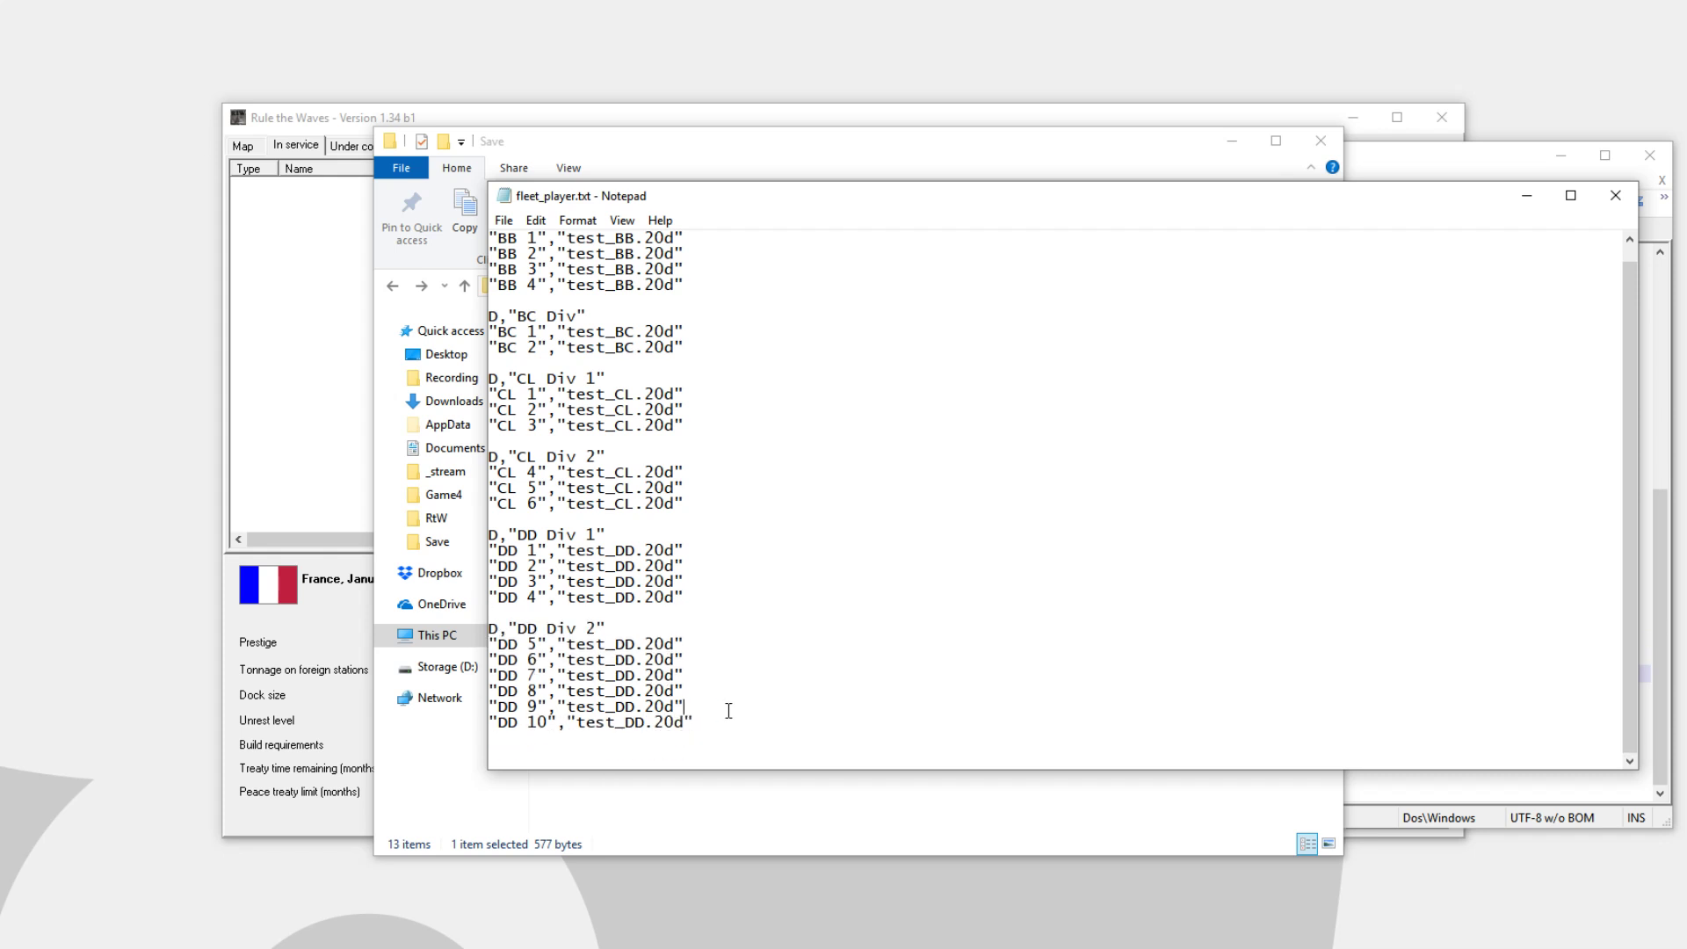
{"action": "type", "text": "D,\"DD Dive"}
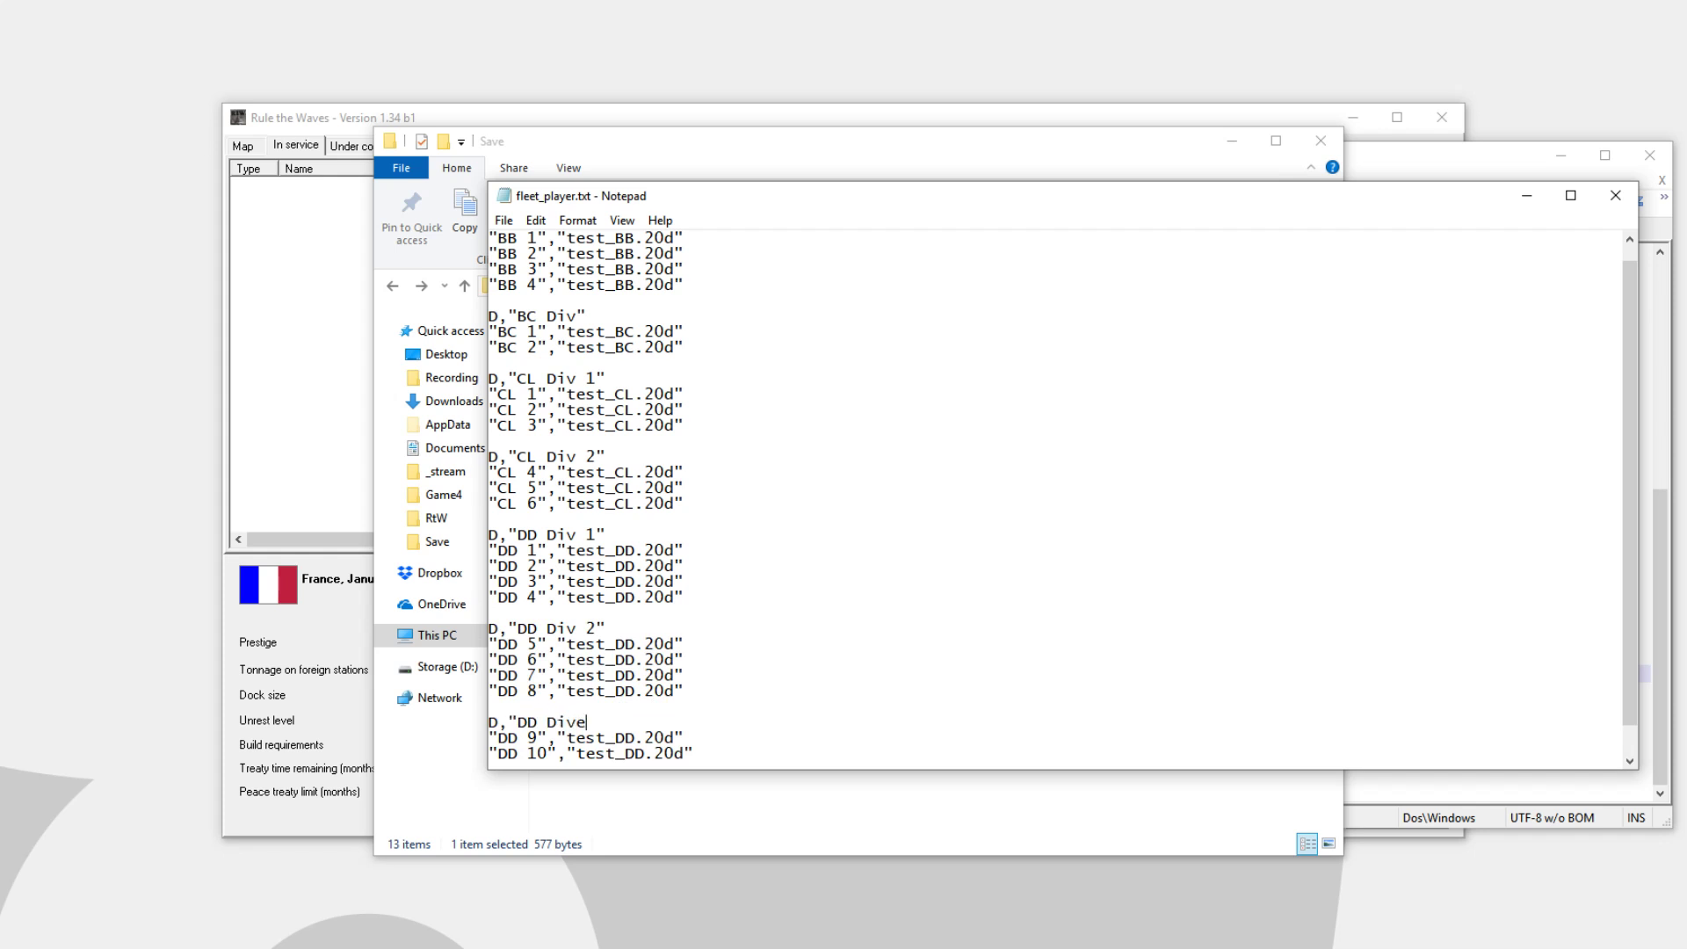
{"action": "type", "text": "3\""}
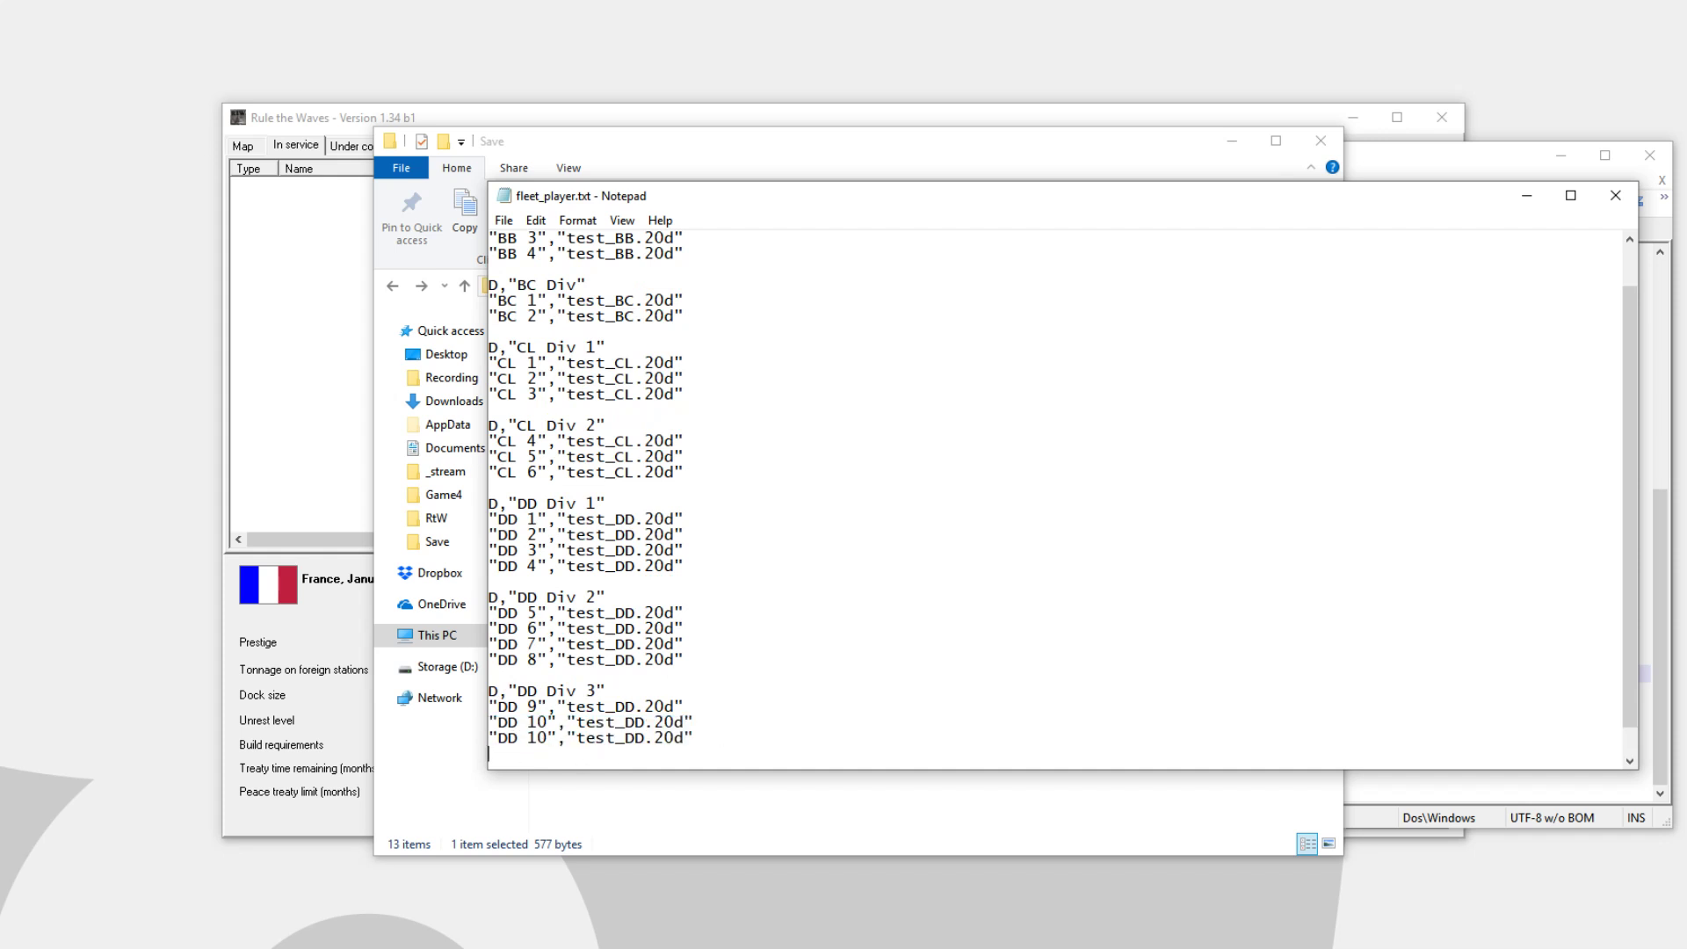
{"action": "scroll", "scroll_direction": "up", "scroll_amount": 3}
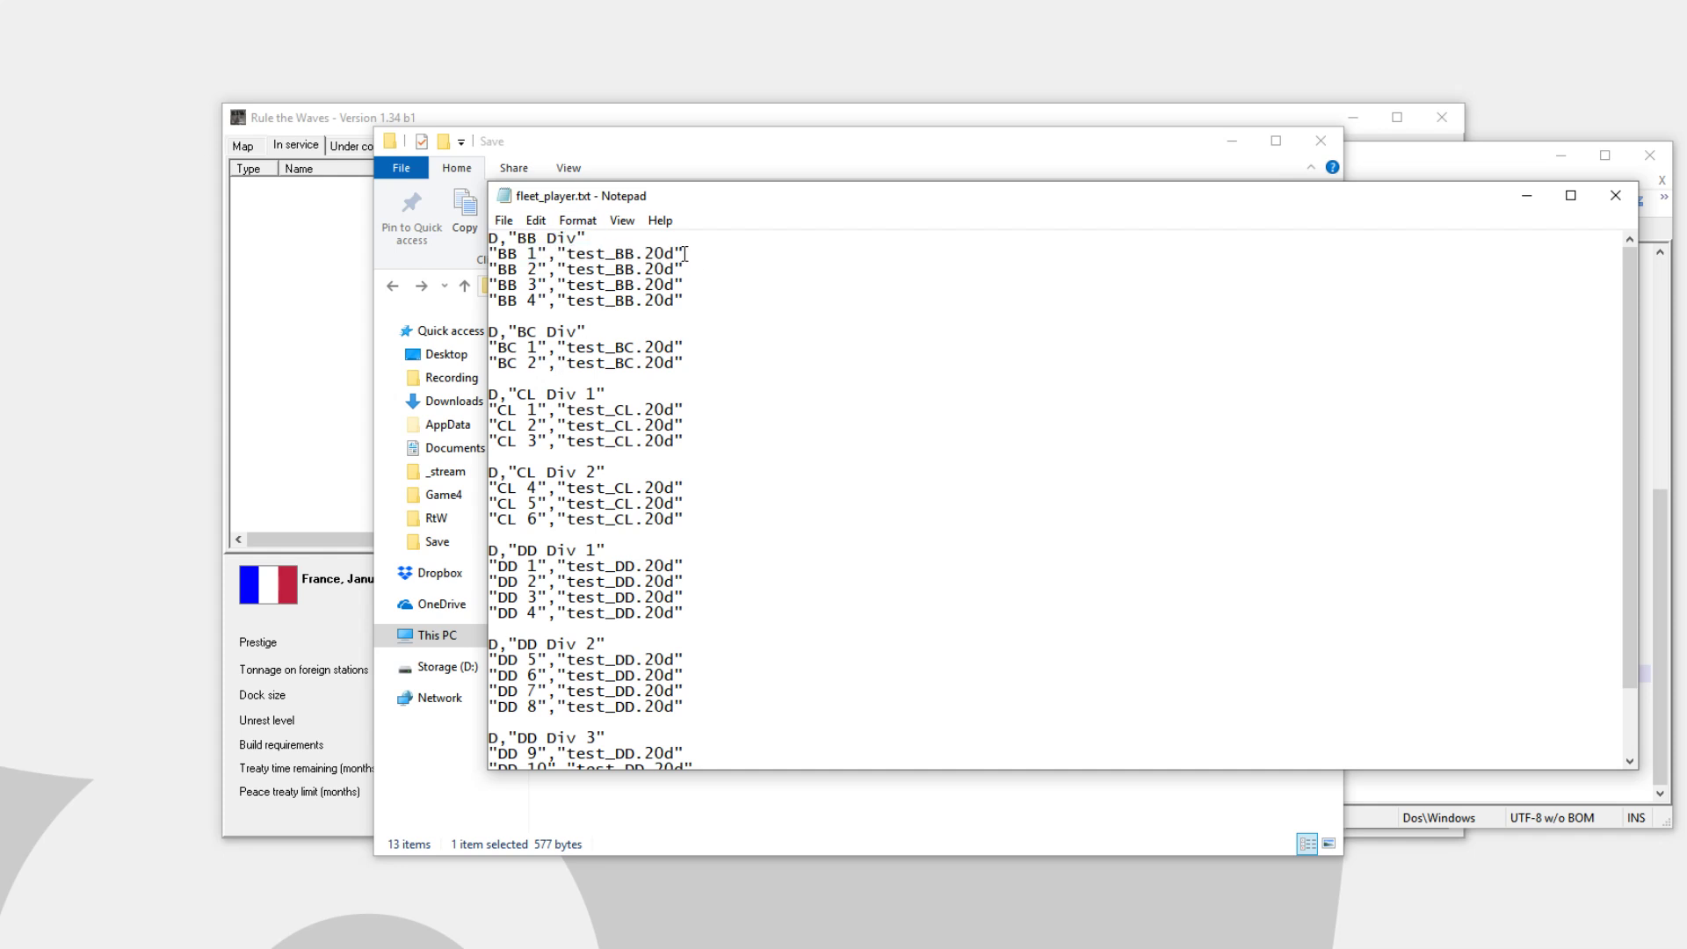
{"action": "double_click", "coordinate": [621, 253]}
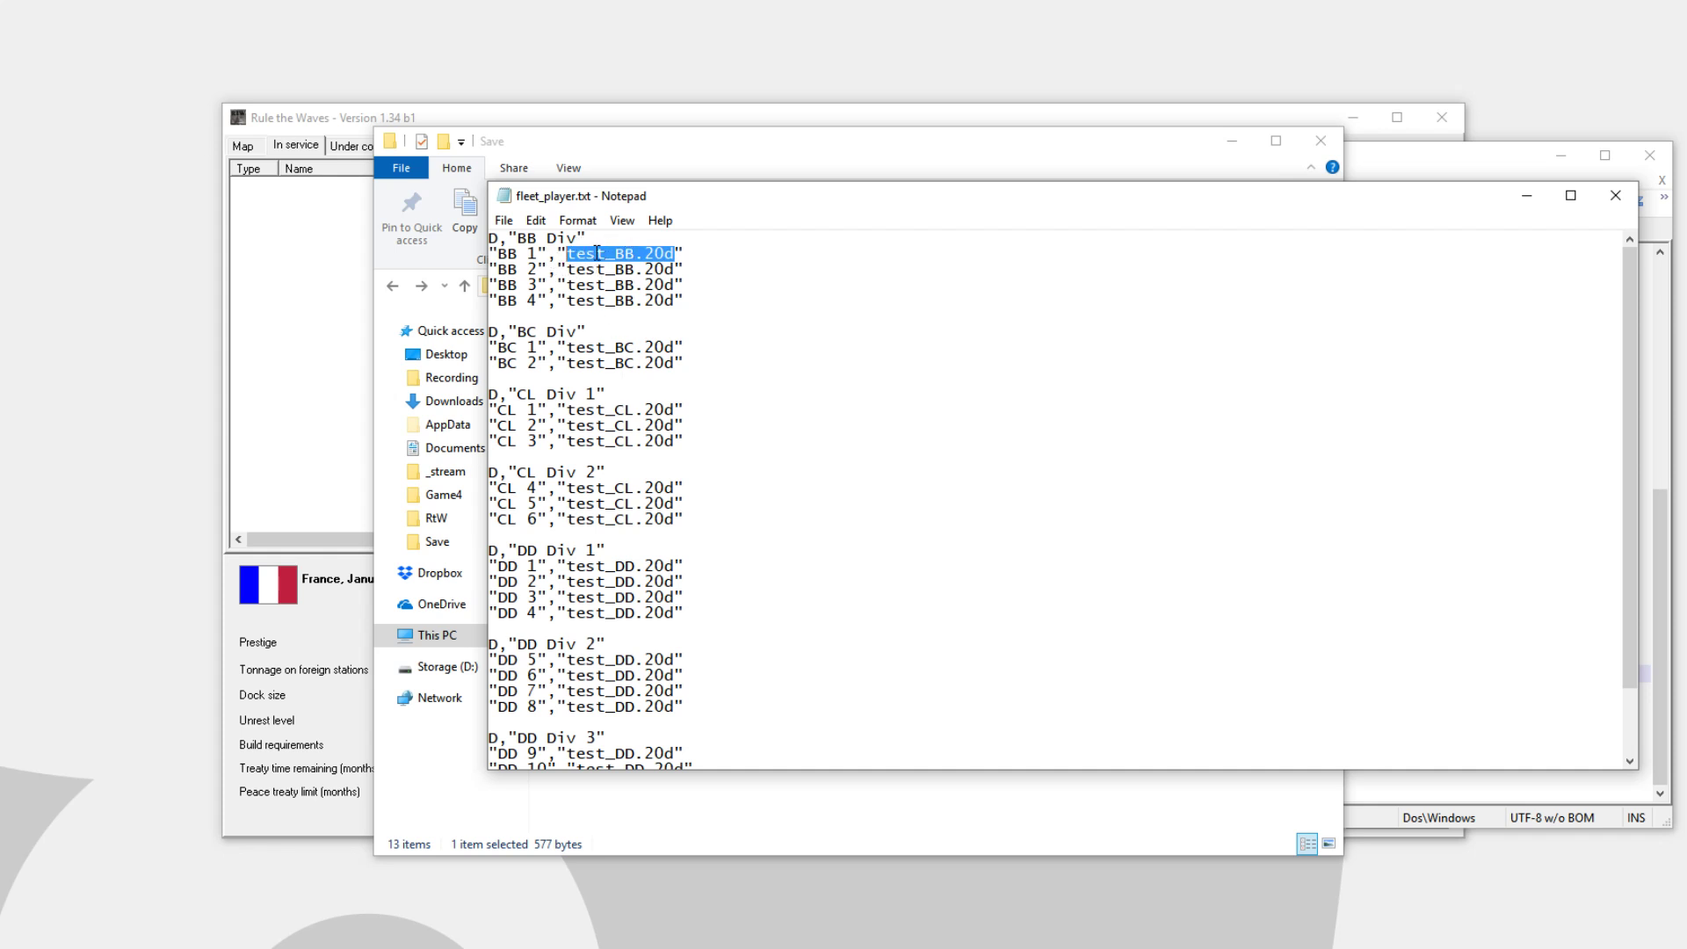
{"action": "mouse_move", "coordinate": [685, 211]}
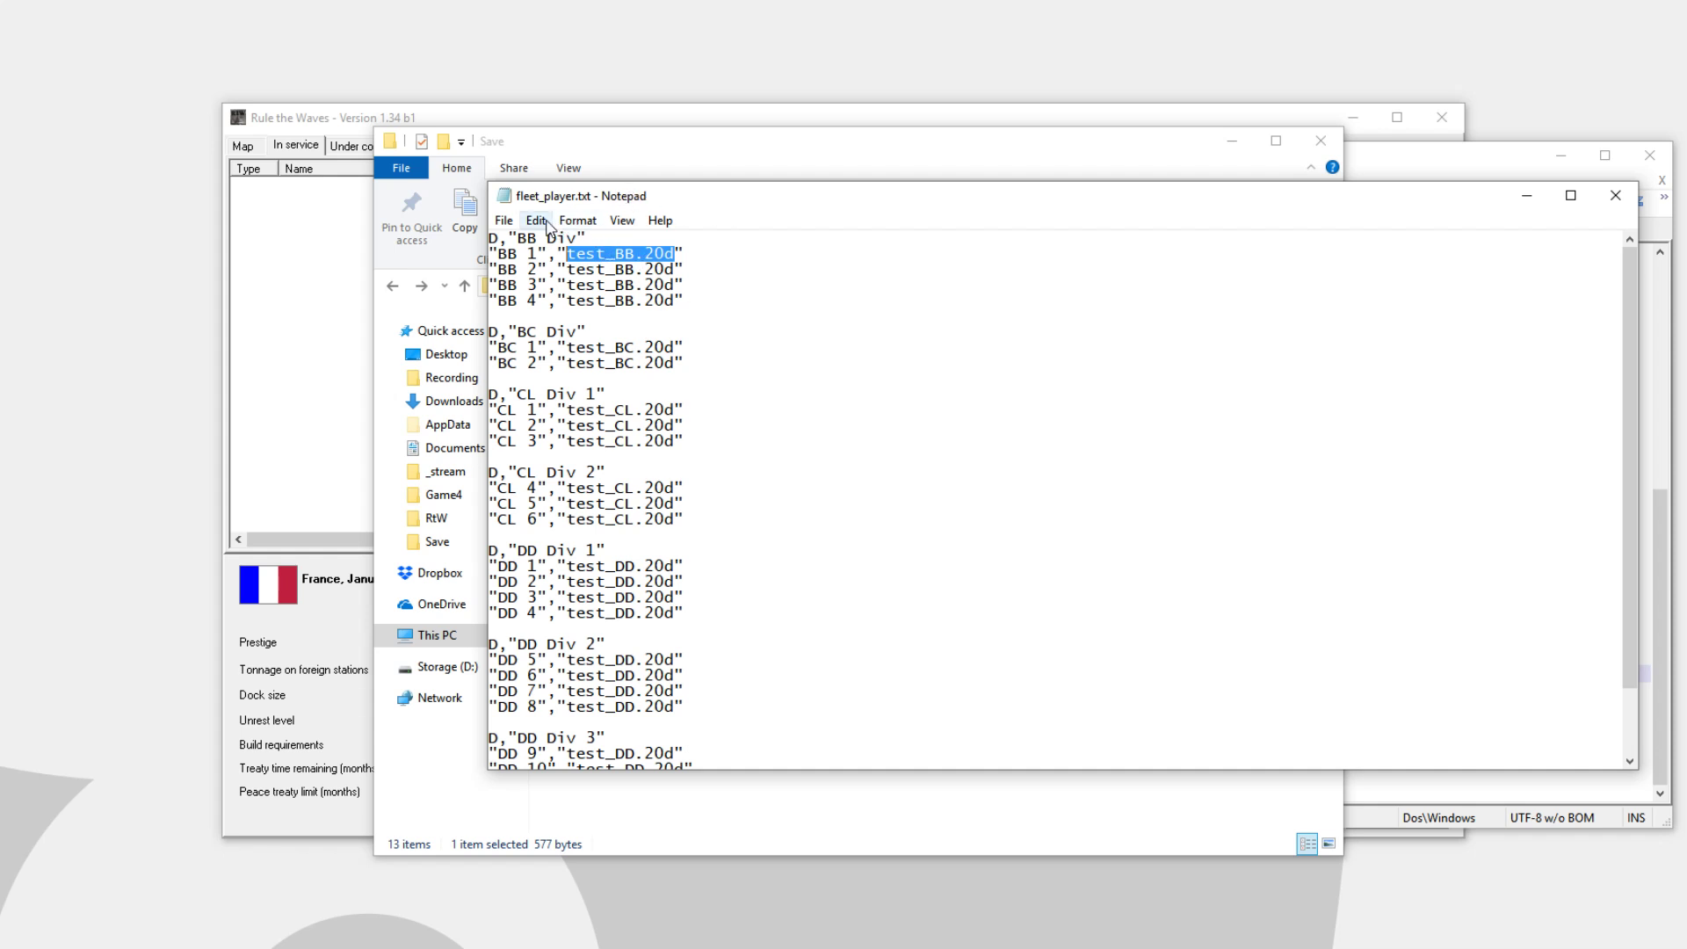
Replace all test_BB.20d references with Tortuginator.20d using Edit > Replace
{"action": "left_click", "coordinate": [535, 220]}
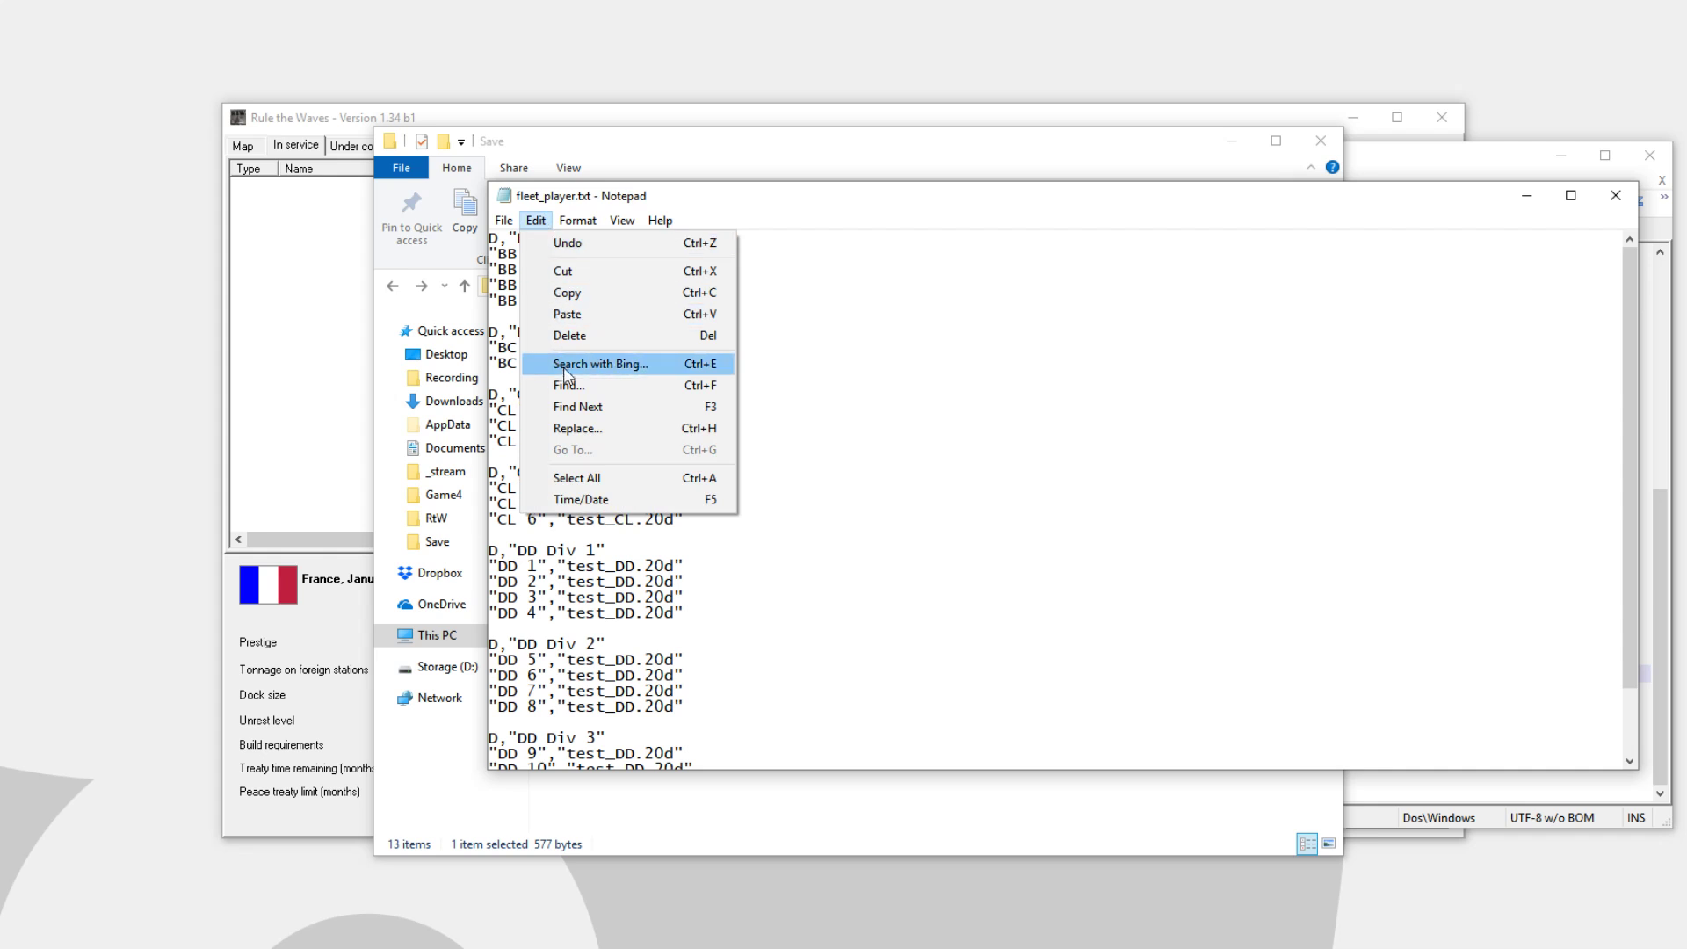
{"action": "left_click", "coordinate": [578, 427]}
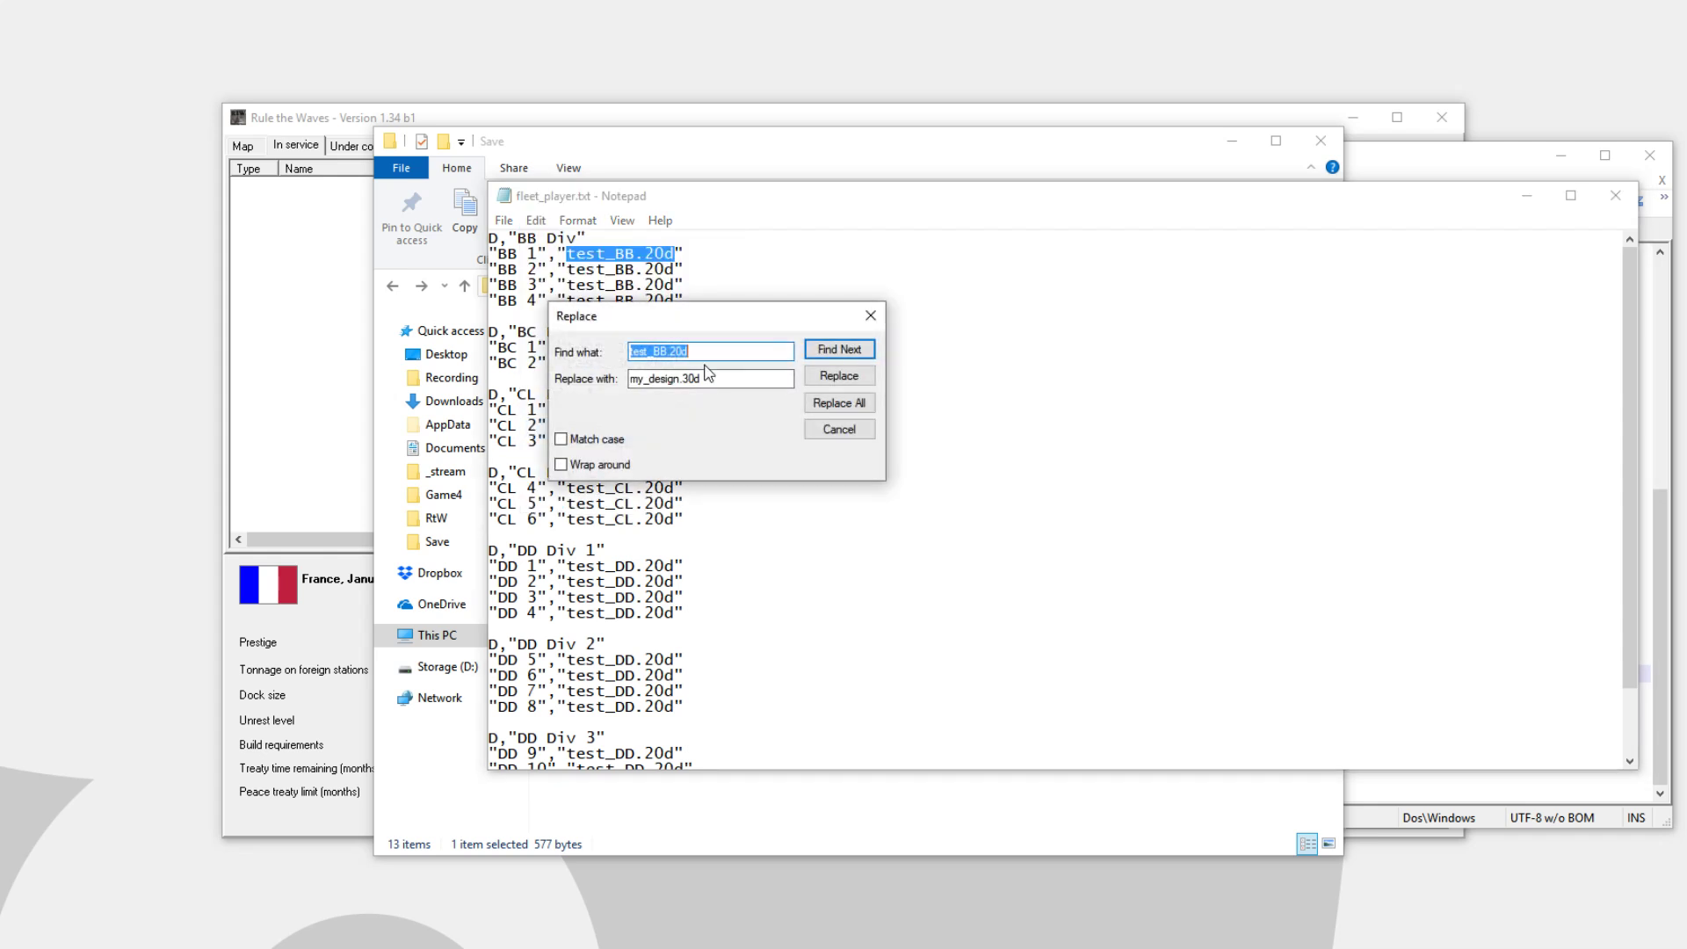
{"action": "left_click", "coordinate": [710, 378]}
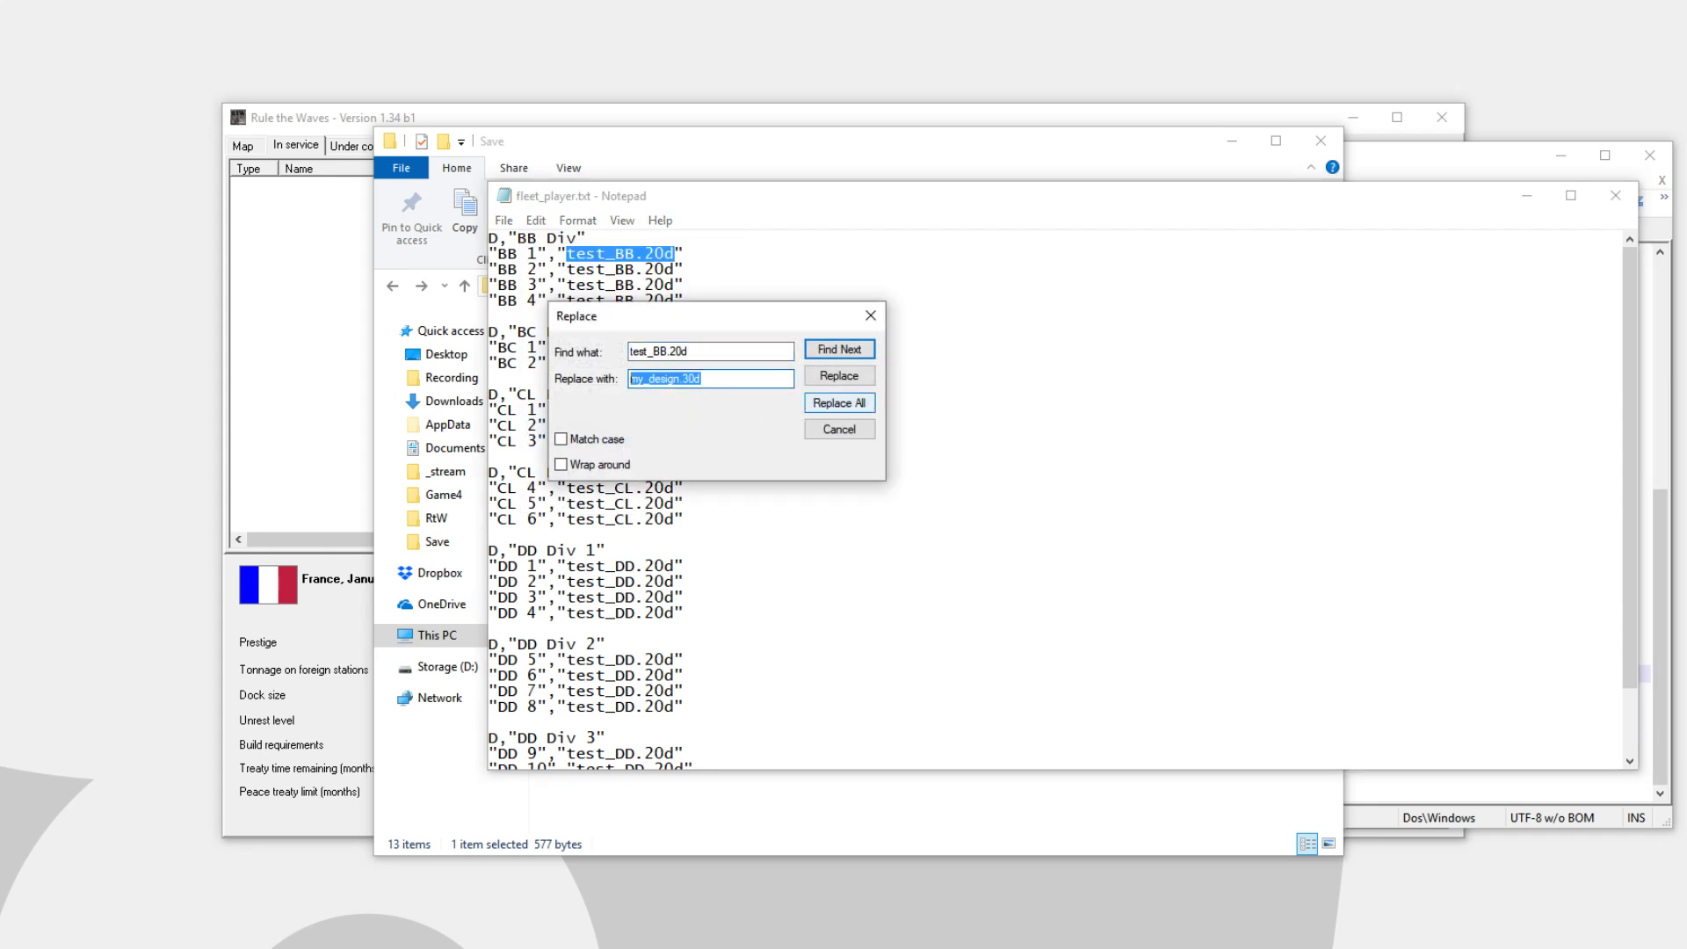
{"action": "type", "text": "Tortuginator.20d"}
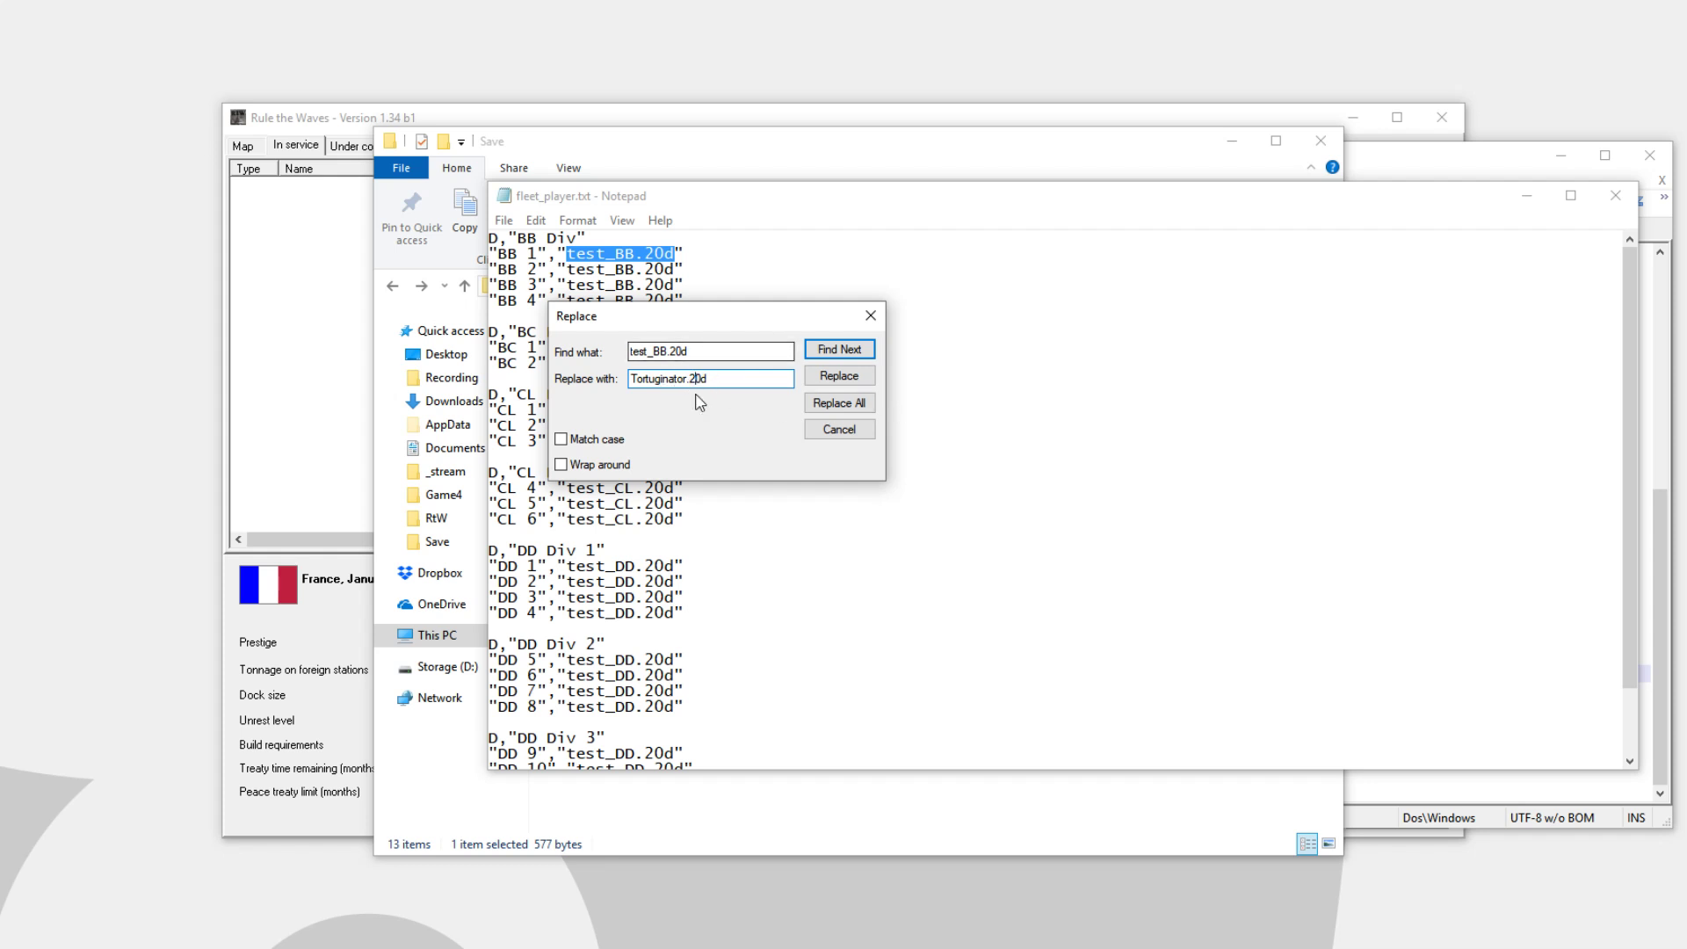
{"action": "left_click", "coordinate": [839, 401]}
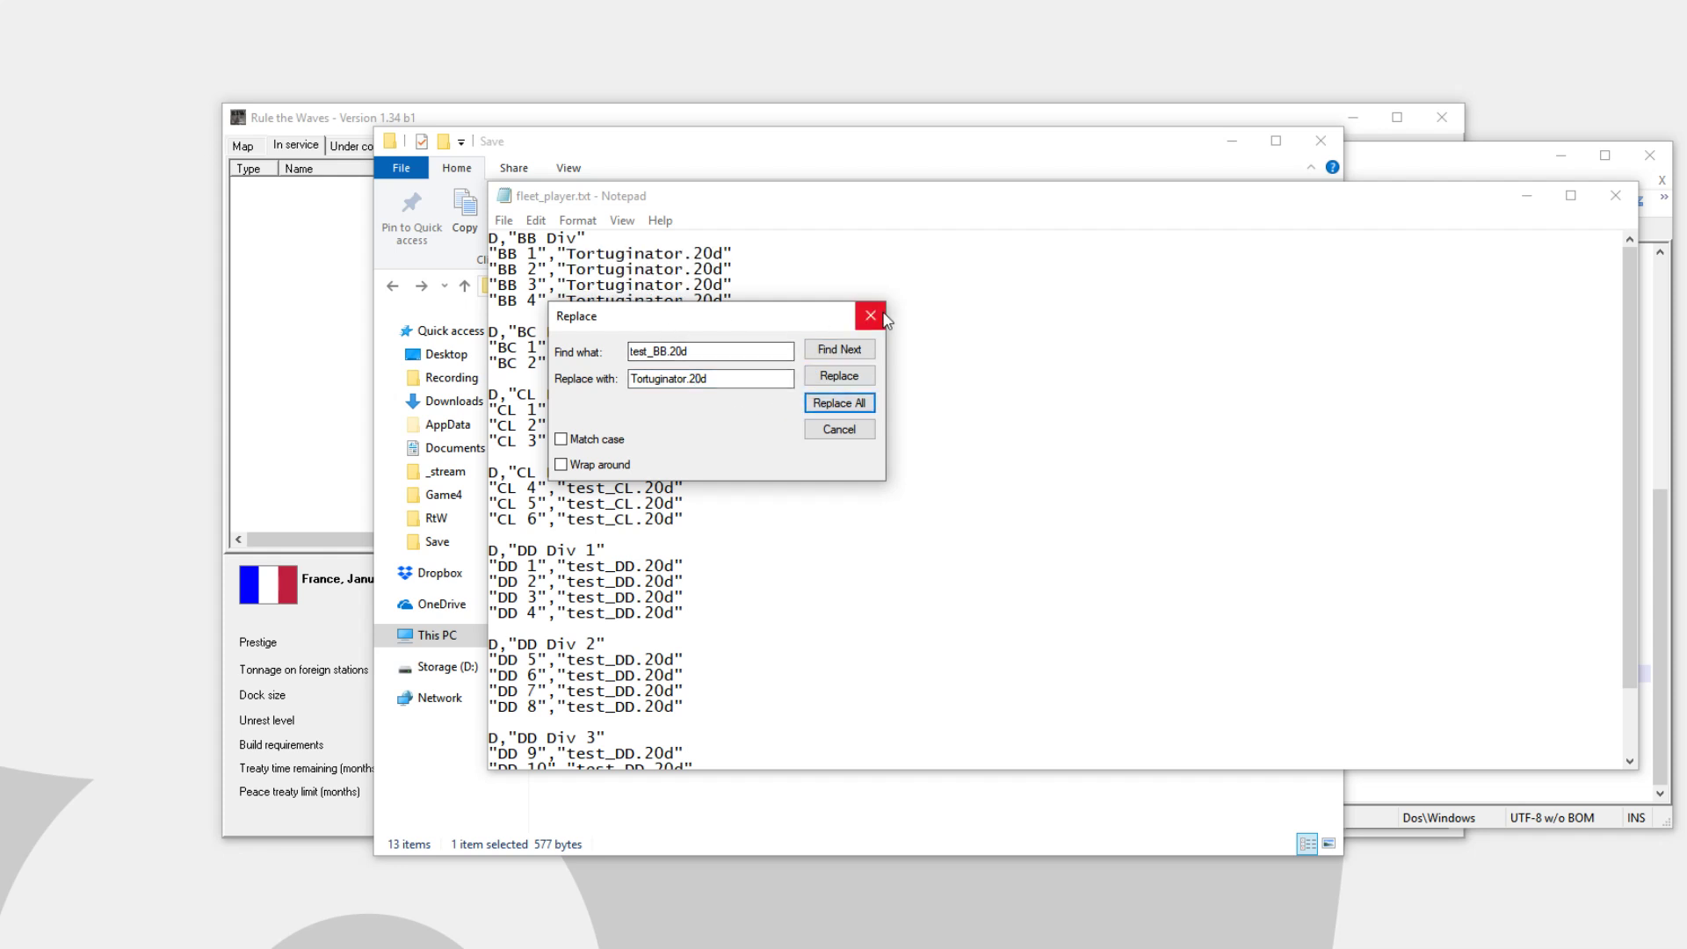
{"action": "left_click", "coordinate": [869, 316]}
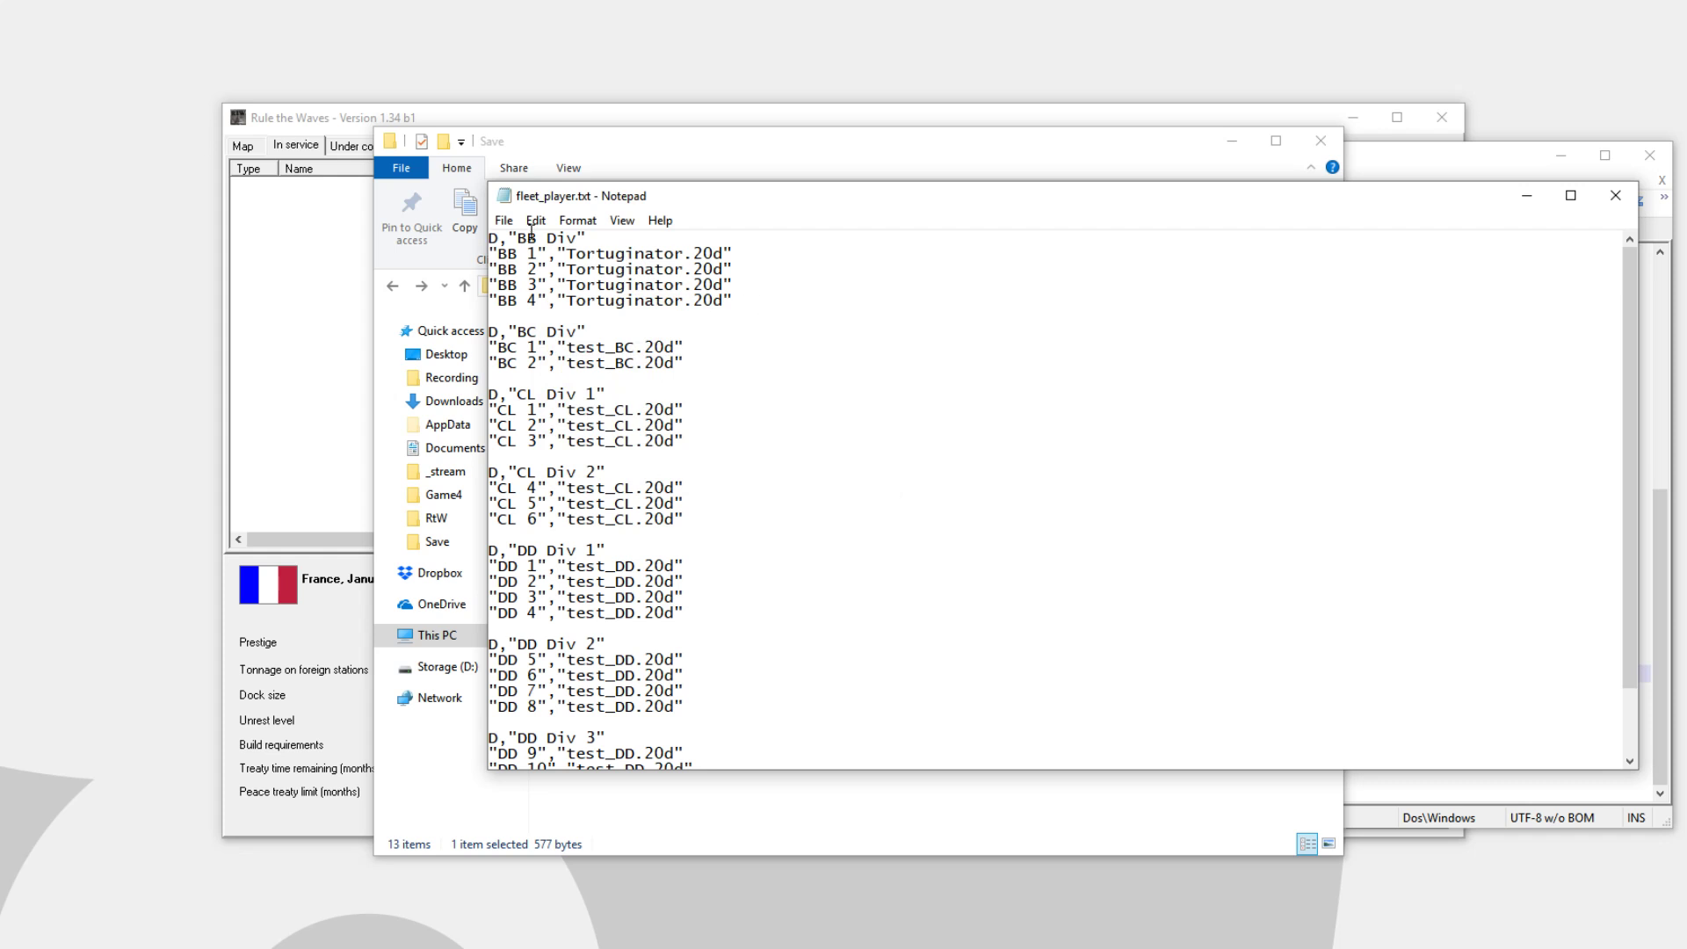
{"action": "mouse_move", "coordinate": [1614, 196]}
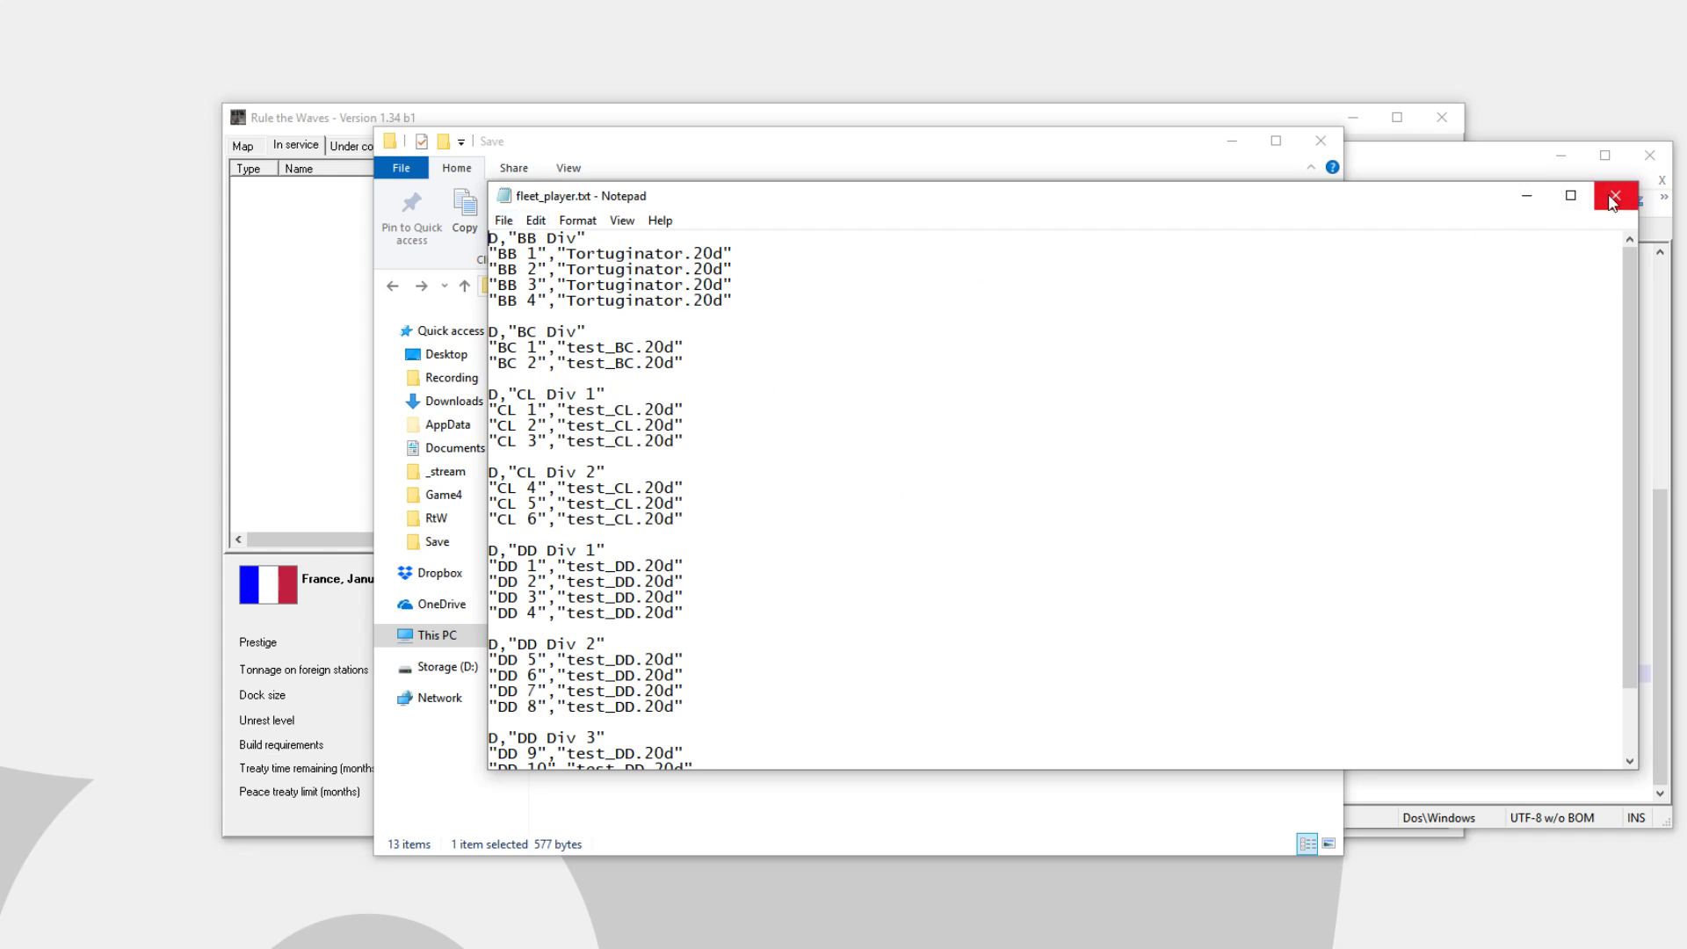
Save and close fleet_player.txt, then open fleet_tortuga.txt in Notepad
{"action": "left_click", "coordinate": [1614, 196]}
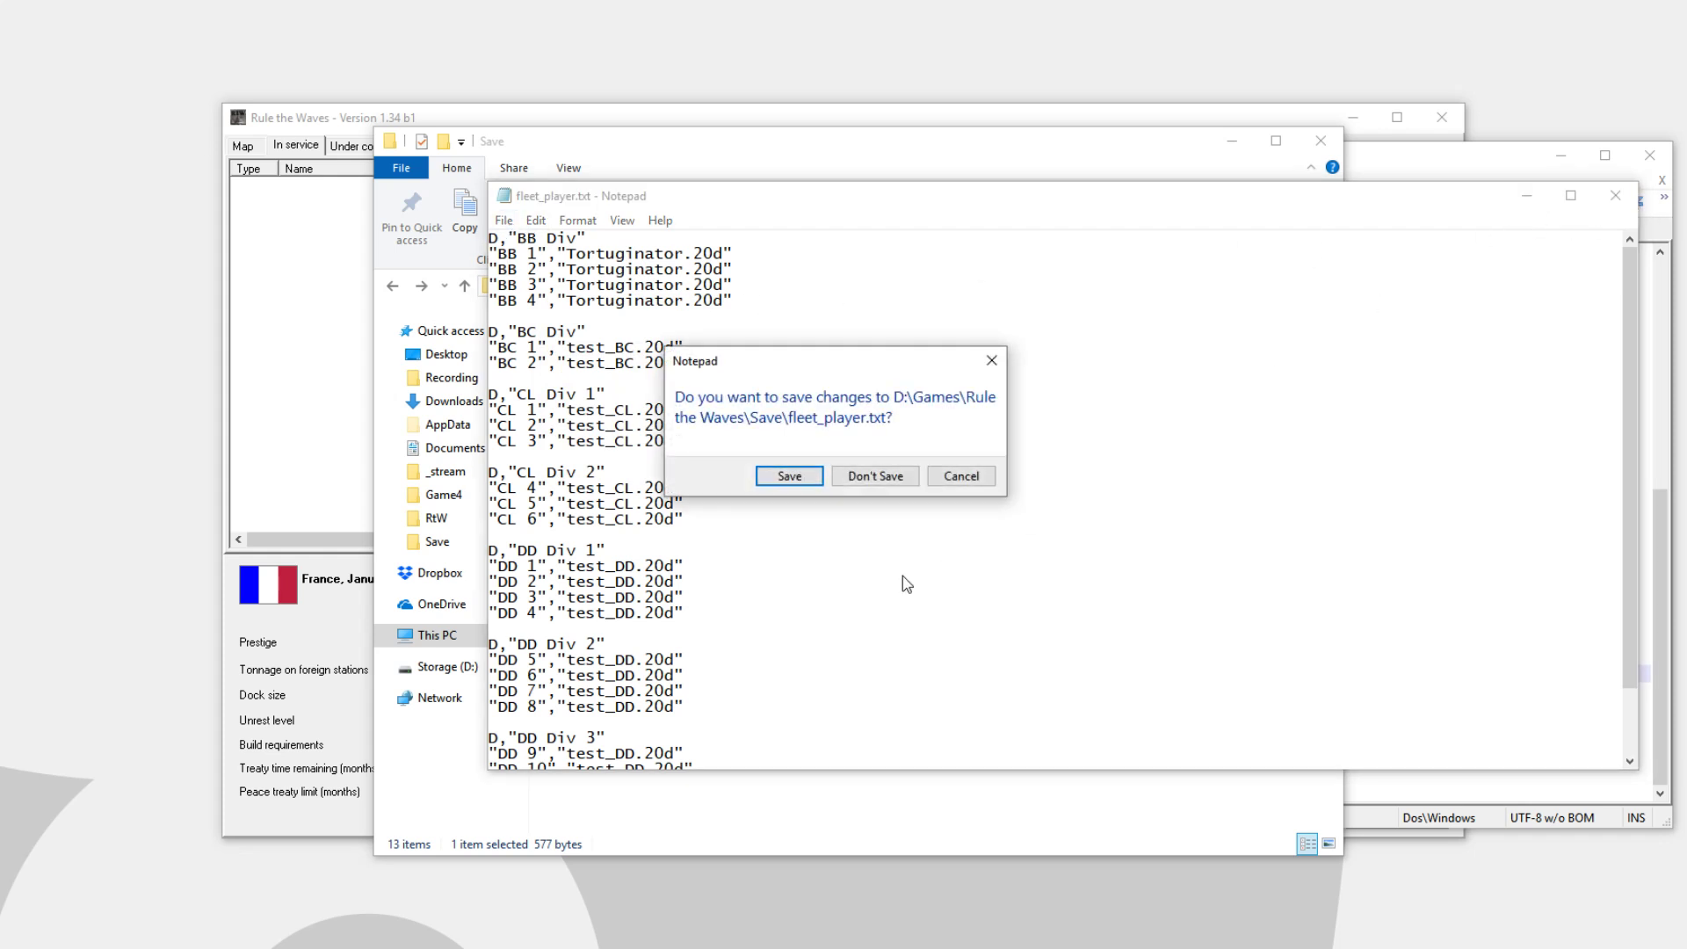
{"action": "left_click", "coordinate": [873, 475]}
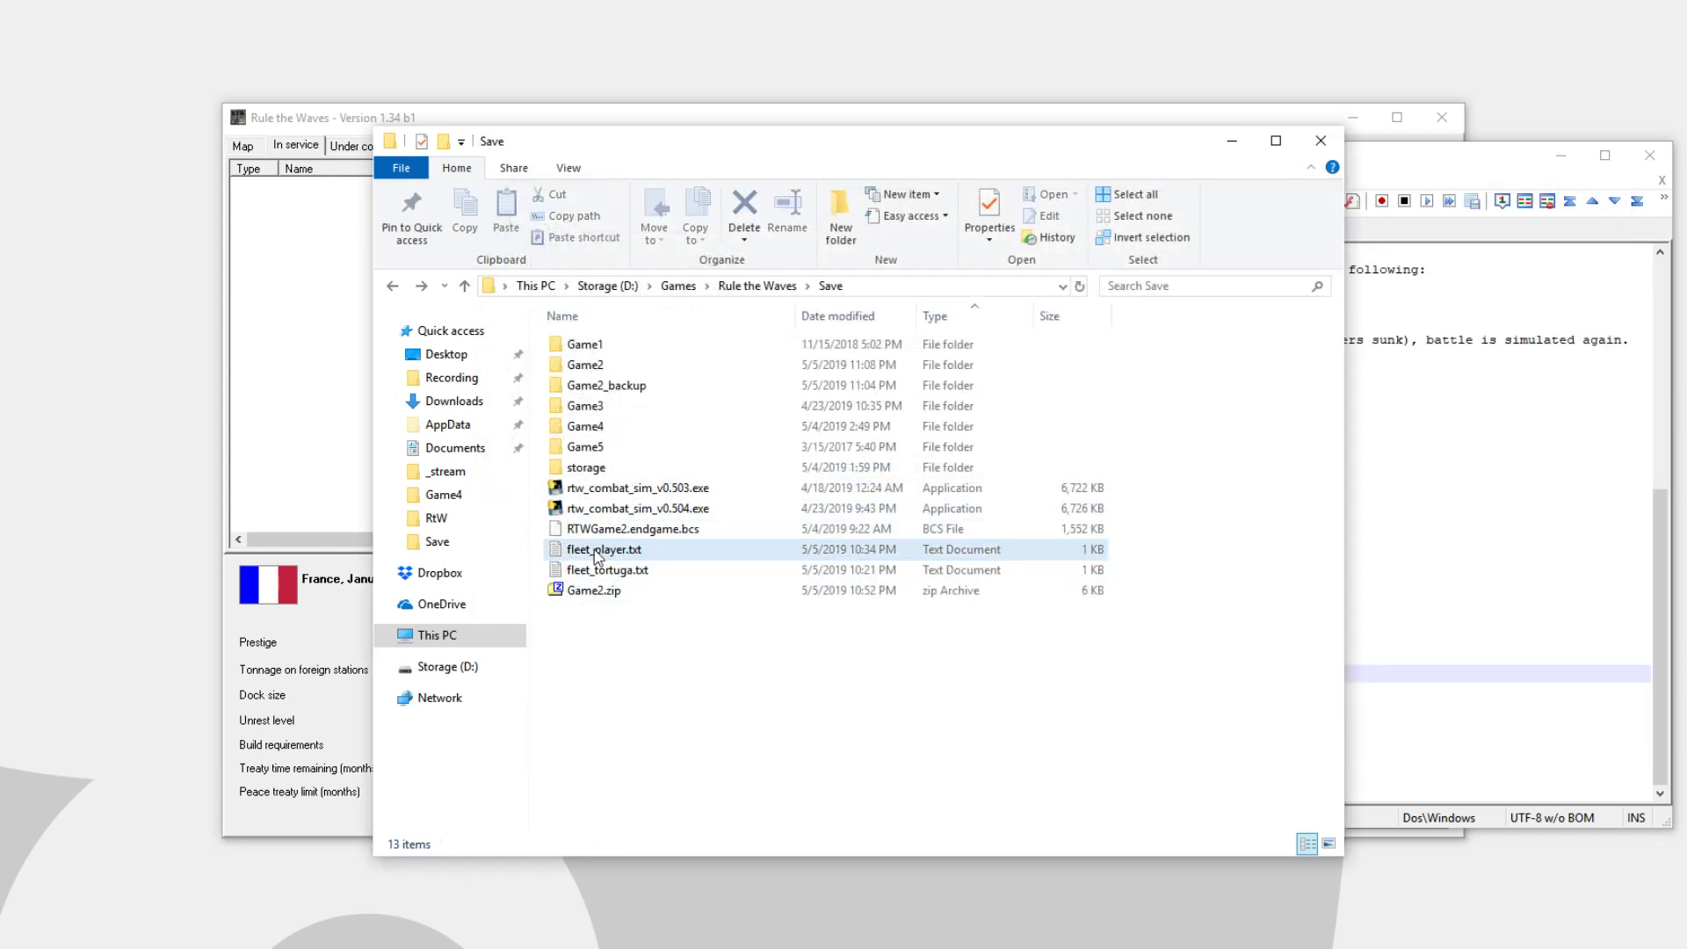
{"action": "mouse_move", "coordinate": [604, 550]}
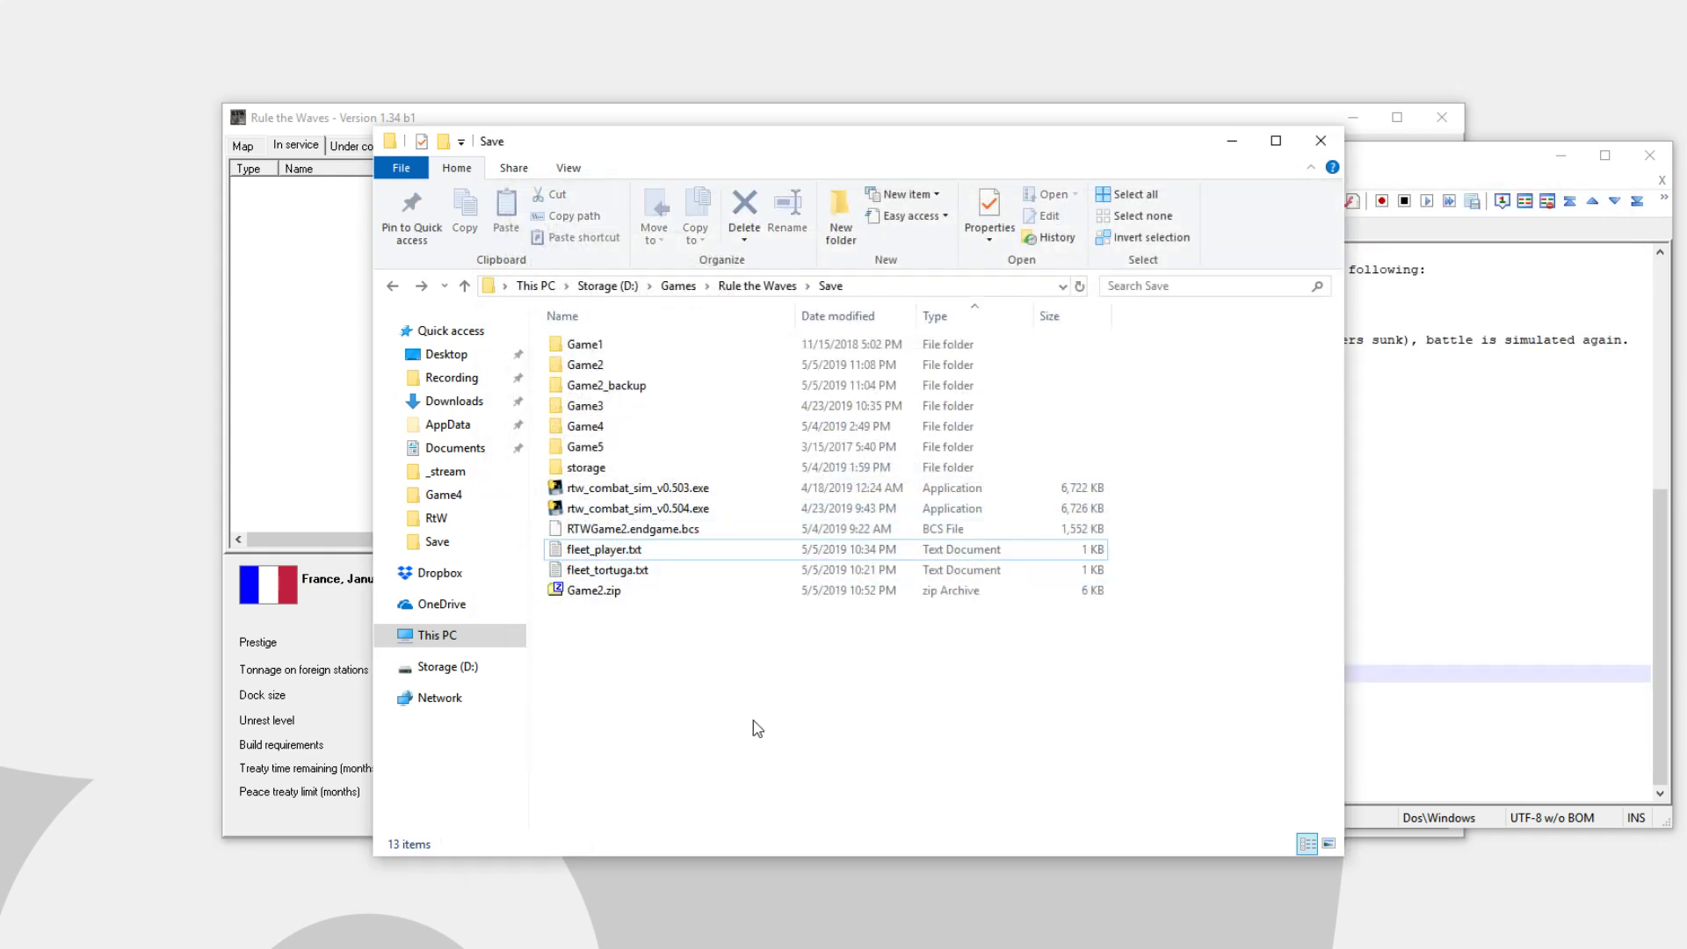
{"action": "left_click", "coordinate": [608, 569]}
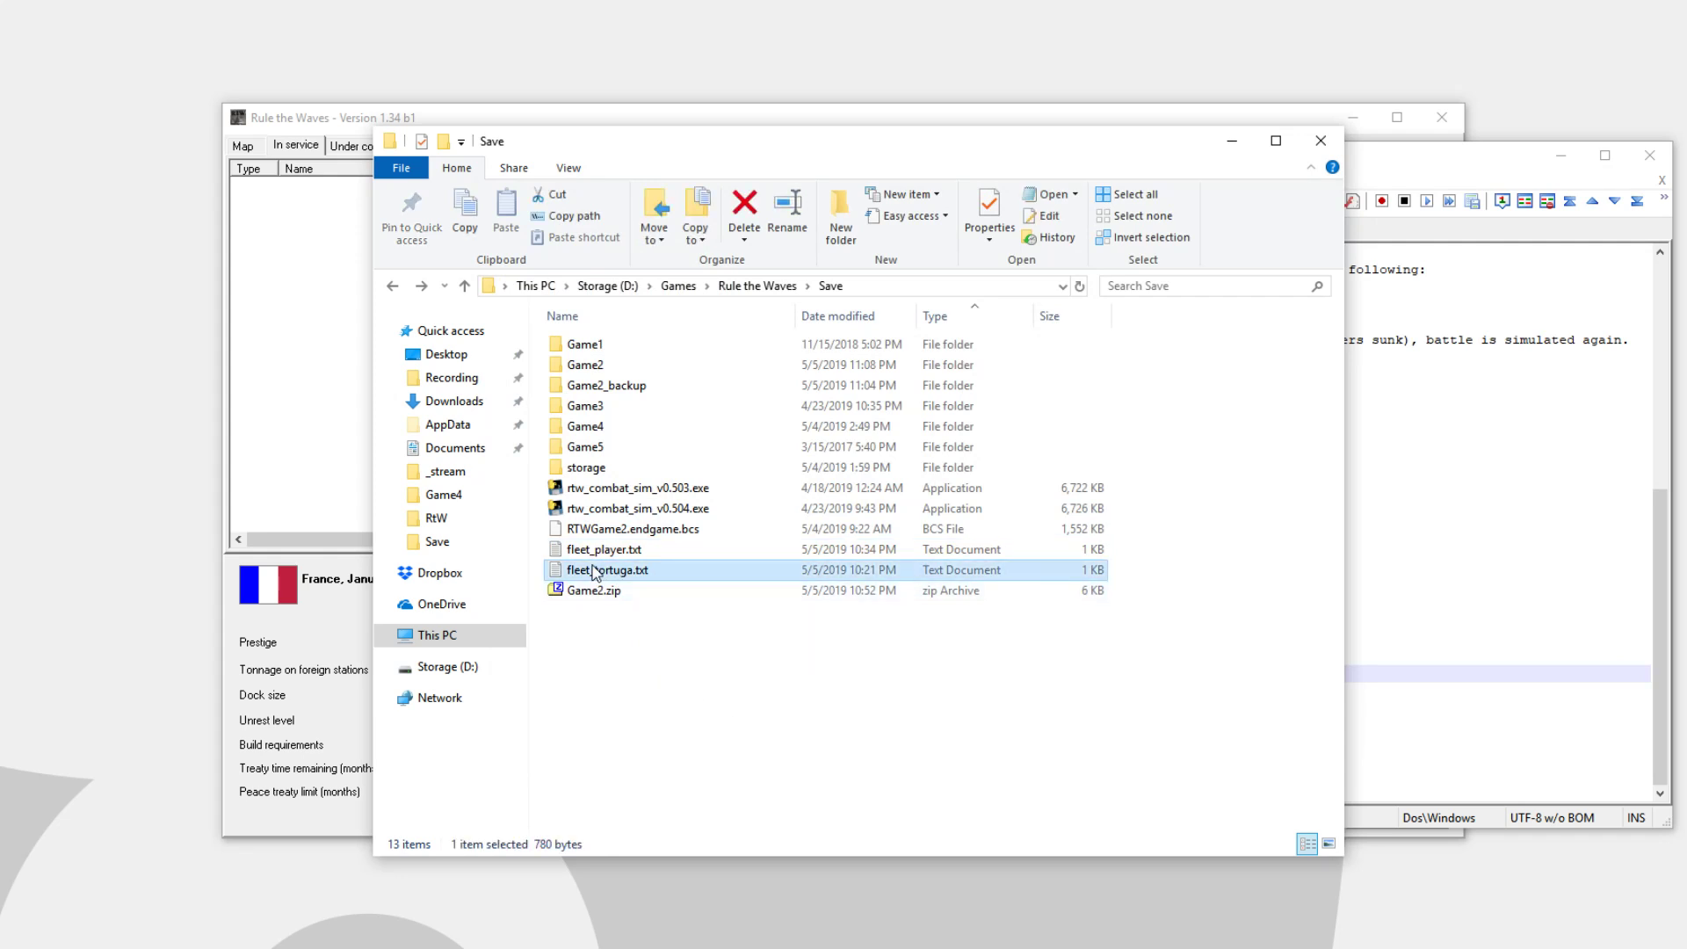
{"action": "double_click", "coordinate": [609, 569]}
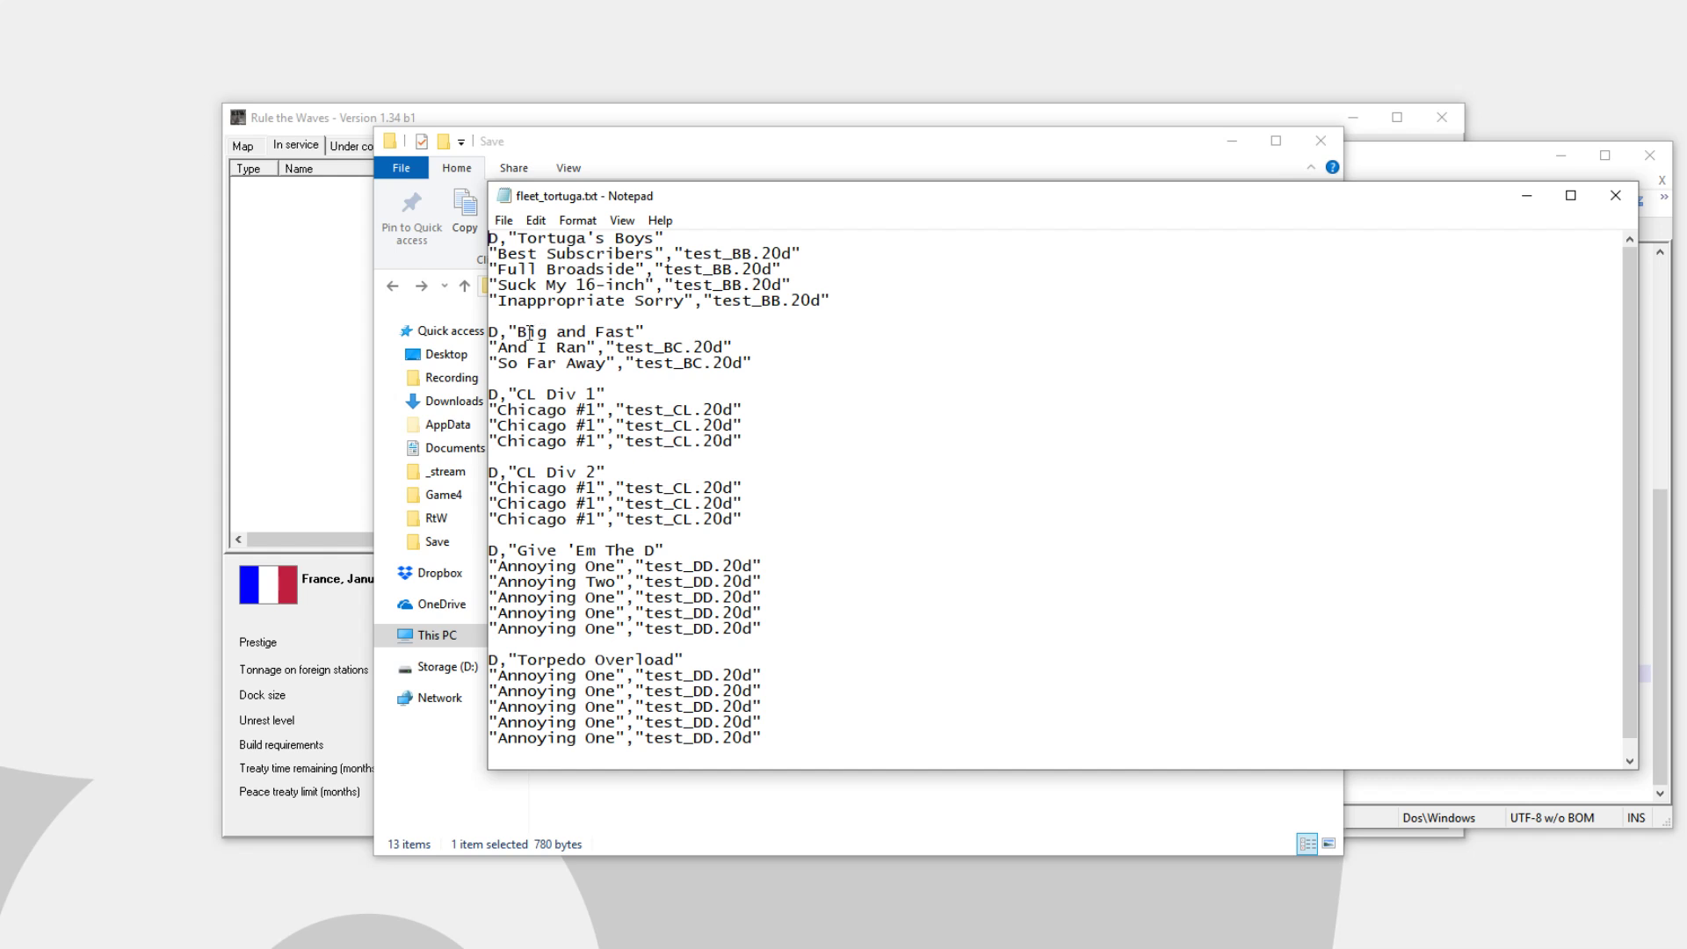
Reopen fleet_player.txt to compare with fleet_tortuga.txt, then close it
{"action": "double_click", "coordinate": [578, 331]}
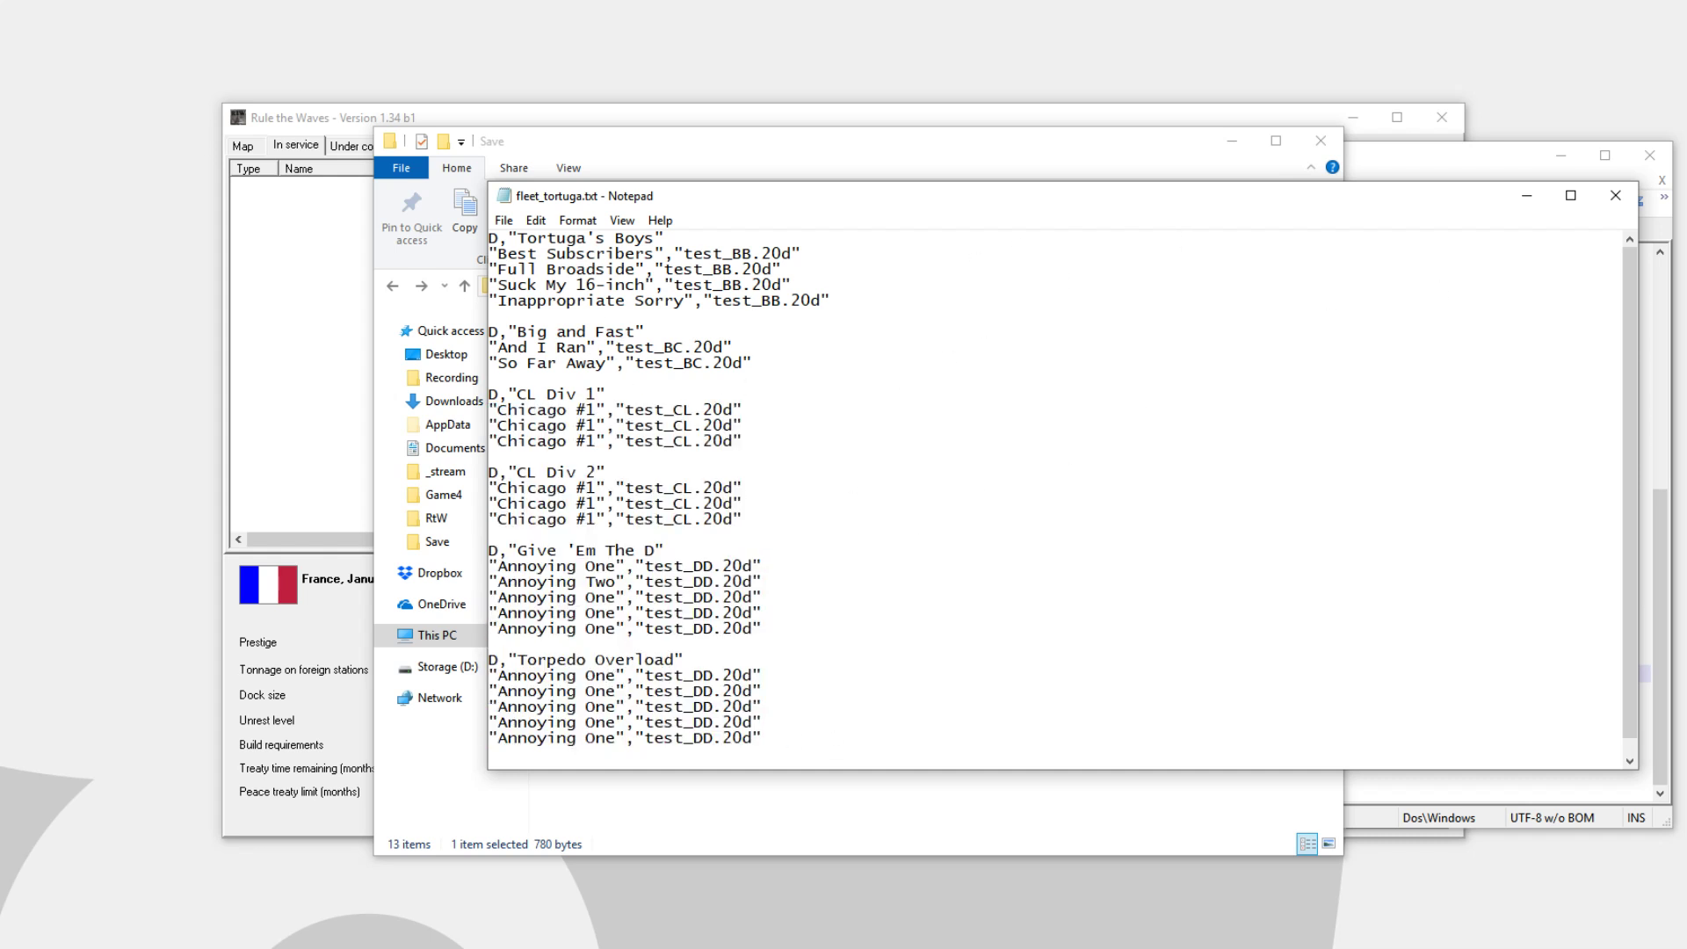
{"action": "mouse_move", "coordinate": [1601, 226]}
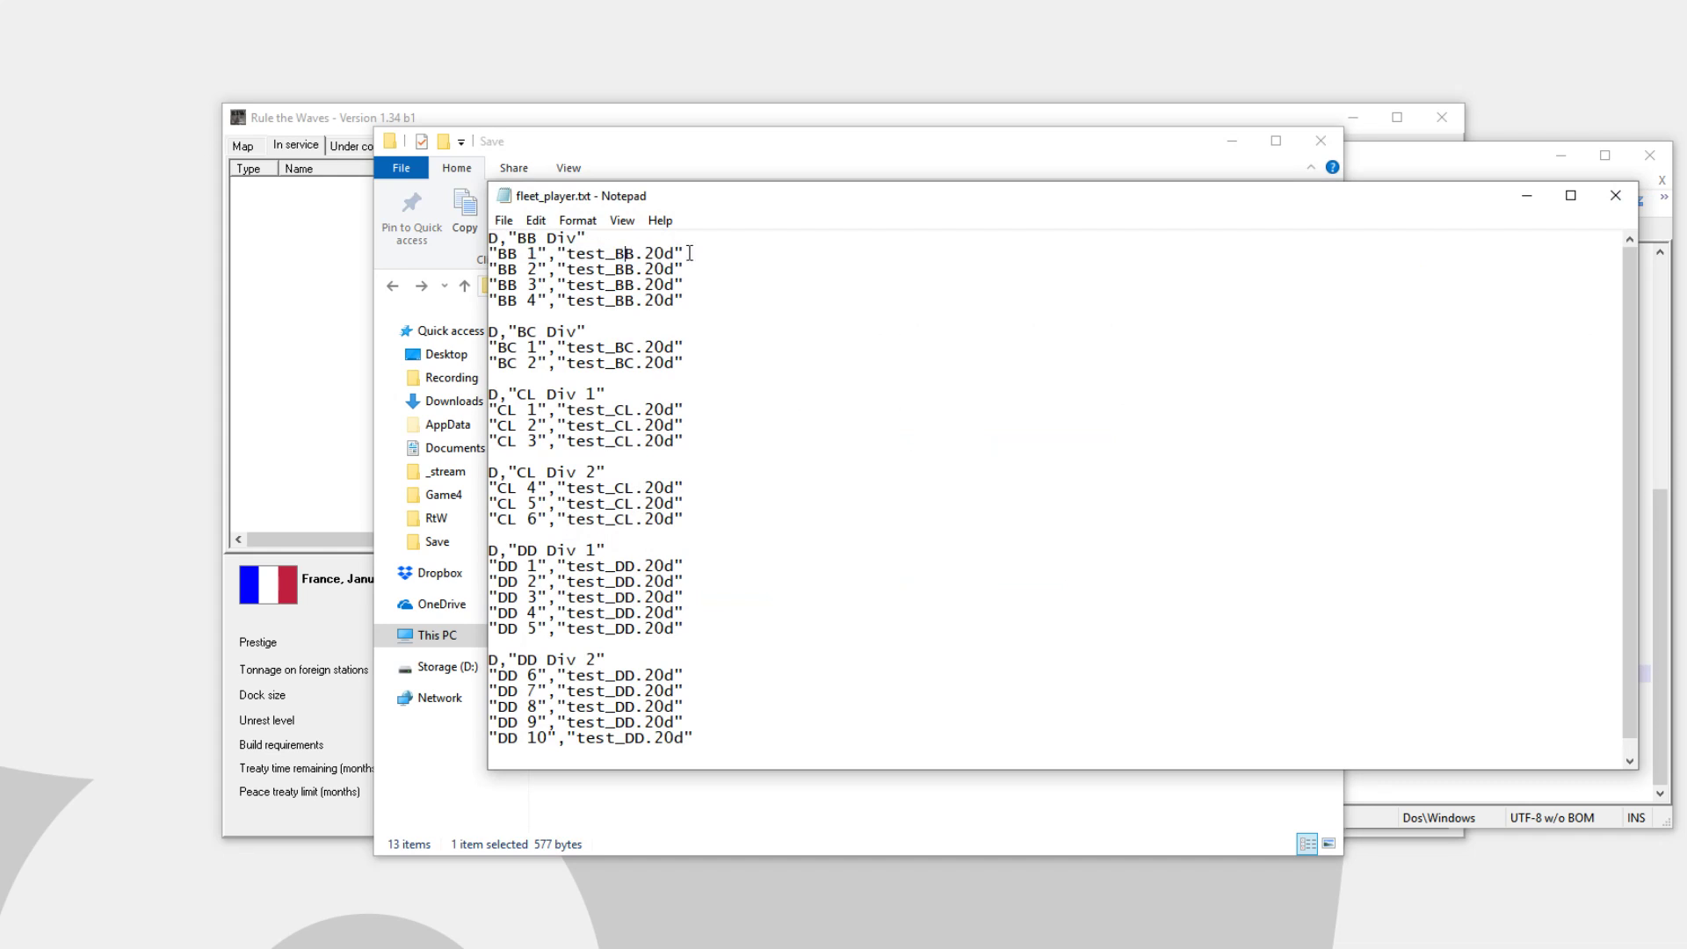
{"action": "double_click", "coordinate": [618, 253]}
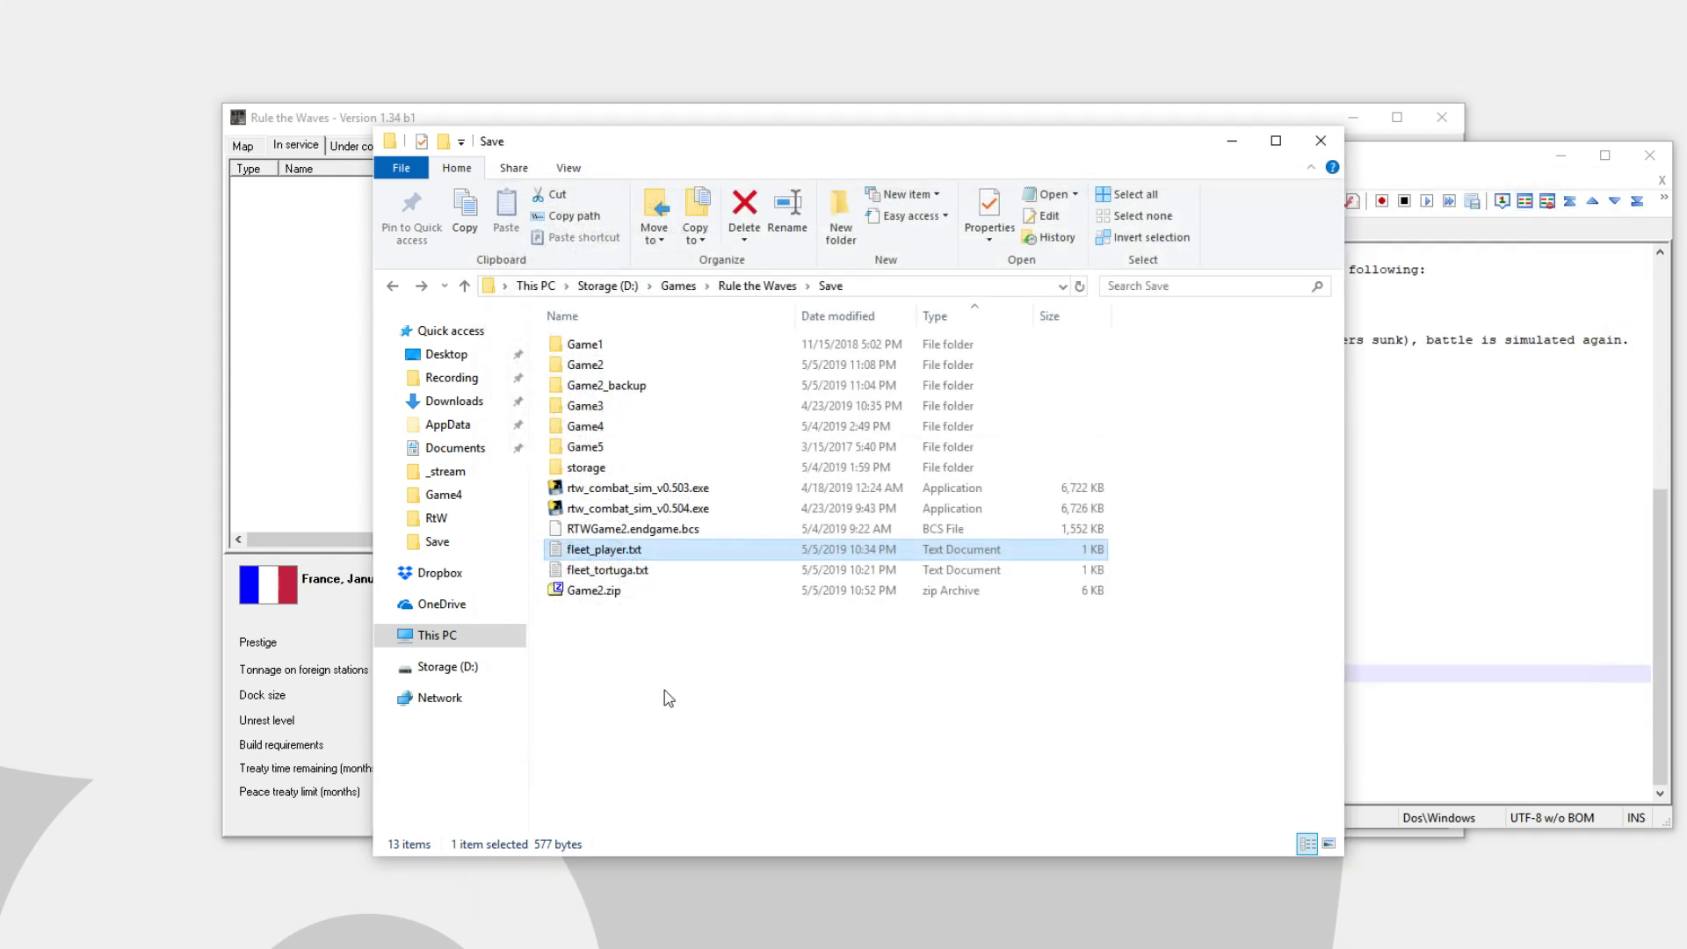
Enter the Game2 save folder and select Tortuginator.20d with fleet_tortuga.txt
{"action": "left_click", "coordinate": [685, 691]}
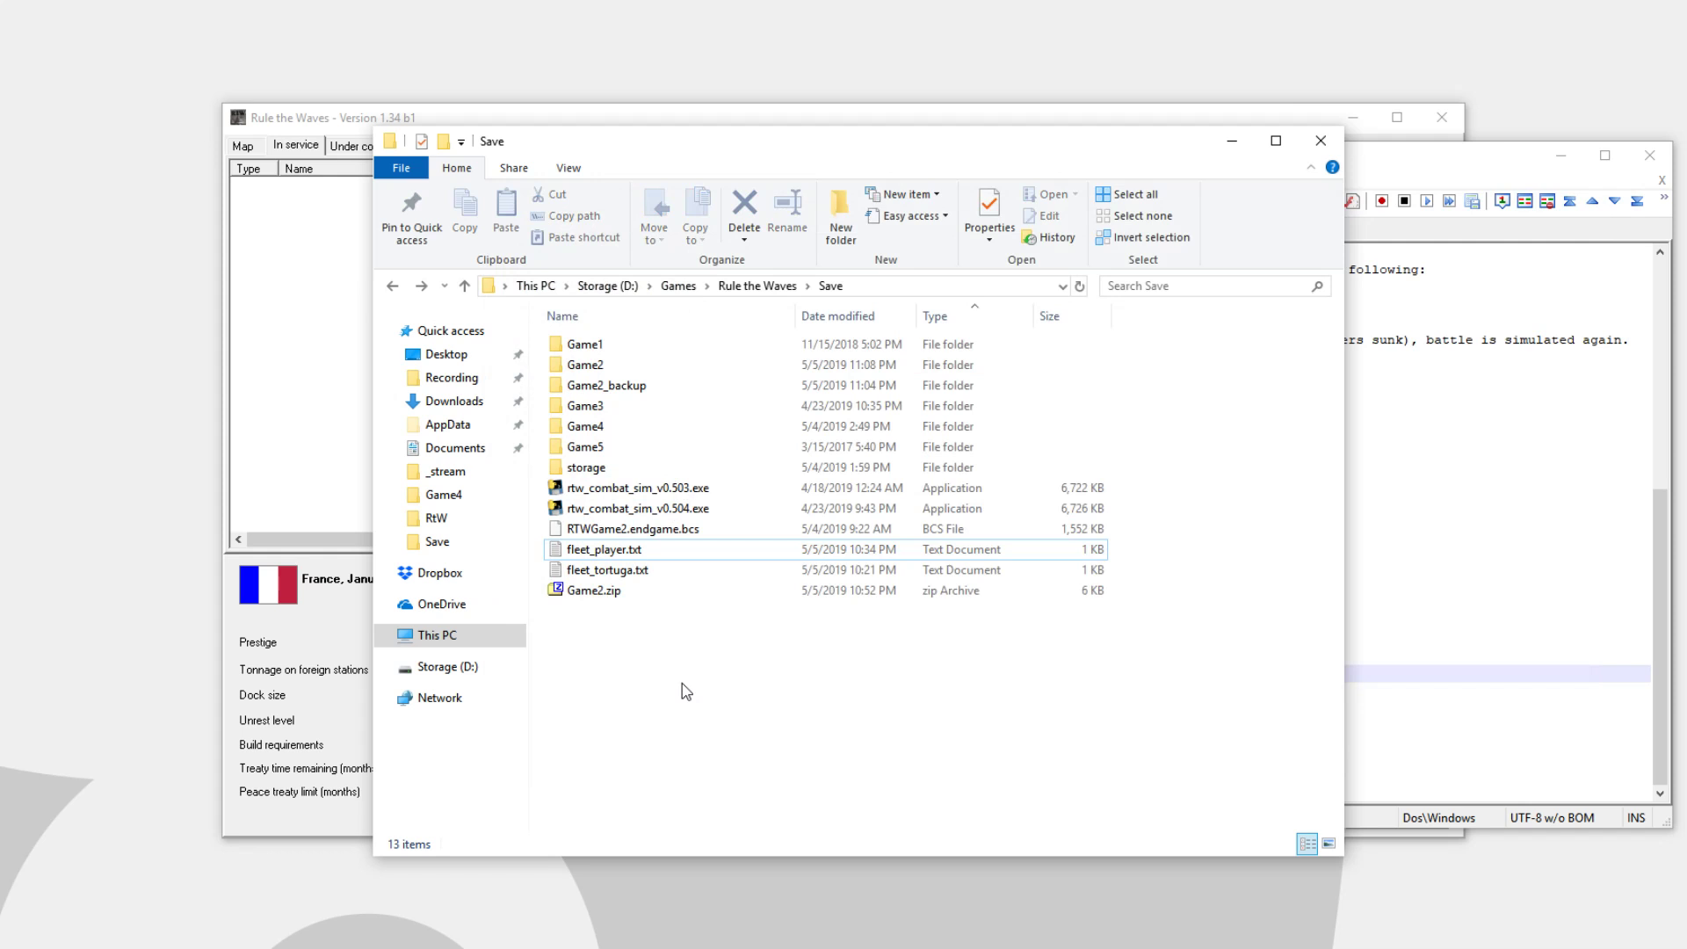
{"action": "left_click", "coordinate": [606, 548]}
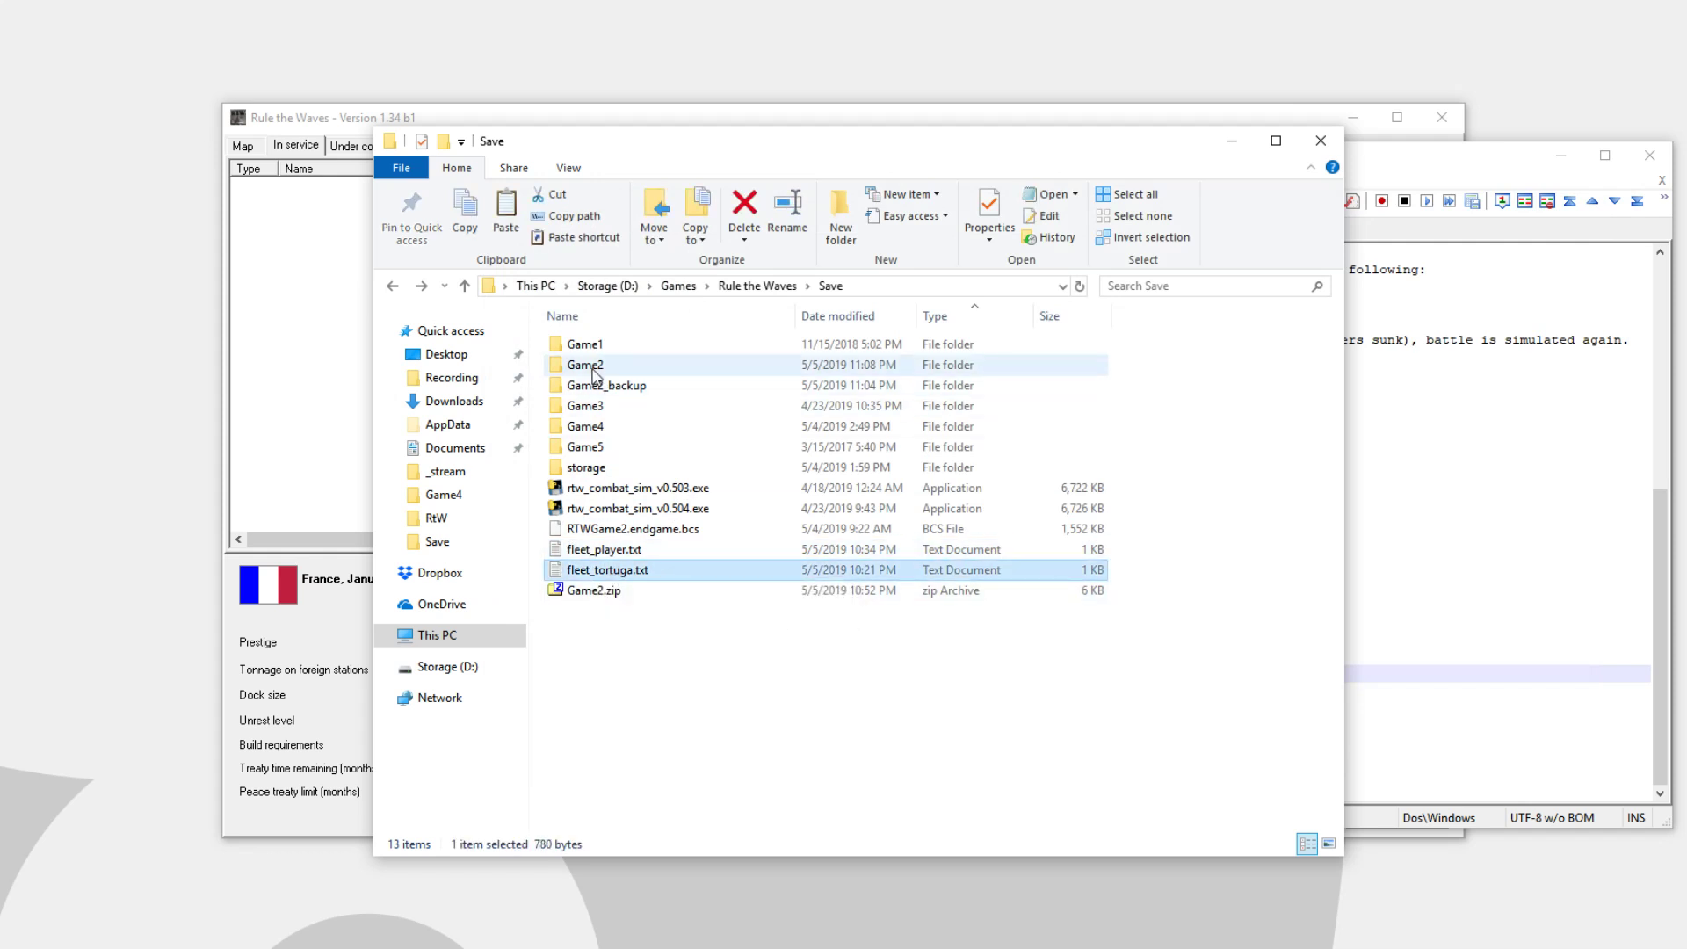
{"action": "double_click", "coordinate": [585, 364]}
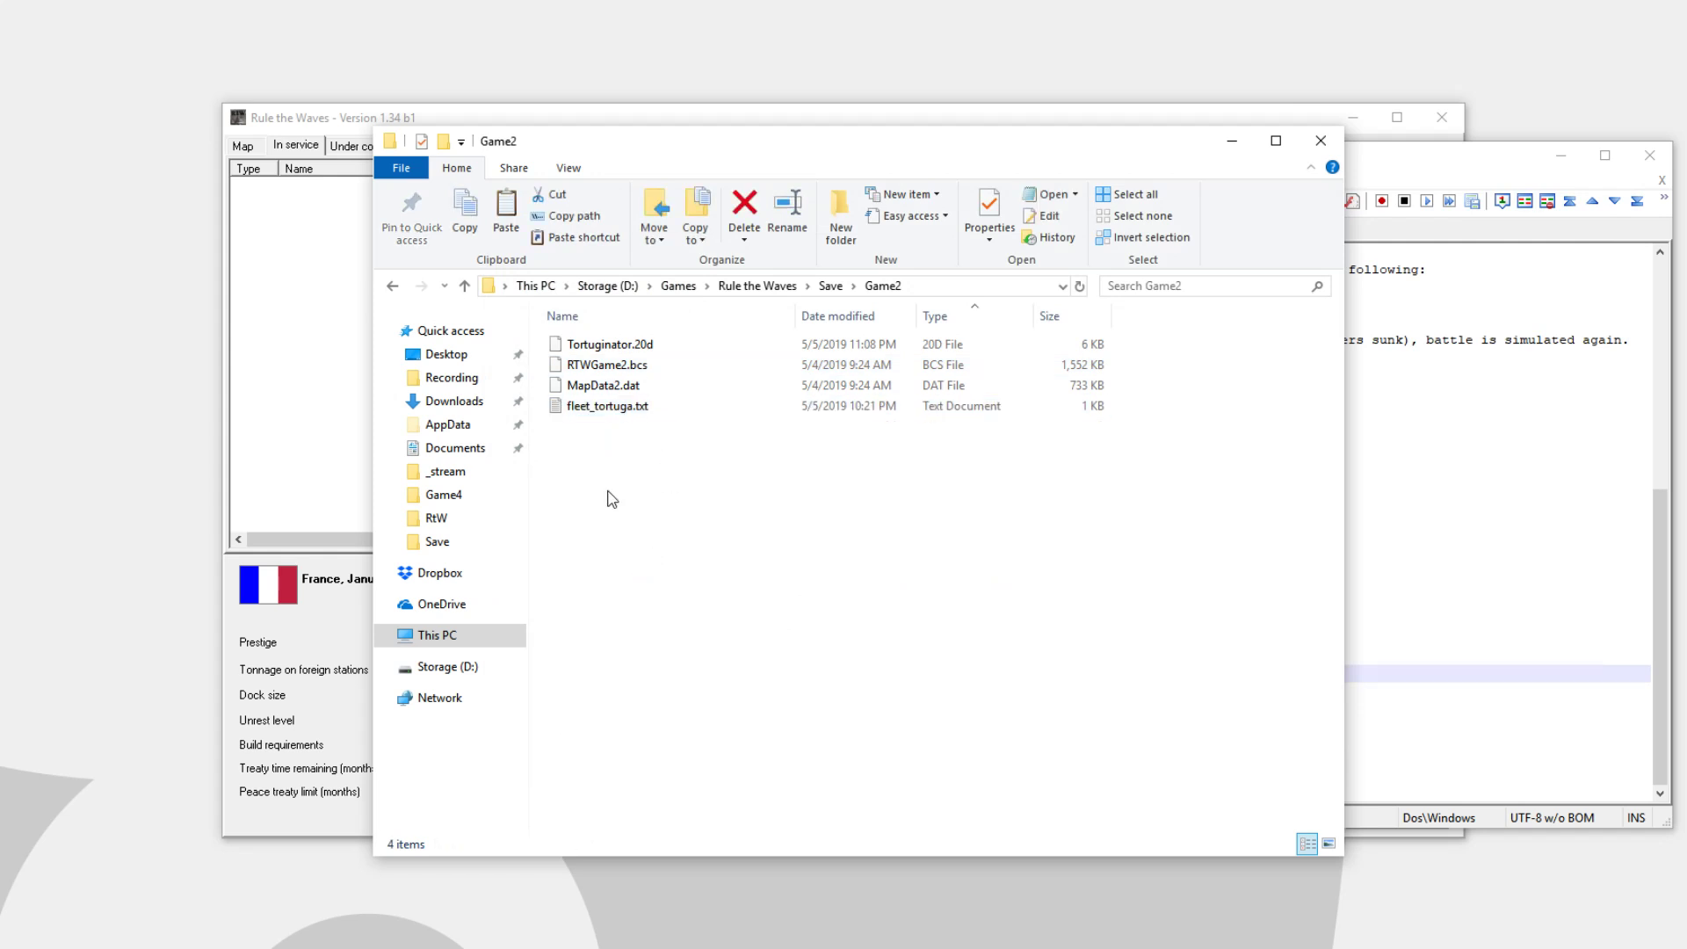
{"action": "left_click", "coordinate": [608, 406]}
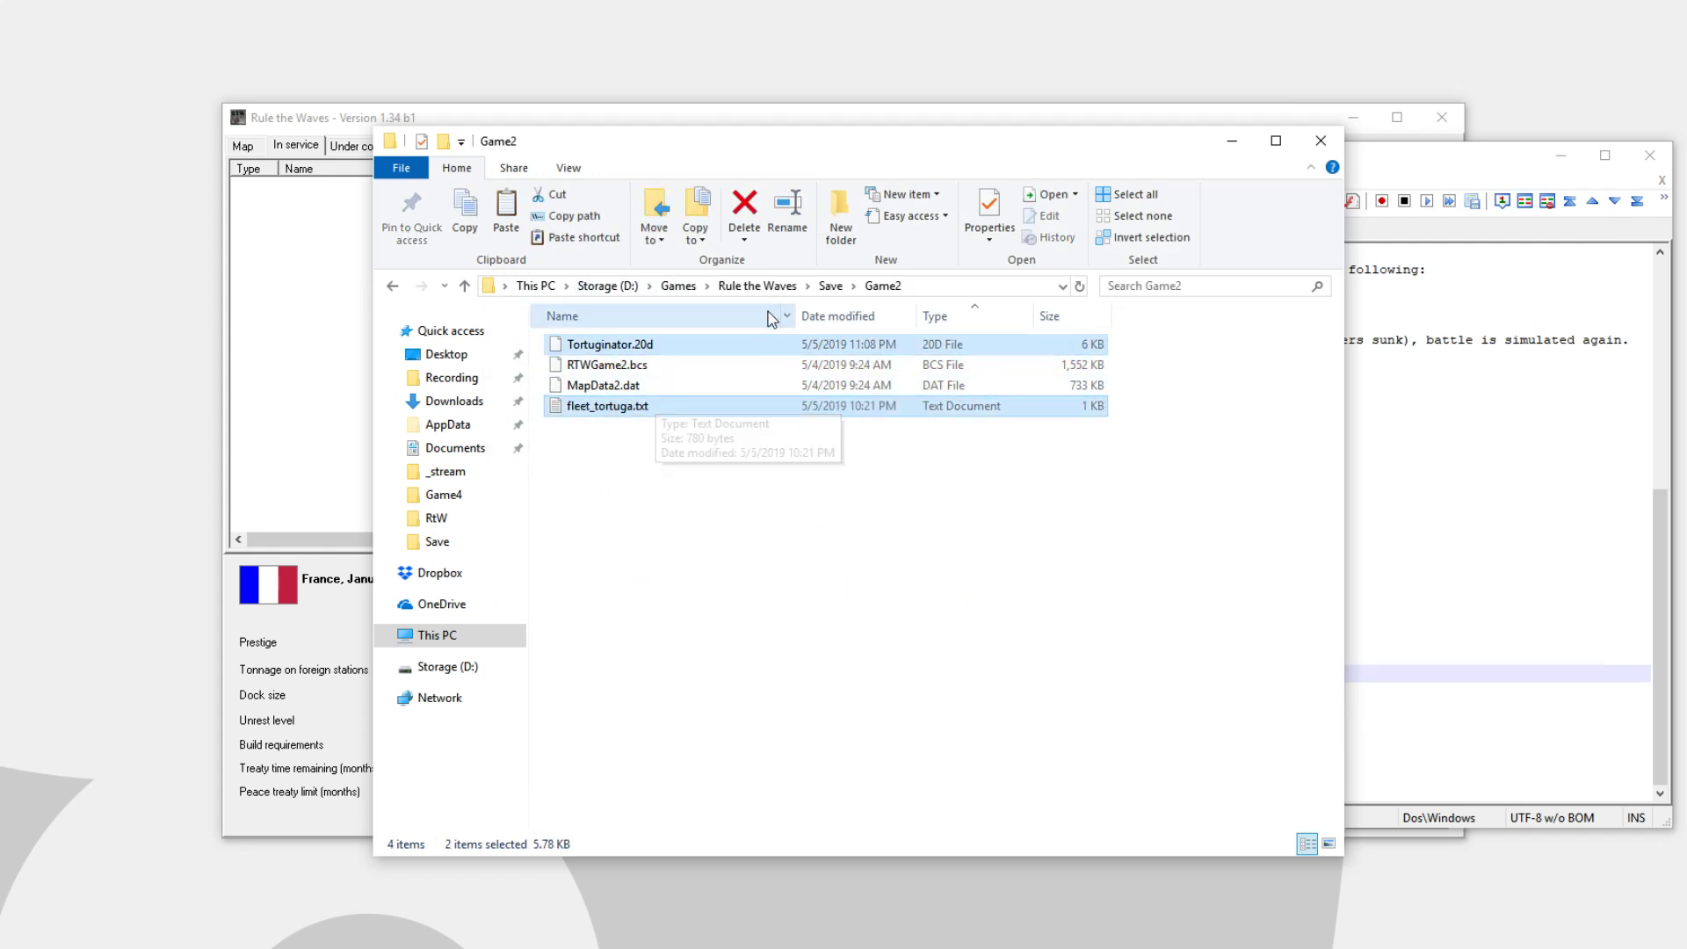
{"action": "mouse_move", "coordinate": [665, 225]}
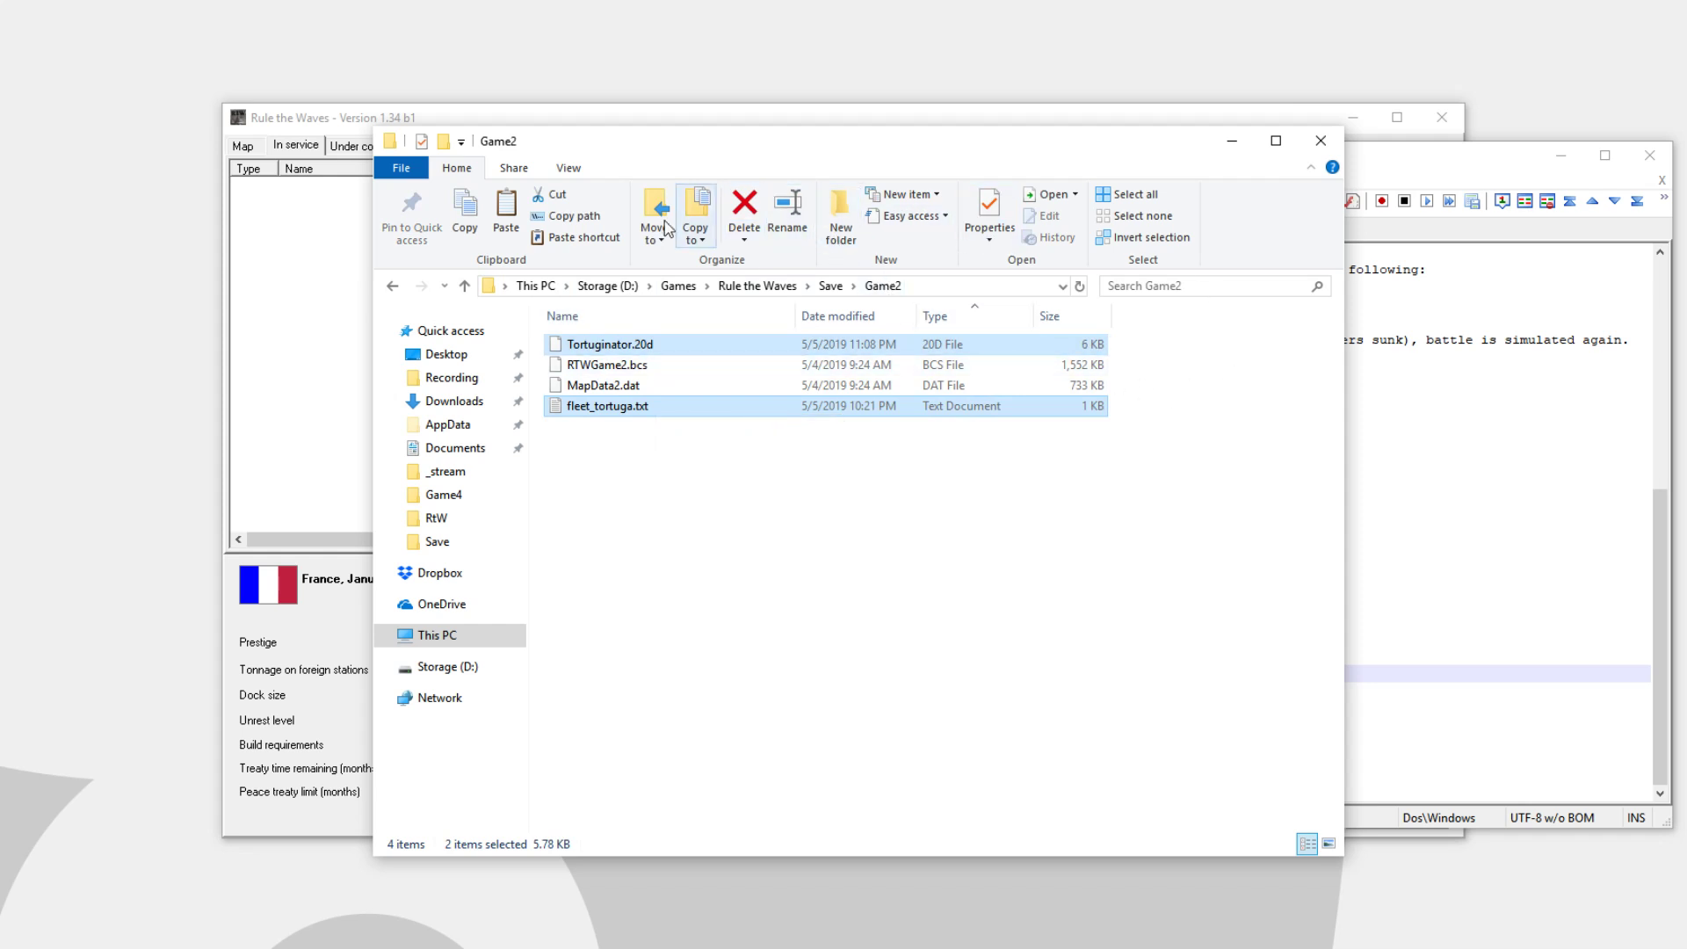
{"action": "mouse_move", "coordinate": [639, 496]}
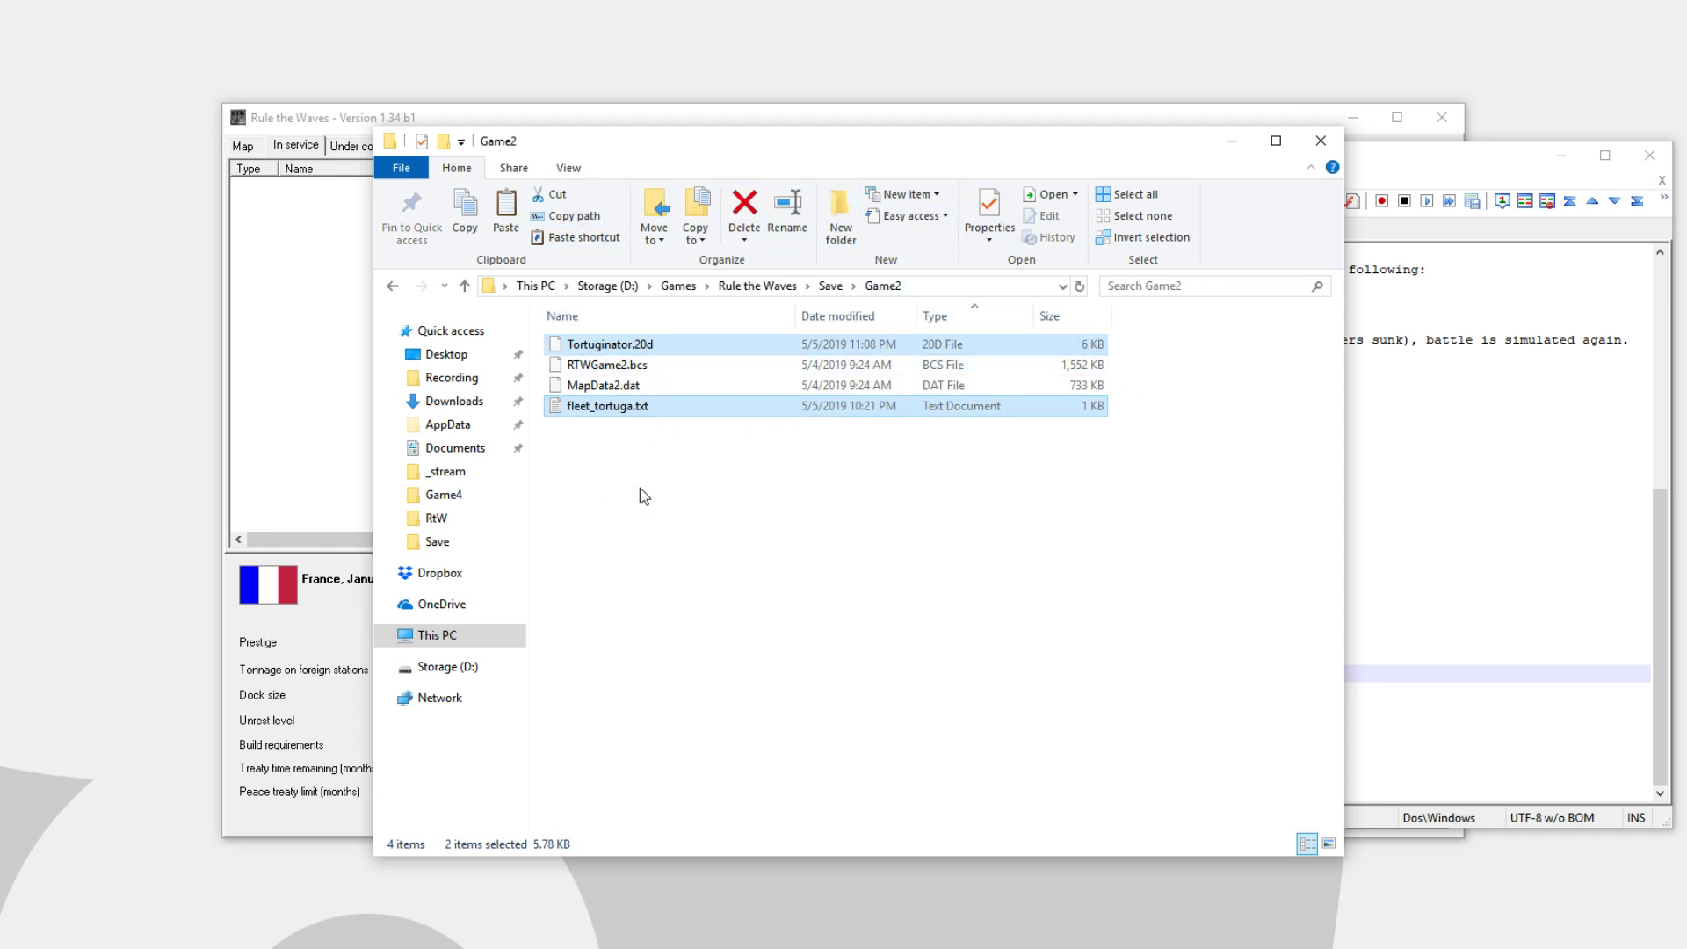
Compress Tortuginator.20d and fleet_tortuga.txt into Game2.zip with 7-Zip
{"action": "right_click", "coordinate": [608, 406]}
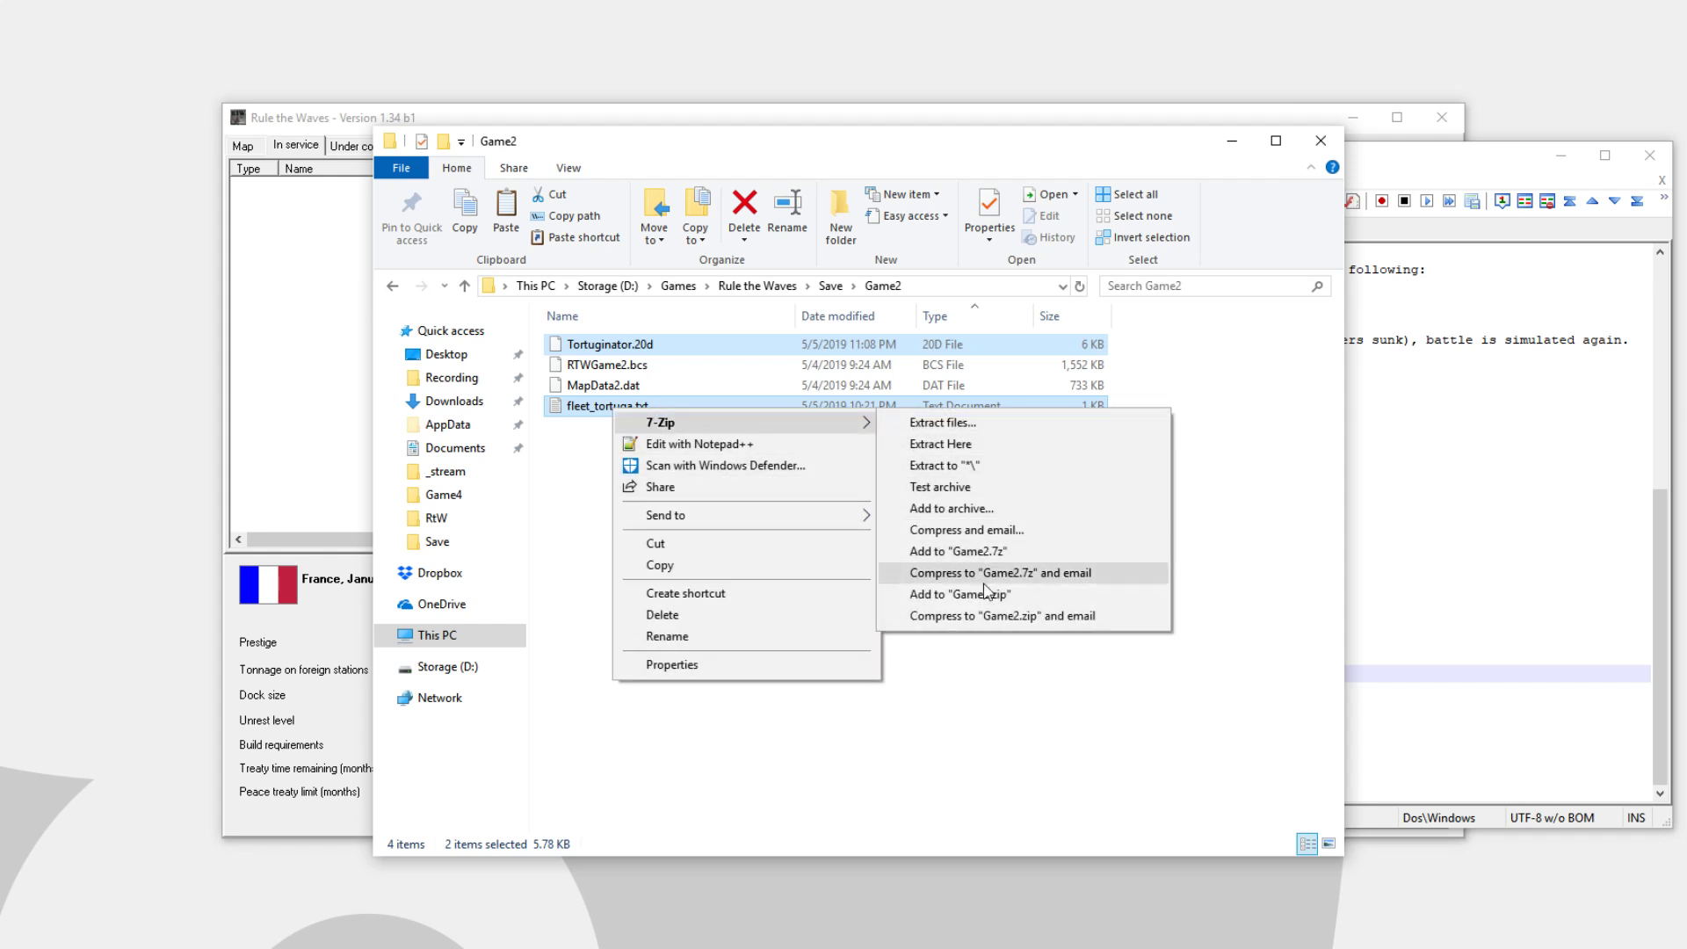
{"action": "left_click", "coordinate": [958, 593]}
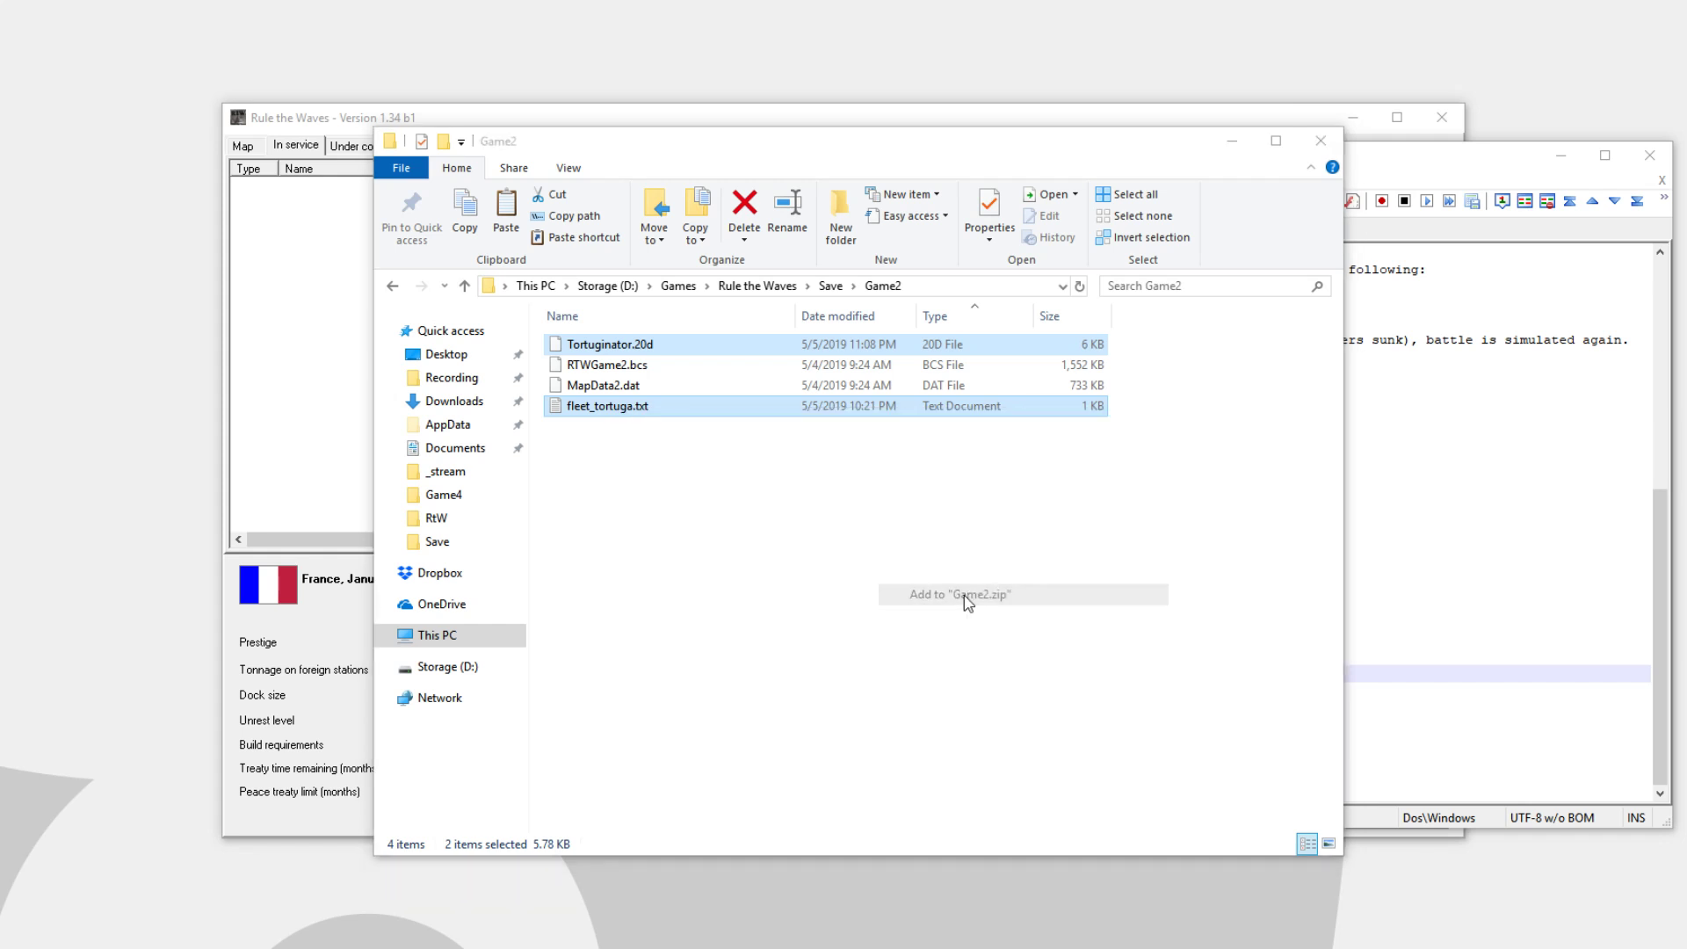
{"action": "left_click", "coordinate": [958, 594]}
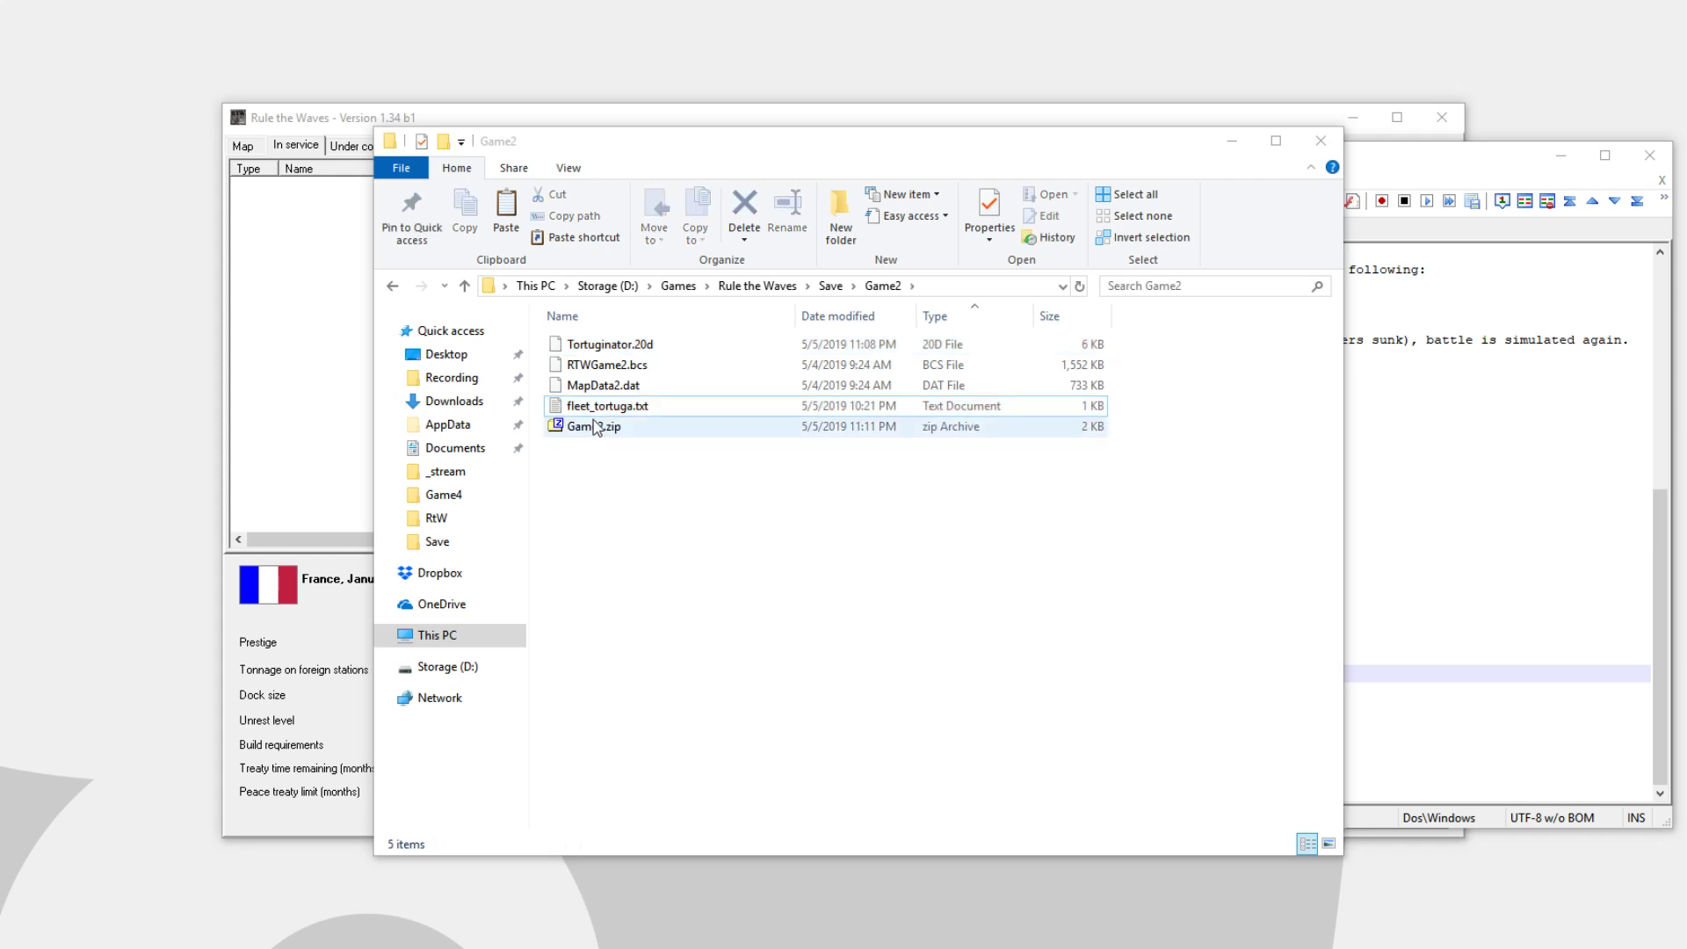
{"action": "left_click", "coordinate": [594, 426]}
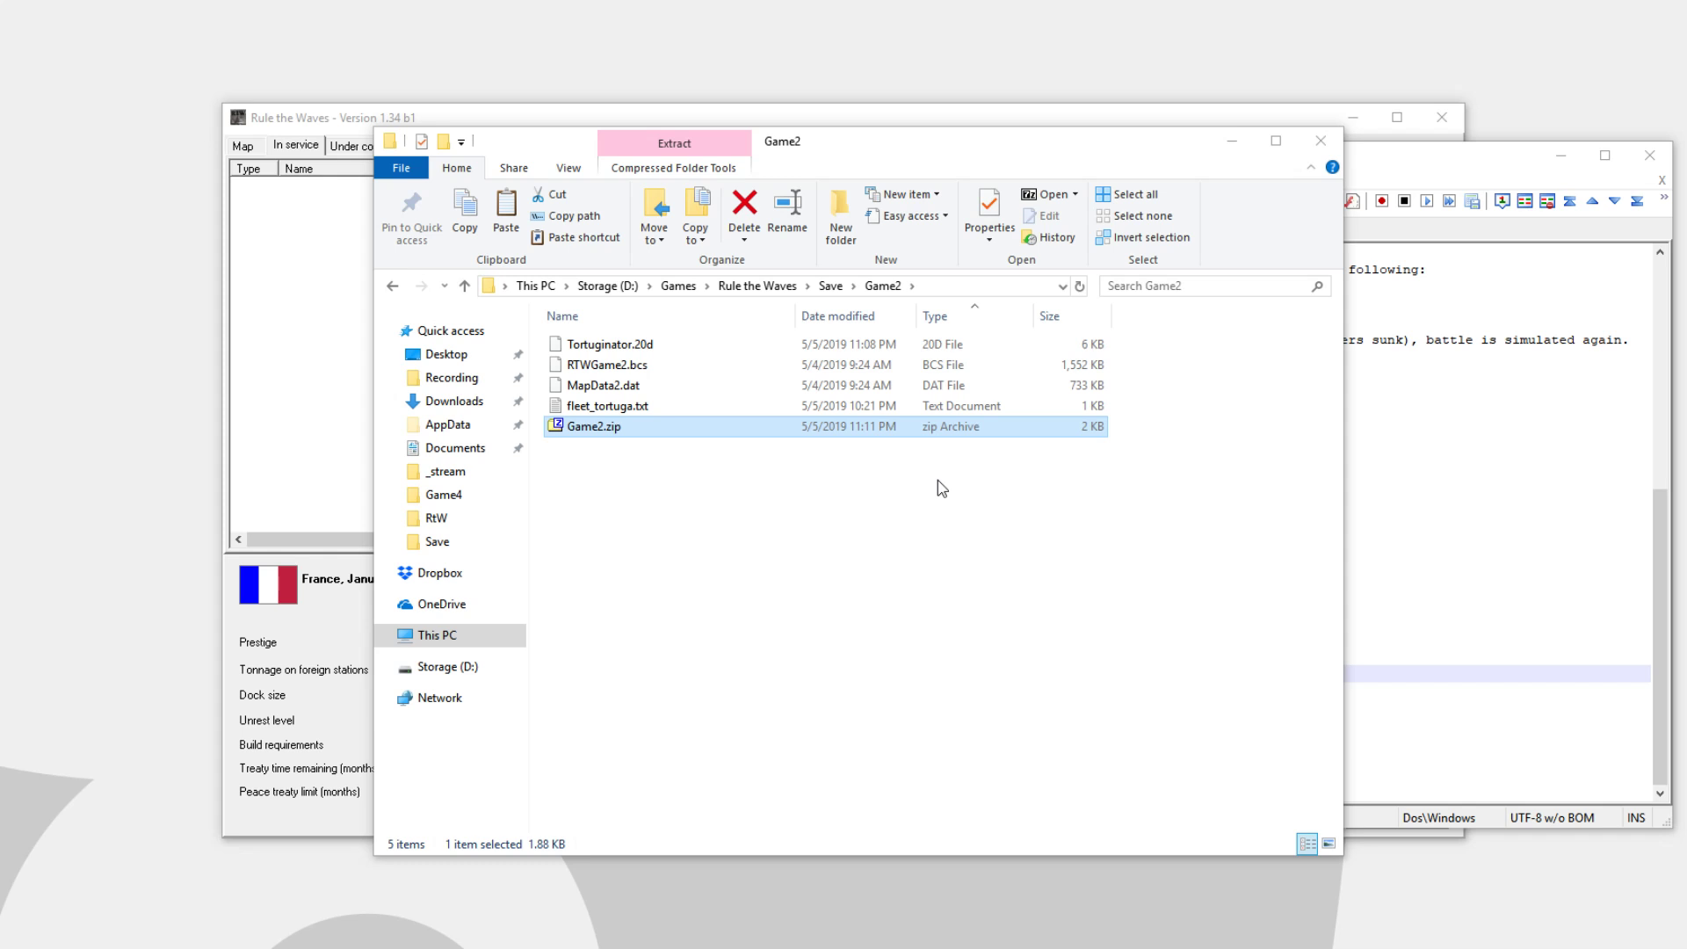
{"action": "mouse_move", "coordinate": [748, 527]}
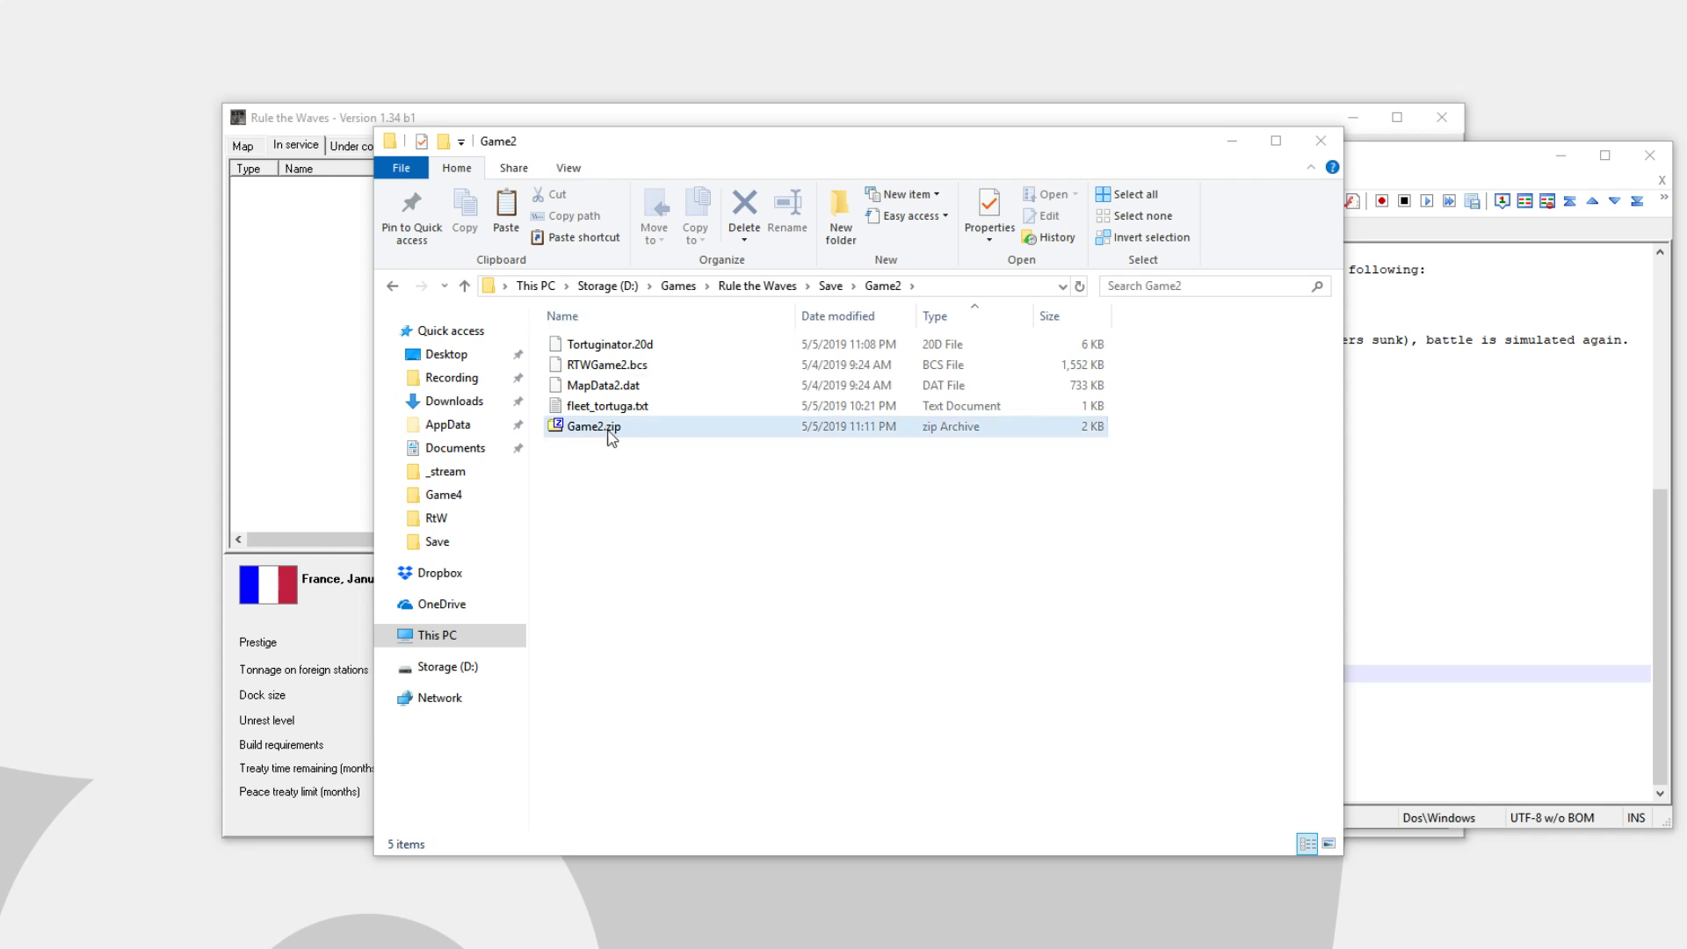
{"action": "left_click", "coordinate": [813, 667]}
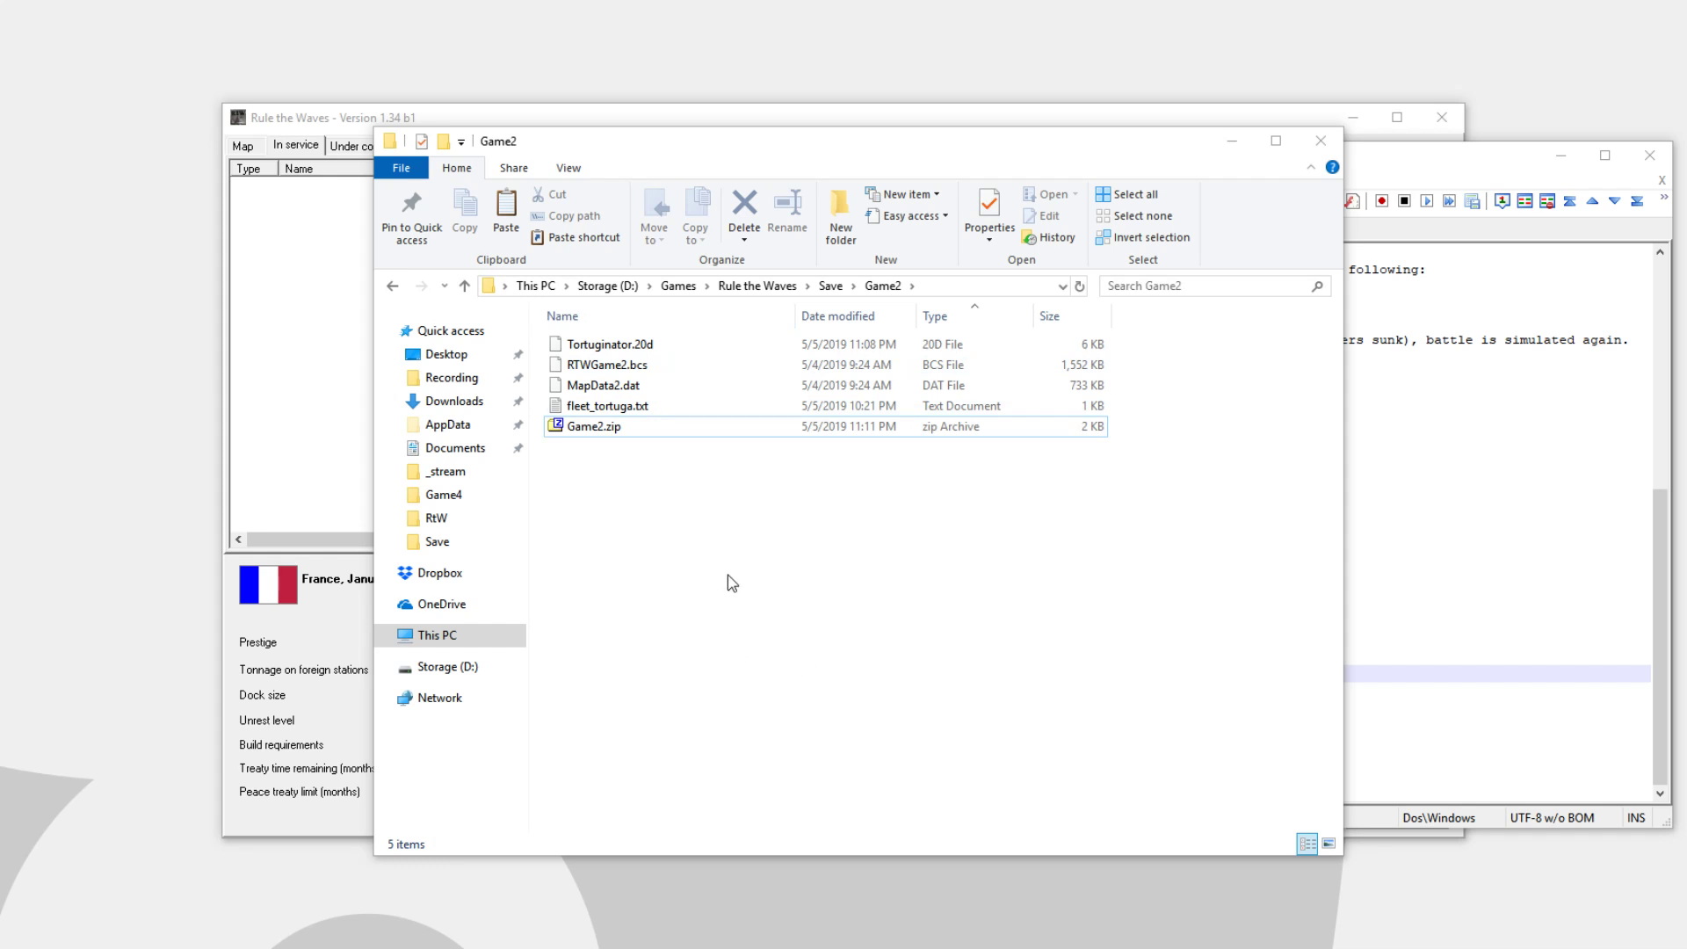
{"action": "mouse_move", "coordinate": [680, 495]}
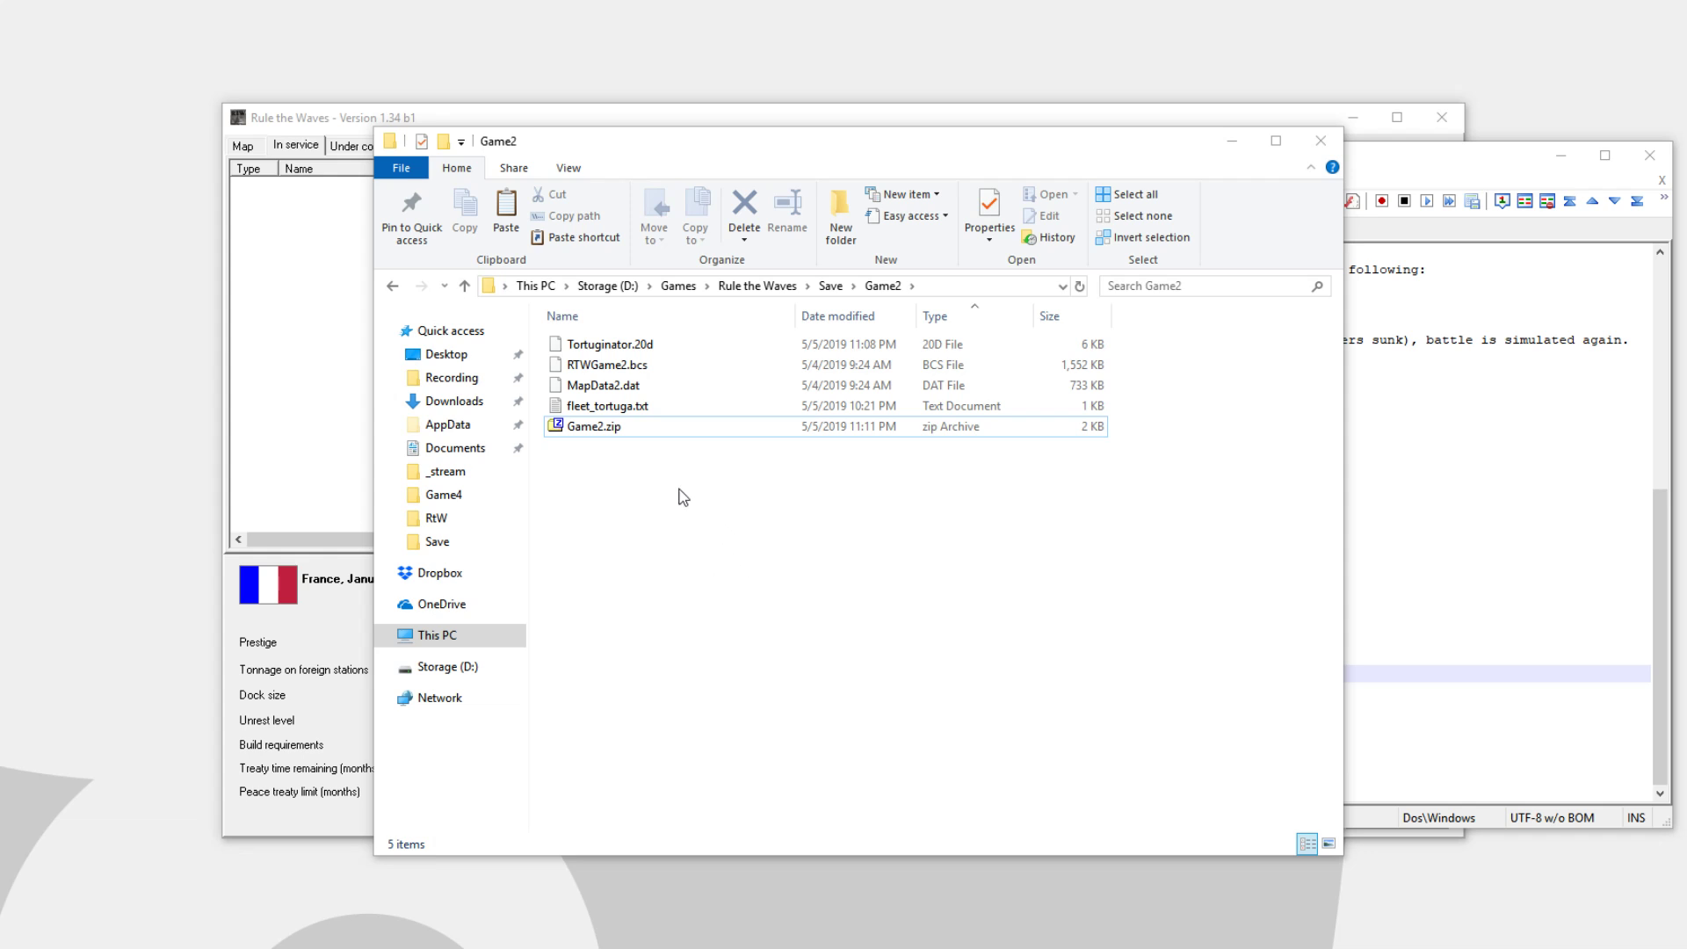
{"action": "mouse_move", "coordinate": [651, 565]}
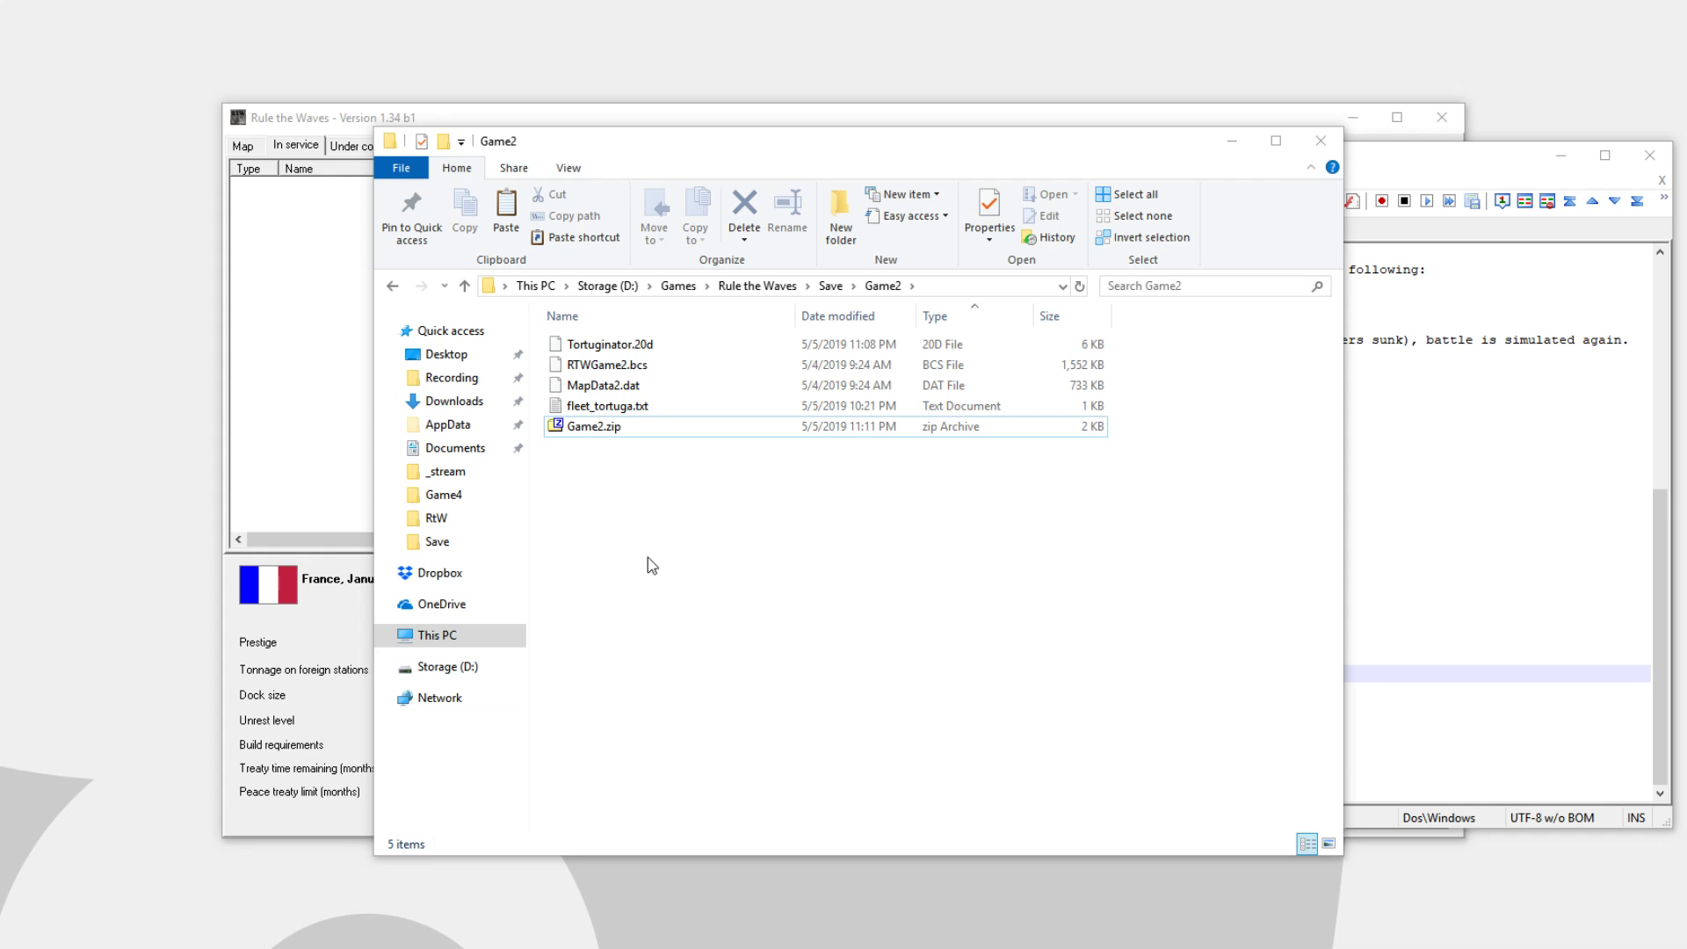
{"action": "double_click", "coordinate": [609, 406]}
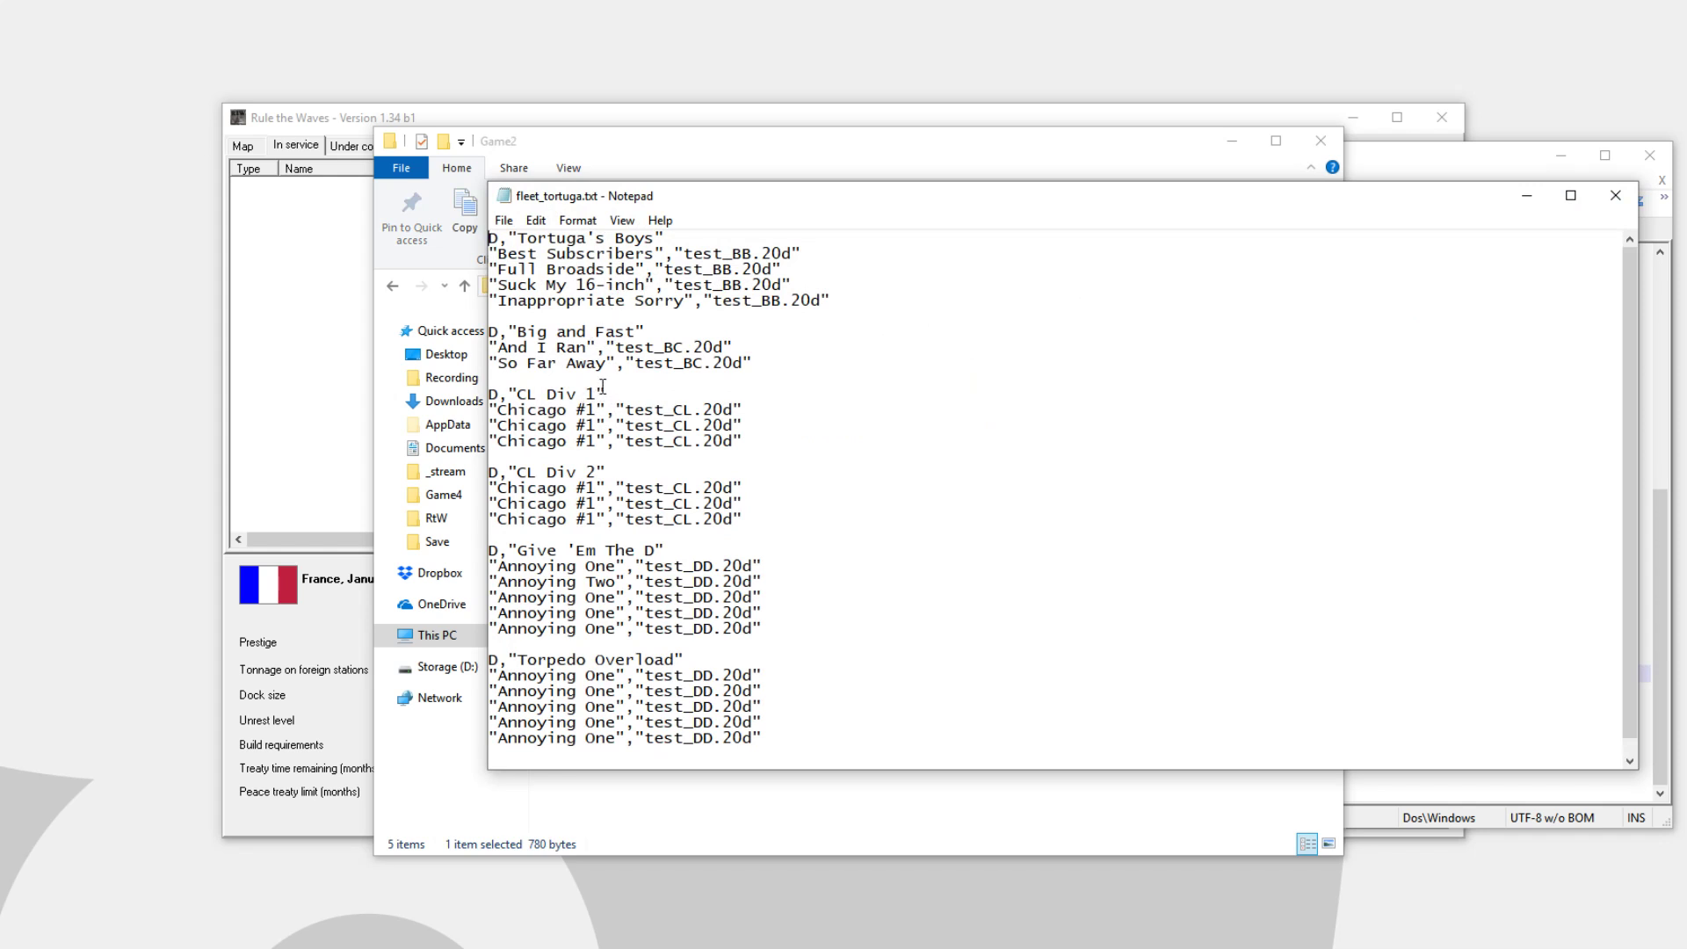
{"action": "mouse_move", "coordinate": [1570, 196]}
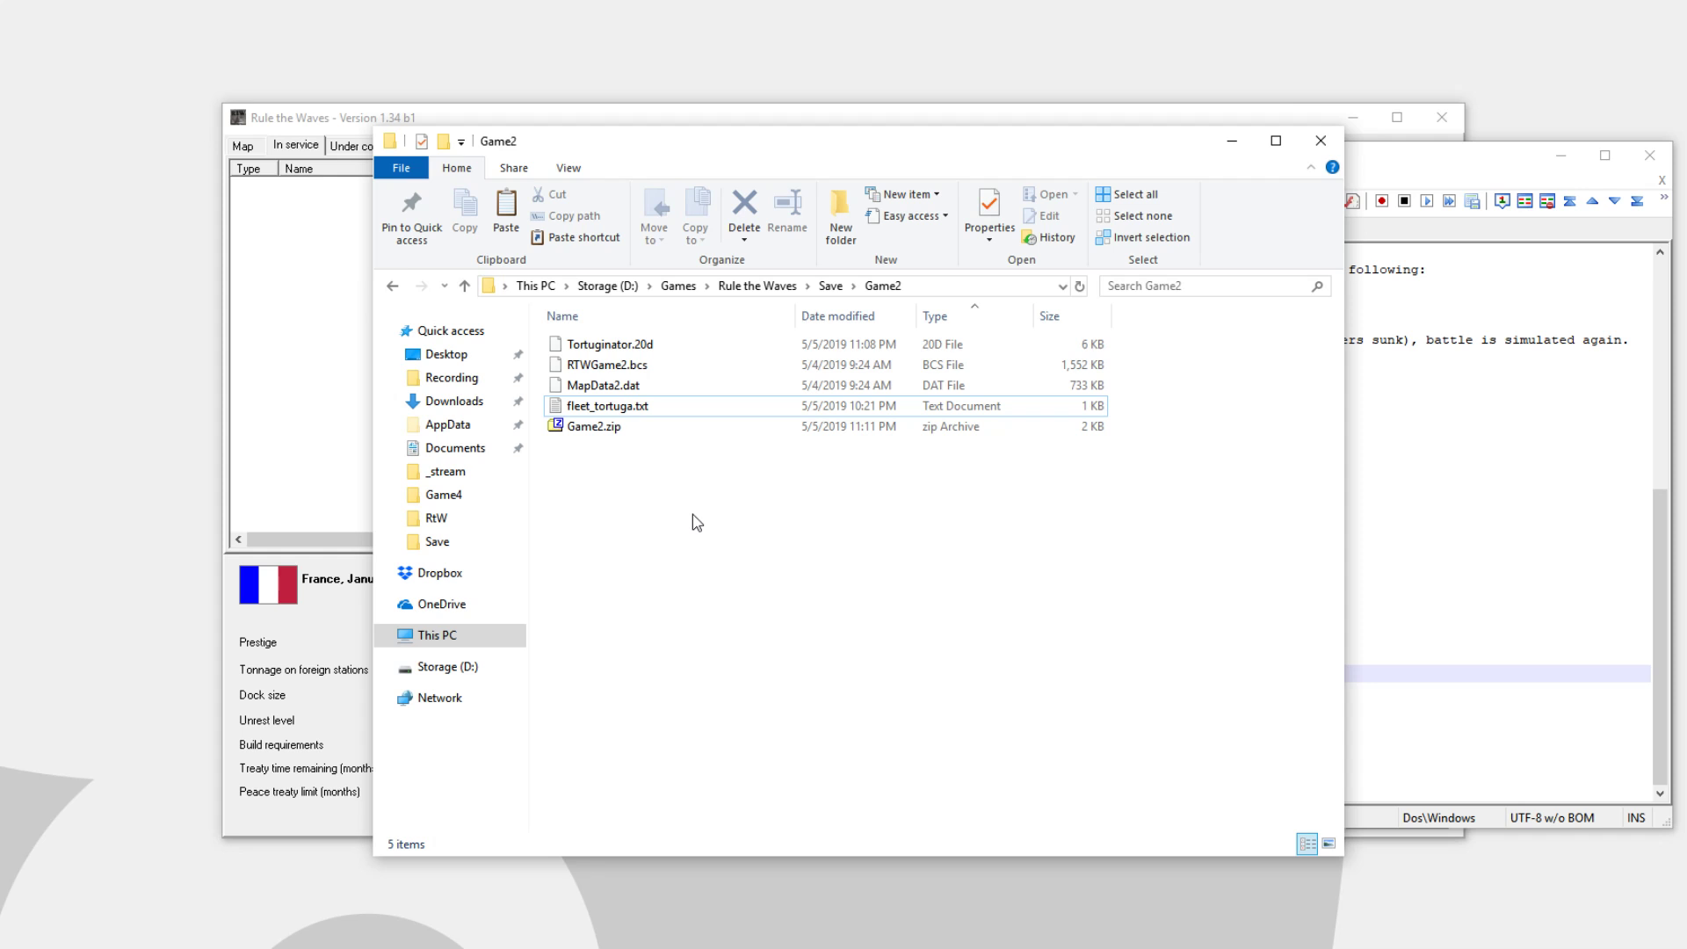
{"action": "mouse_move", "coordinate": [753, 571]}
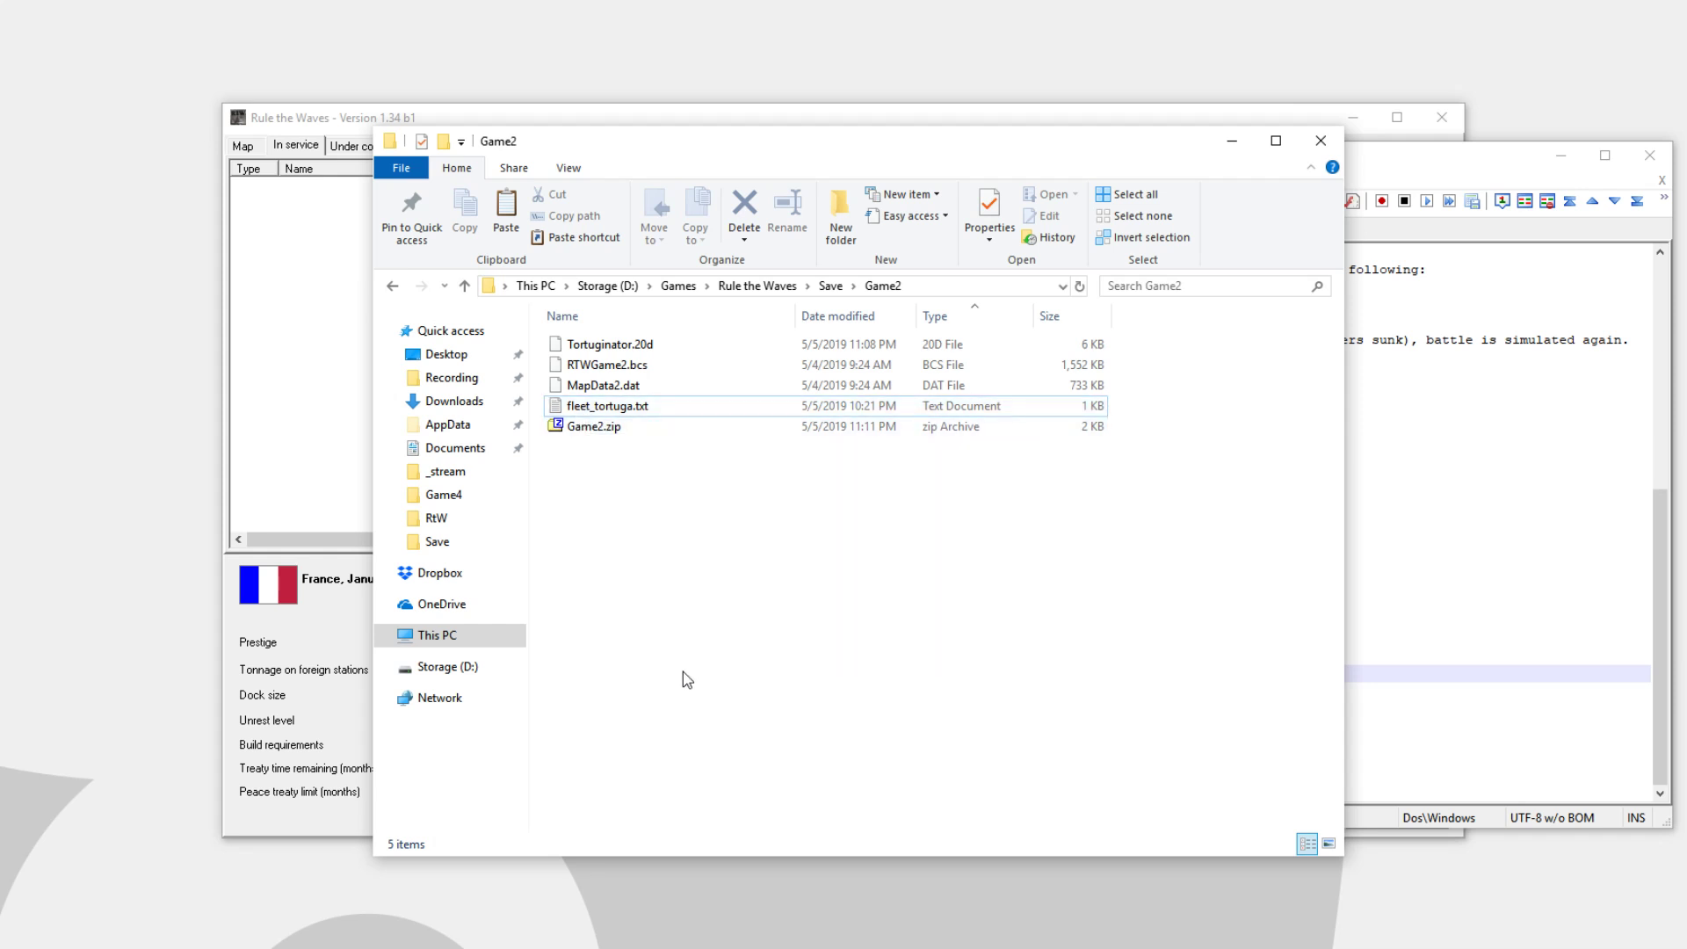
{"action": "mouse_move", "coordinate": [695, 675]}
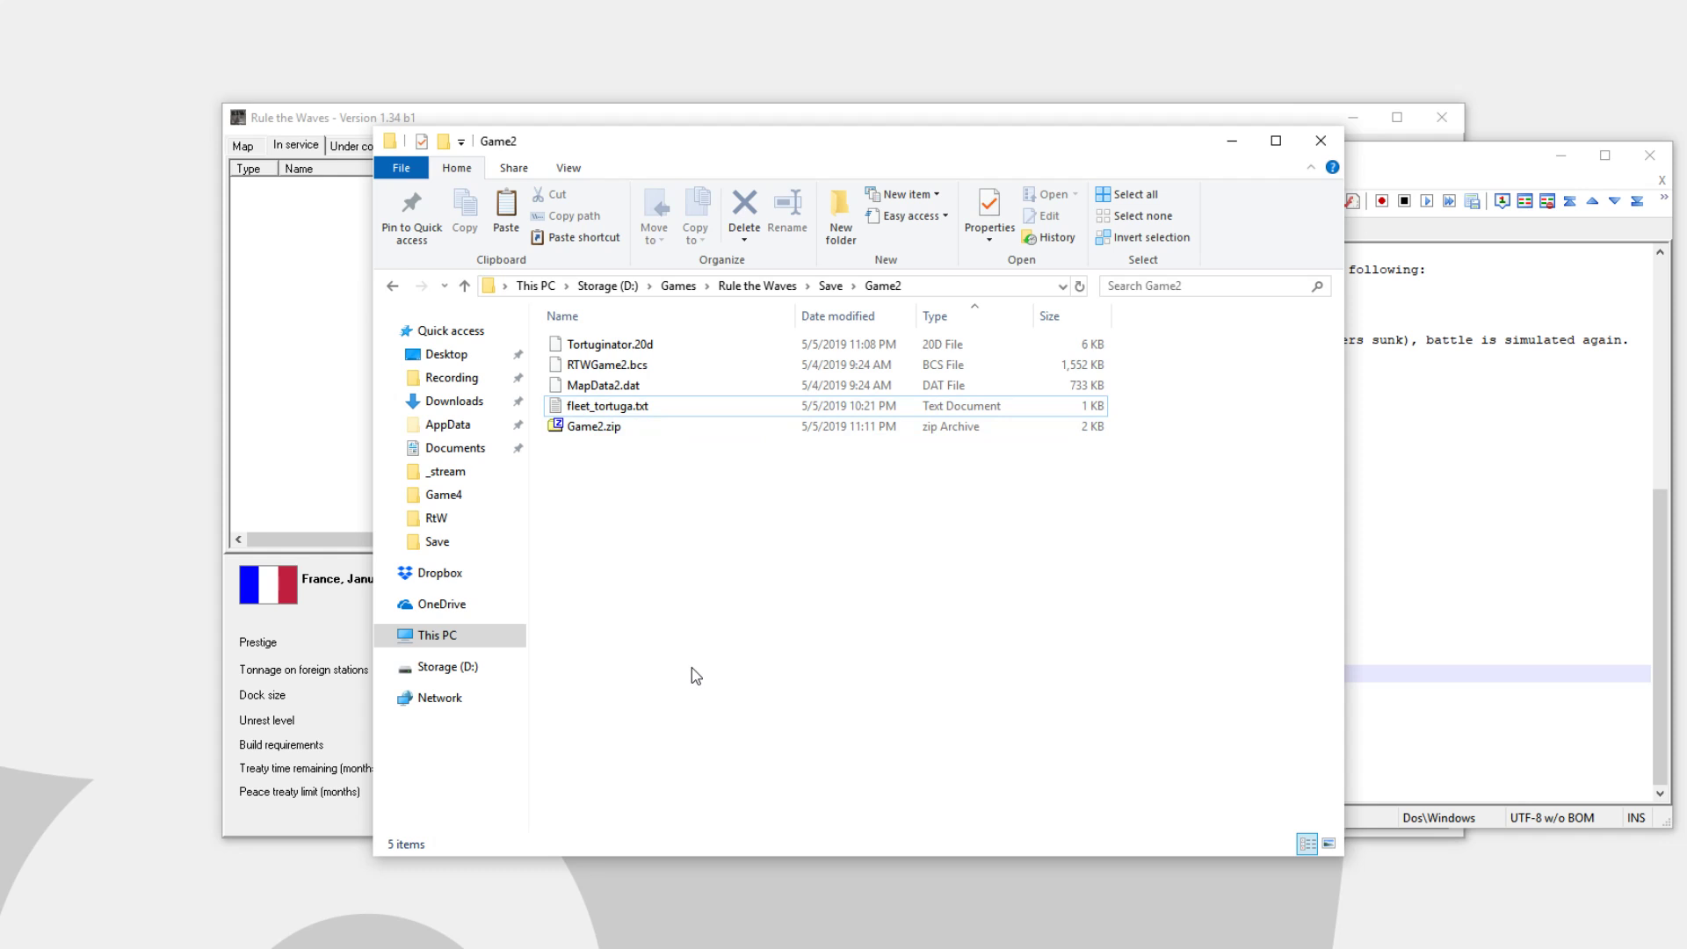
{"action": "mouse_move", "coordinate": [696, 676]}
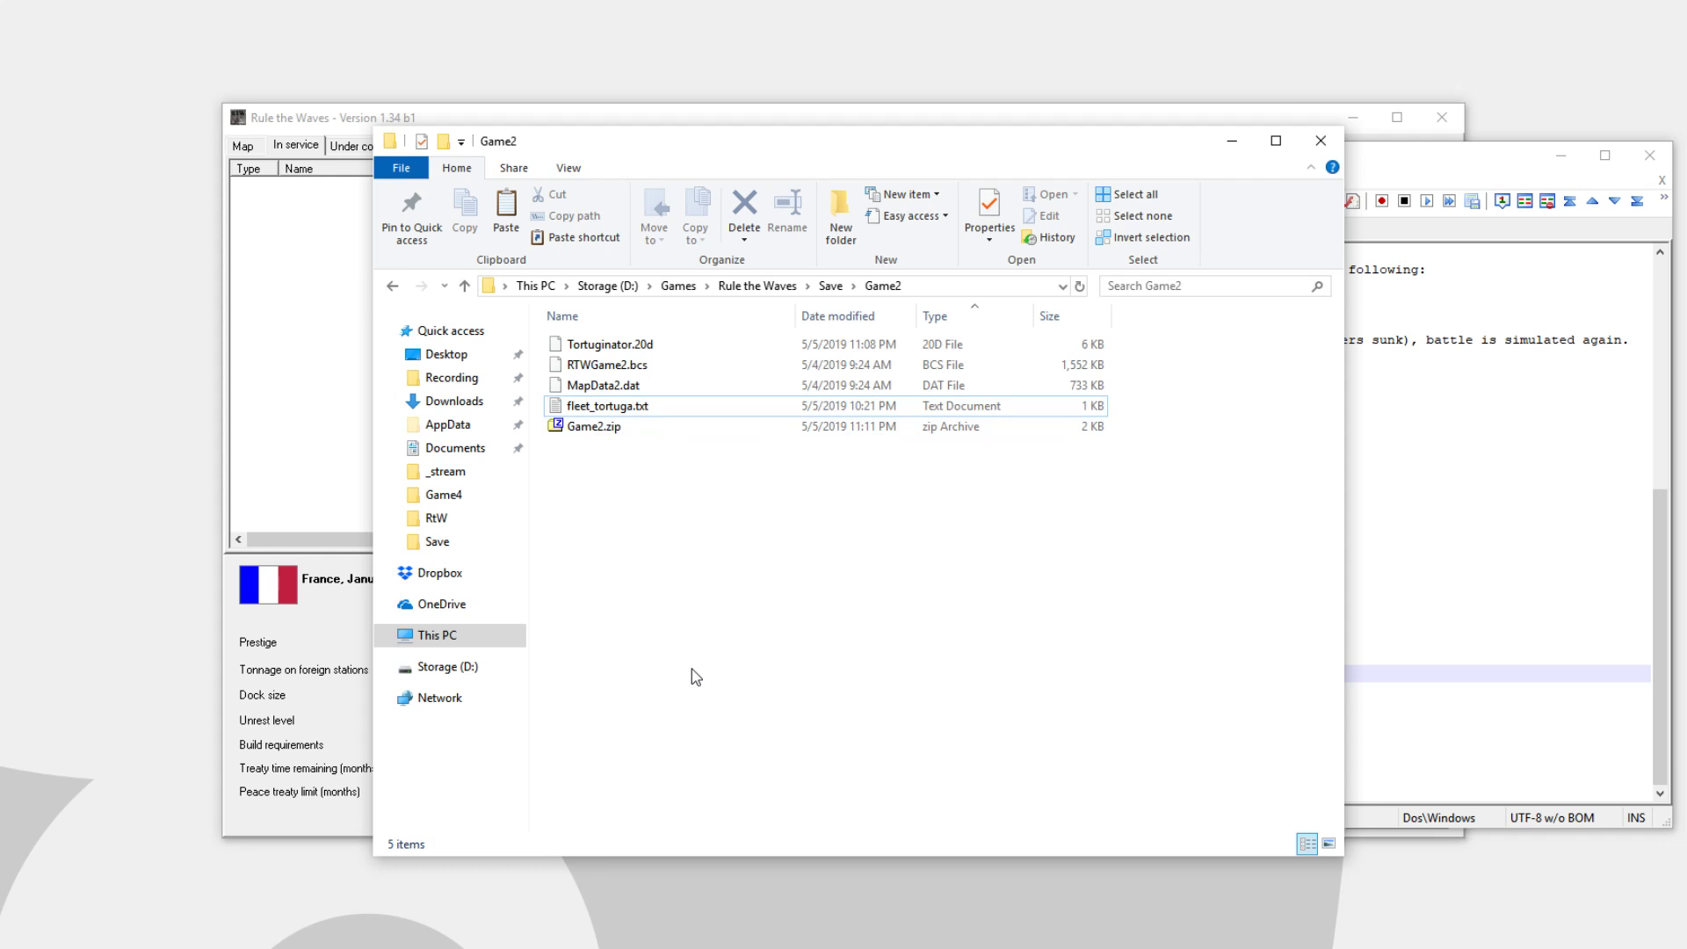
{"action": "mouse_move", "coordinate": [711, 685]}
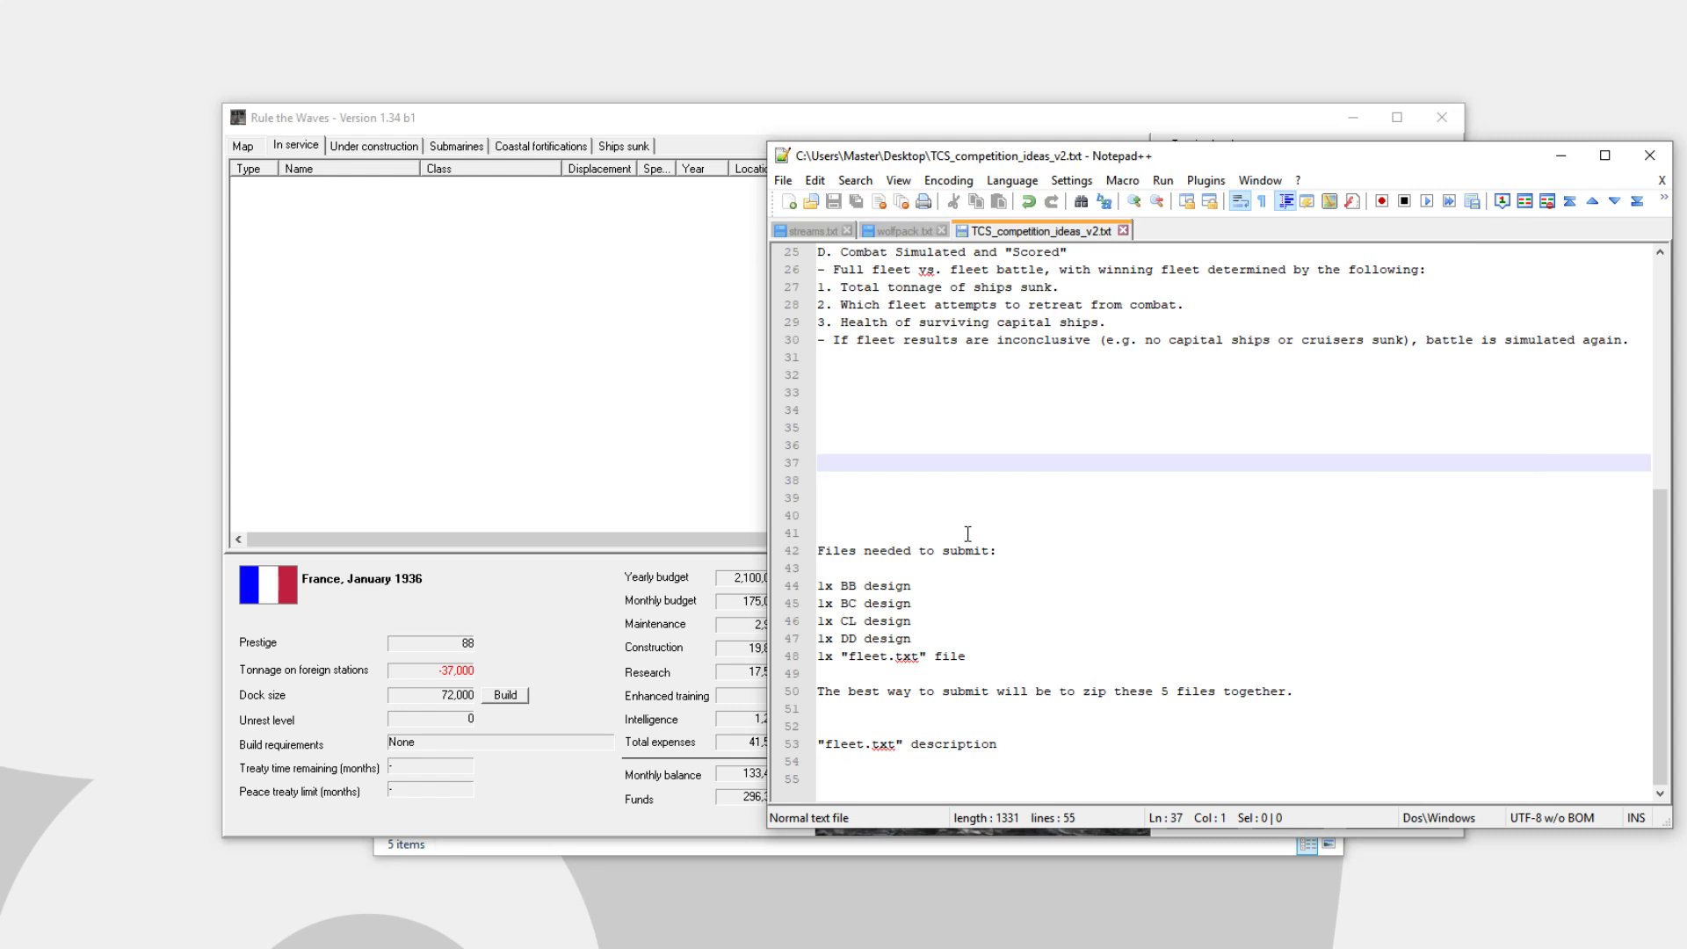
{"action": "mouse_move", "coordinate": [578, 410]}
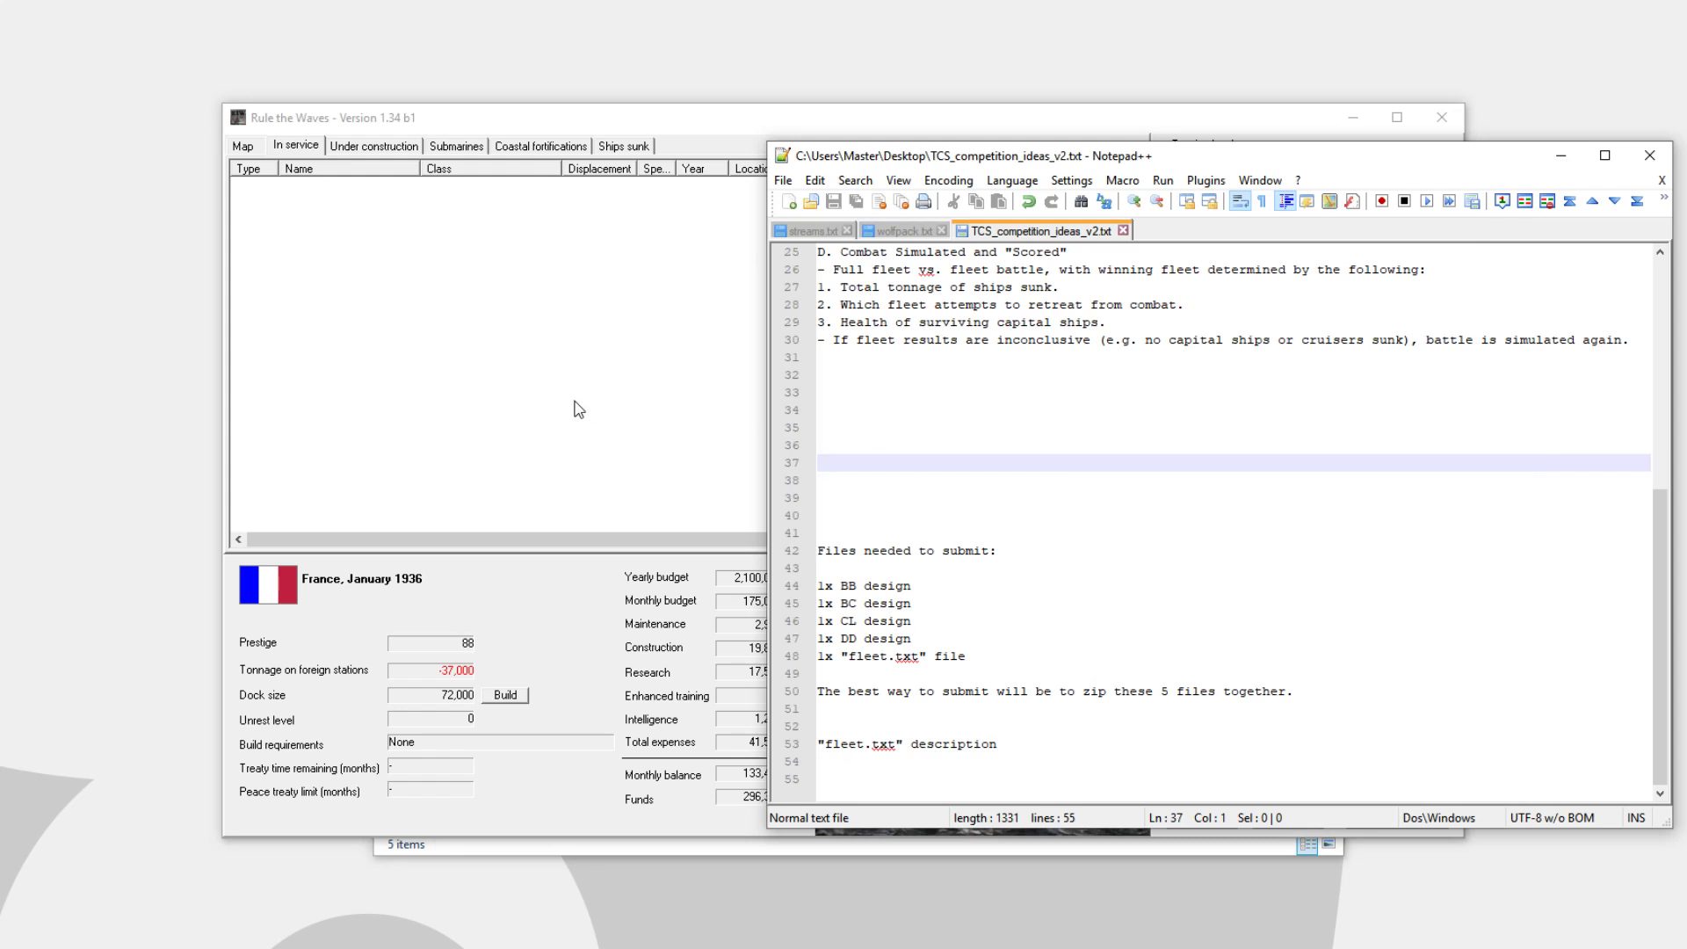
{"action": "mouse_move", "coordinate": [584, 411]}
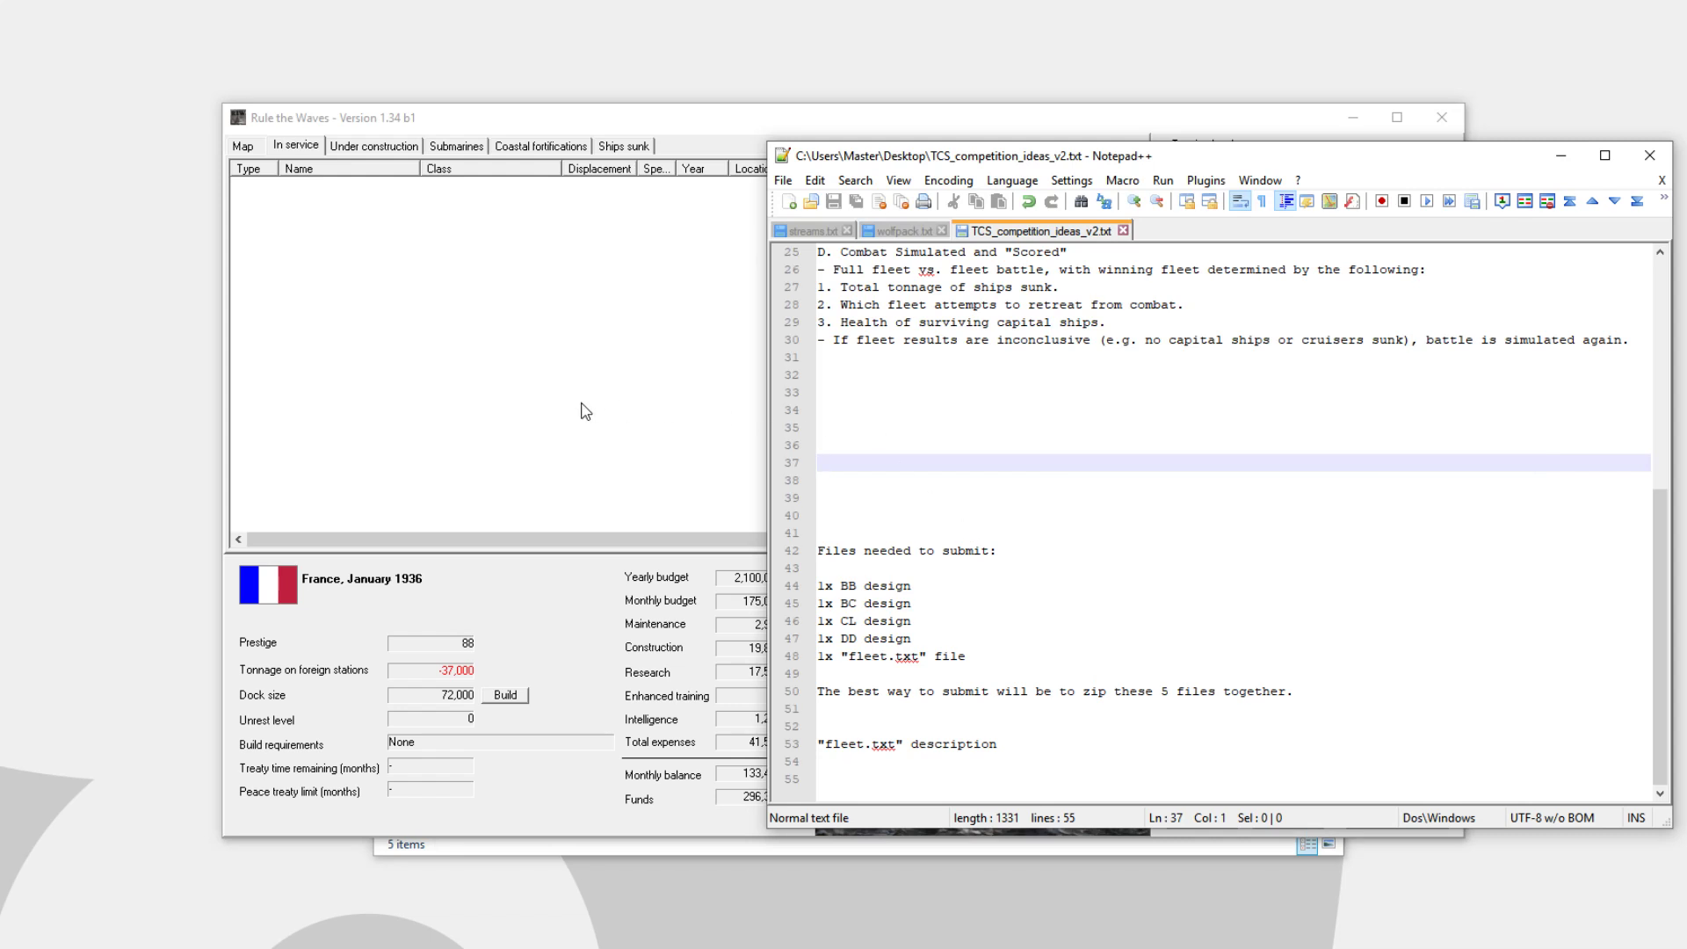